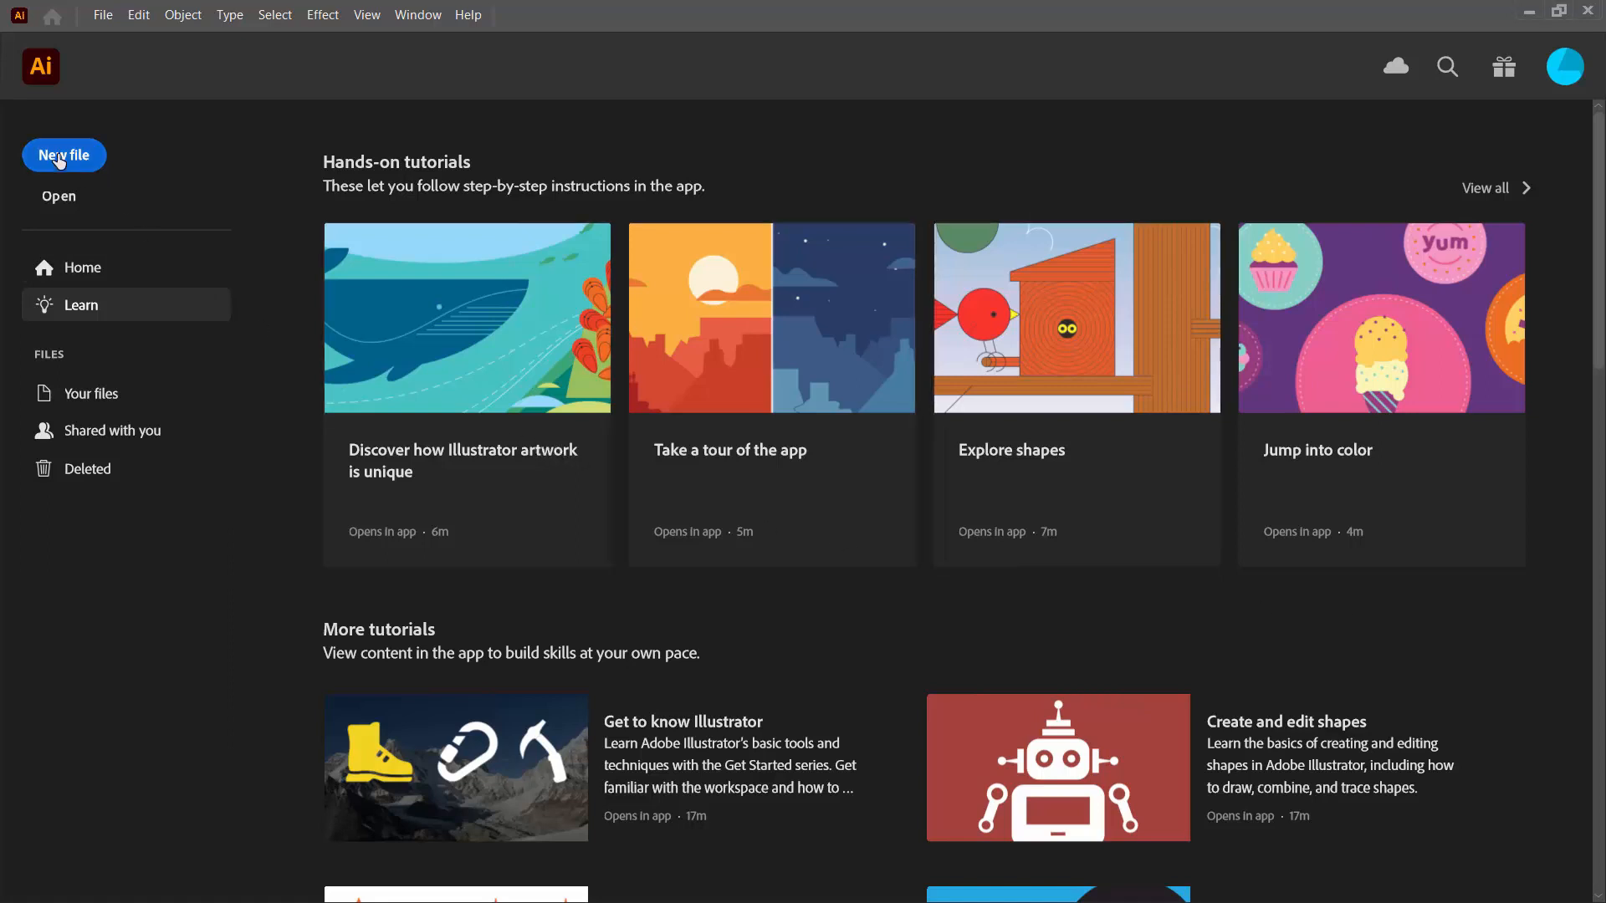
# Create a new 300 × 300 px document from the home screen.
pyautogui.click(63, 154)
pyautogui.write('300')
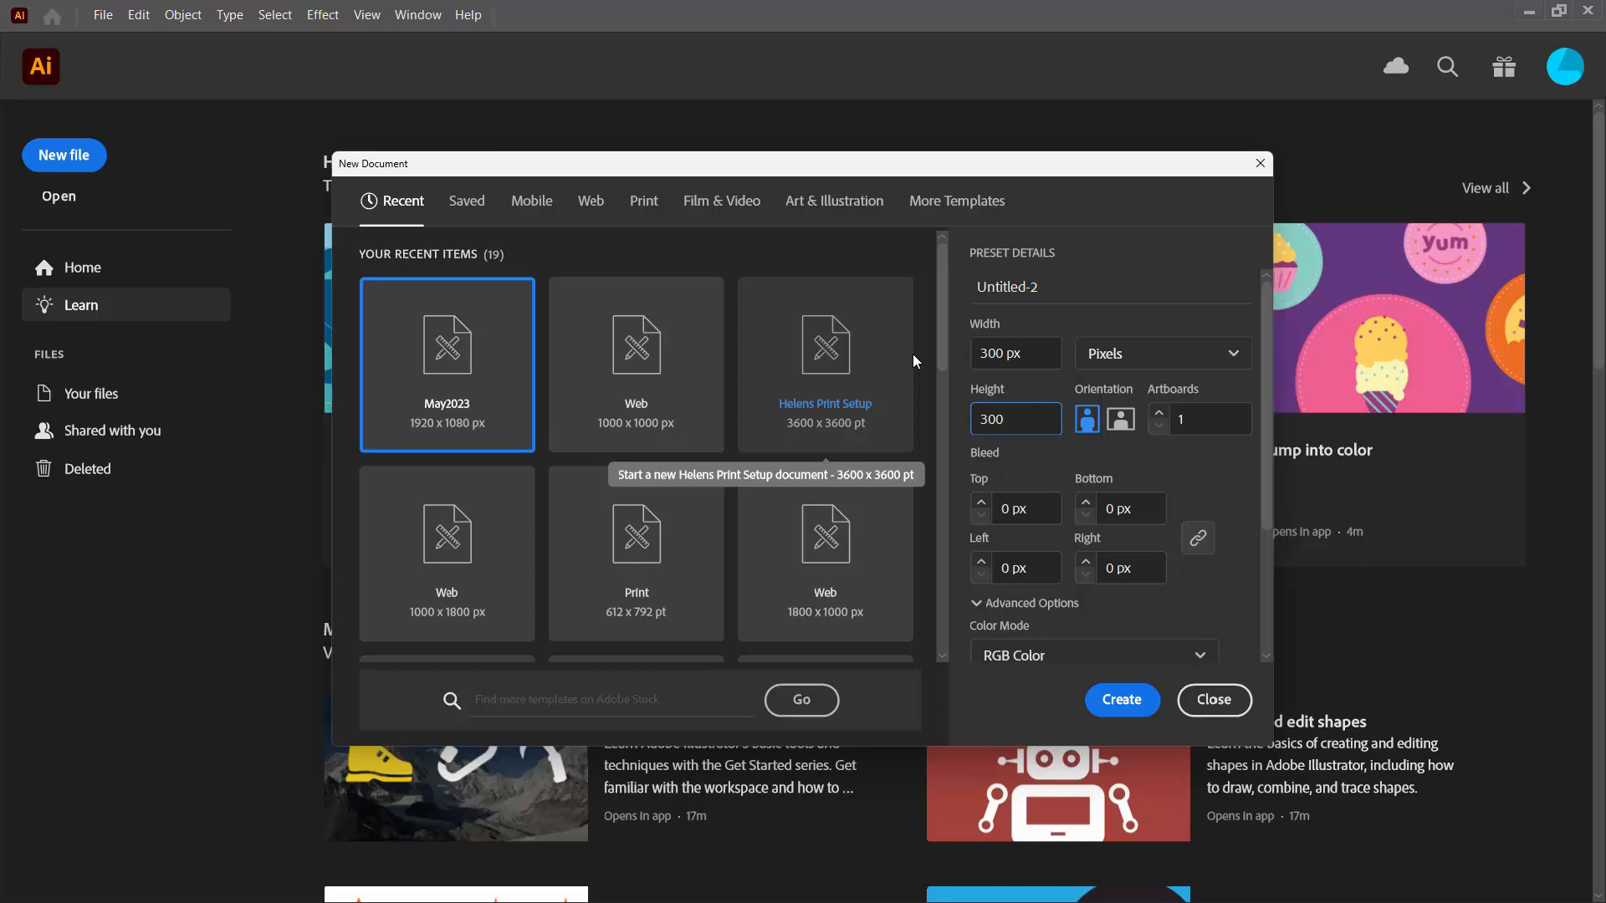
pyautogui.click(1121, 699)
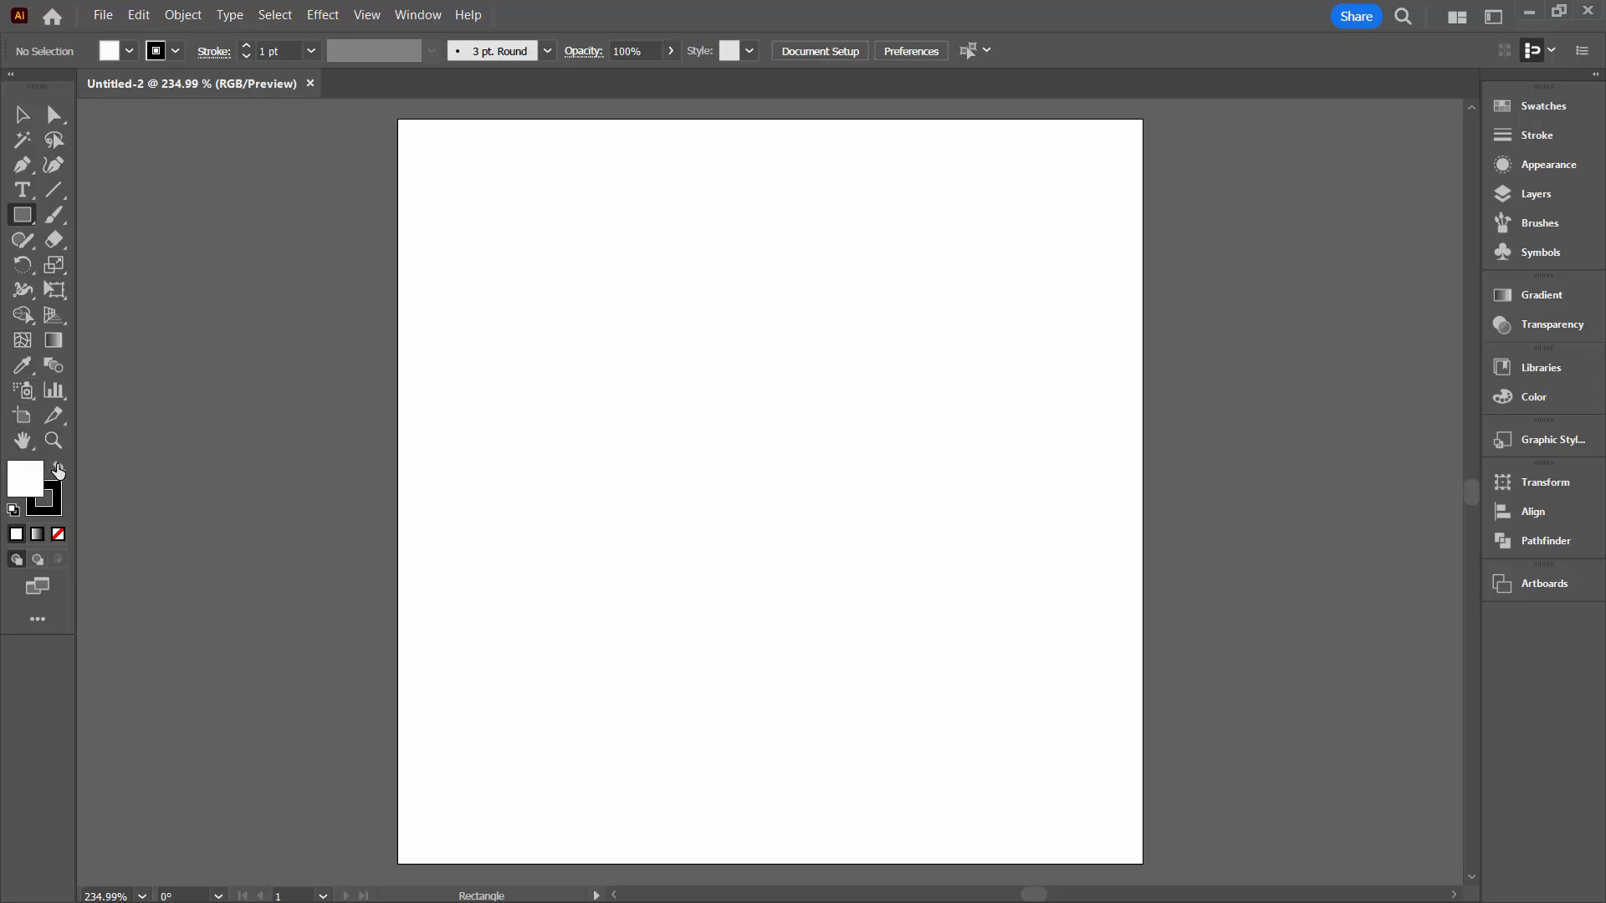
# With black fill and no stroke, create a 175 × 25 px rectangle via the Rectangle dialog.
pyautogui.click(56, 534)
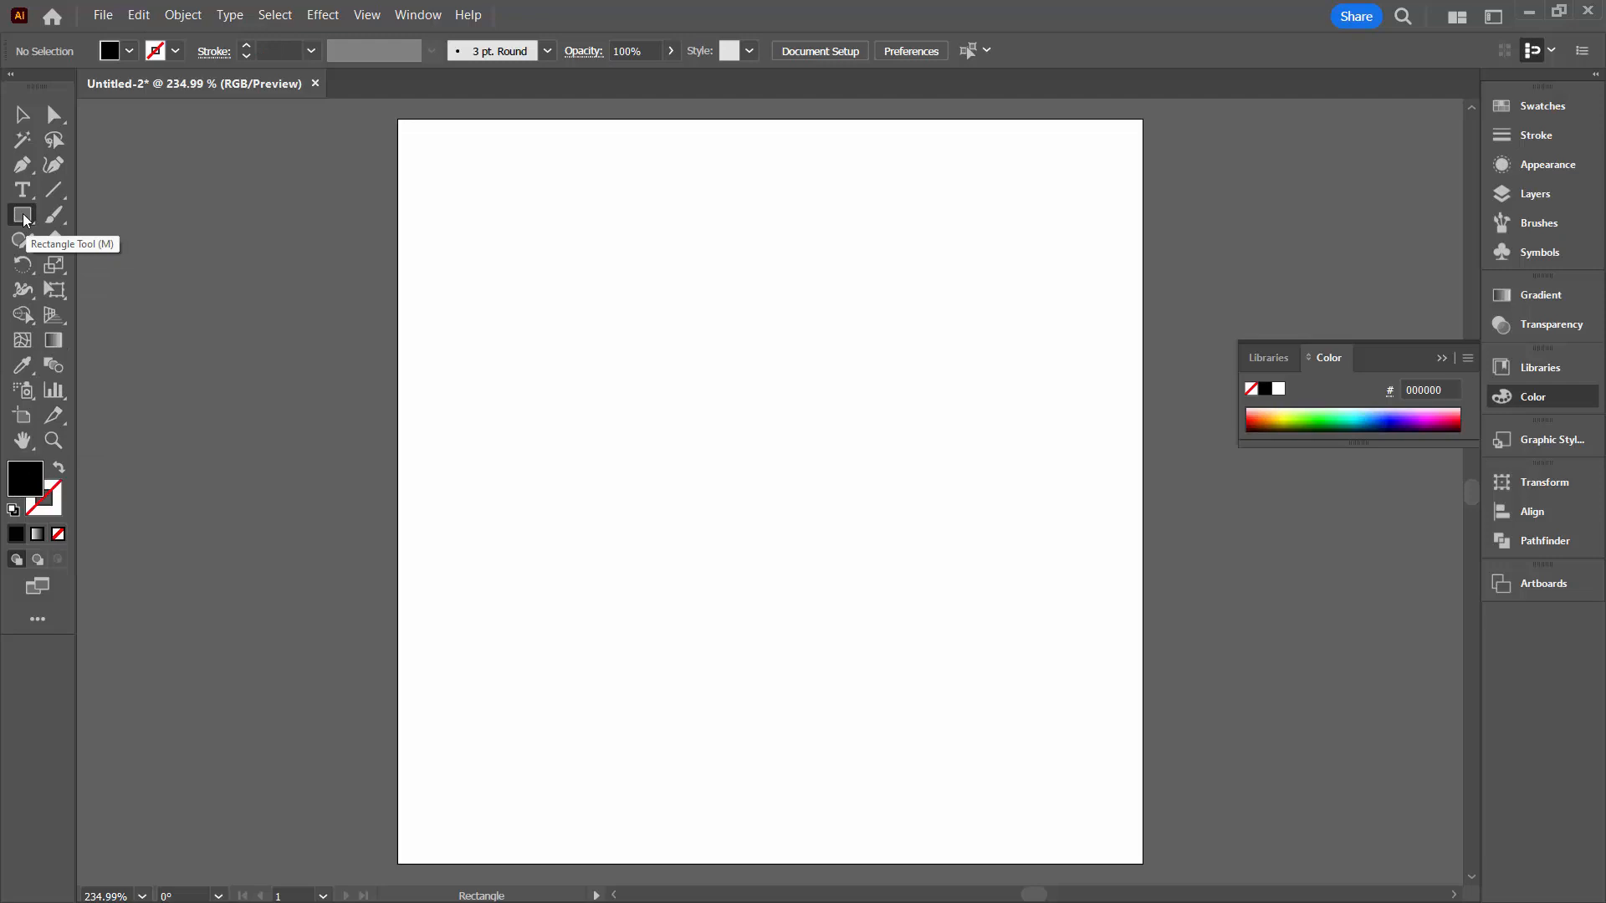
pyautogui.click(22, 216)
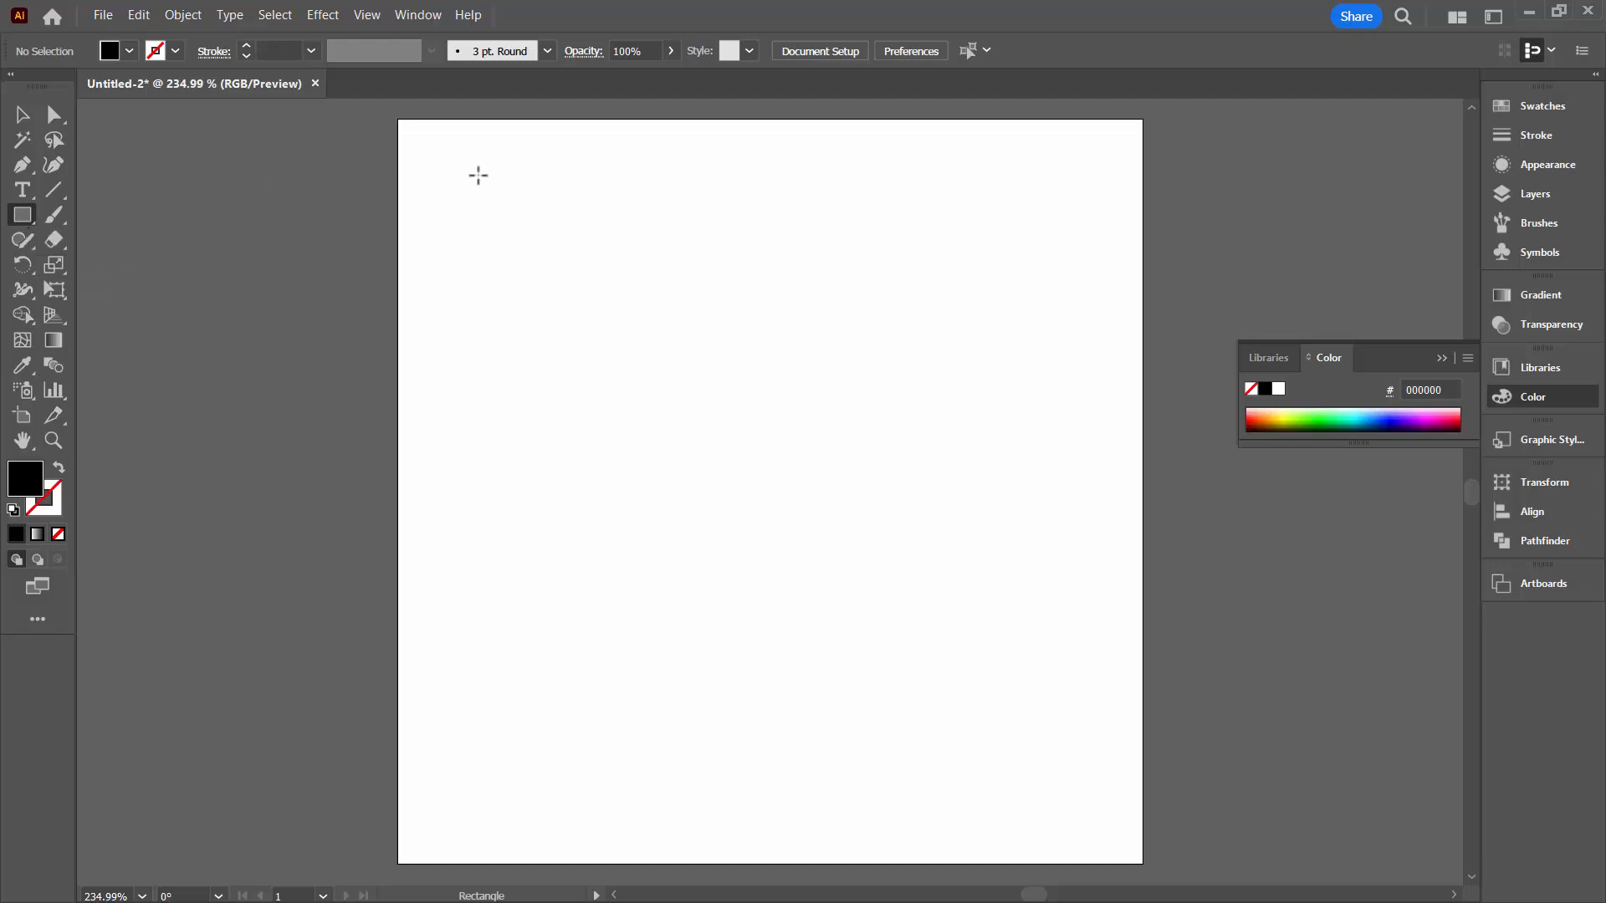
pyautogui.click(477, 176)
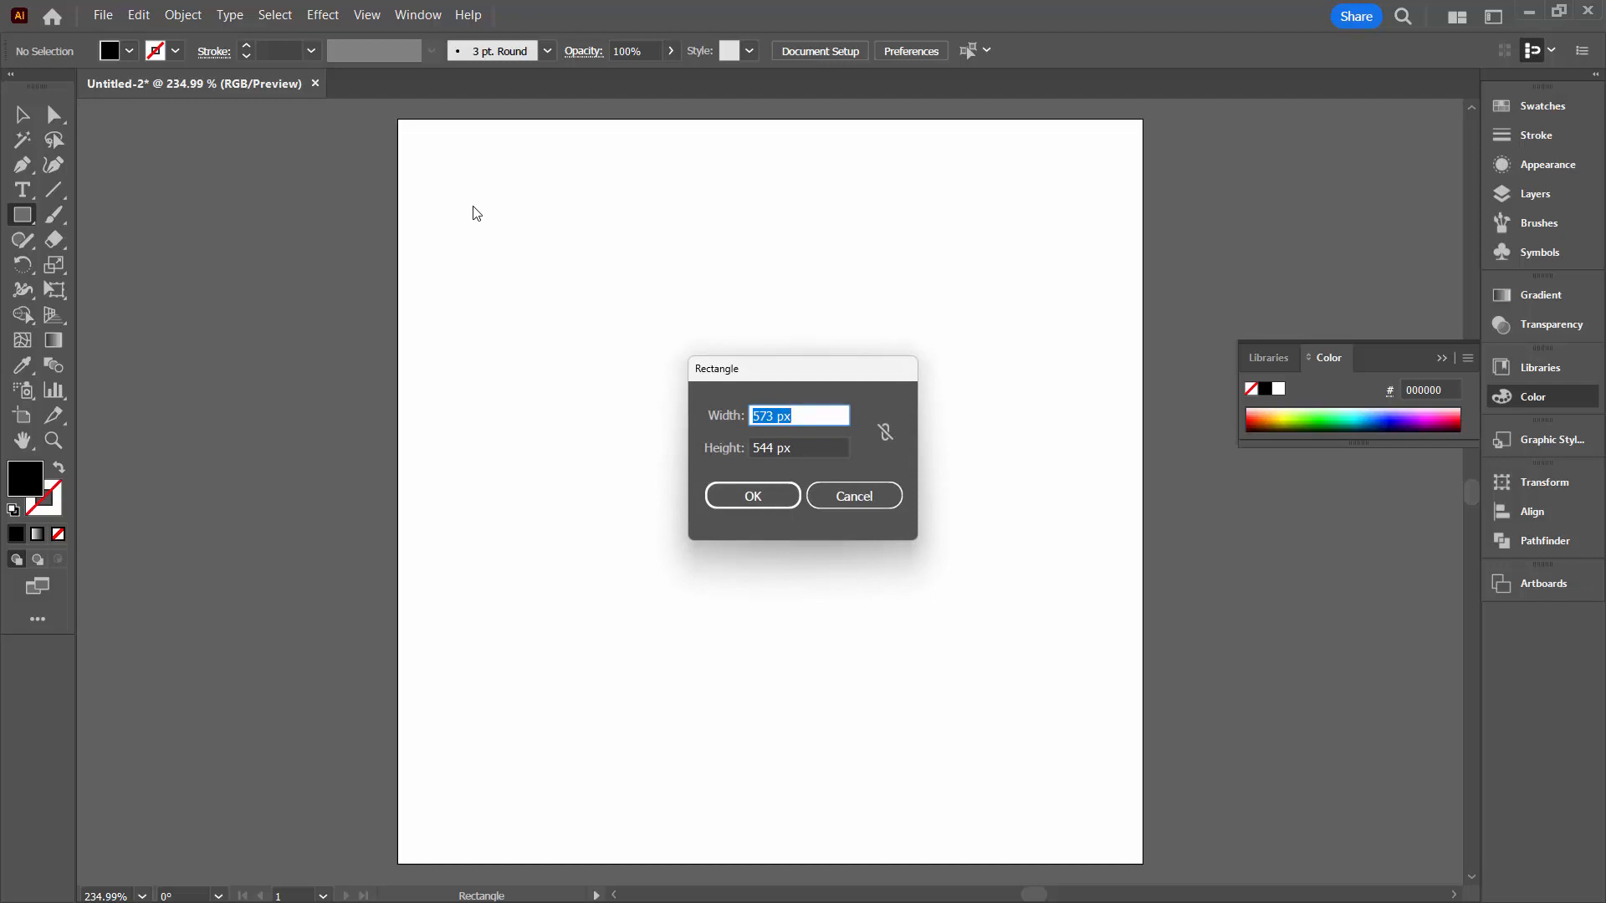
pyautogui.write('1')
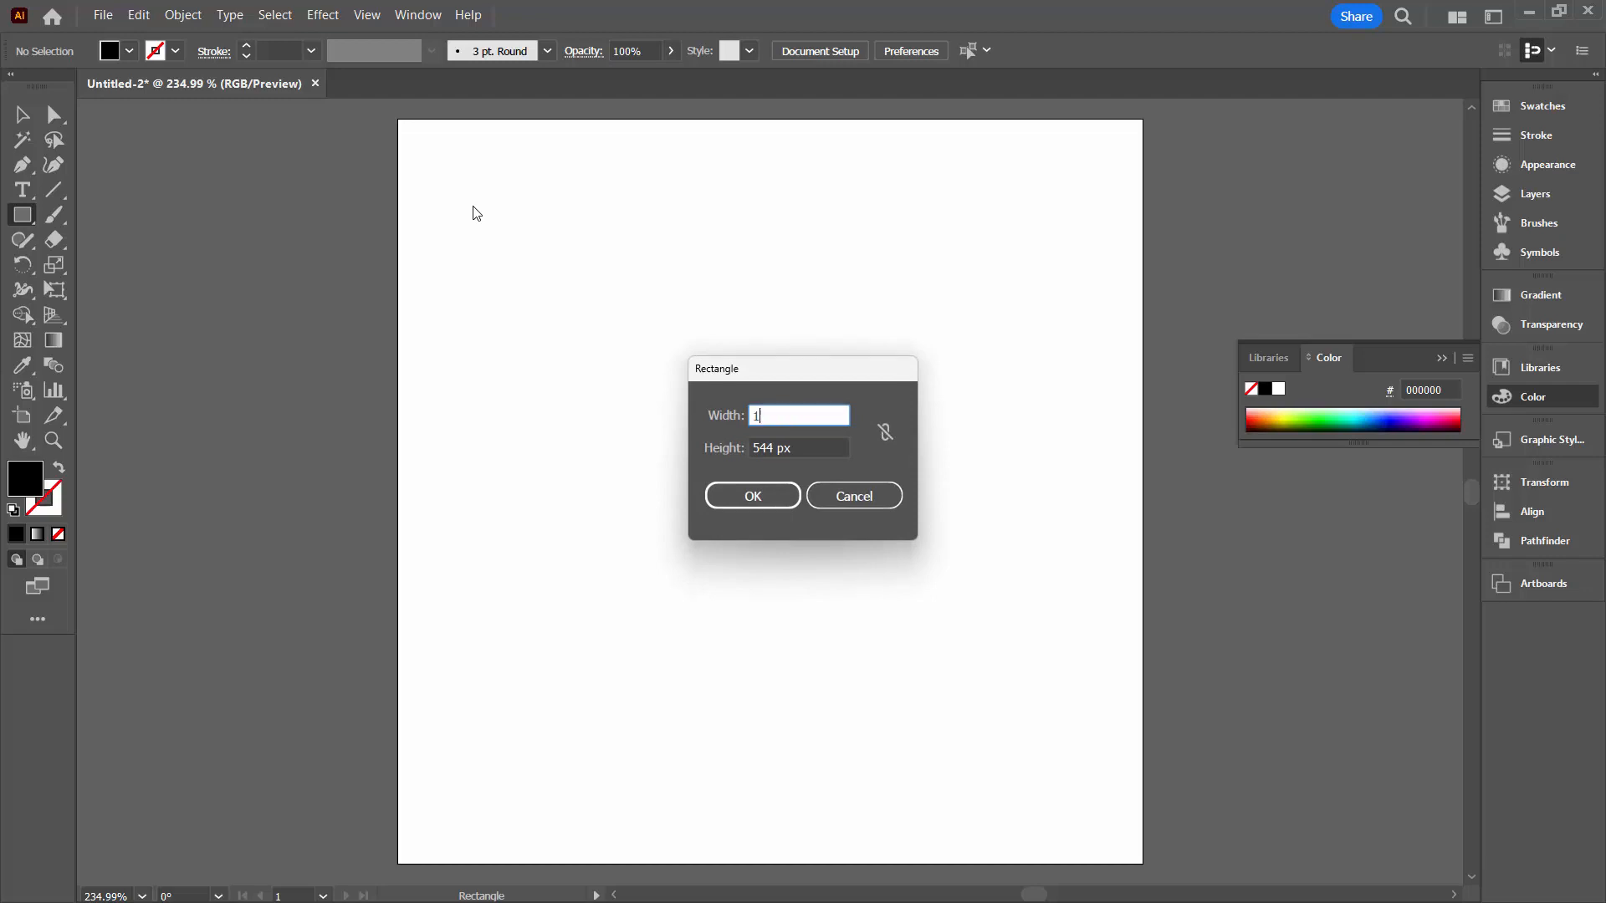
pyautogui.write('175 px')
pyautogui.click(799, 448)
pyautogui.write('2')
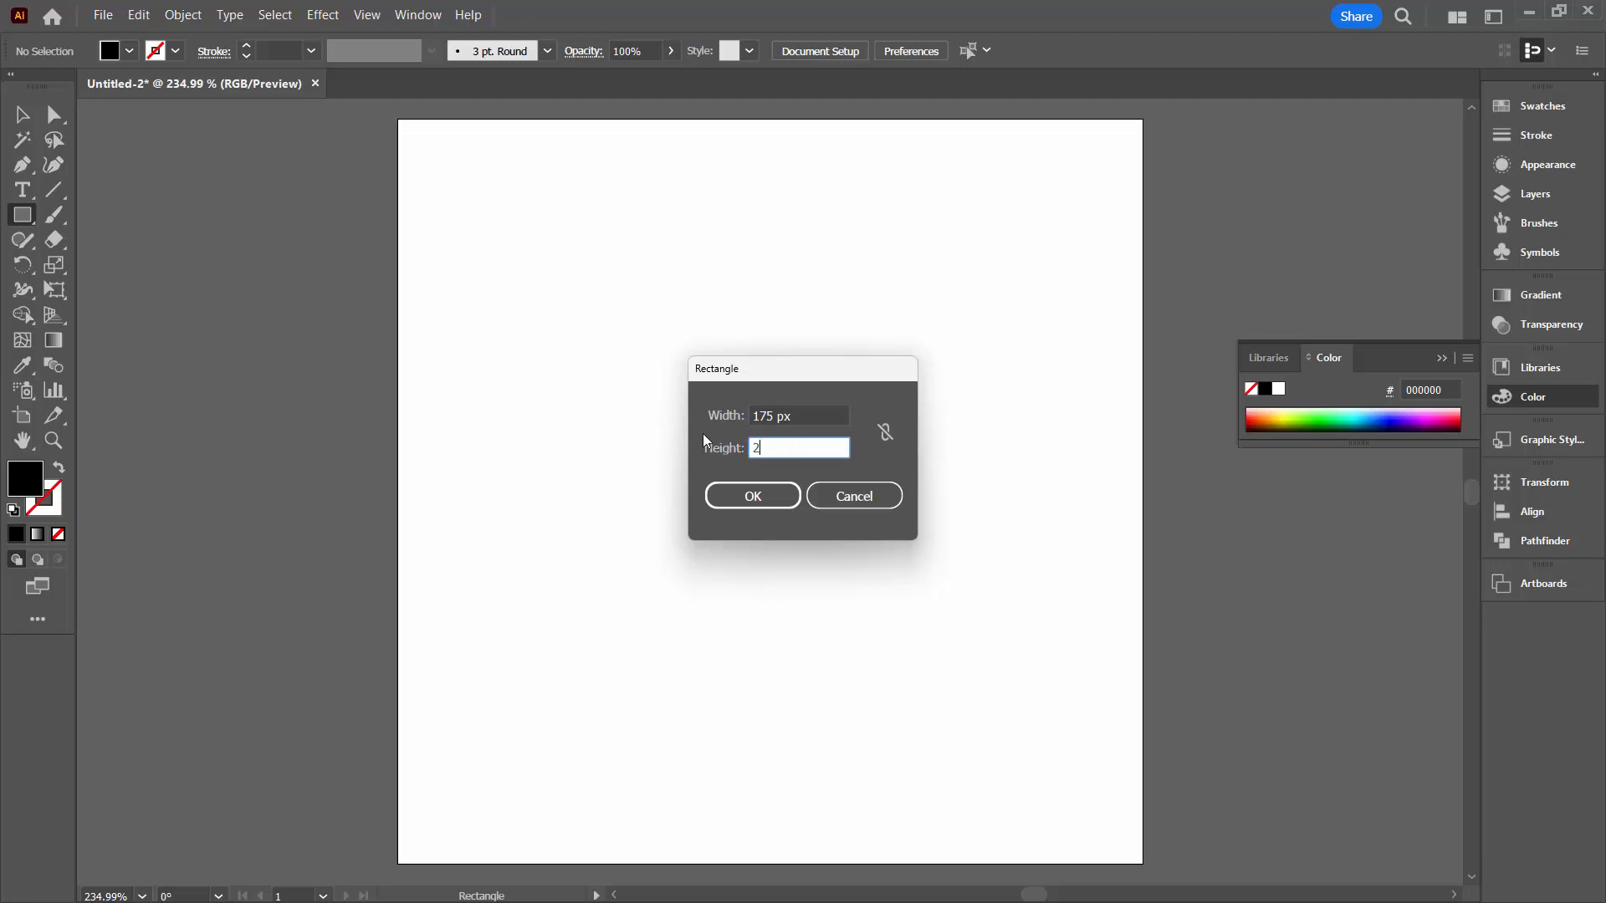
pyautogui.write('5')
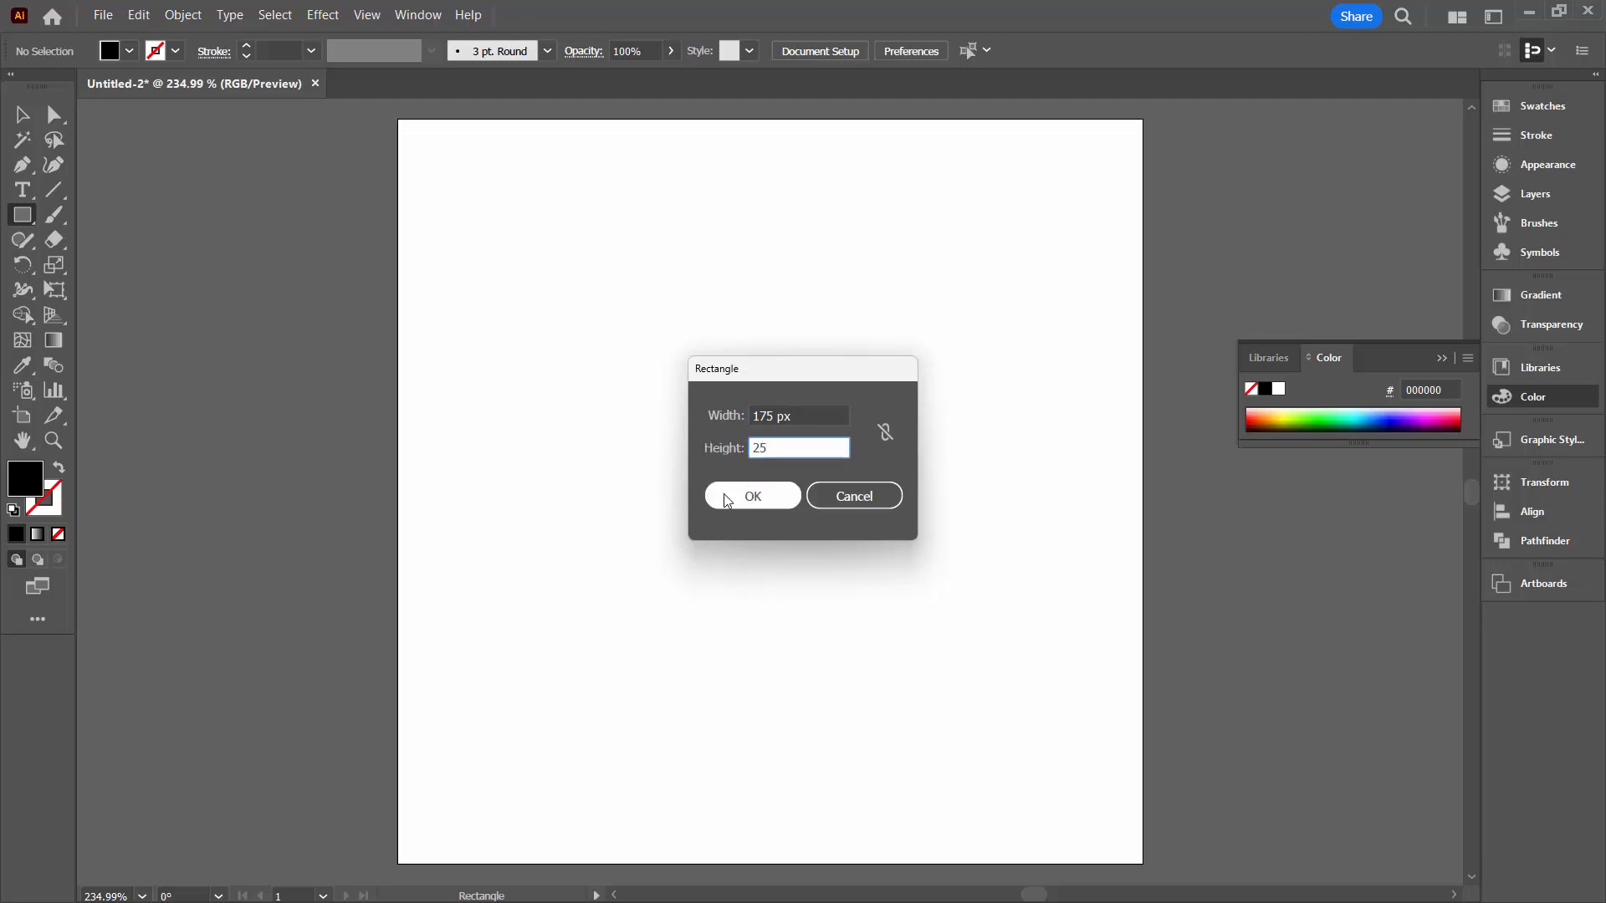
pyautogui.click(751, 495)
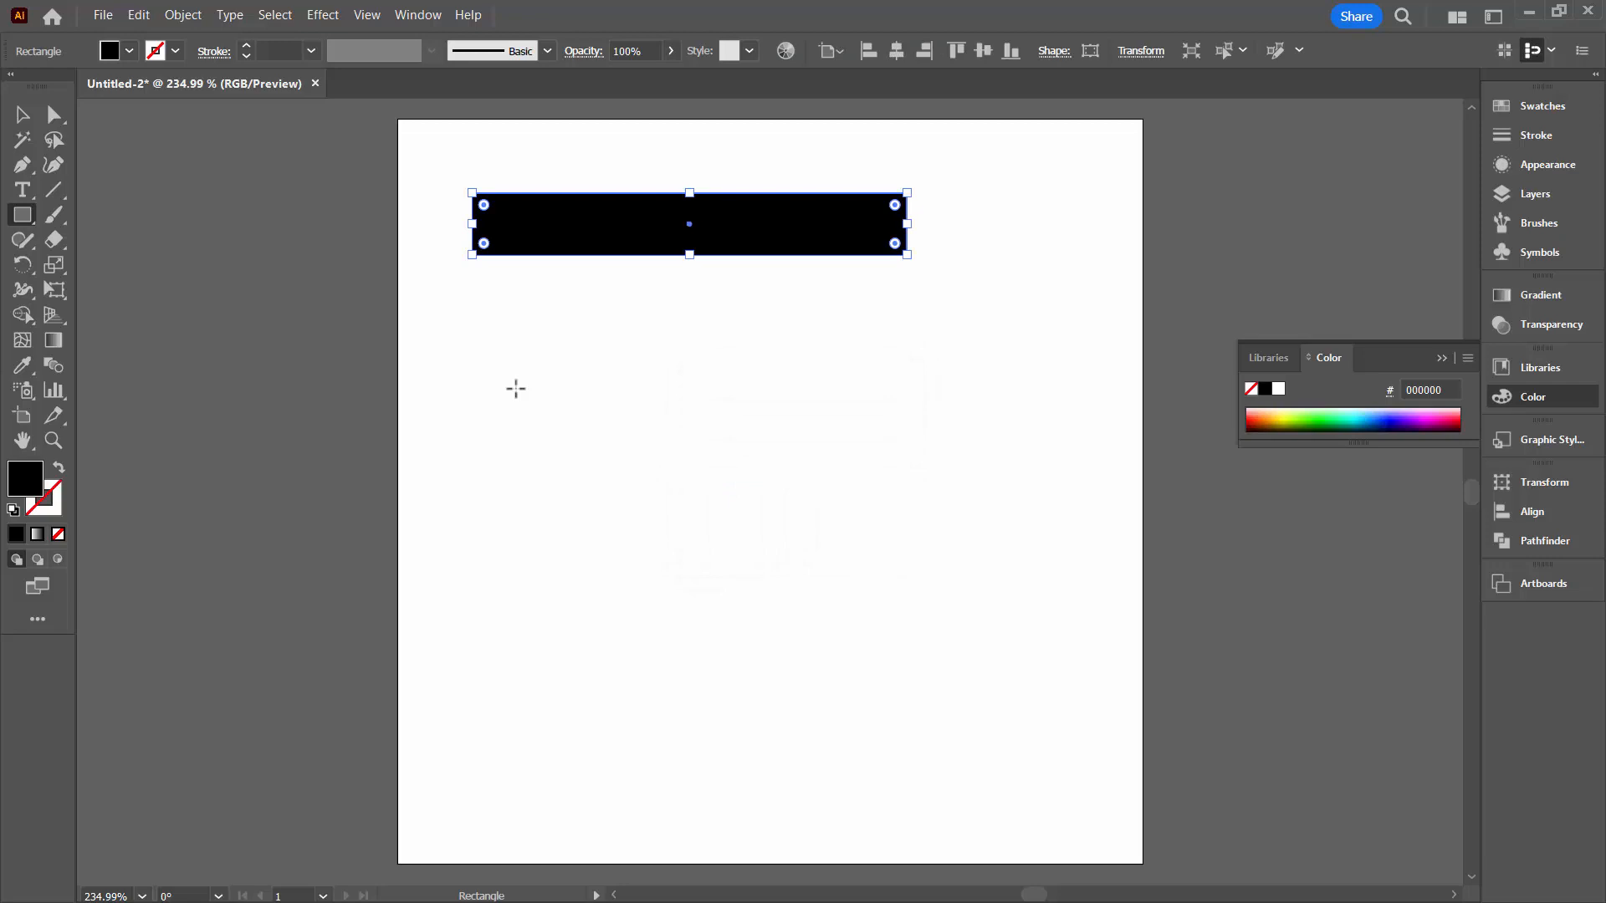
pyautogui.moveTo(498, 375)
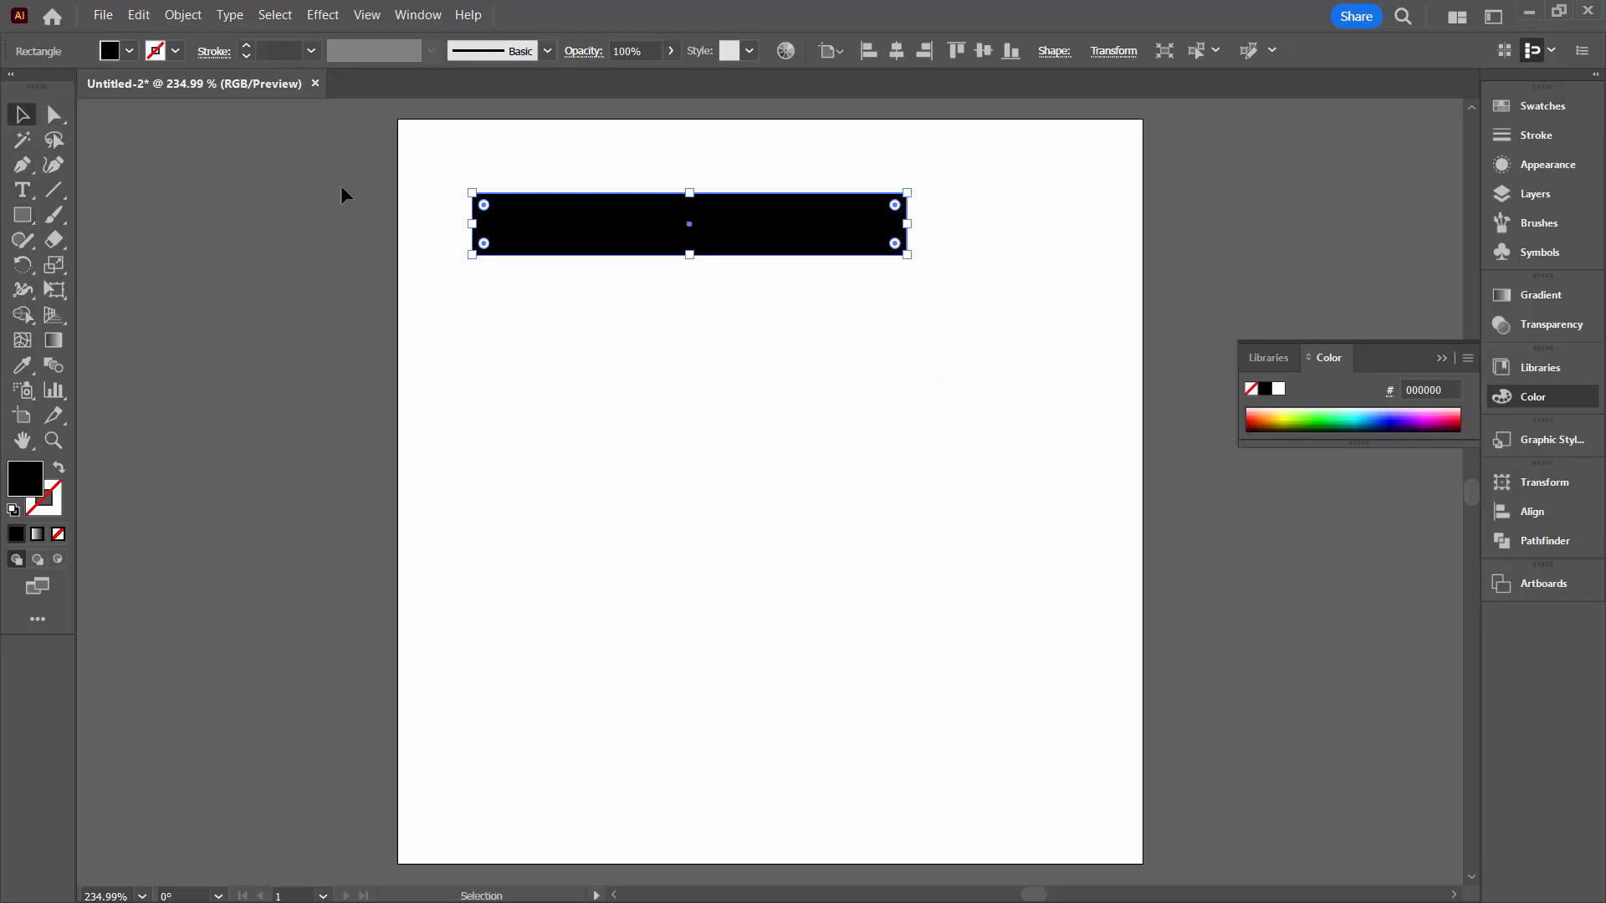
pyautogui.moveTo(22, 115)
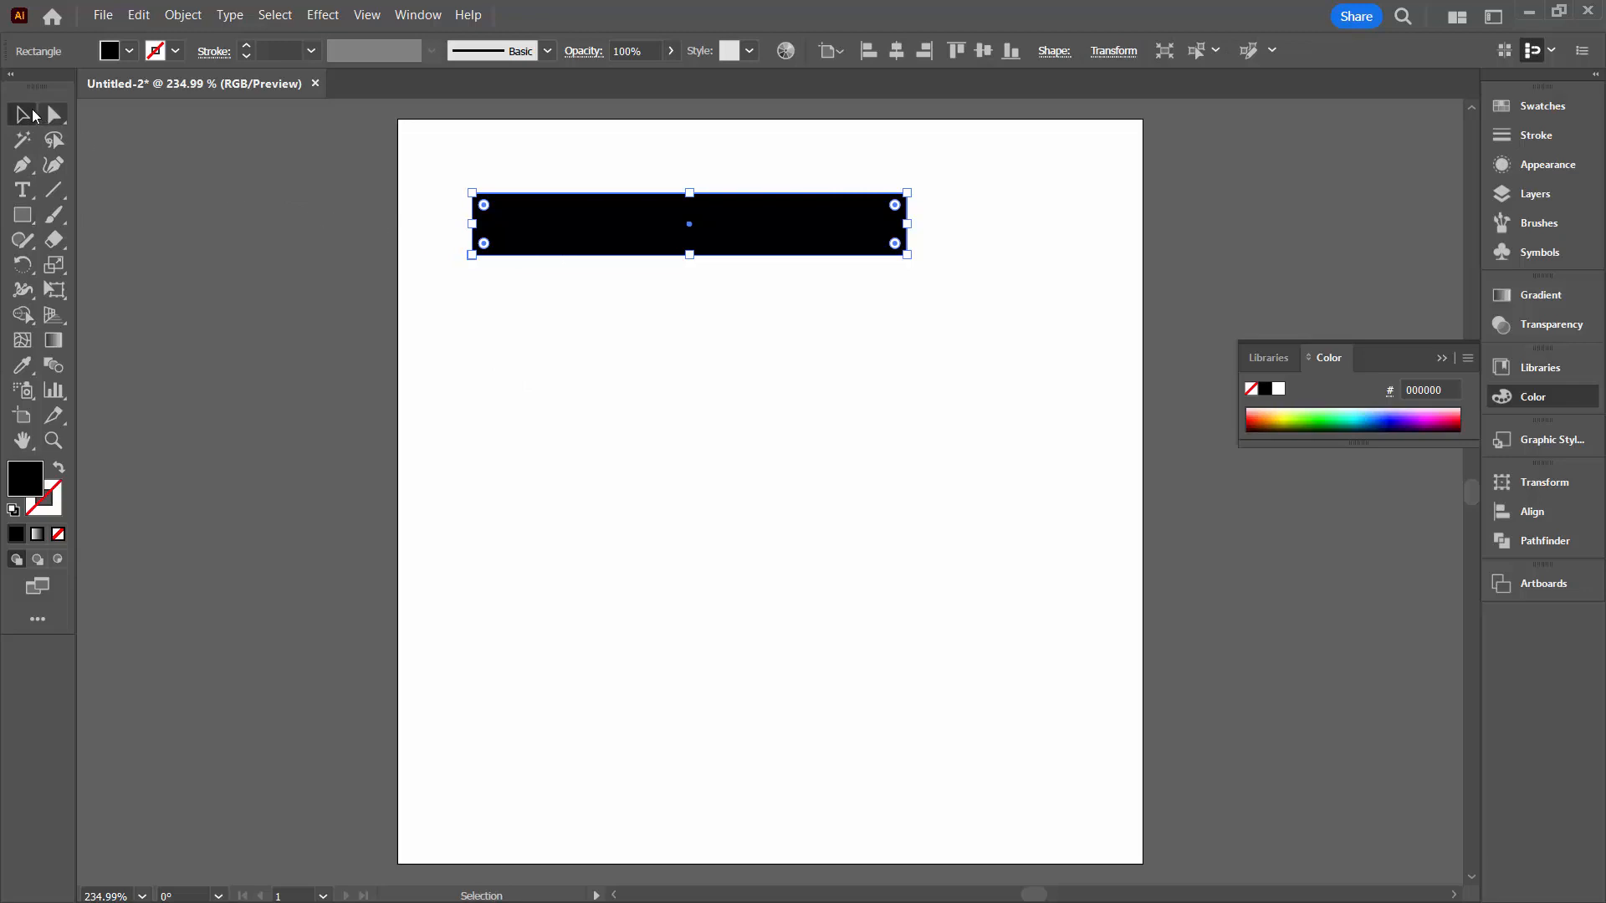
pyautogui.moveTo(545, 222)
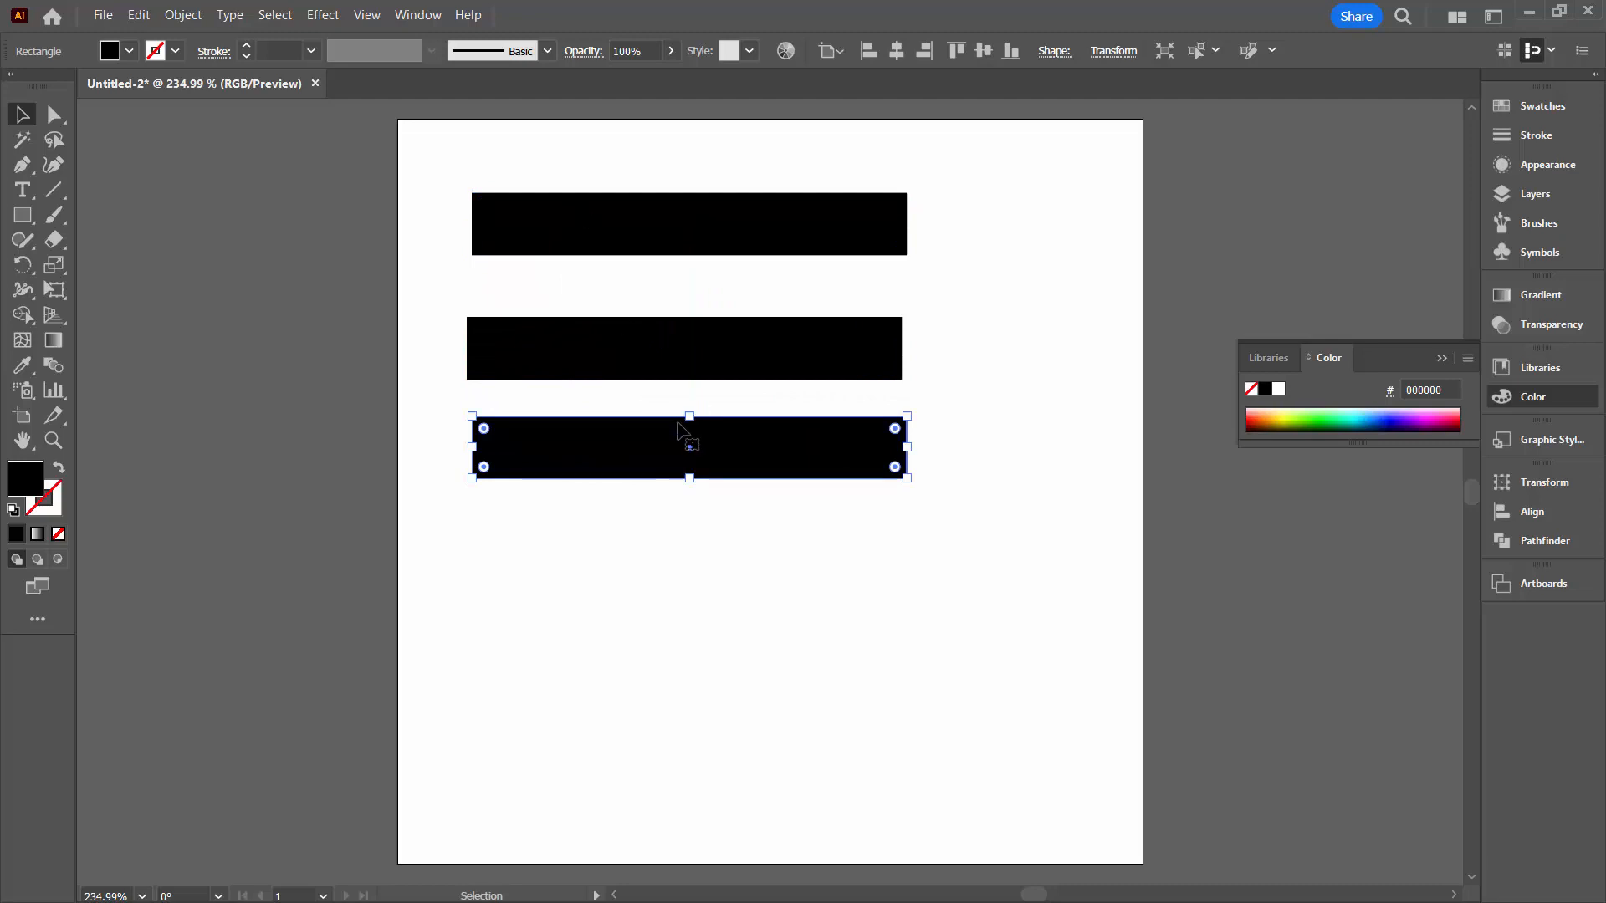
pyautogui.moveTo(529, 288)
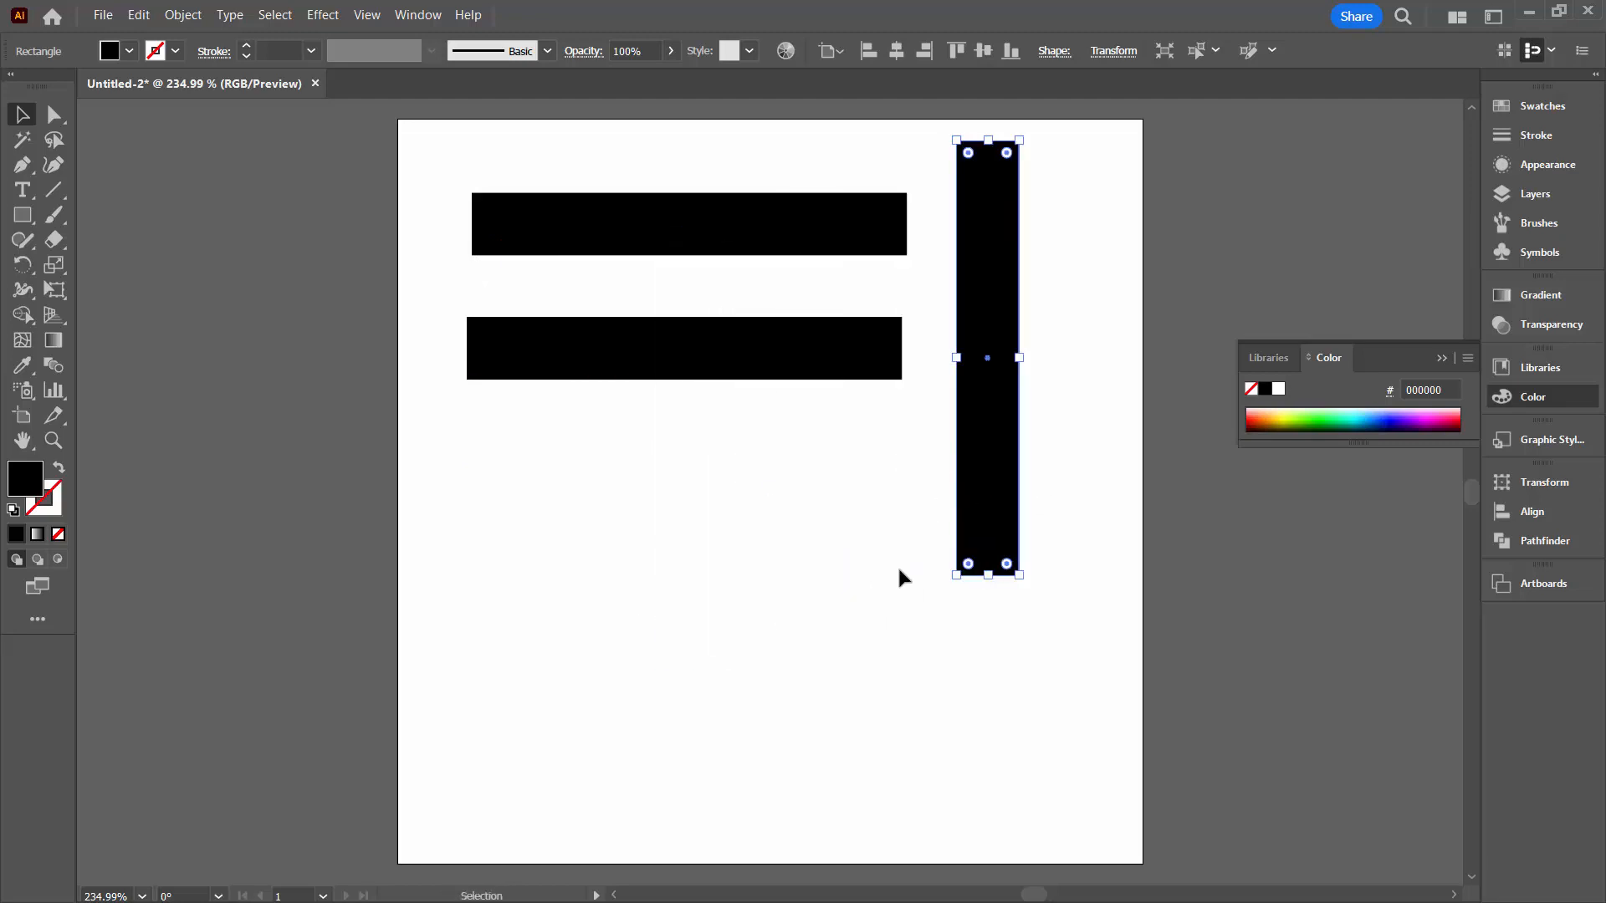
# Create a 125 × 25 px rectangle with the Rectangle Tool dialog.
pyautogui.click(22, 215)
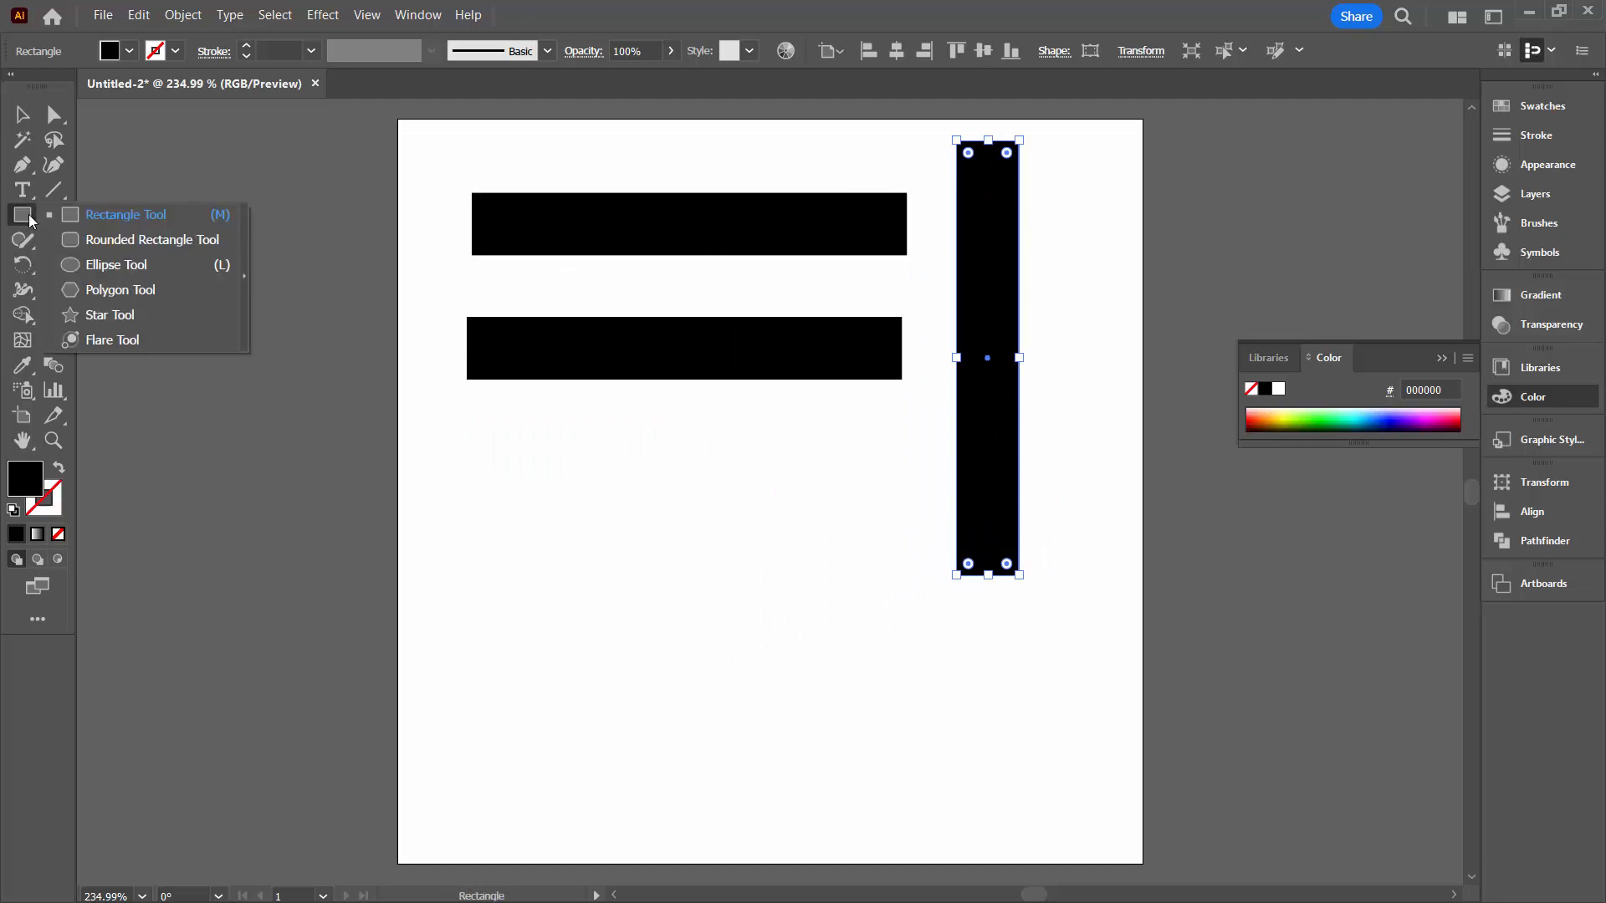
pyautogui.click(126, 214)
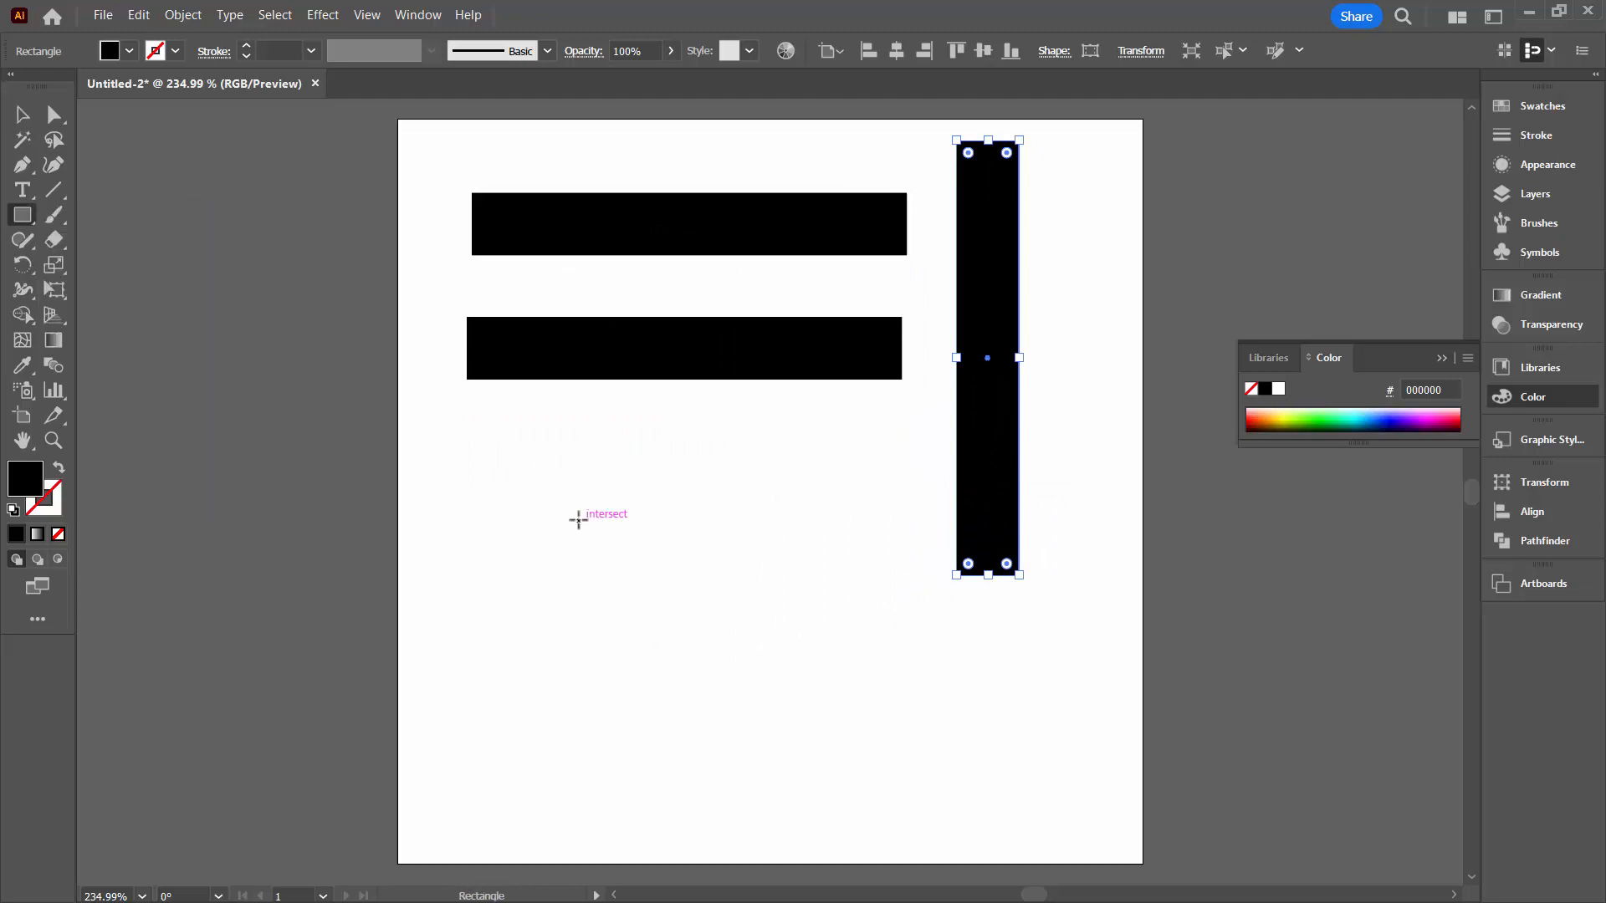
pyautogui.click(578, 519)
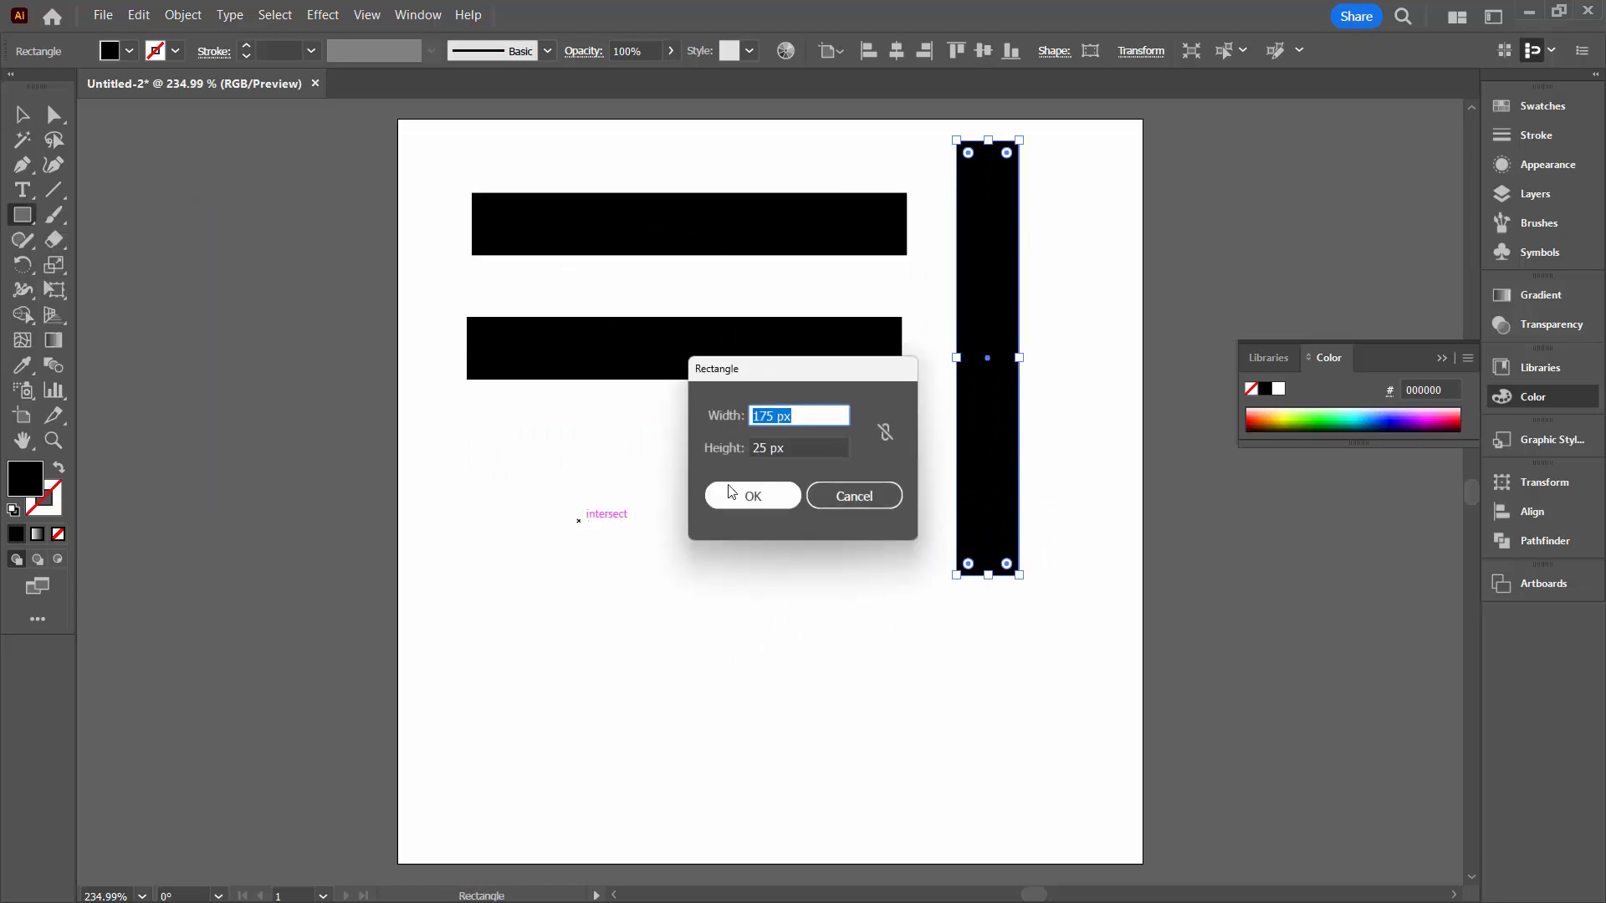
pyautogui.write('12')
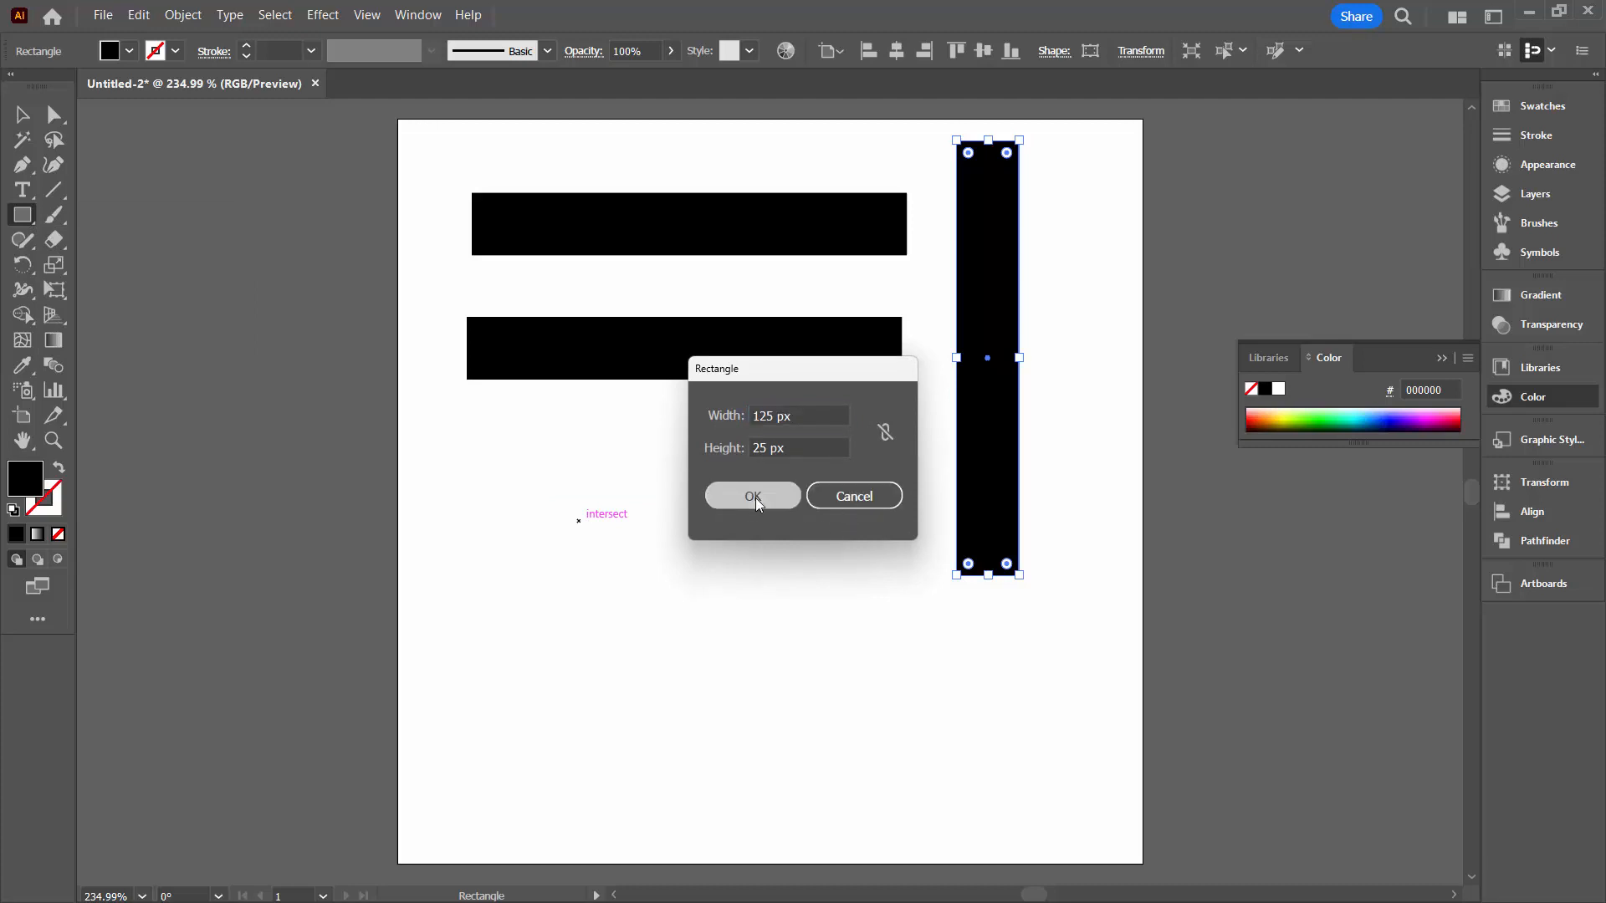
pyautogui.click(751, 496)
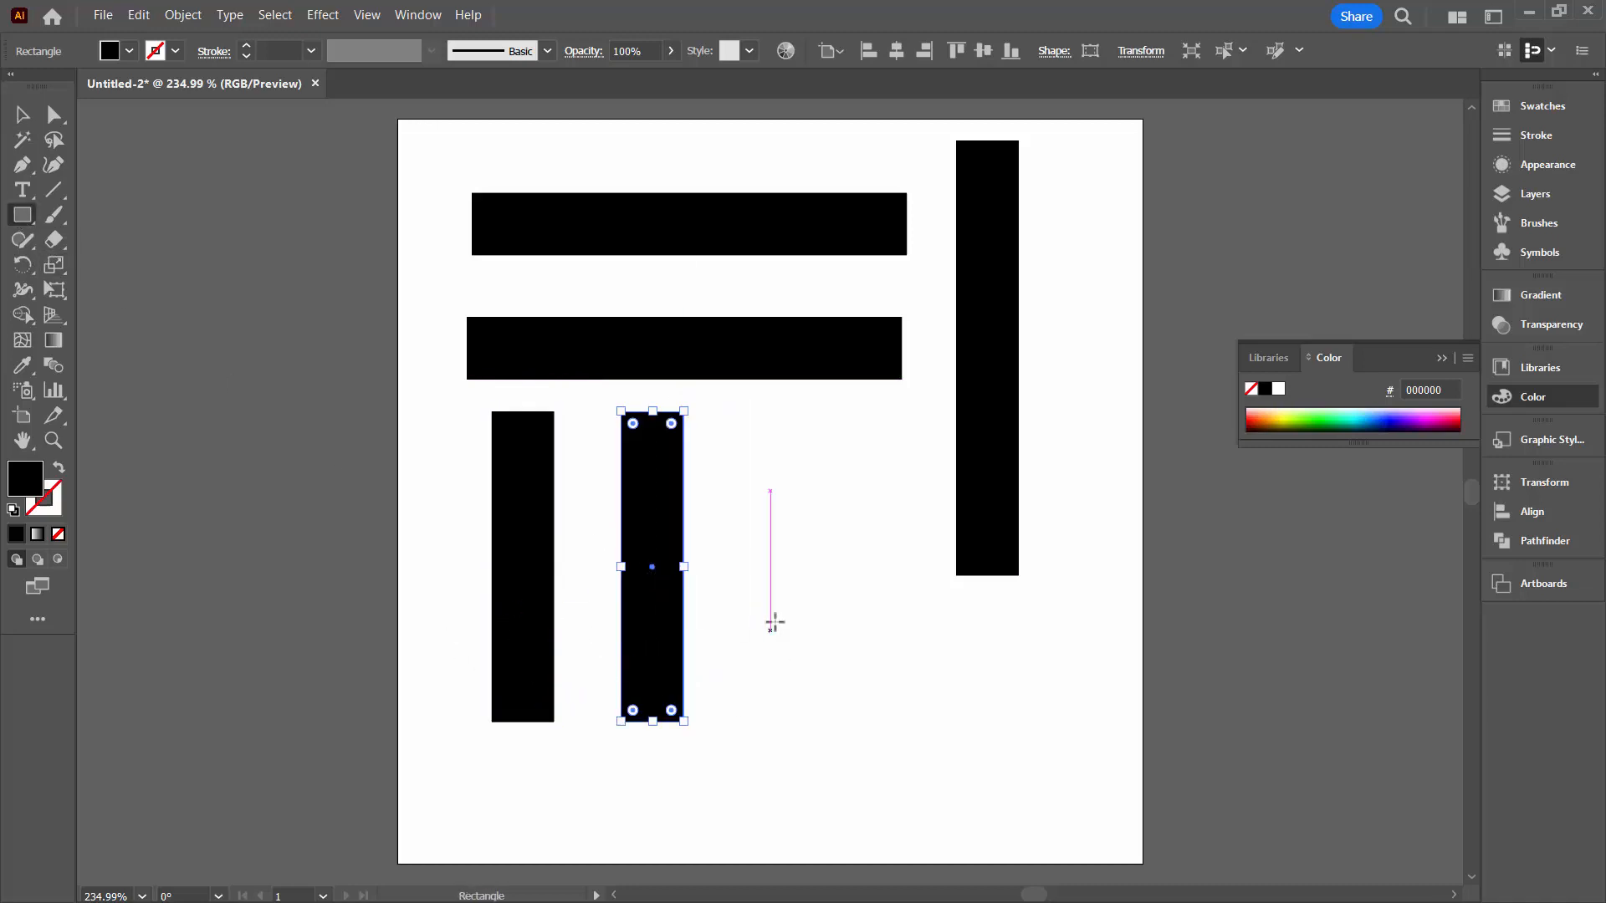
# Create a 75 × 25 px rectangle at the lower right.
pyautogui.click(771, 622)
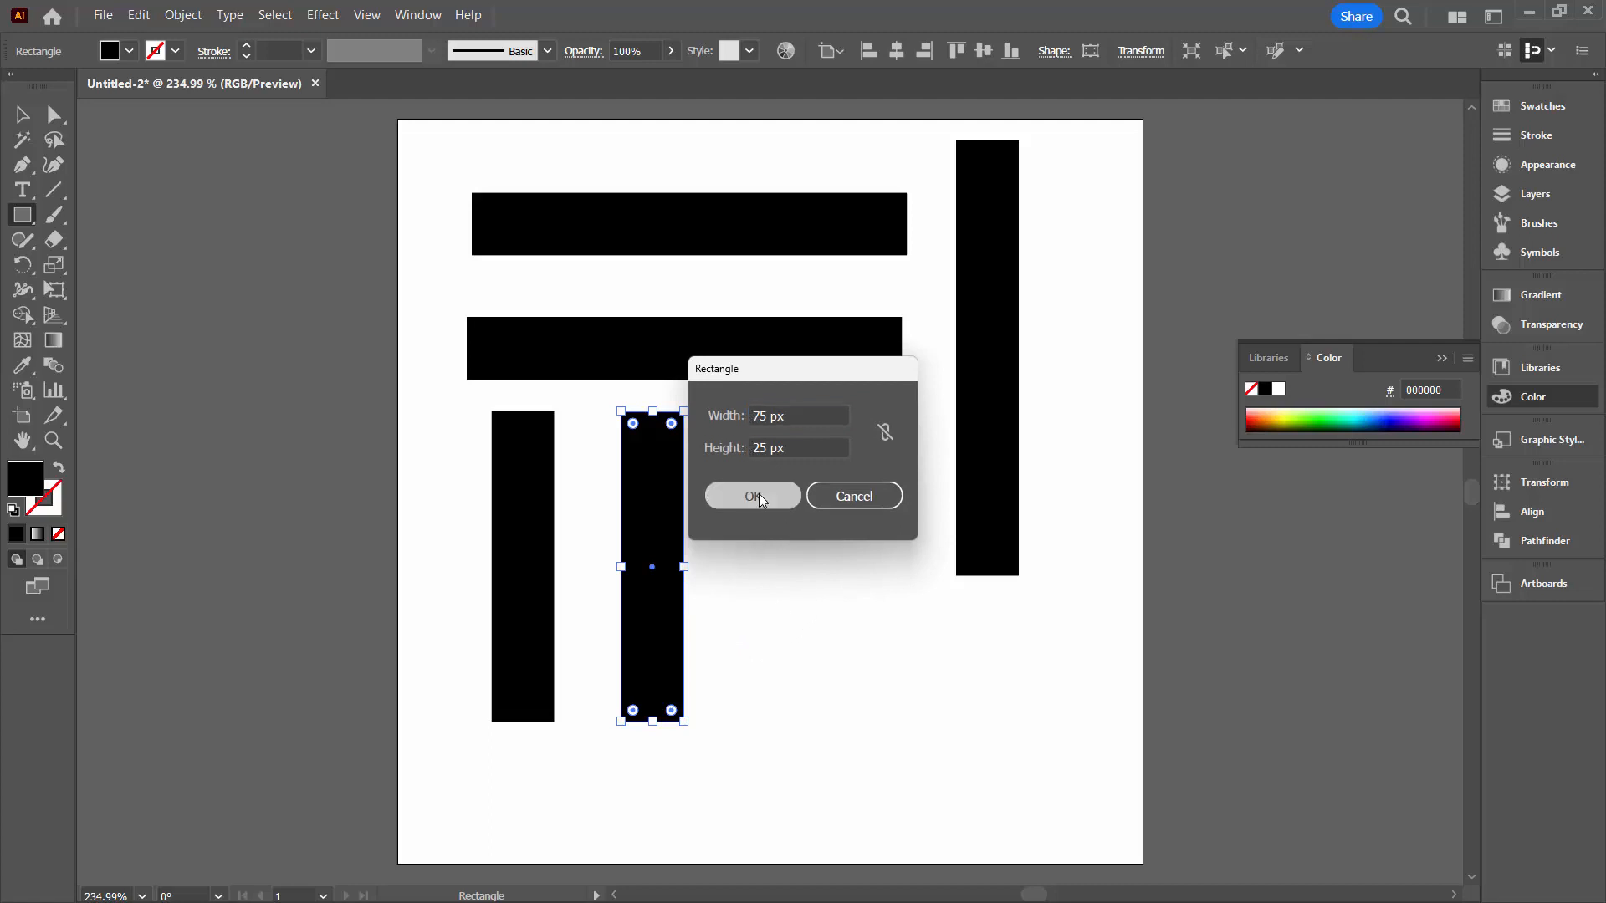
pyautogui.click(751, 495)
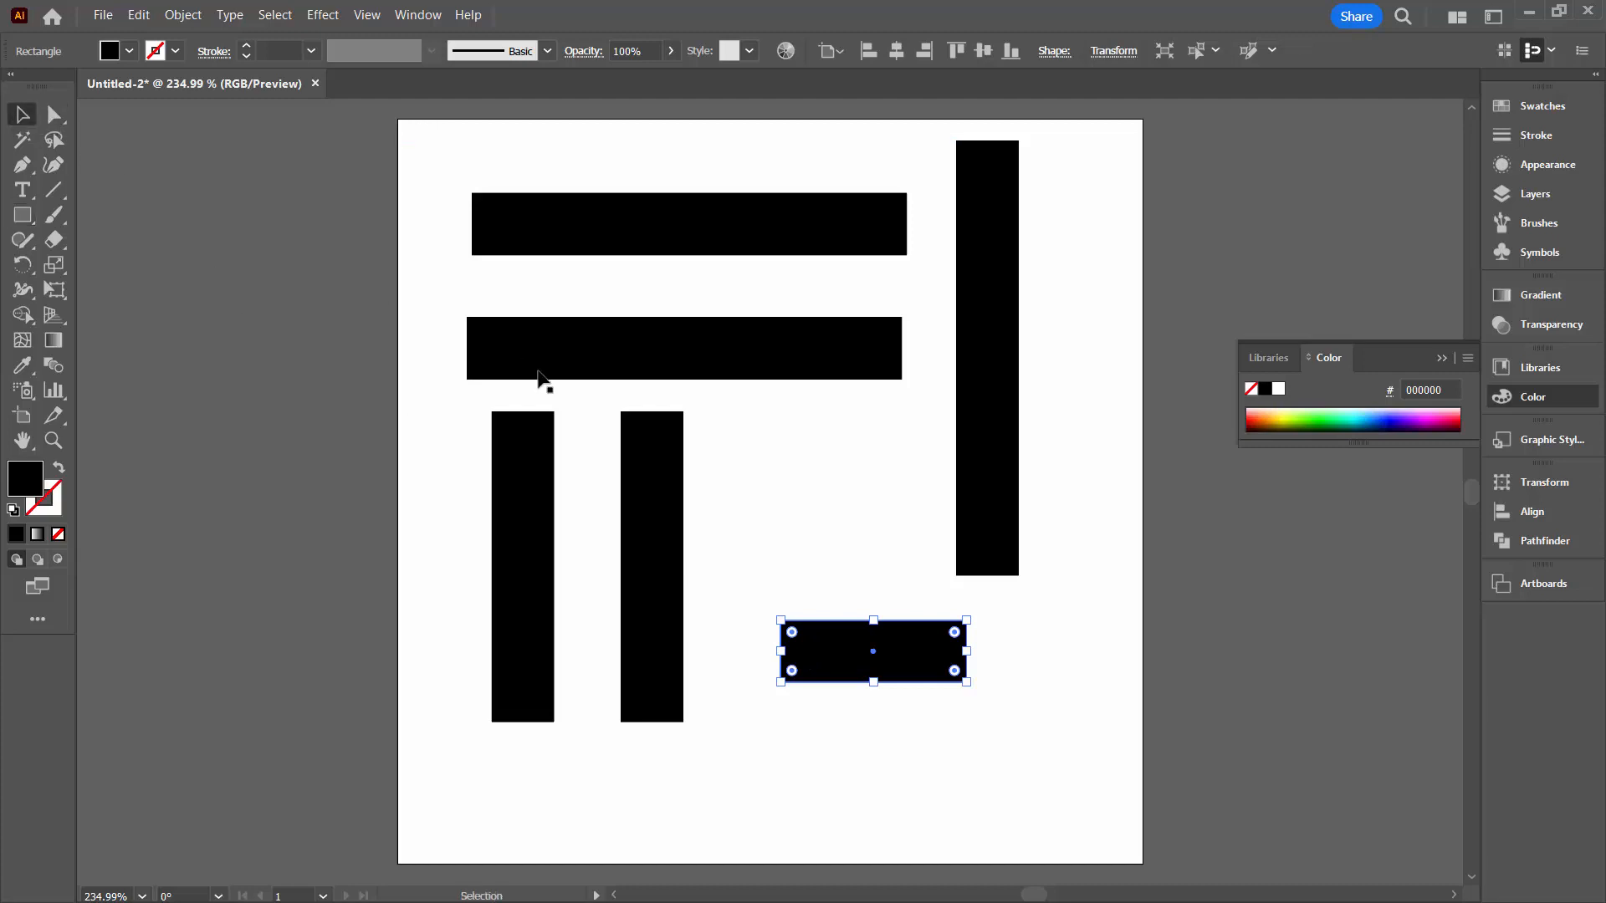
pyautogui.moveTo(841, 661)
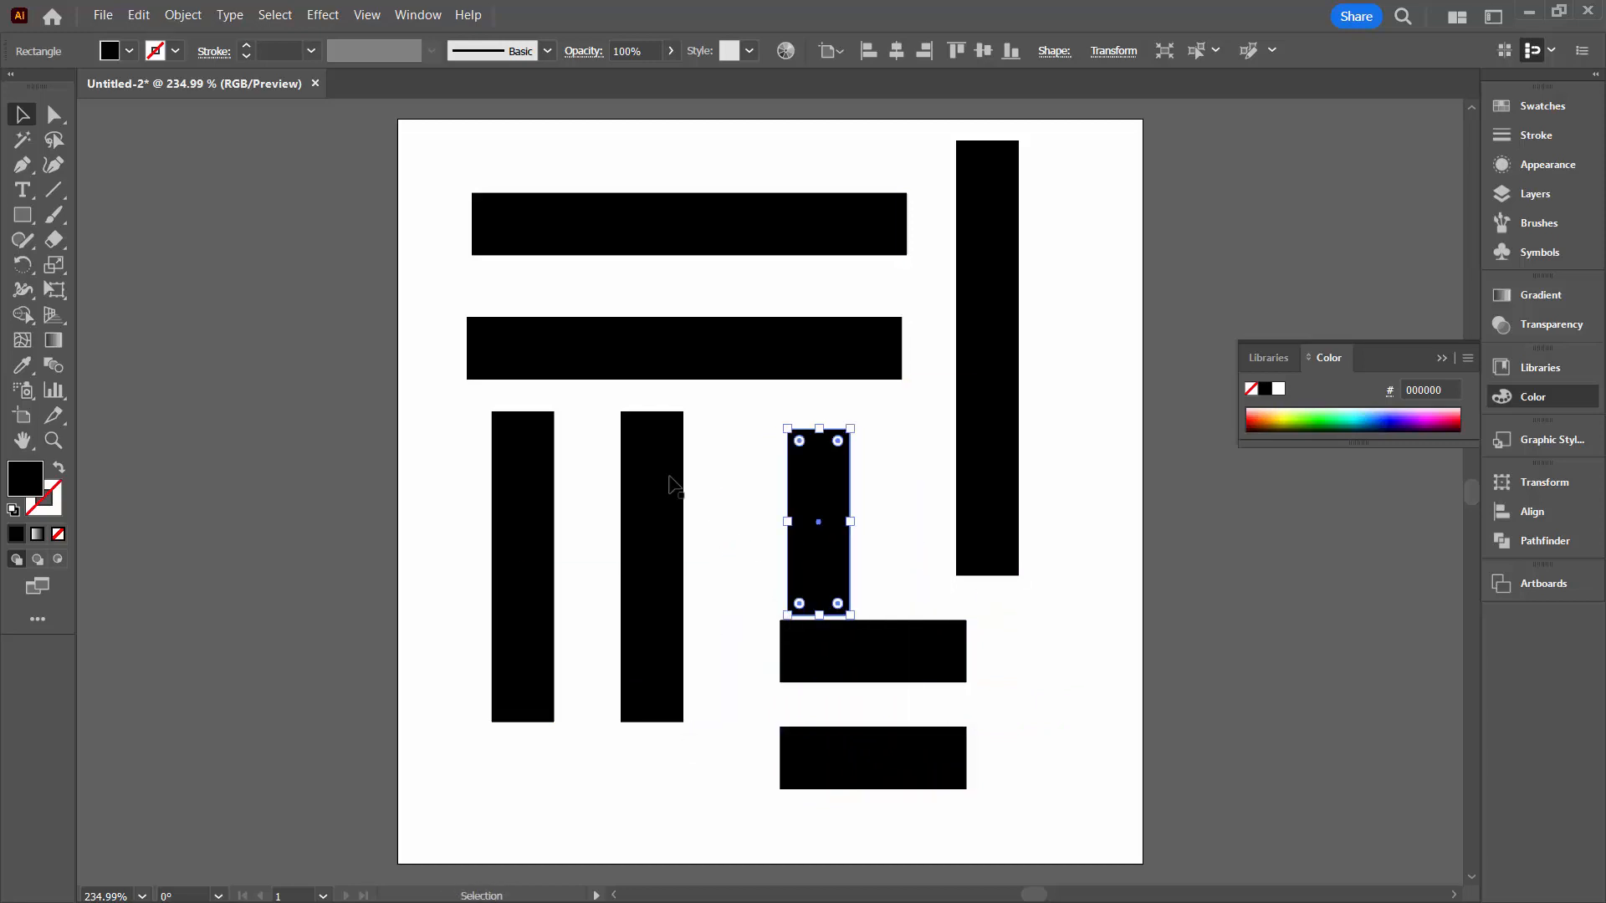
# Deselect the bars after duplicating the short bar below and upright above.
pyautogui.click(930, 609)
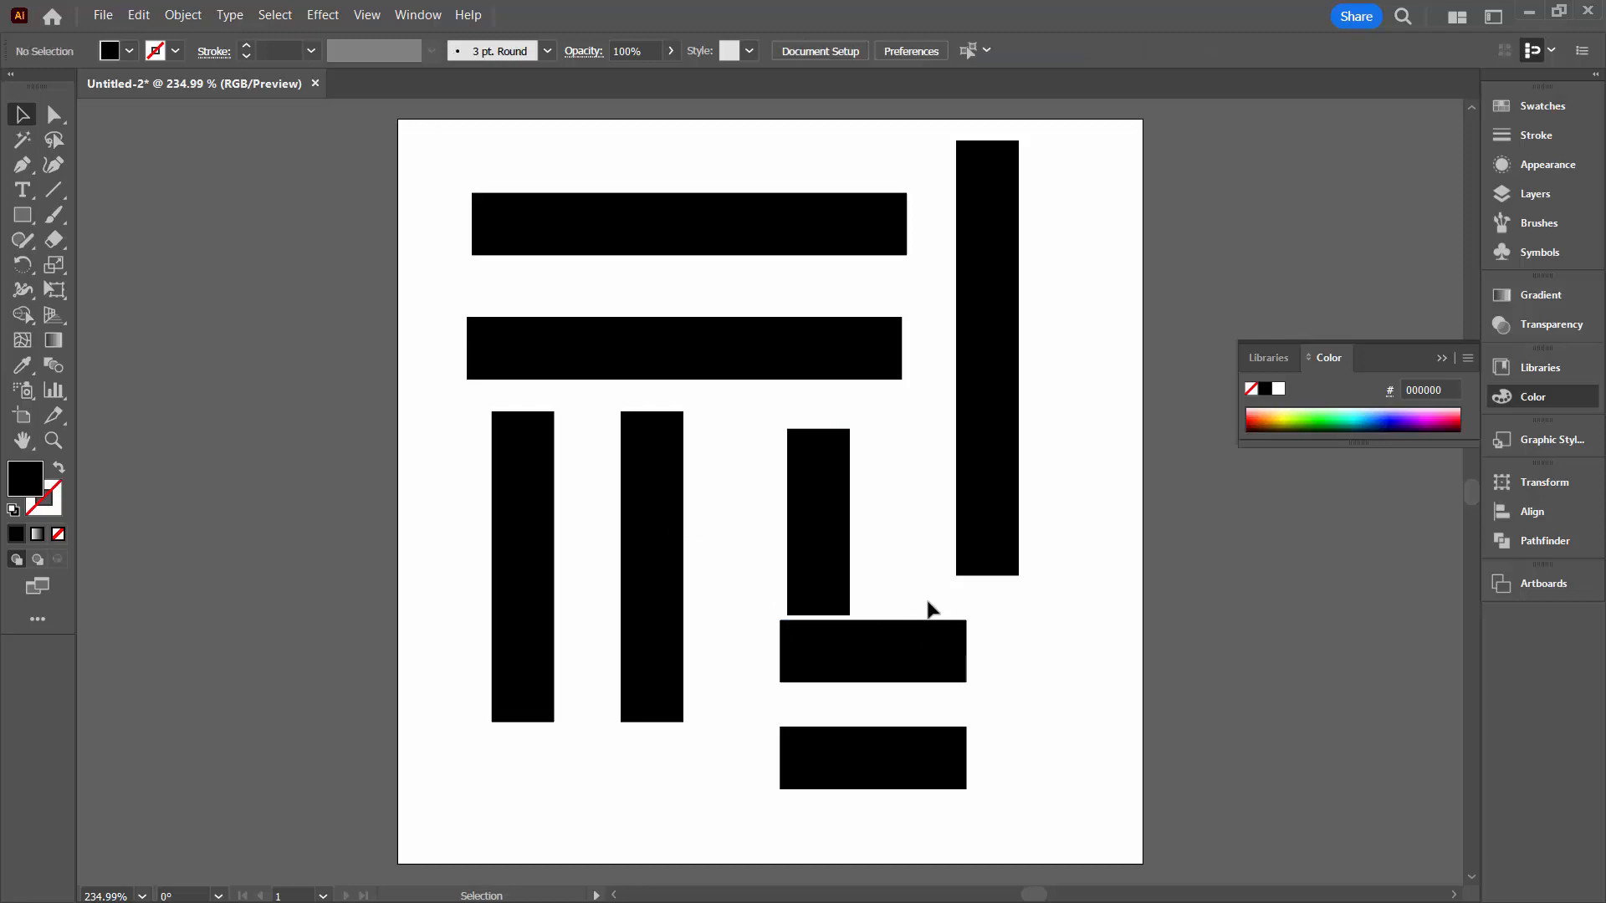
pyautogui.moveTo(884, 502)
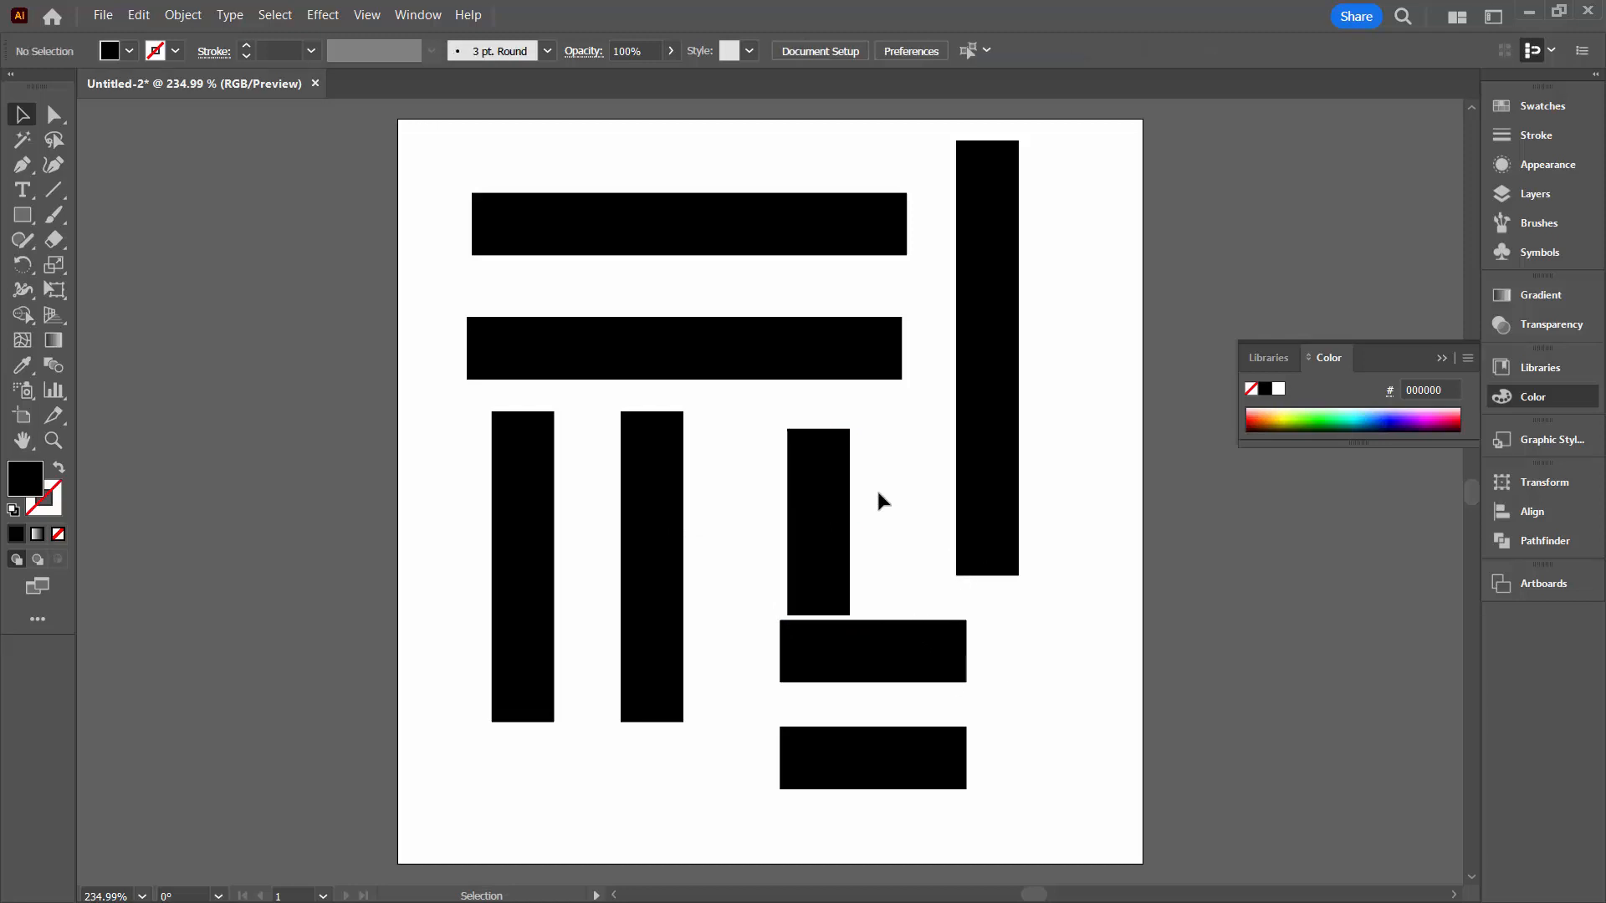
pyautogui.moveTo(993, 375)
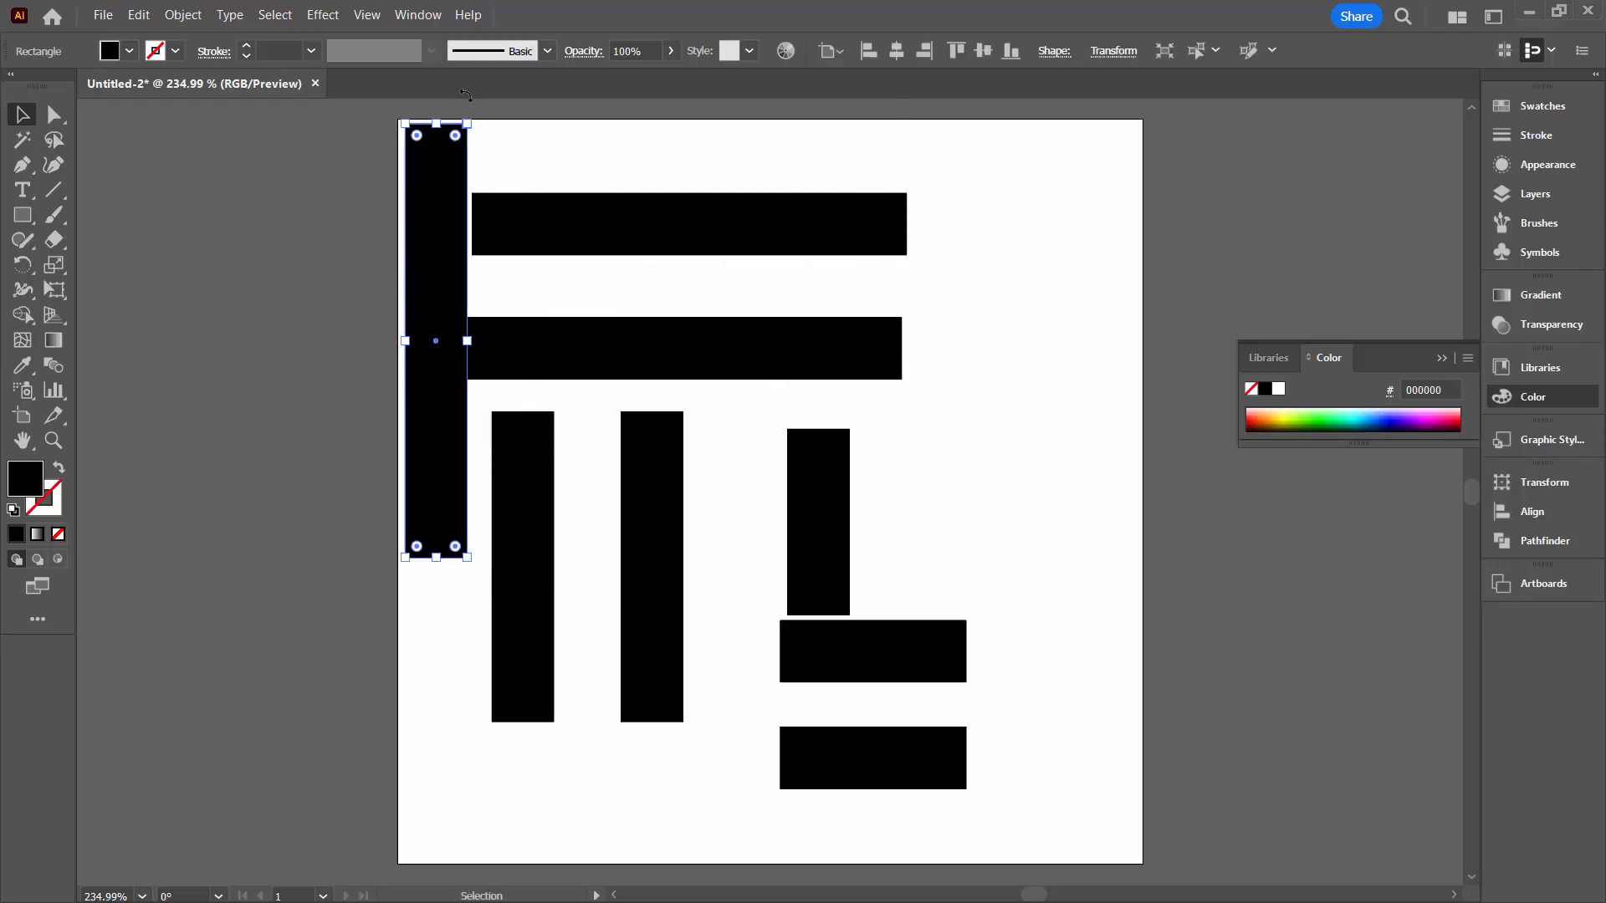
pyautogui.moveTo(1011, 50)
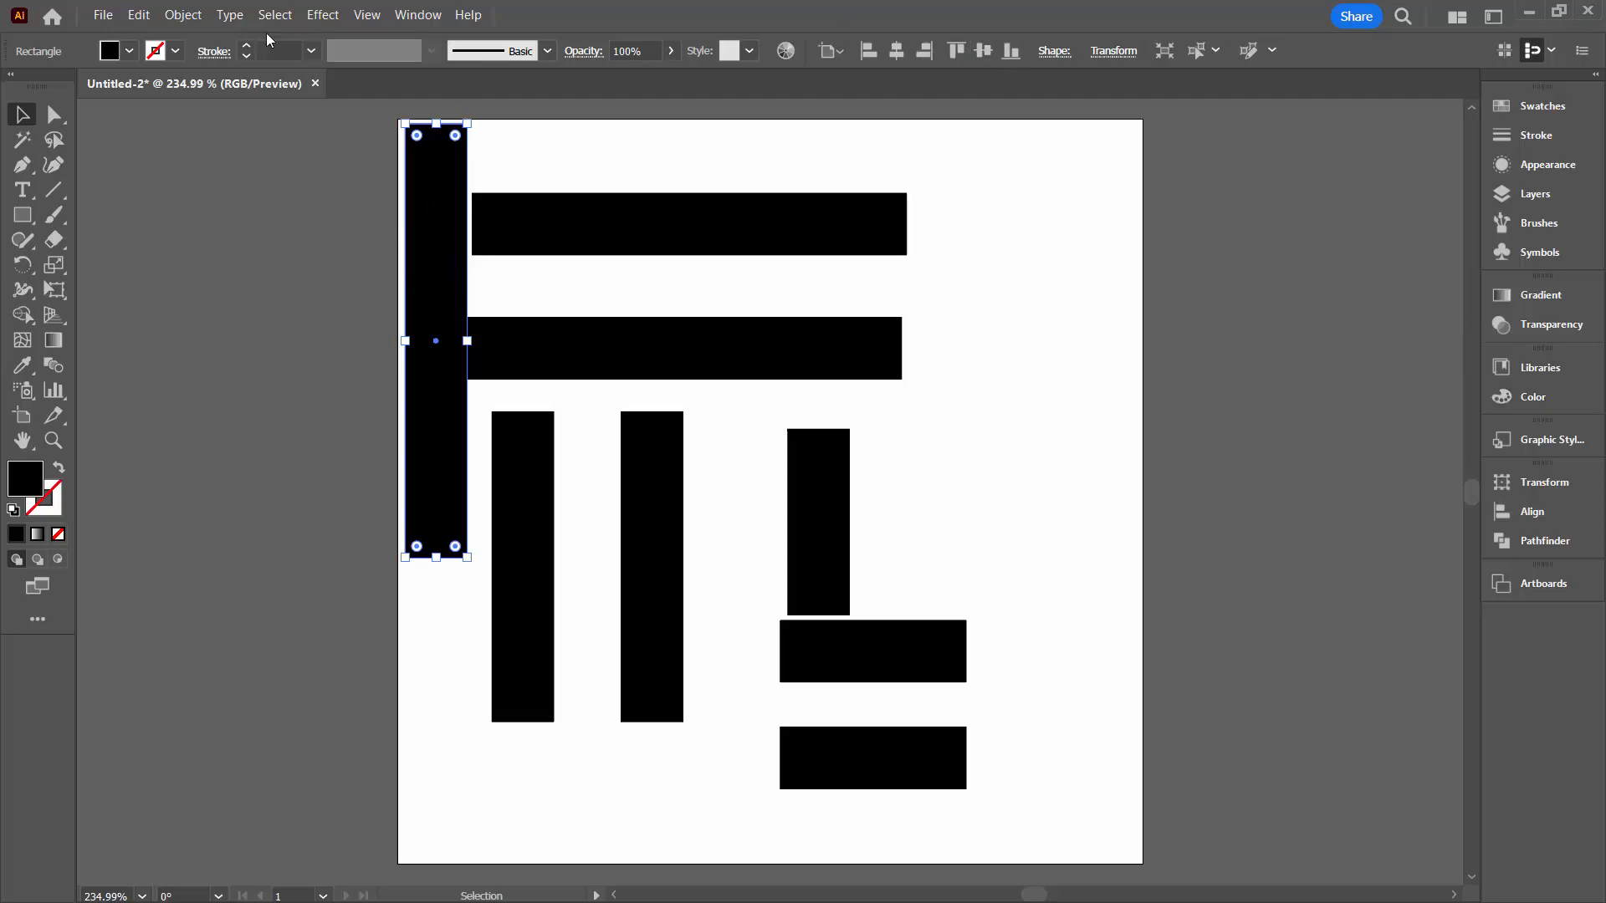
# Show the Align panel from the Window menu.
pyautogui.click(417, 16)
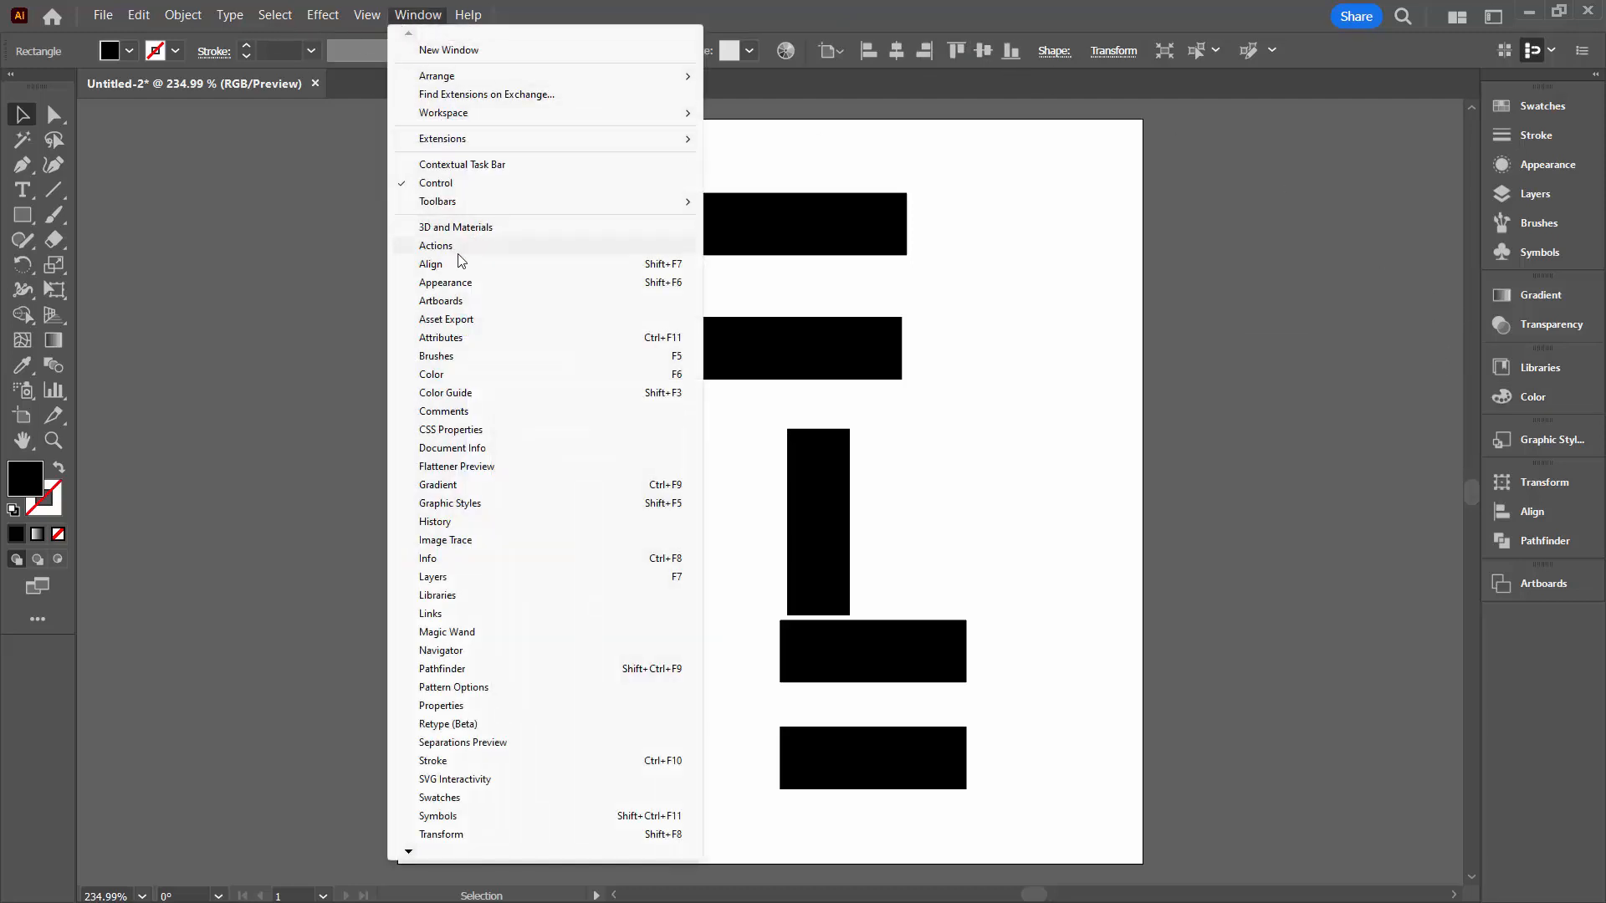
pyautogui.click(430, 263)
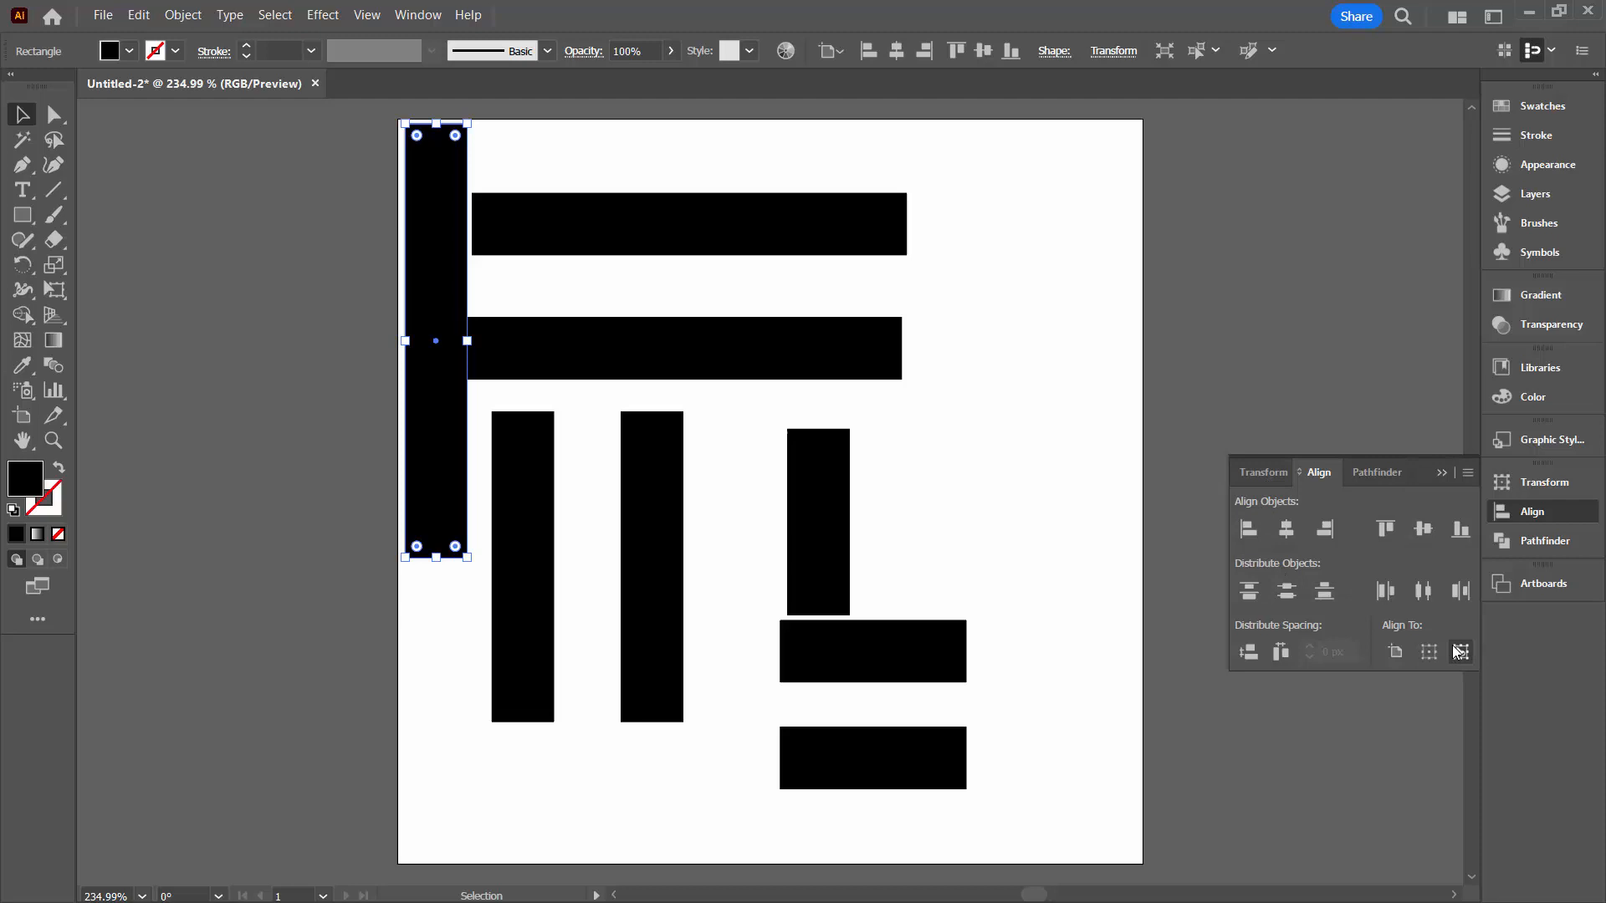
pyautogui.moveTo(1427, 651)
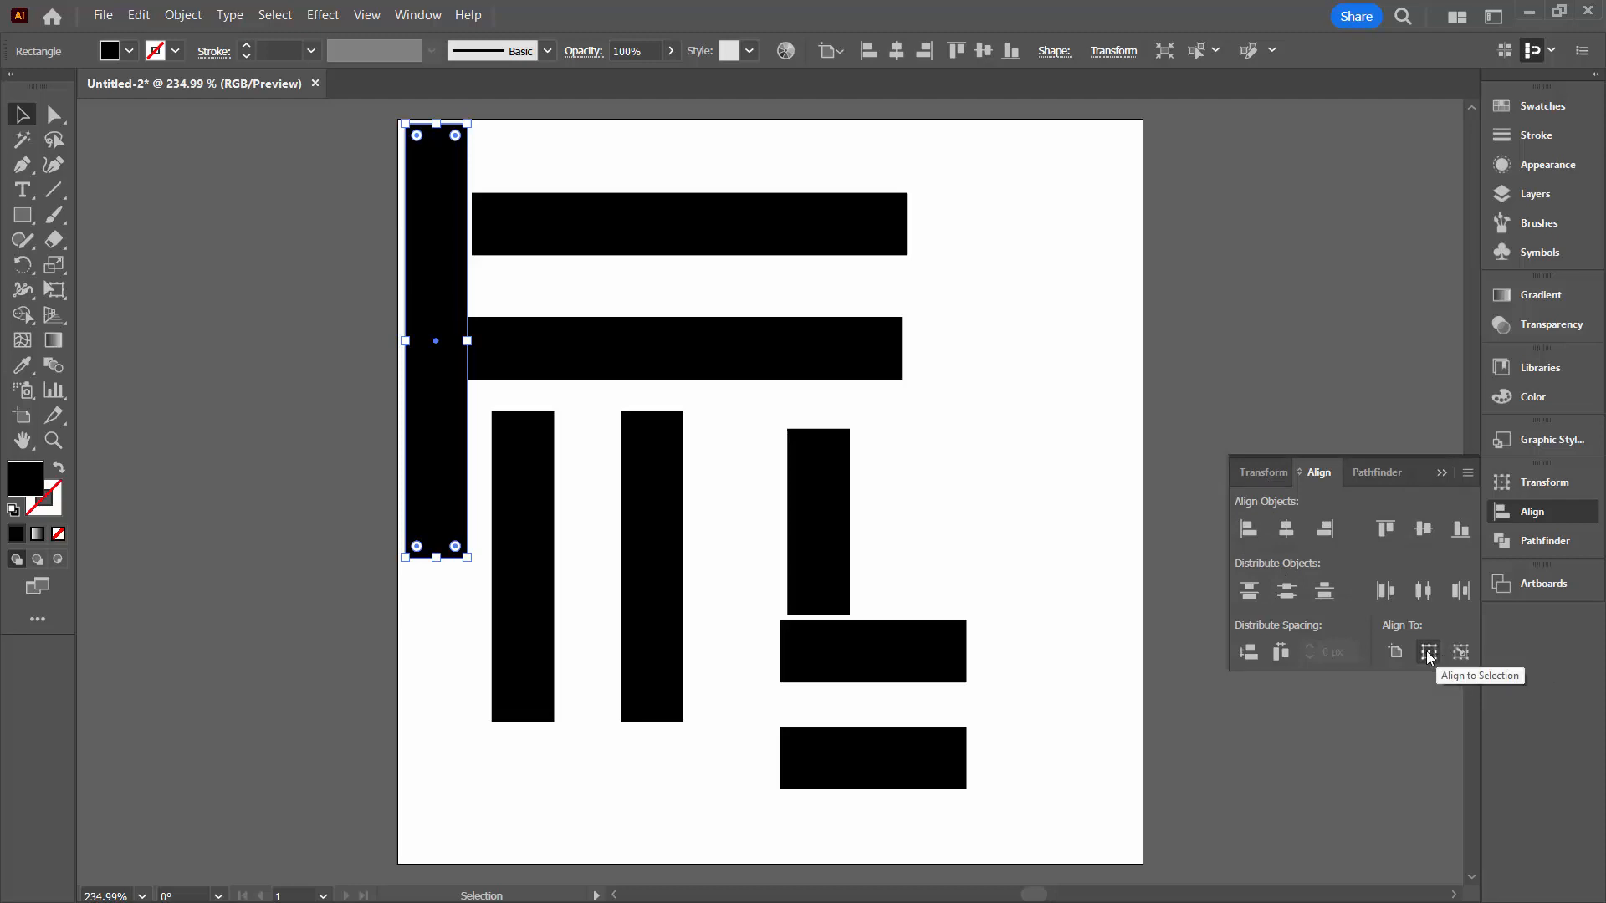
pyautogui.moveTo(1143, 542)
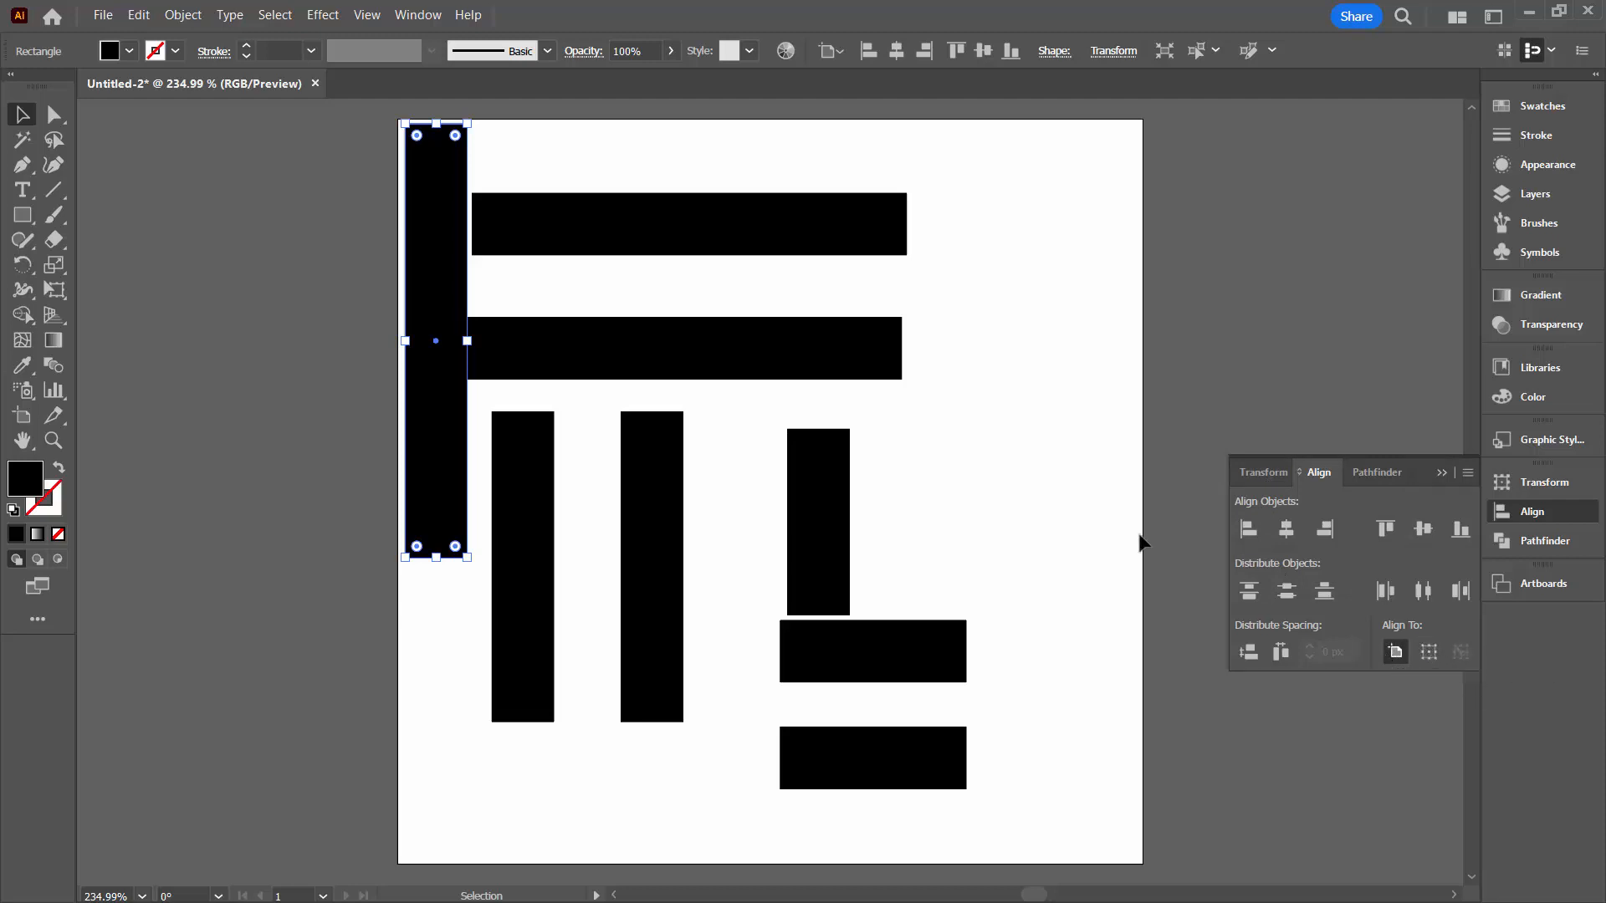
pyautogui.moveTo(1283, 578)
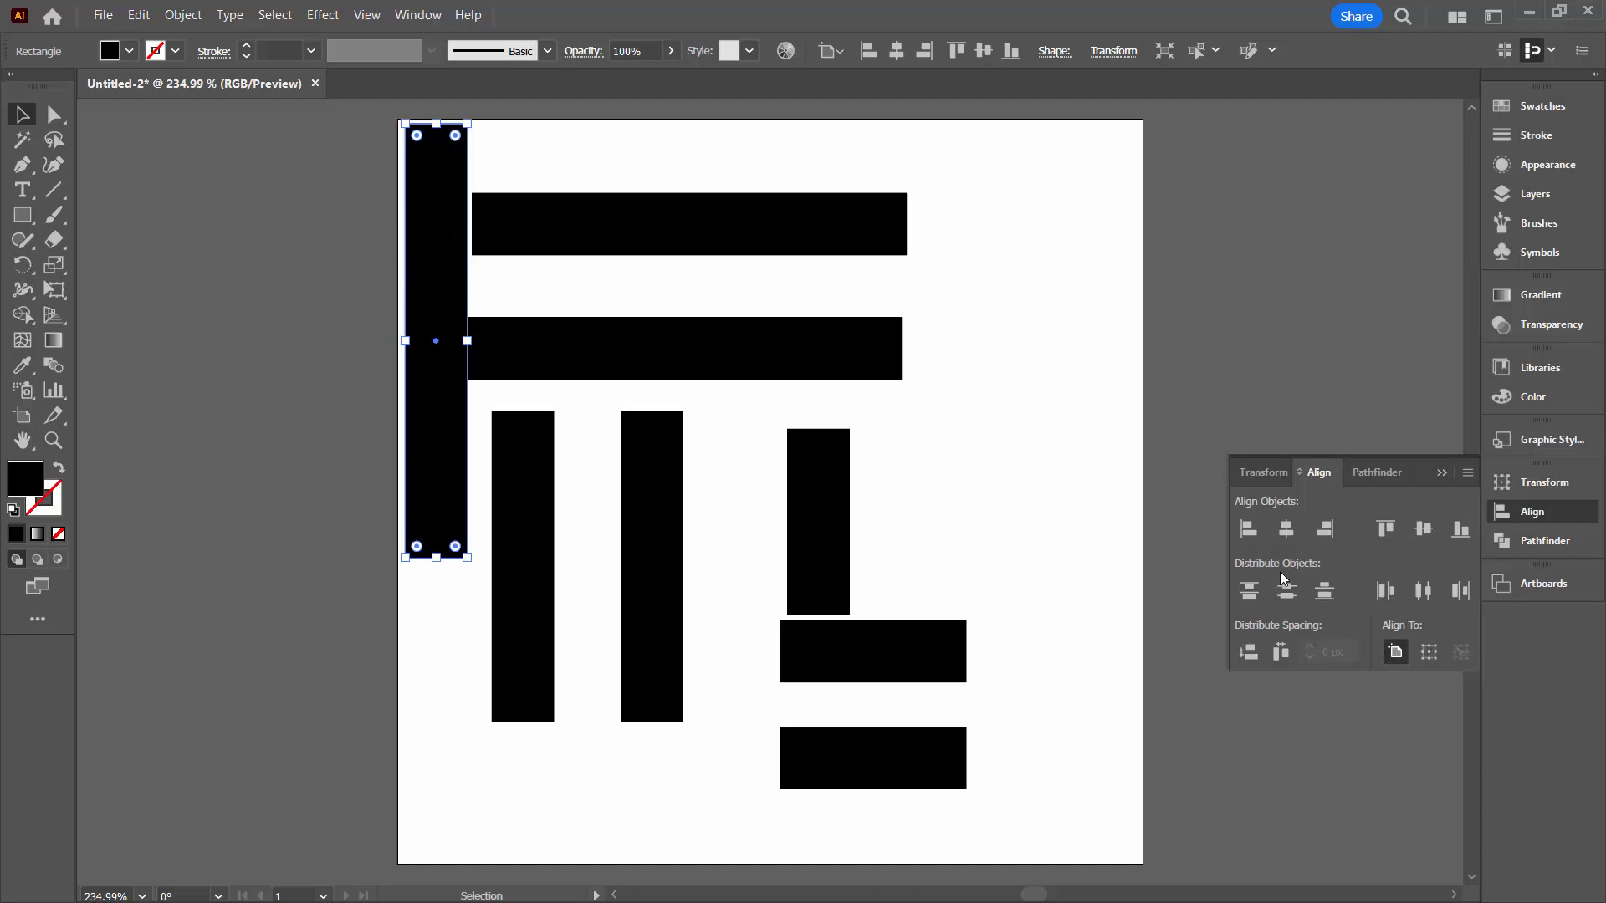
# Align the tall bar to the artboard's top-left corner and deselect it.
pyautogui.click(1385, 530)
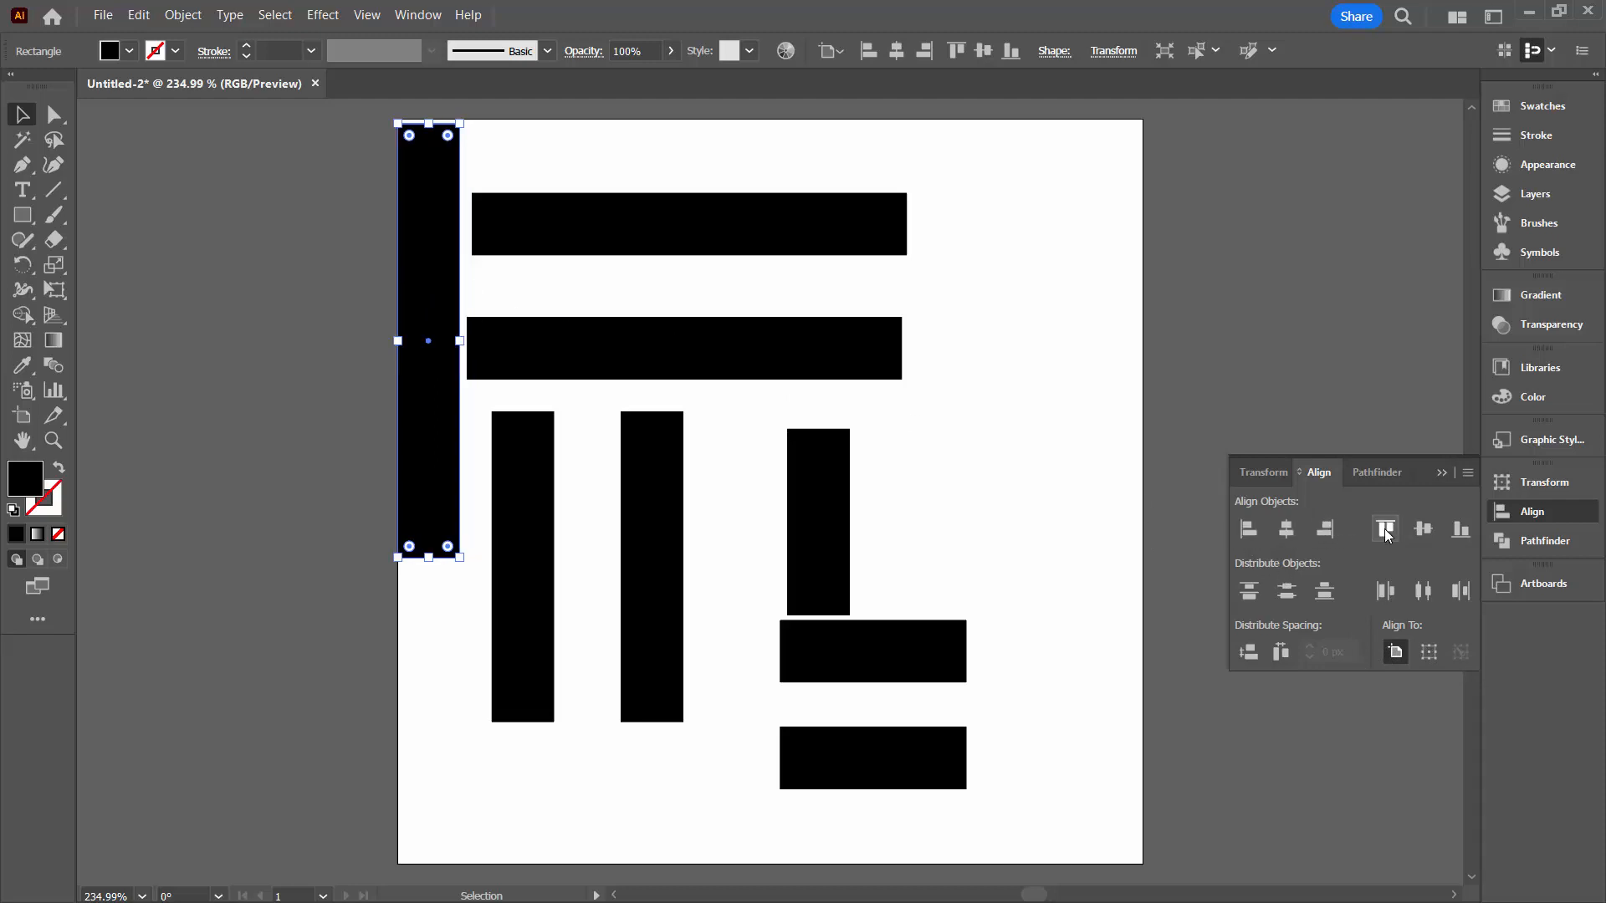
pyautogui.click(1385, 529)
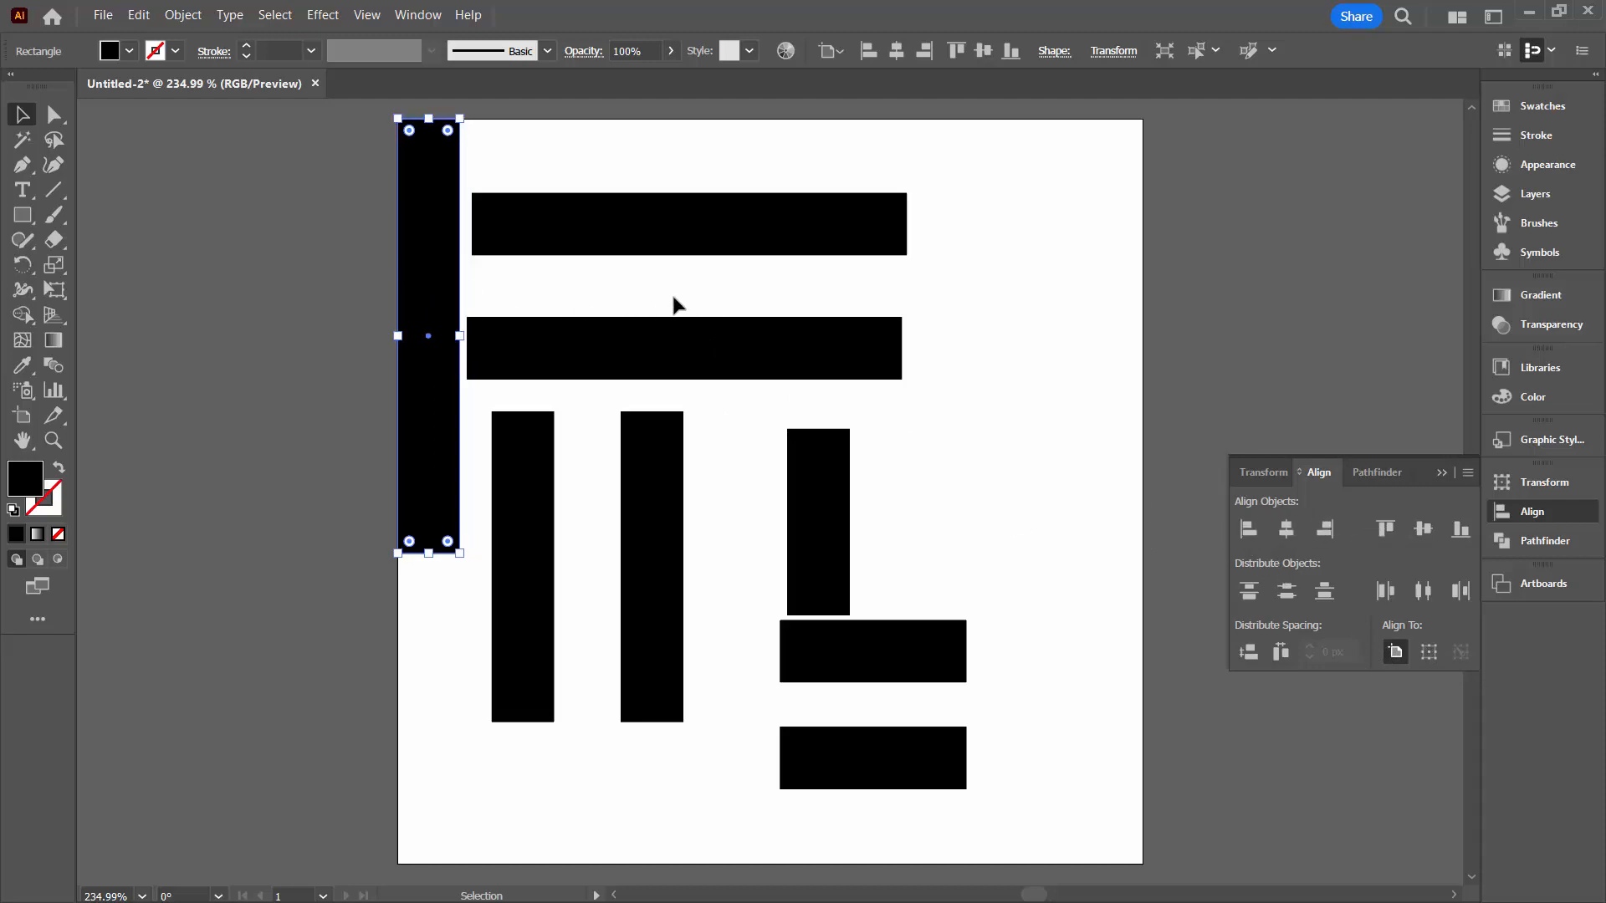
pyautogui.click(655, 295)
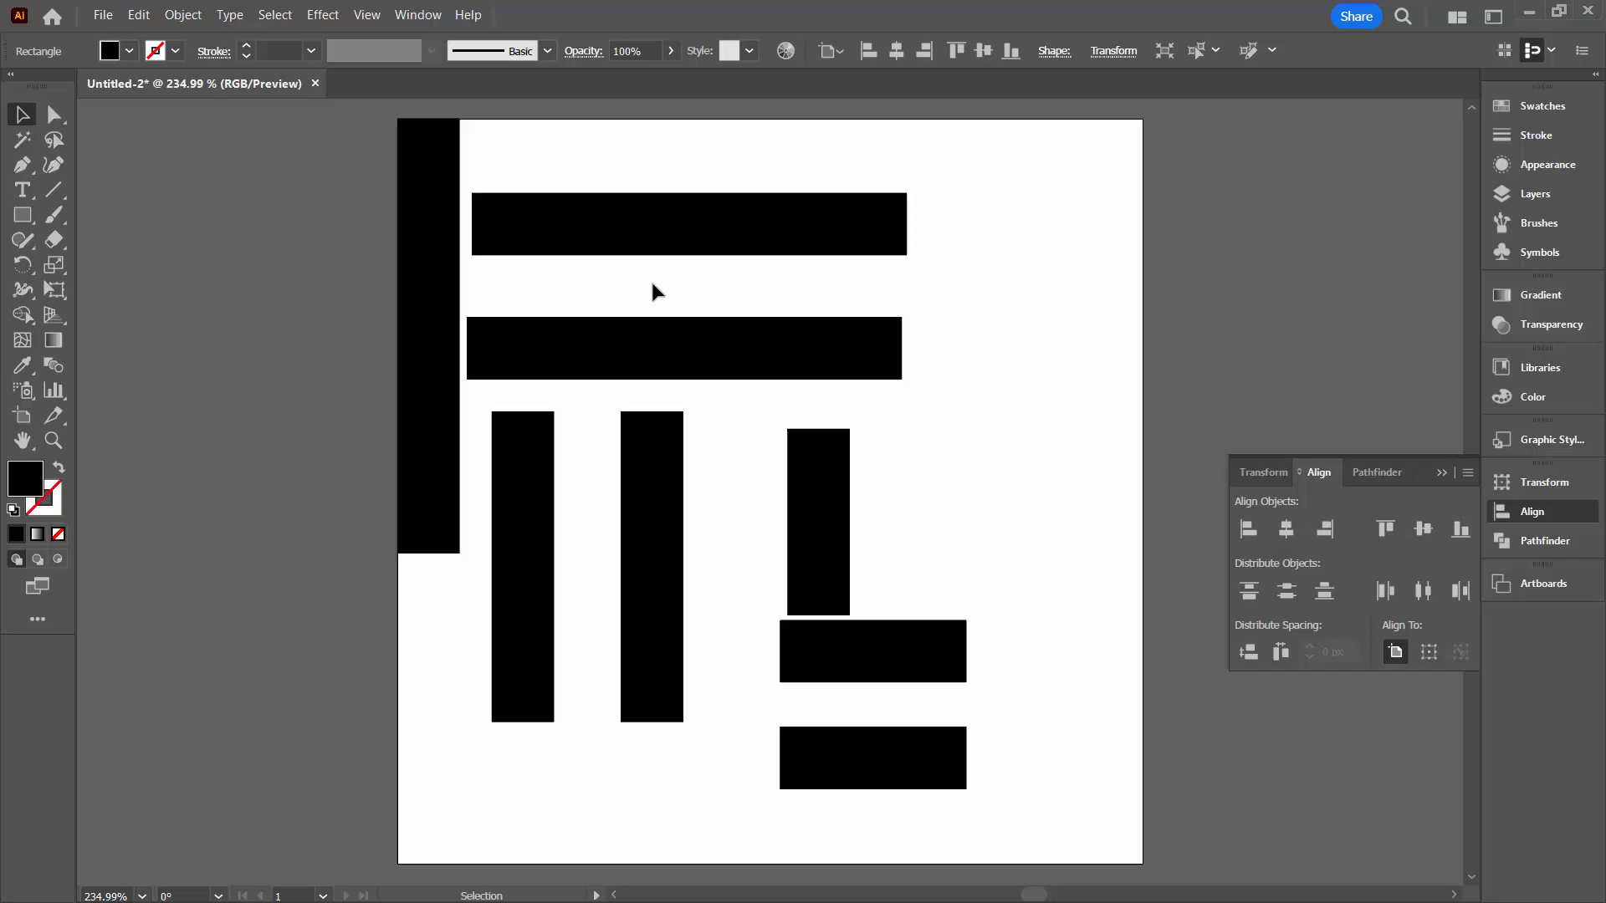
# Align the upper long bar to the artboard's top and left edges, then deselect.
pyautogui.click(687, 224)
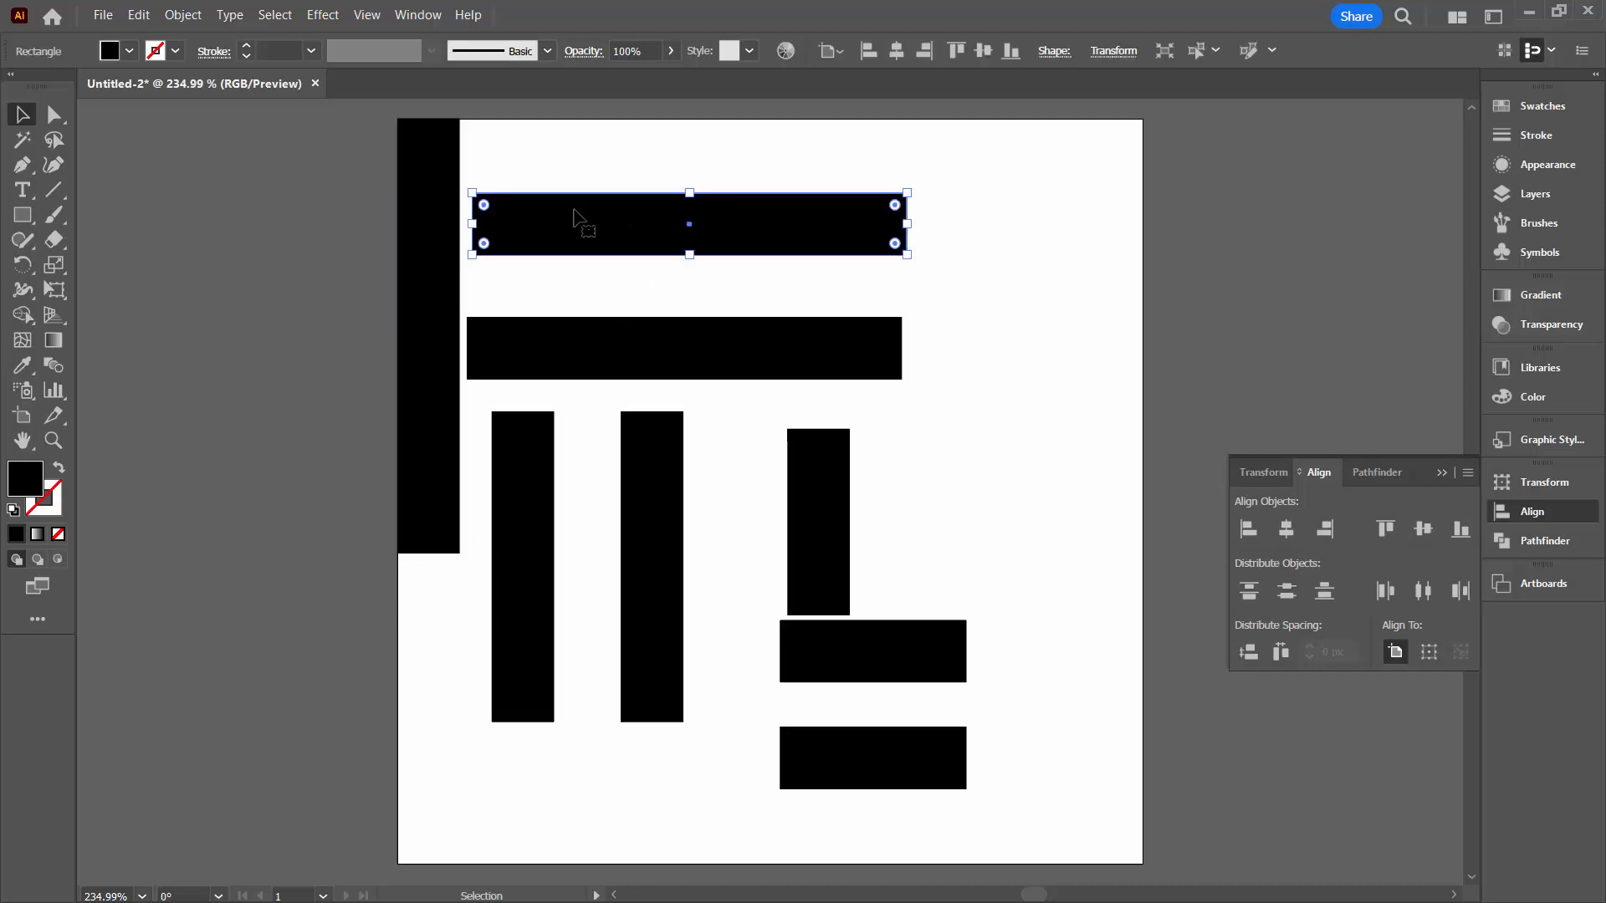
pyautogui.moveTo(1256, 410)
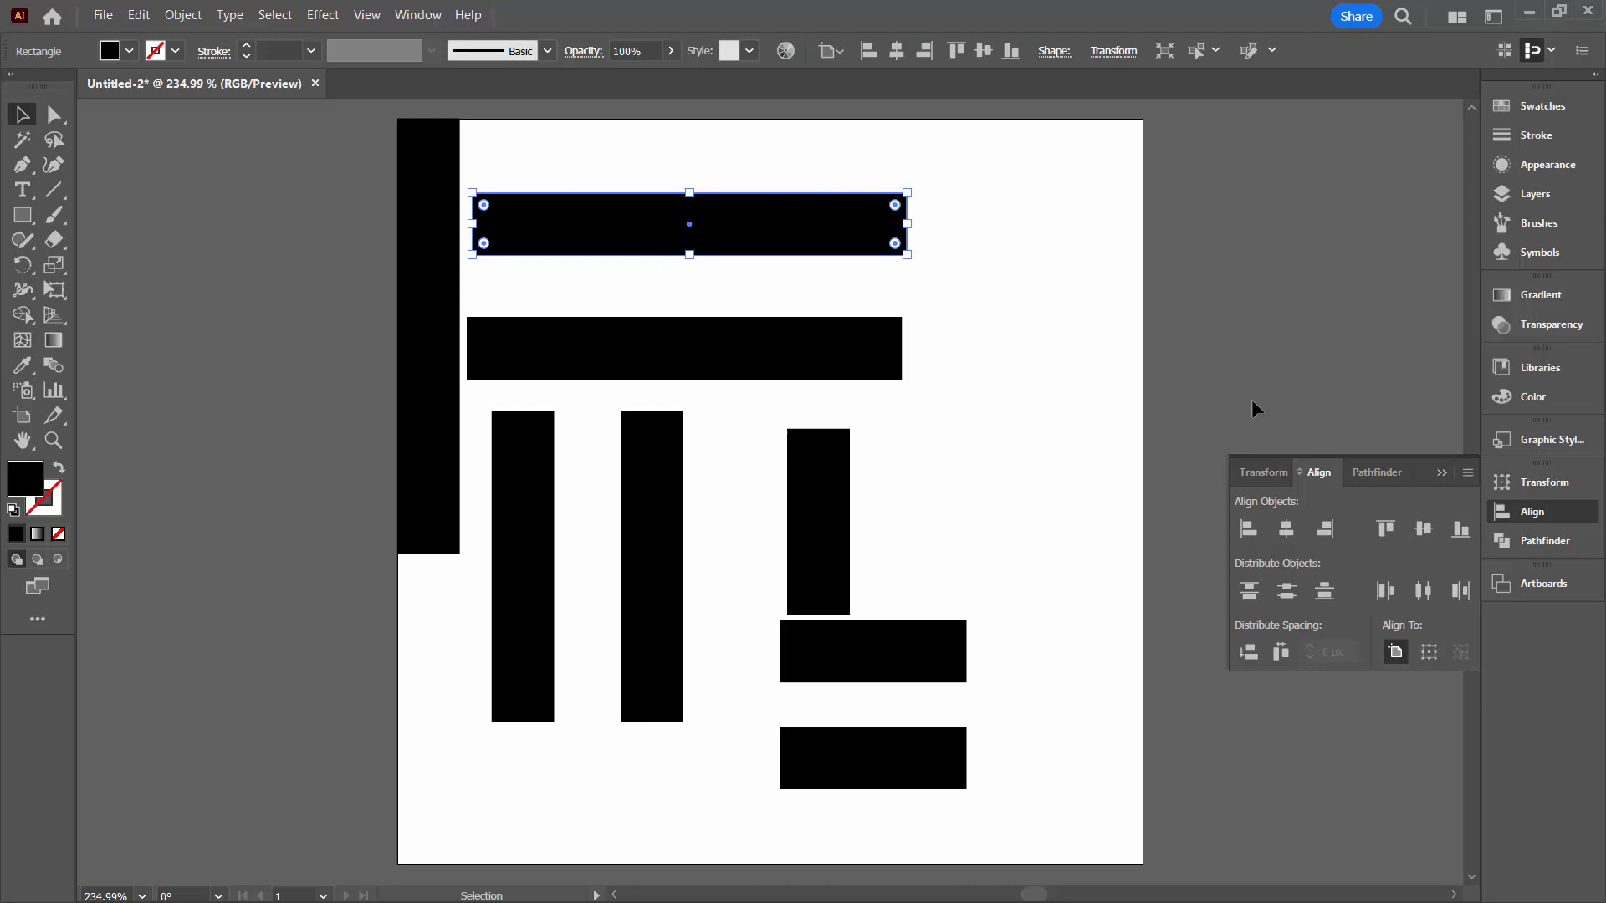
pyautogui.click(1385, 530)
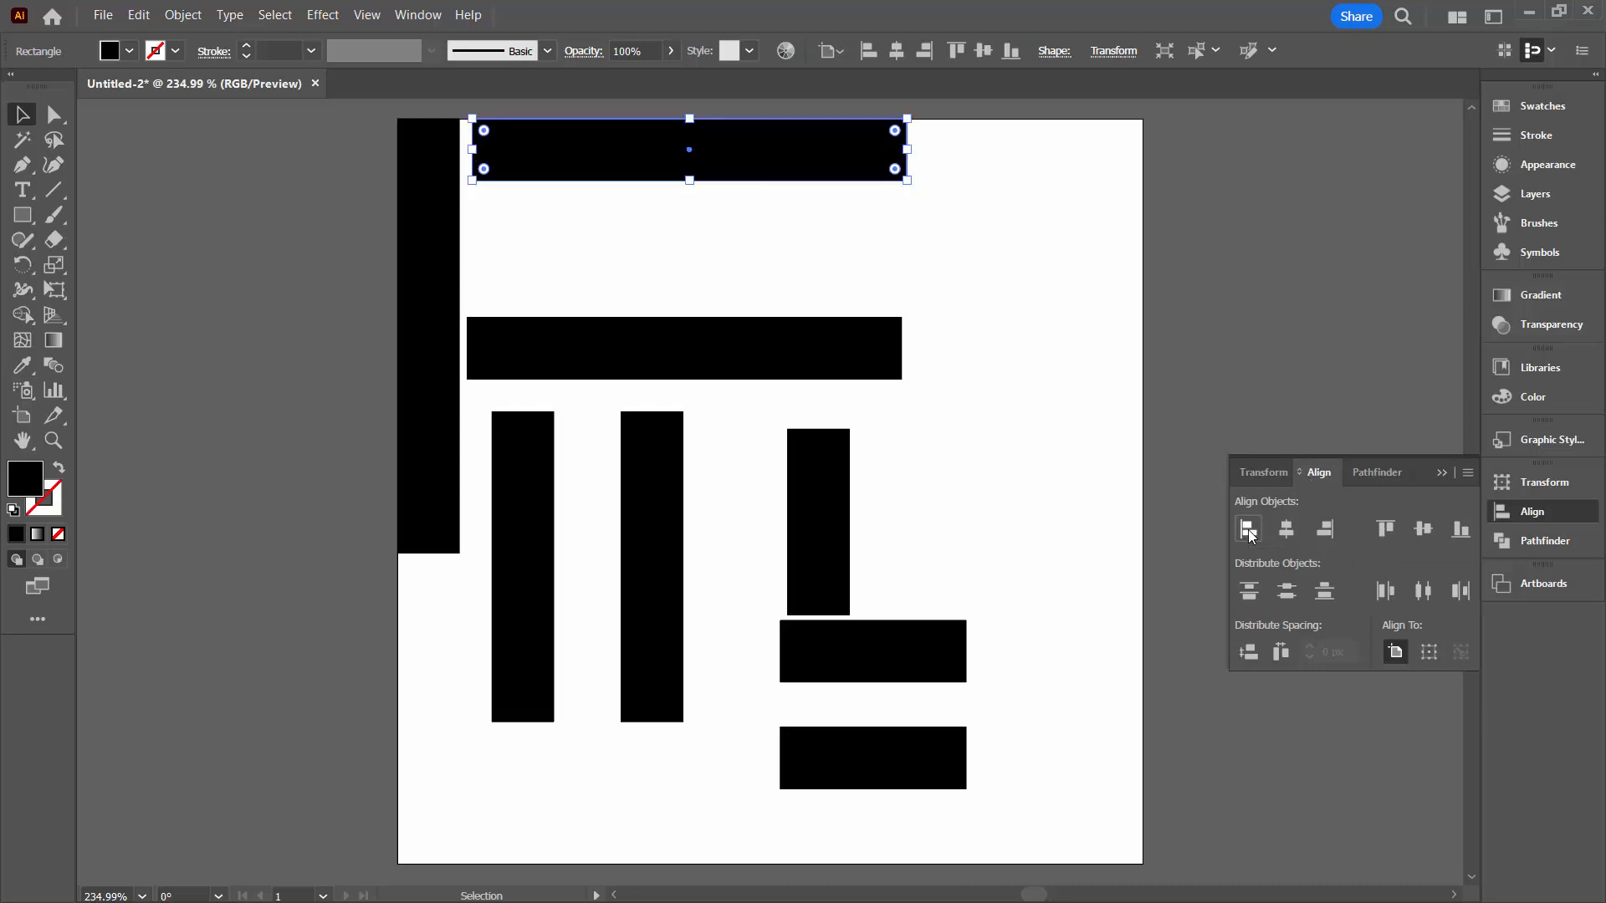
pyautogui.click(1248, 529)
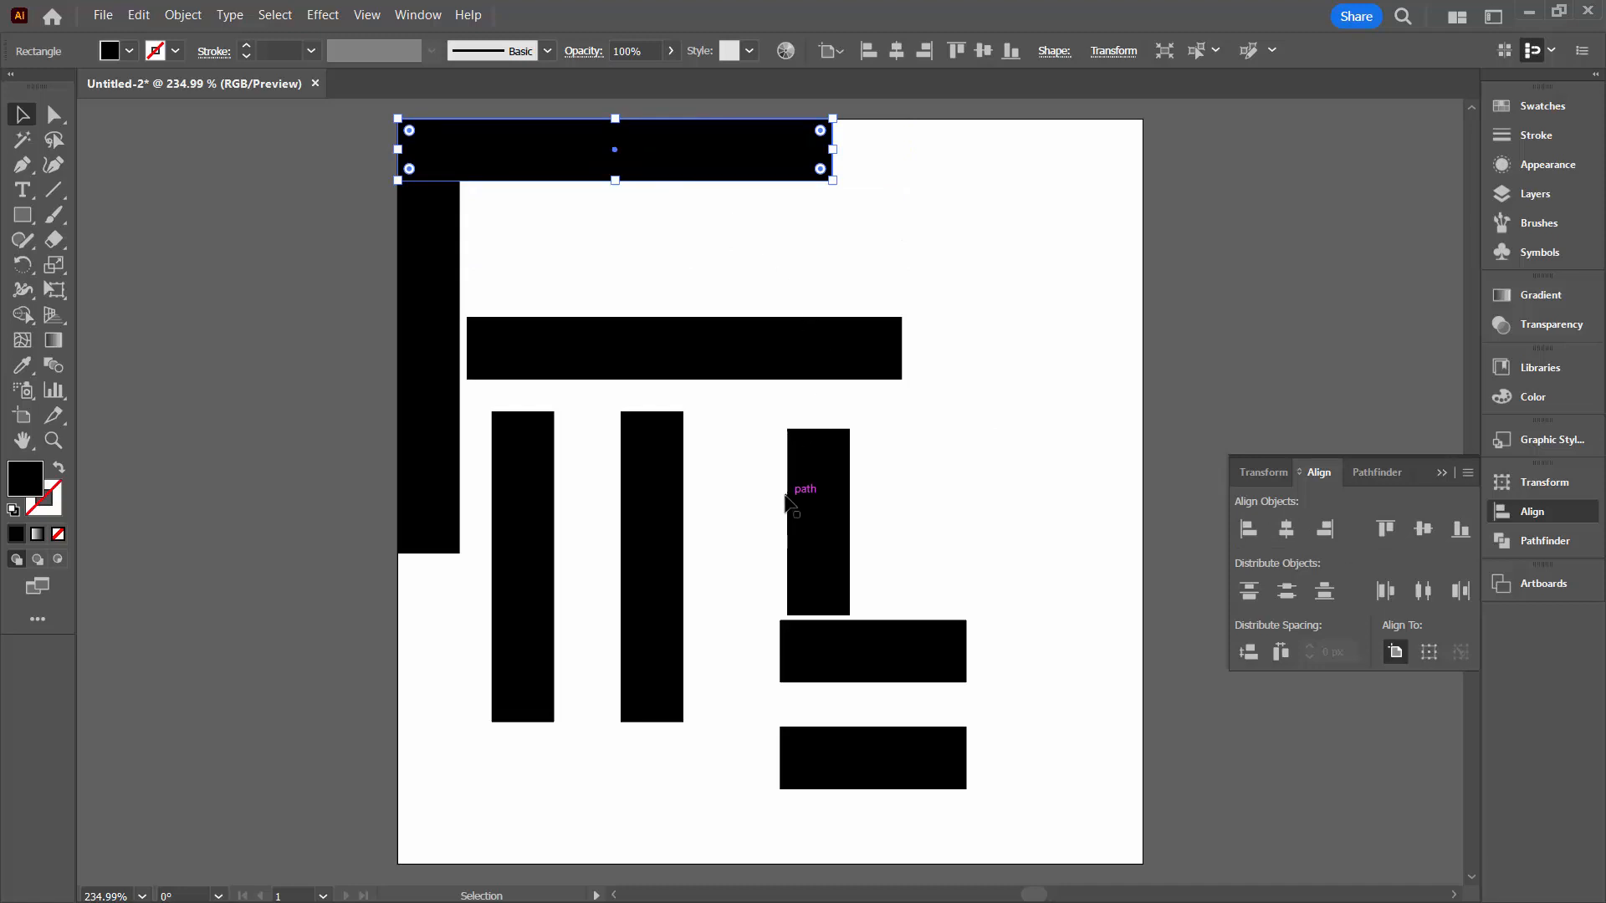
pyautogui.moveTo(666, 565)
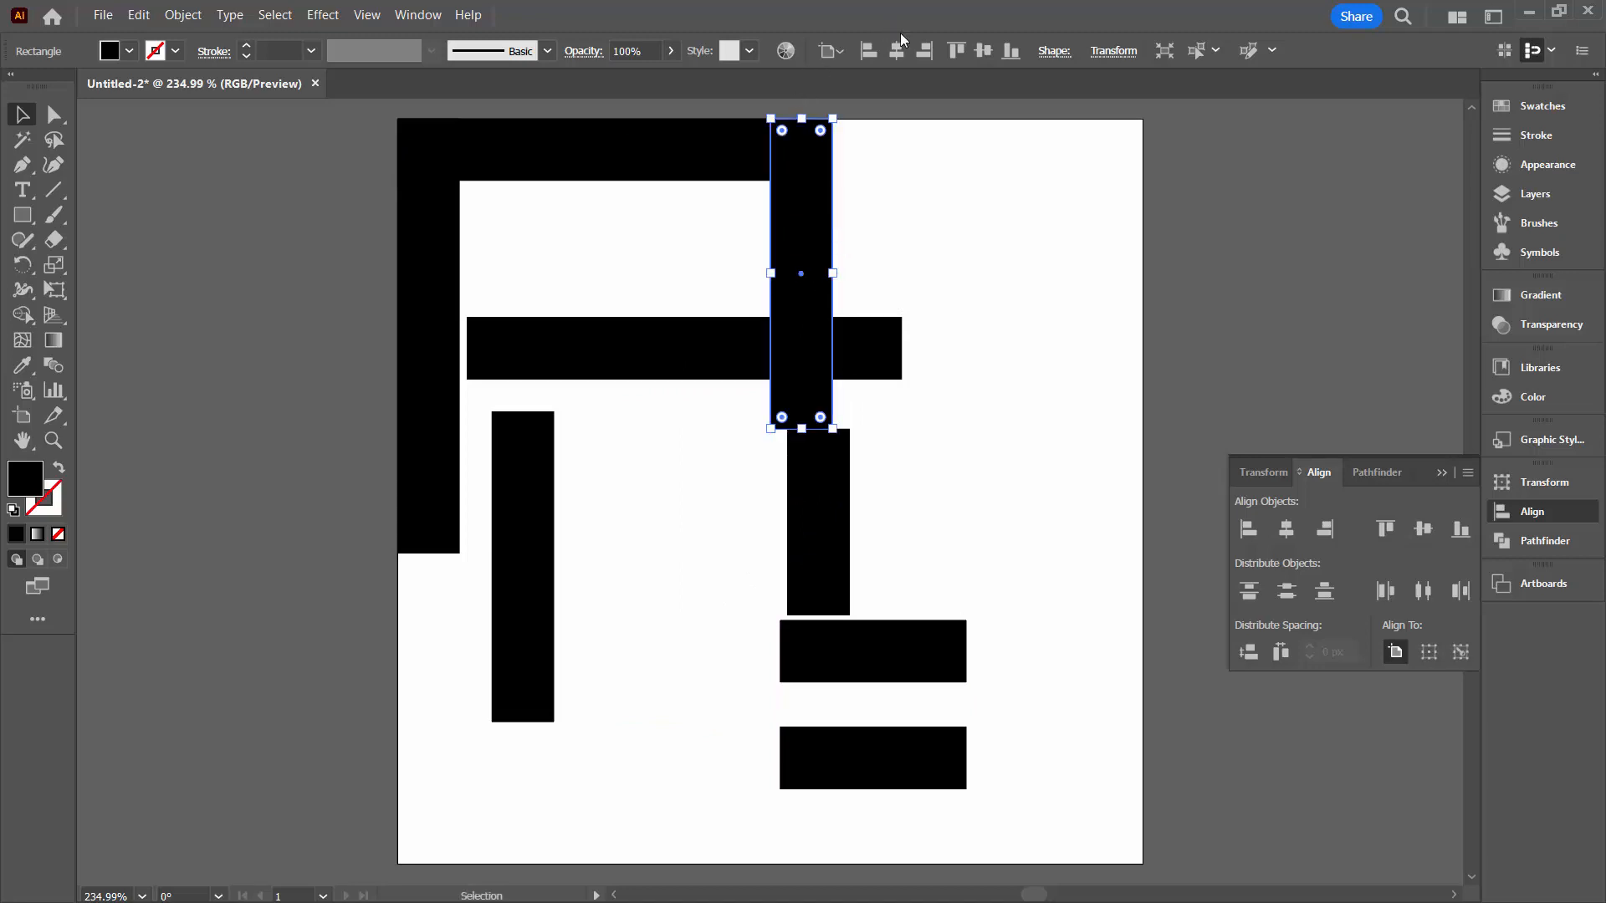
pyautogui.moveTo(856, 217)
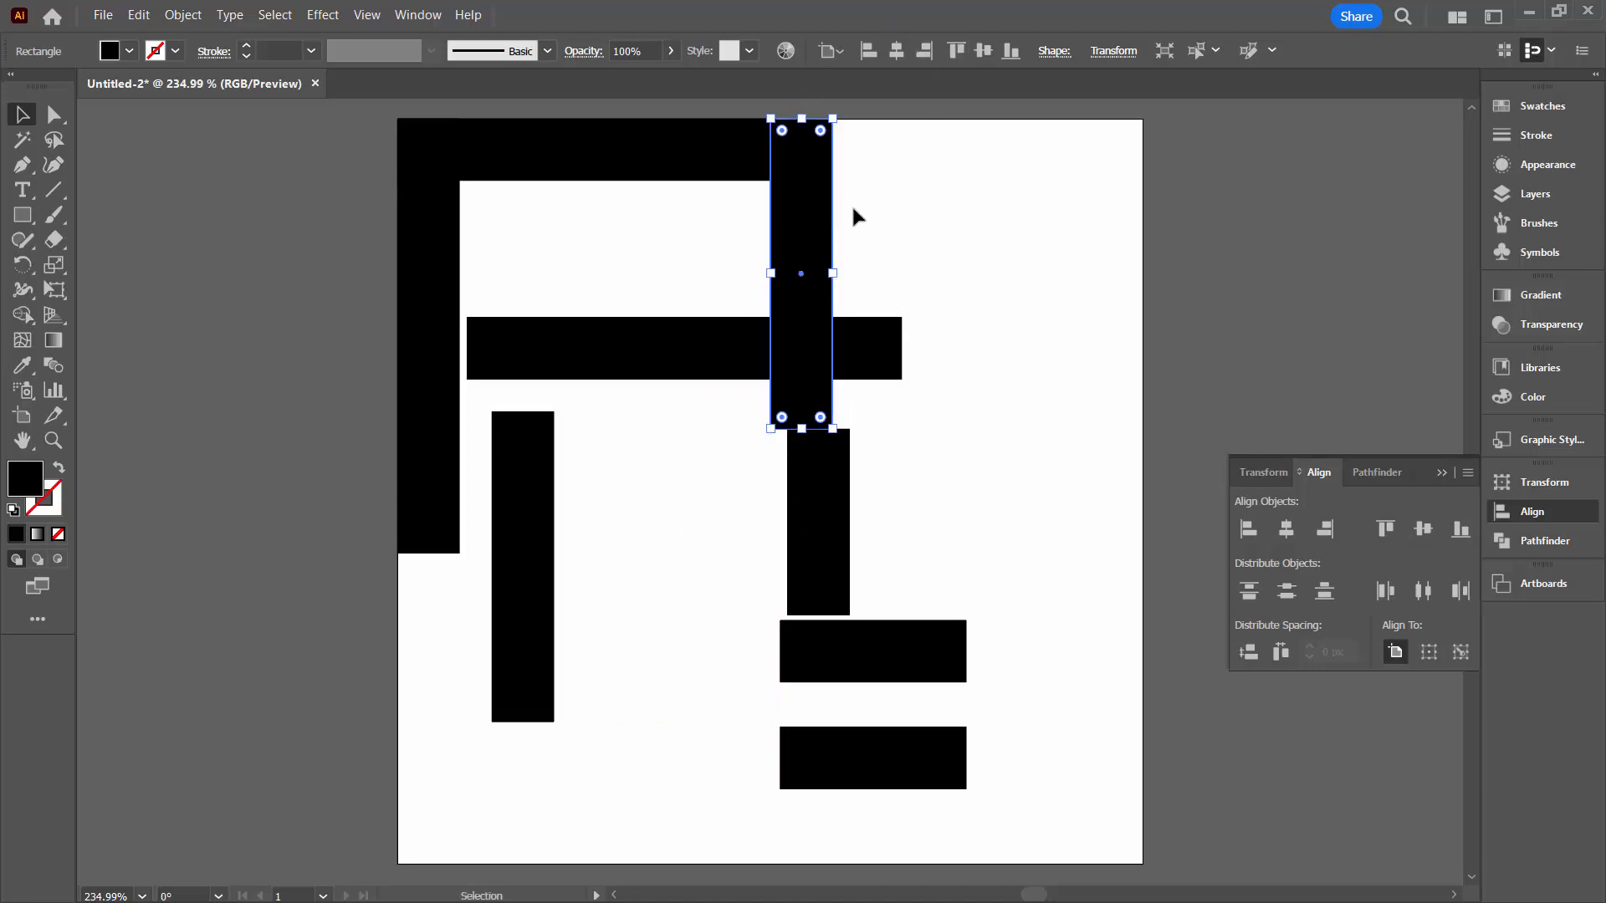
pyautogui.click(800, 192)
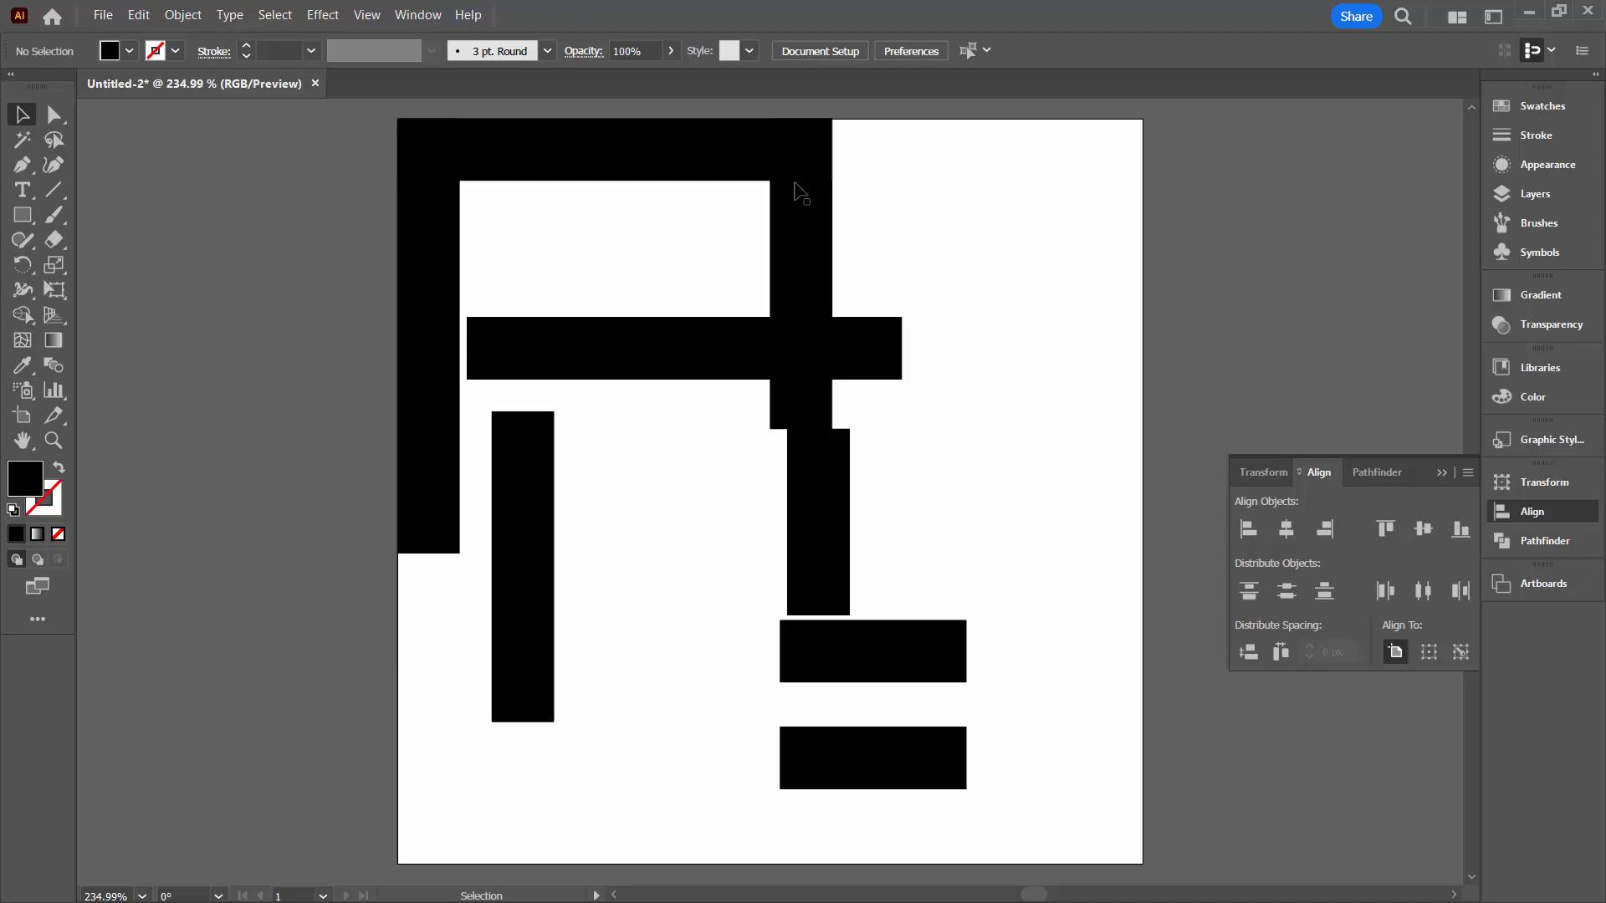
pyautogui.moveTo(747, 199)
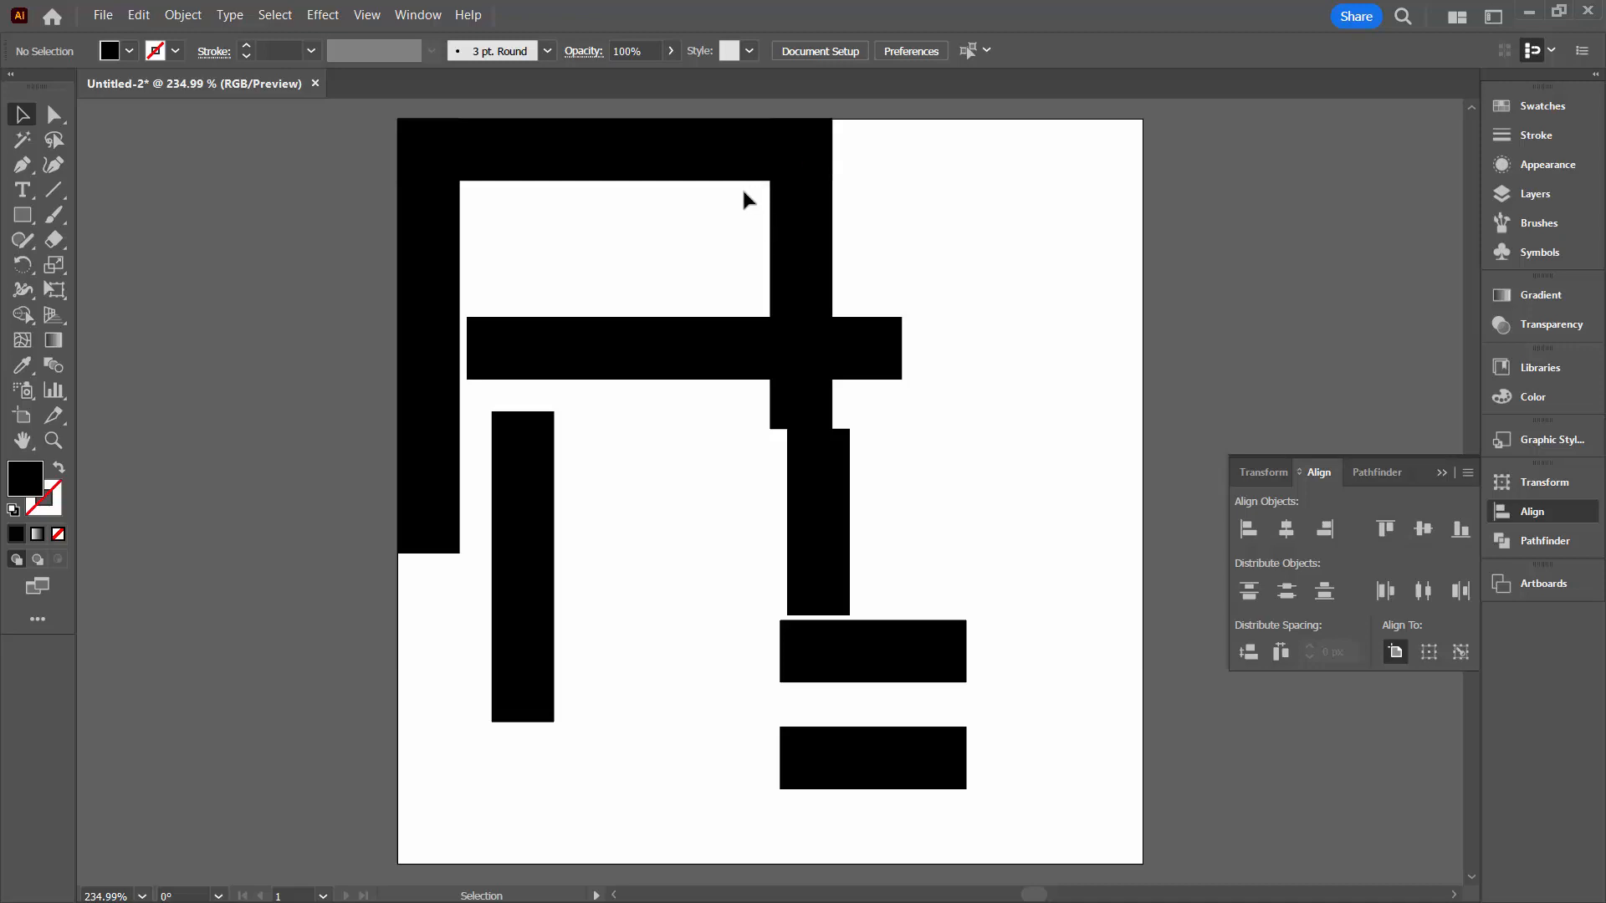
pyautogui.moveTo(367, 19)
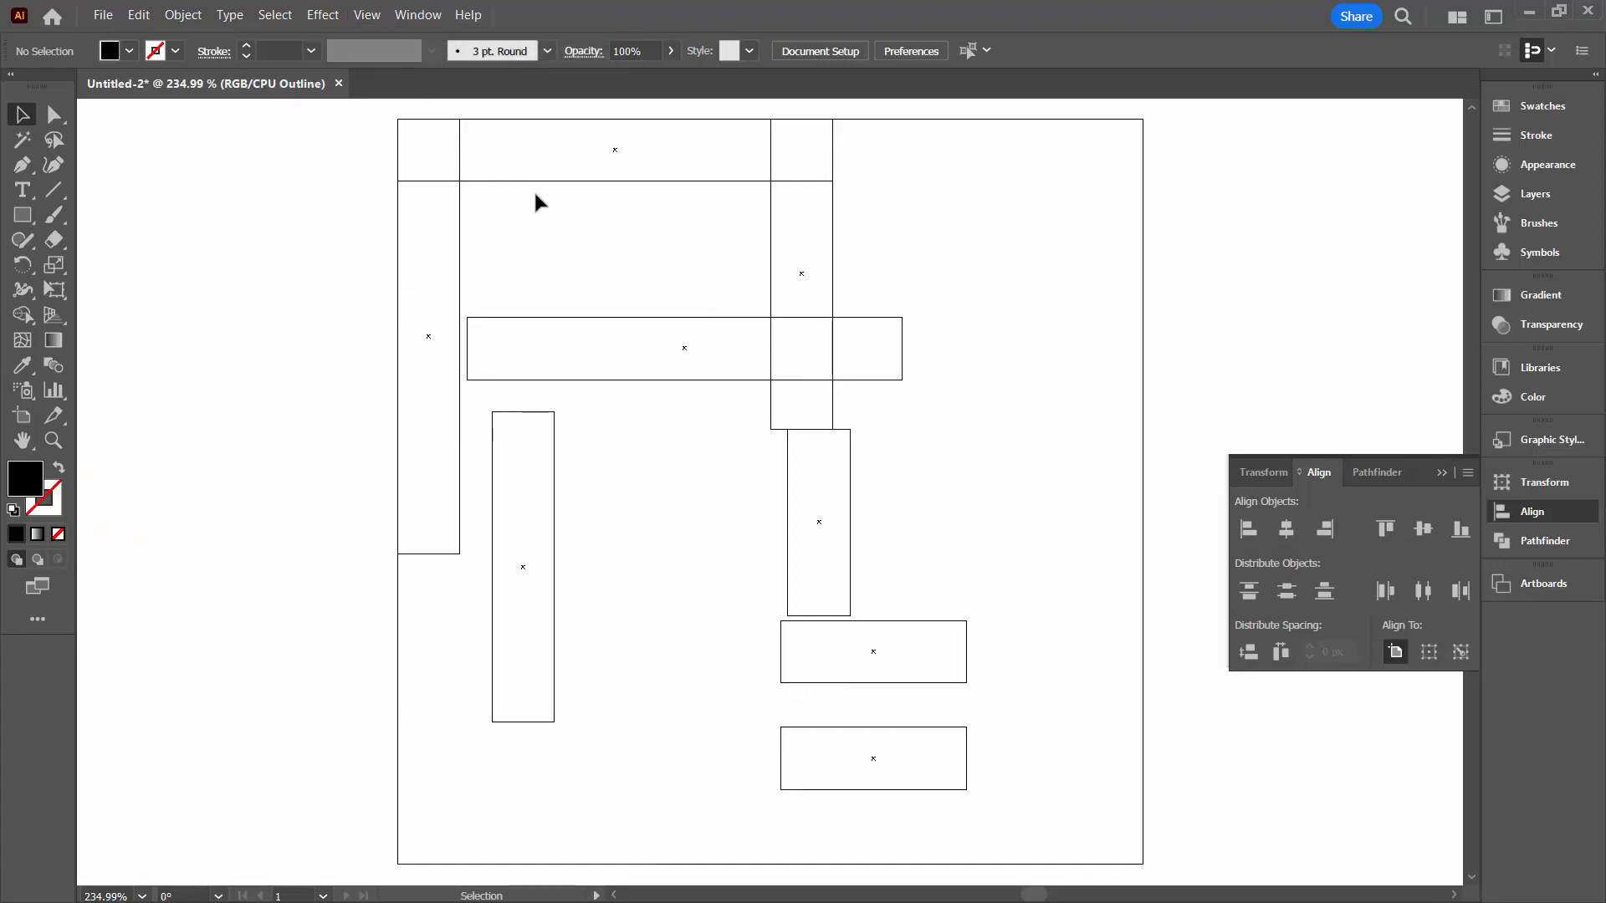
pyautogui.moveTo(801, 181)
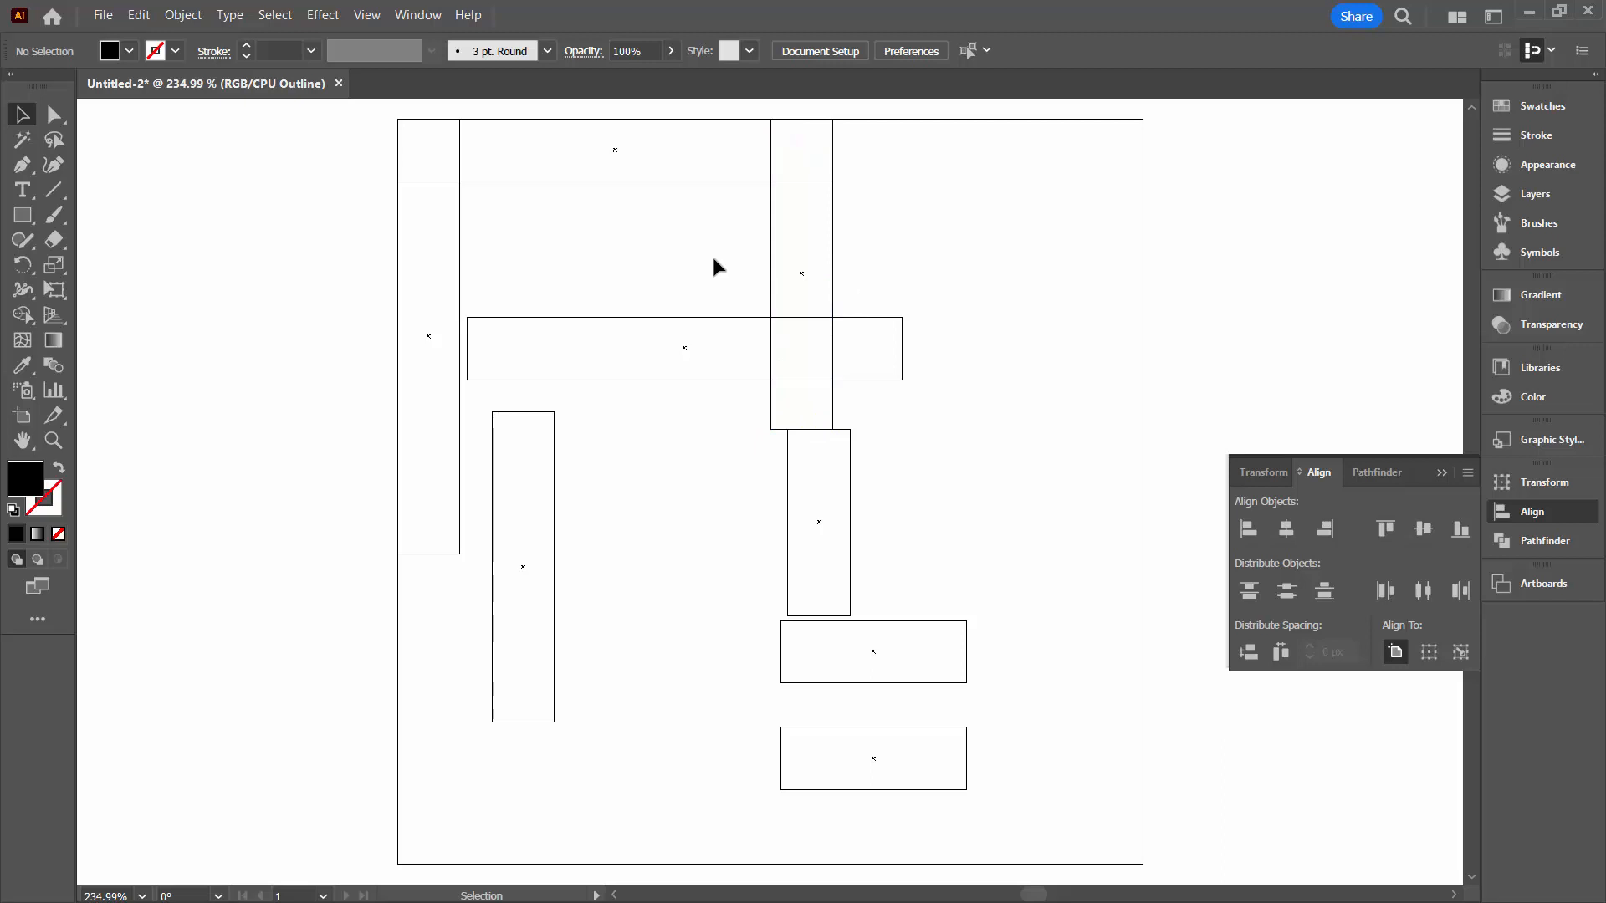
pyautogui.moveTo(840, 139)
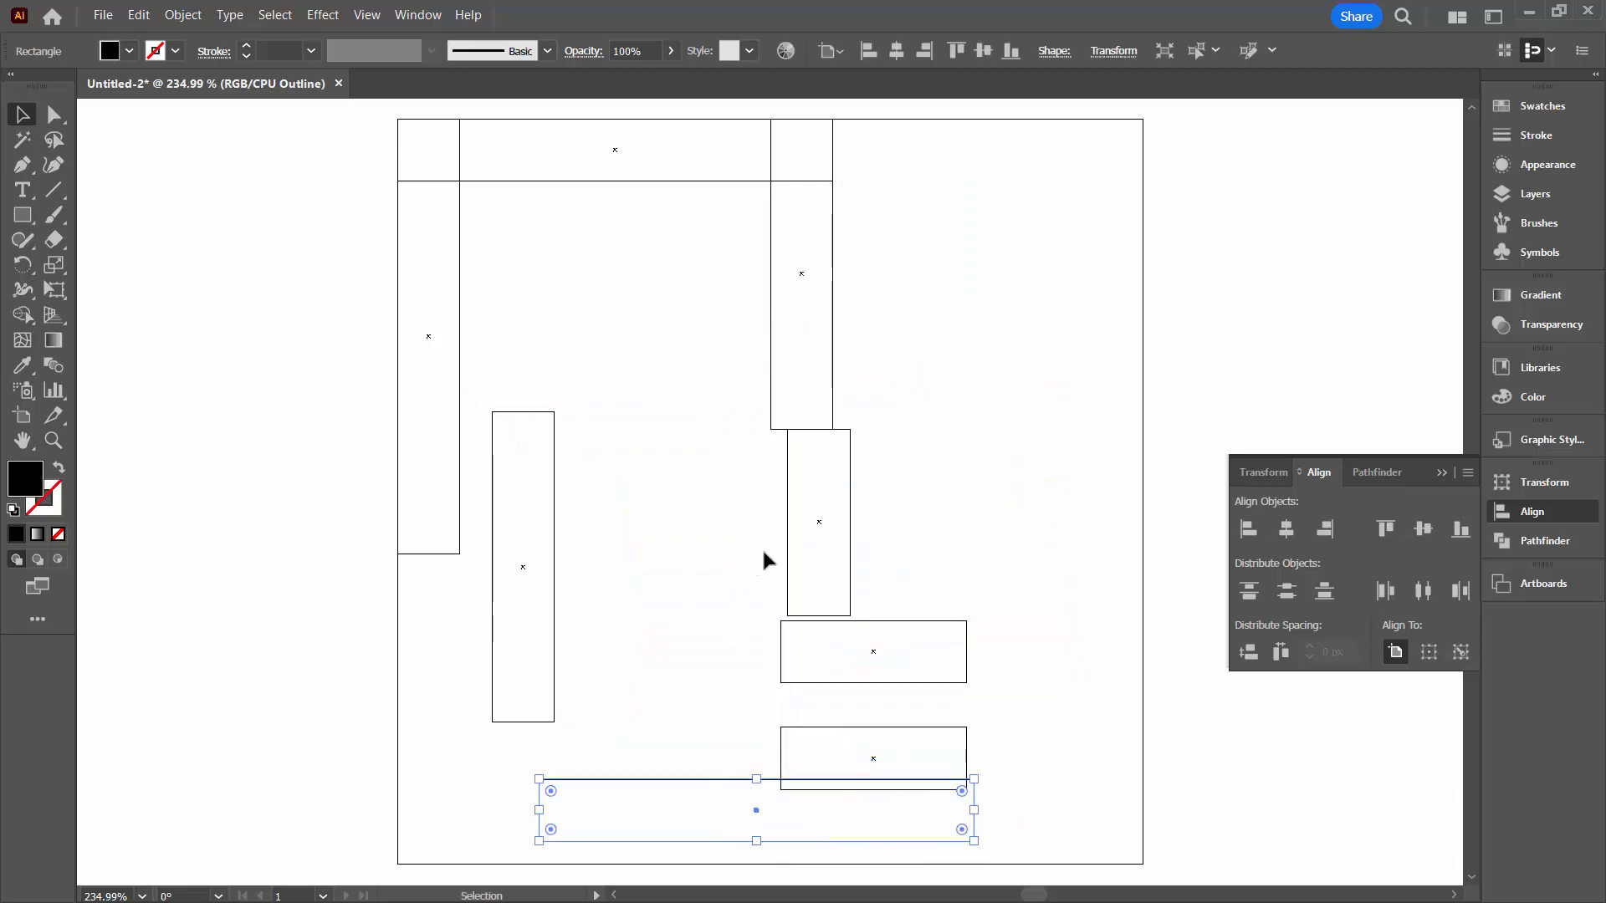
pyautogui.moveTo(853, 498)
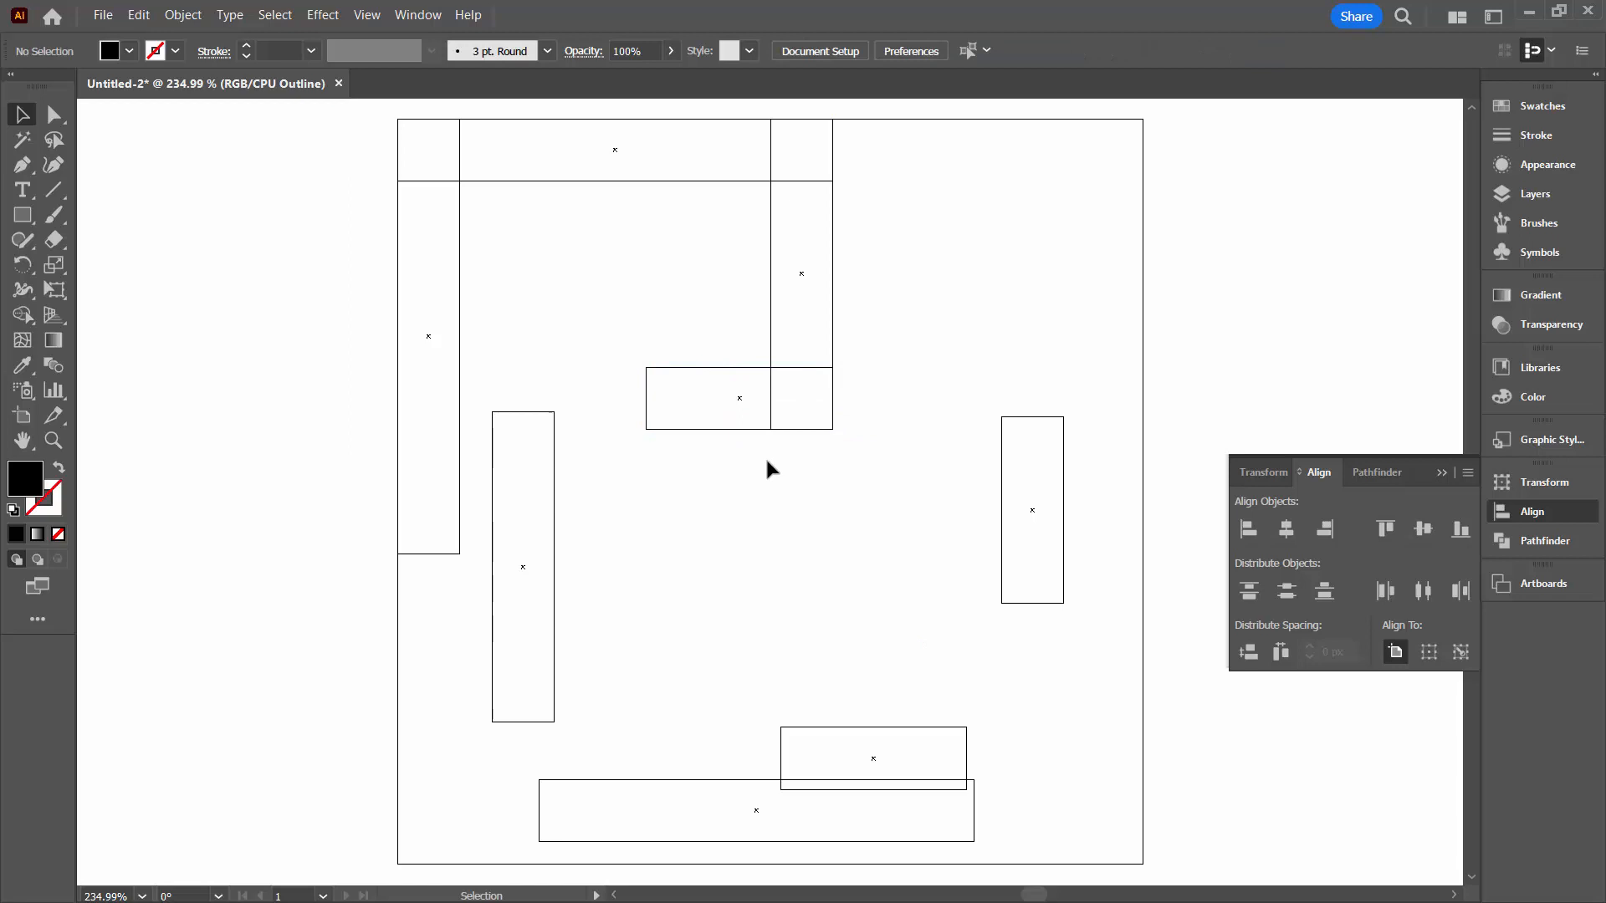
pyautogui.moveTo(773, 425)
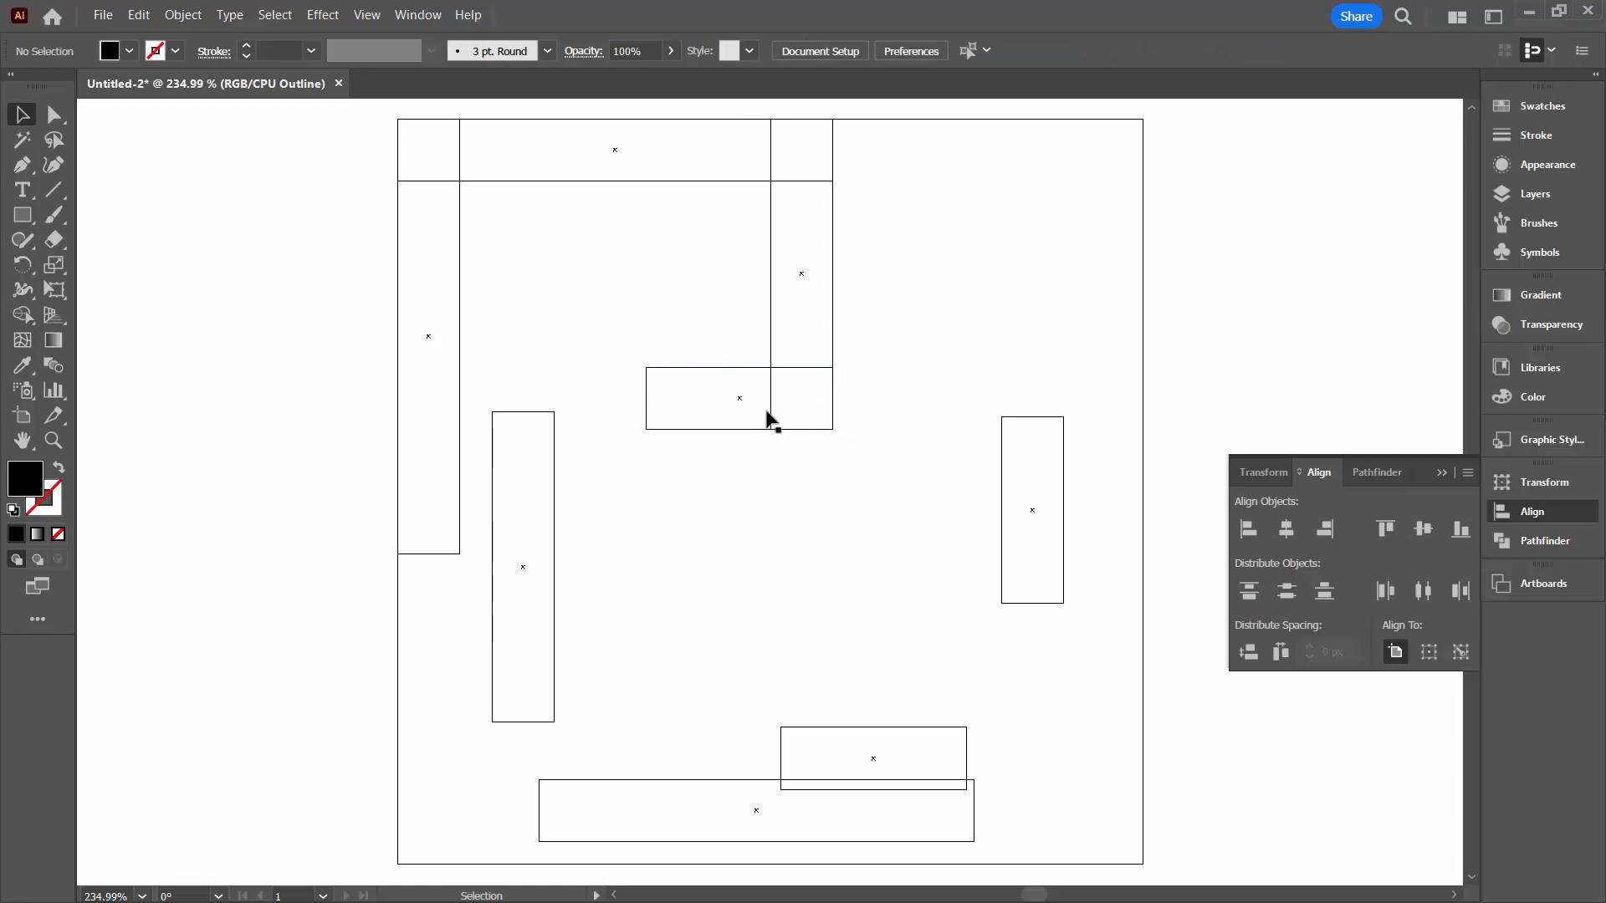
pyautogui.moveTo(840, 737)
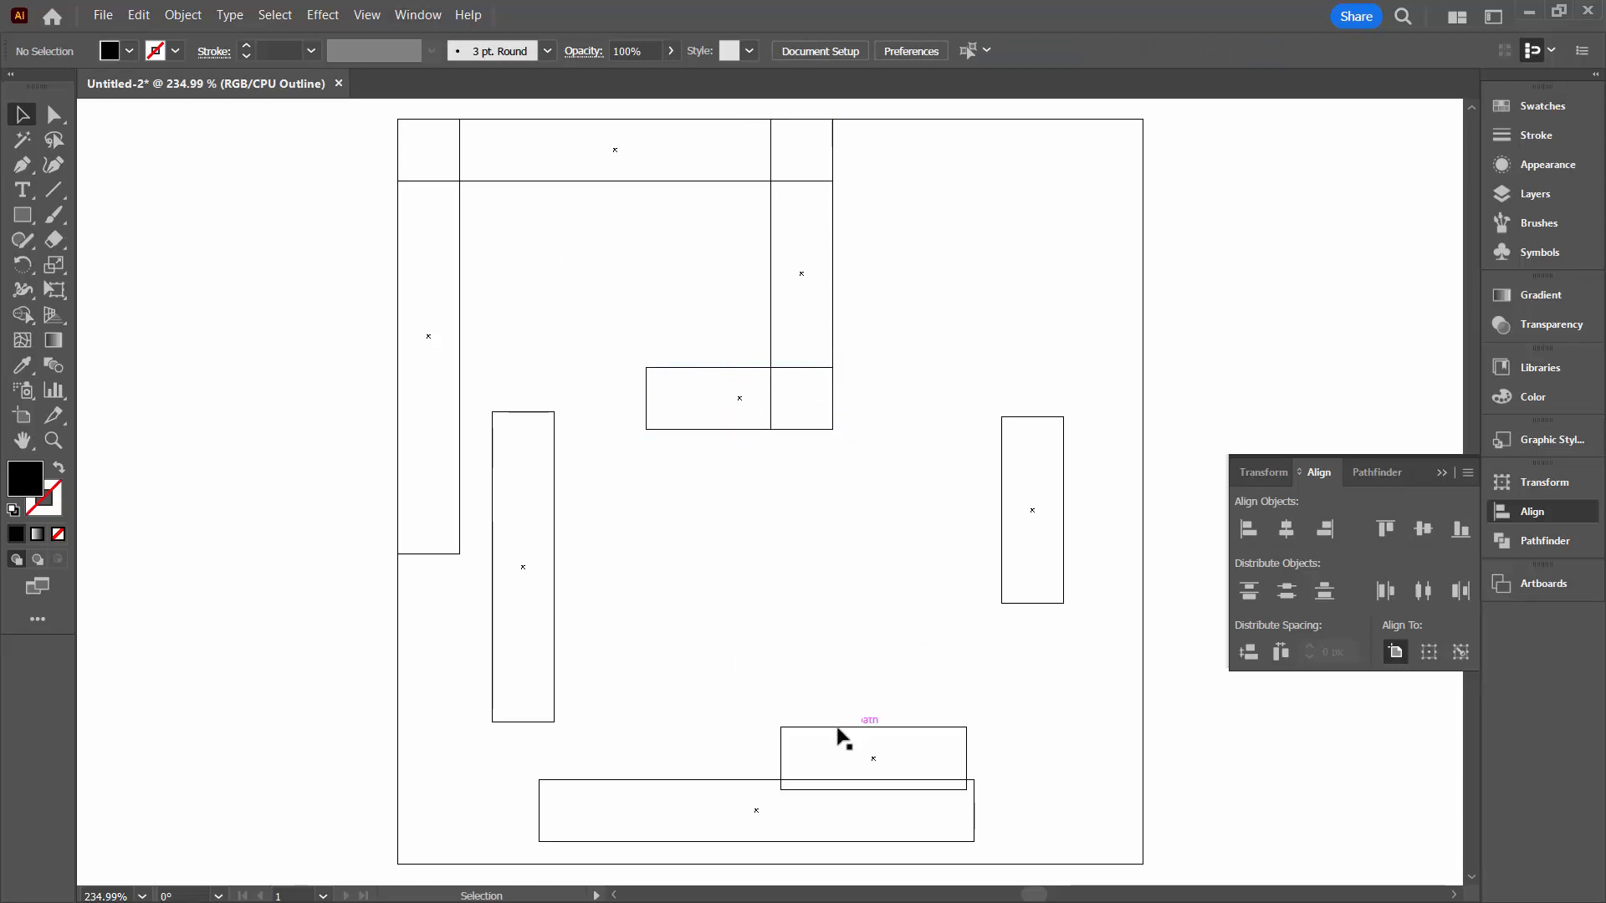
pyautogui.moveTo(1002, 584)
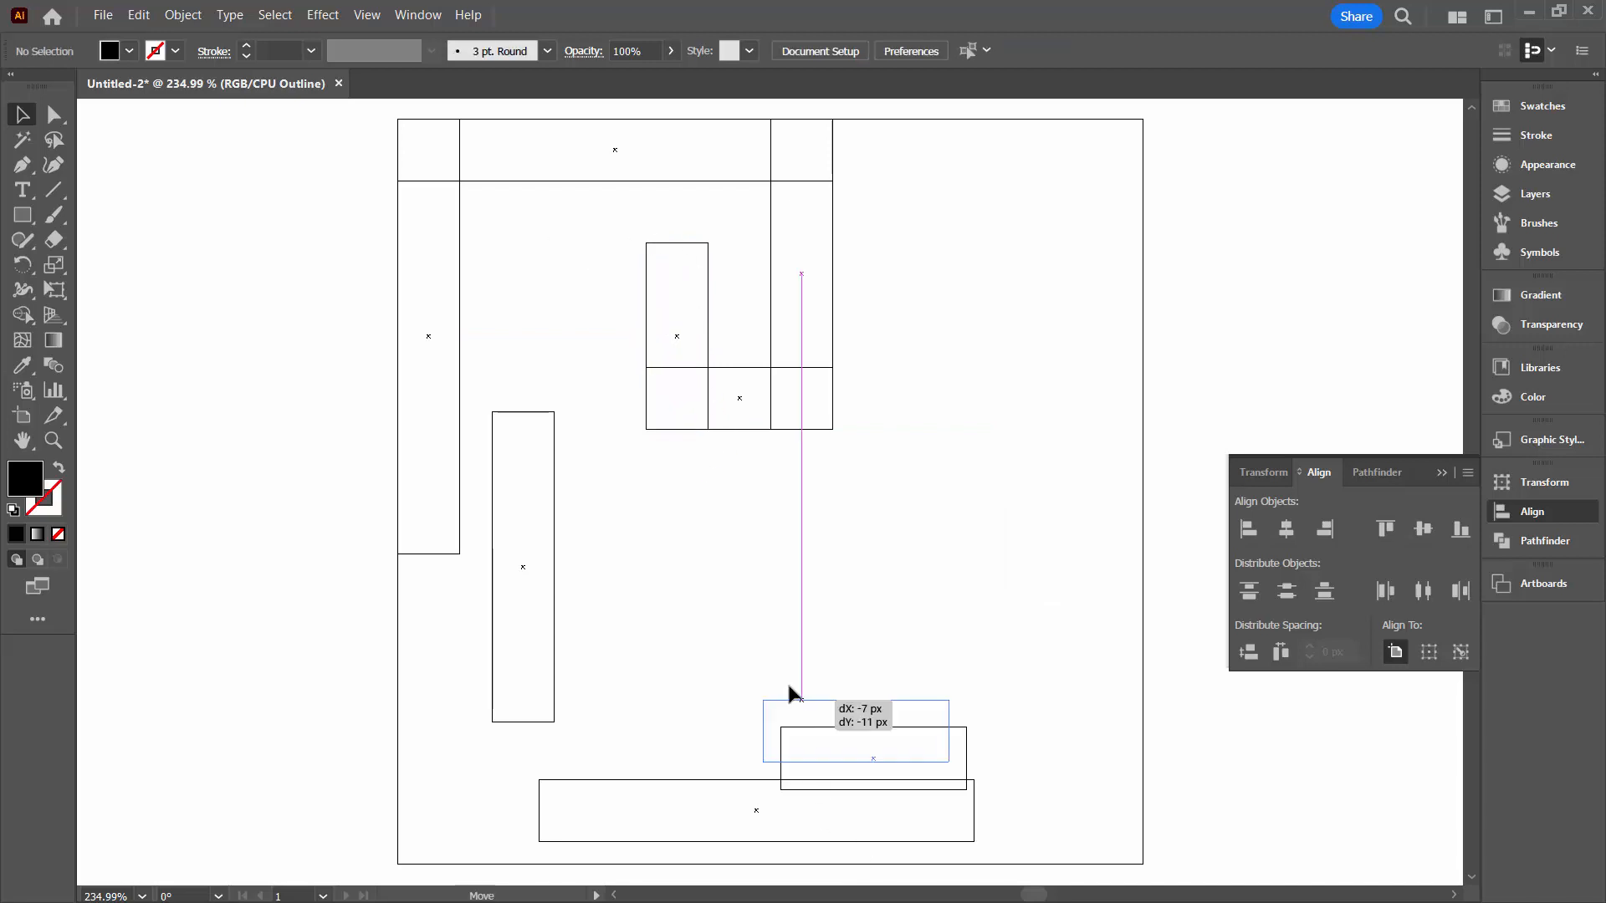
# Drag a short bar into place within the inner spiral of the key.
pyautogui.moveTo(793, 694); pyautogui.dragTo(561, 255)
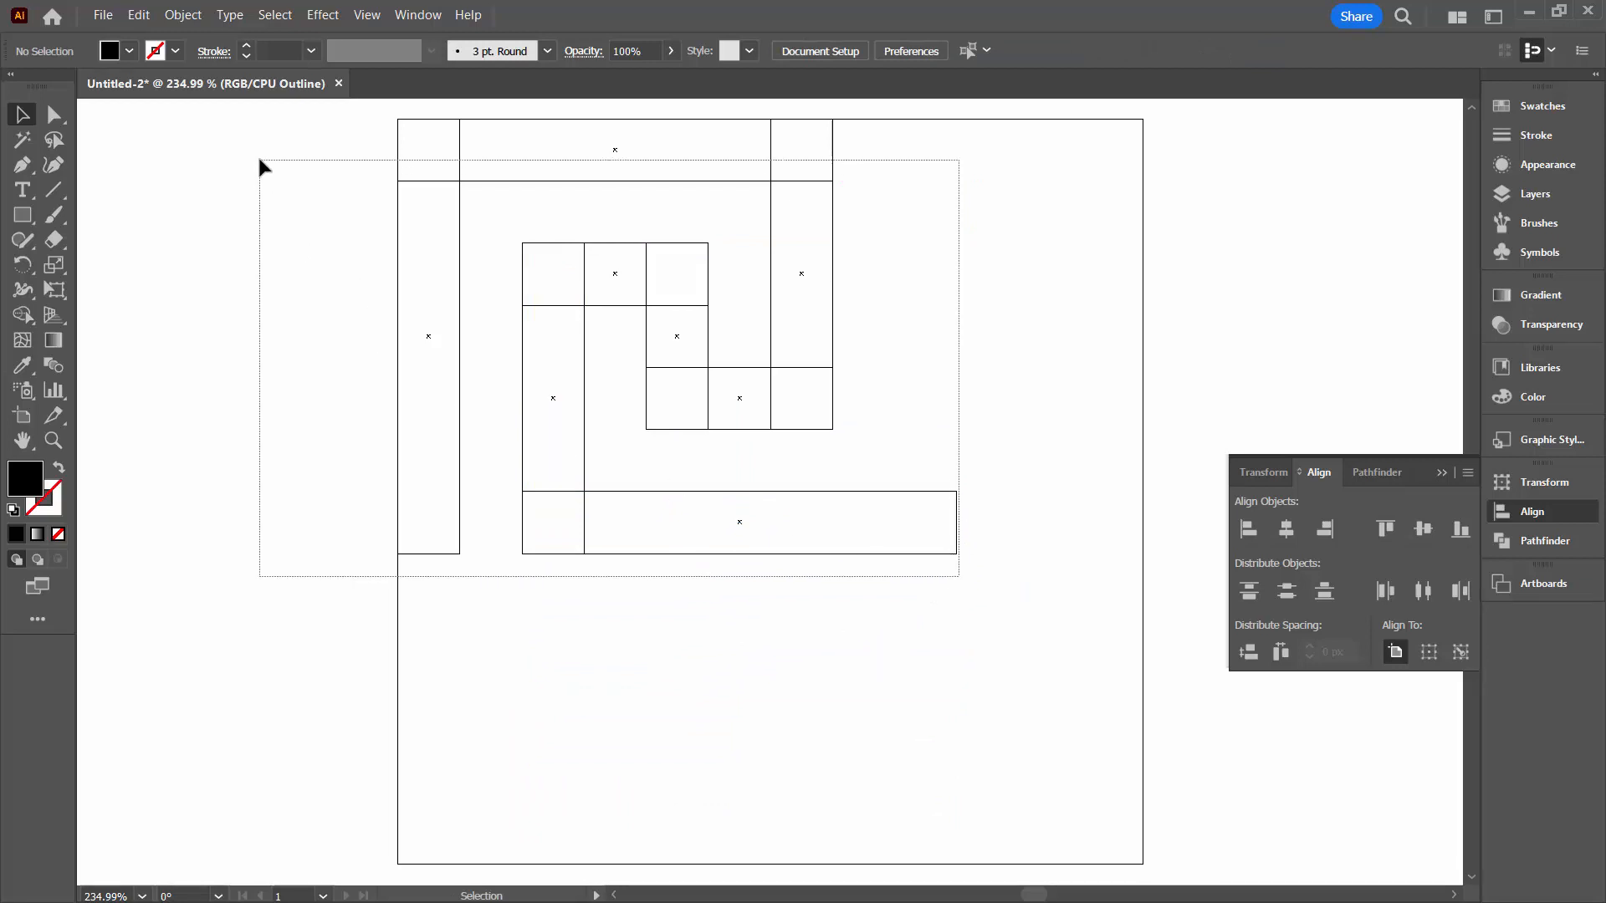
# Select all bars, check the 225 × 175 px size in Transform, deselect and return to Preview.
pyautogui.press('ctrl+a')
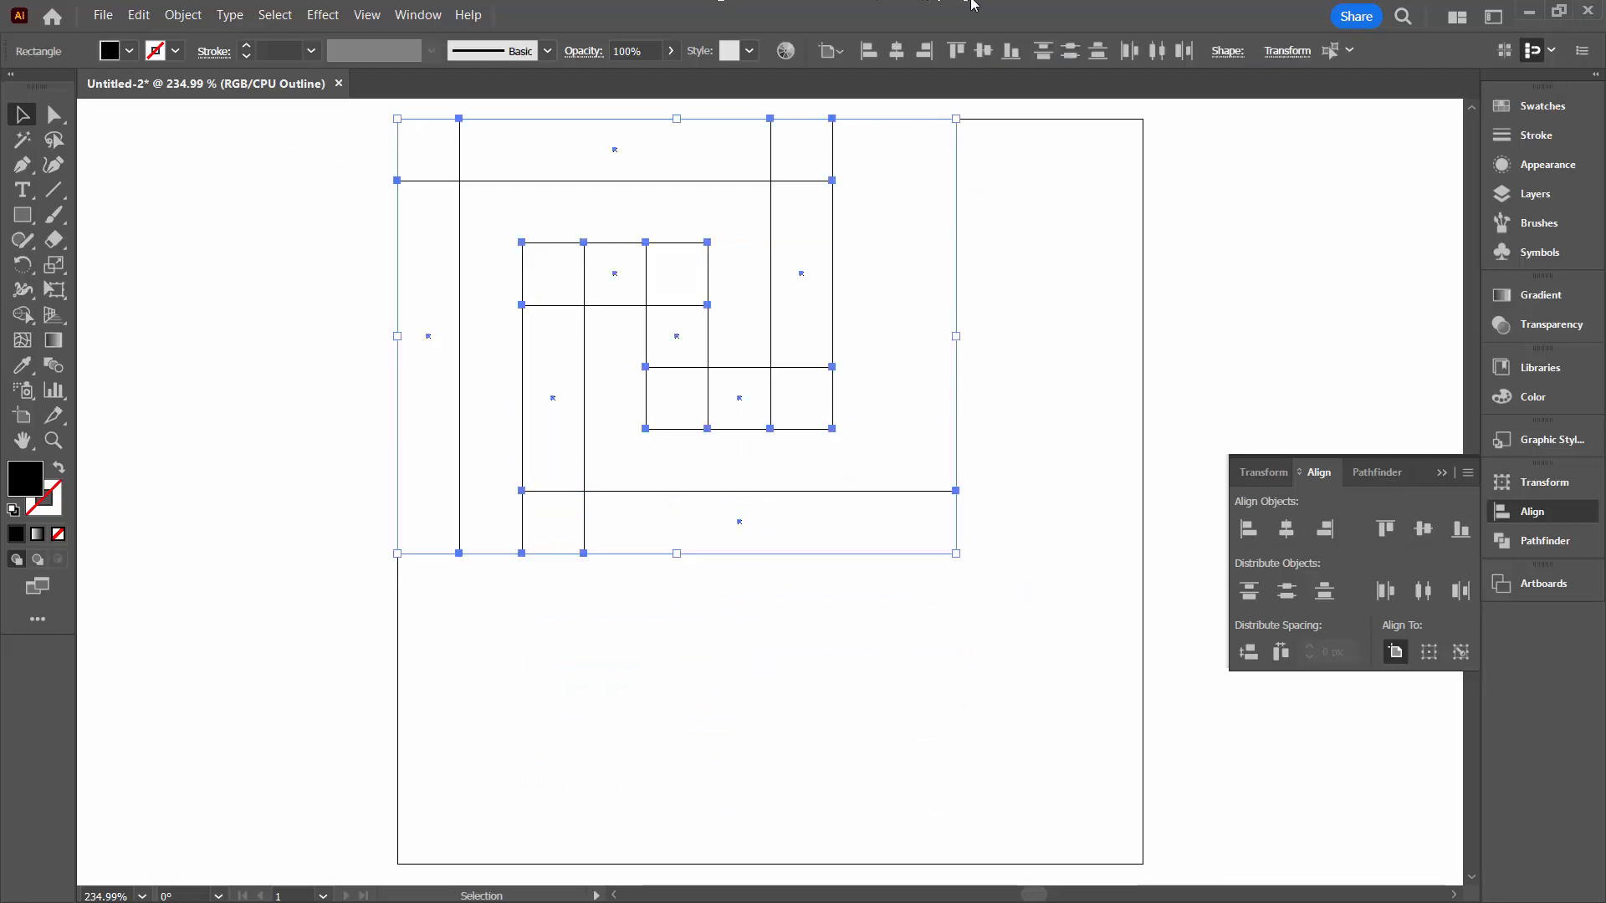
pyautogui.click(1287, 52)
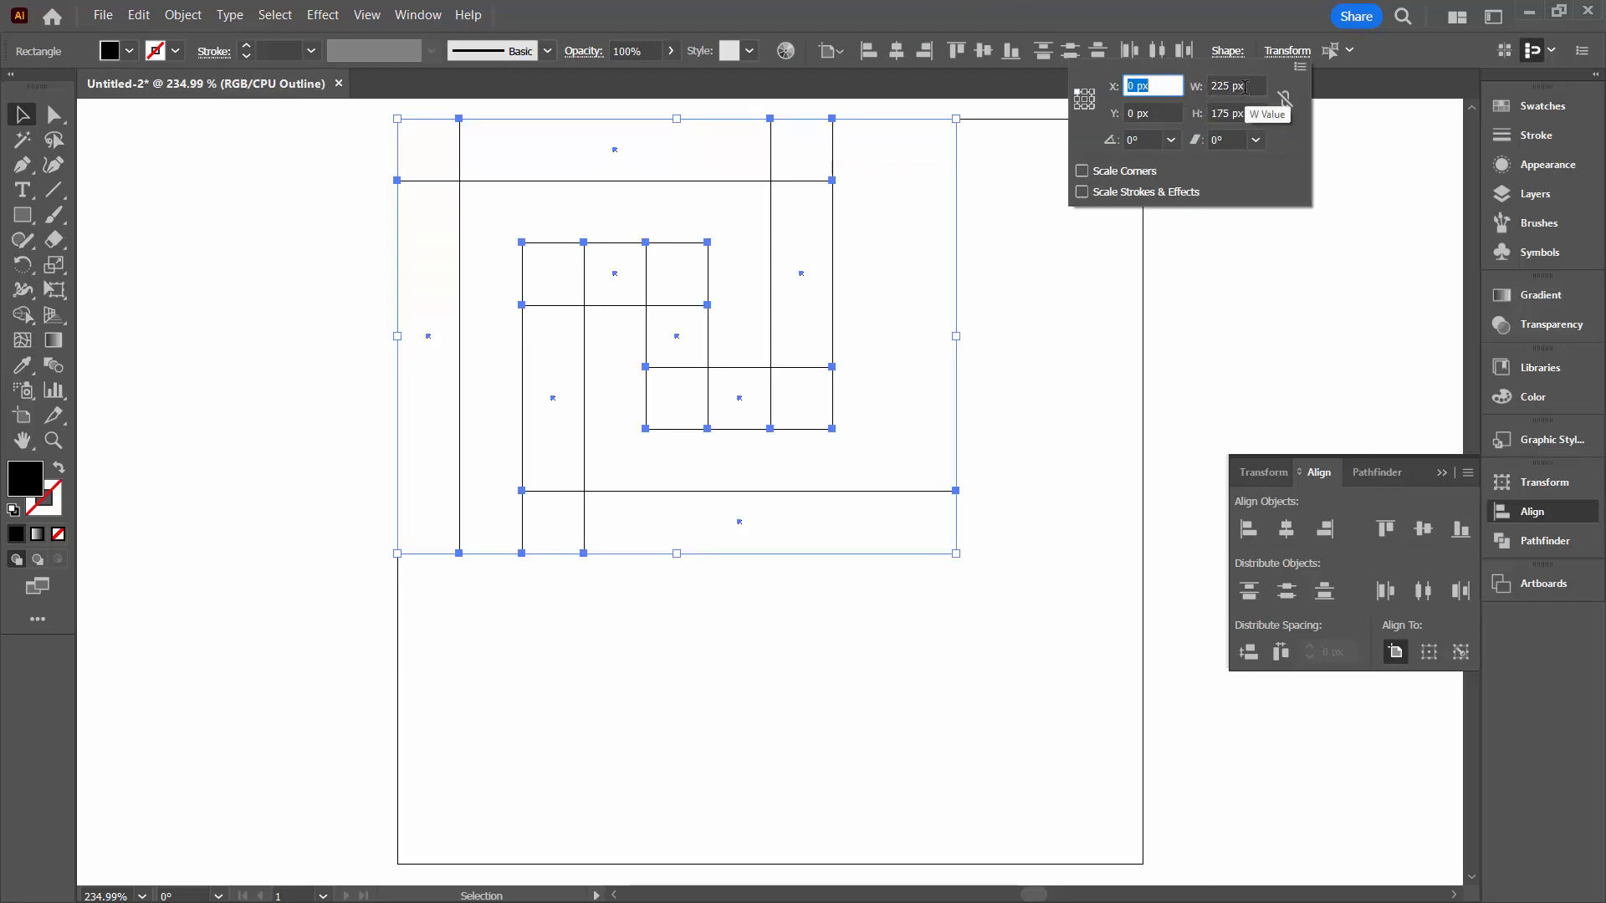
pyautogui.moveTo(1243, 127)
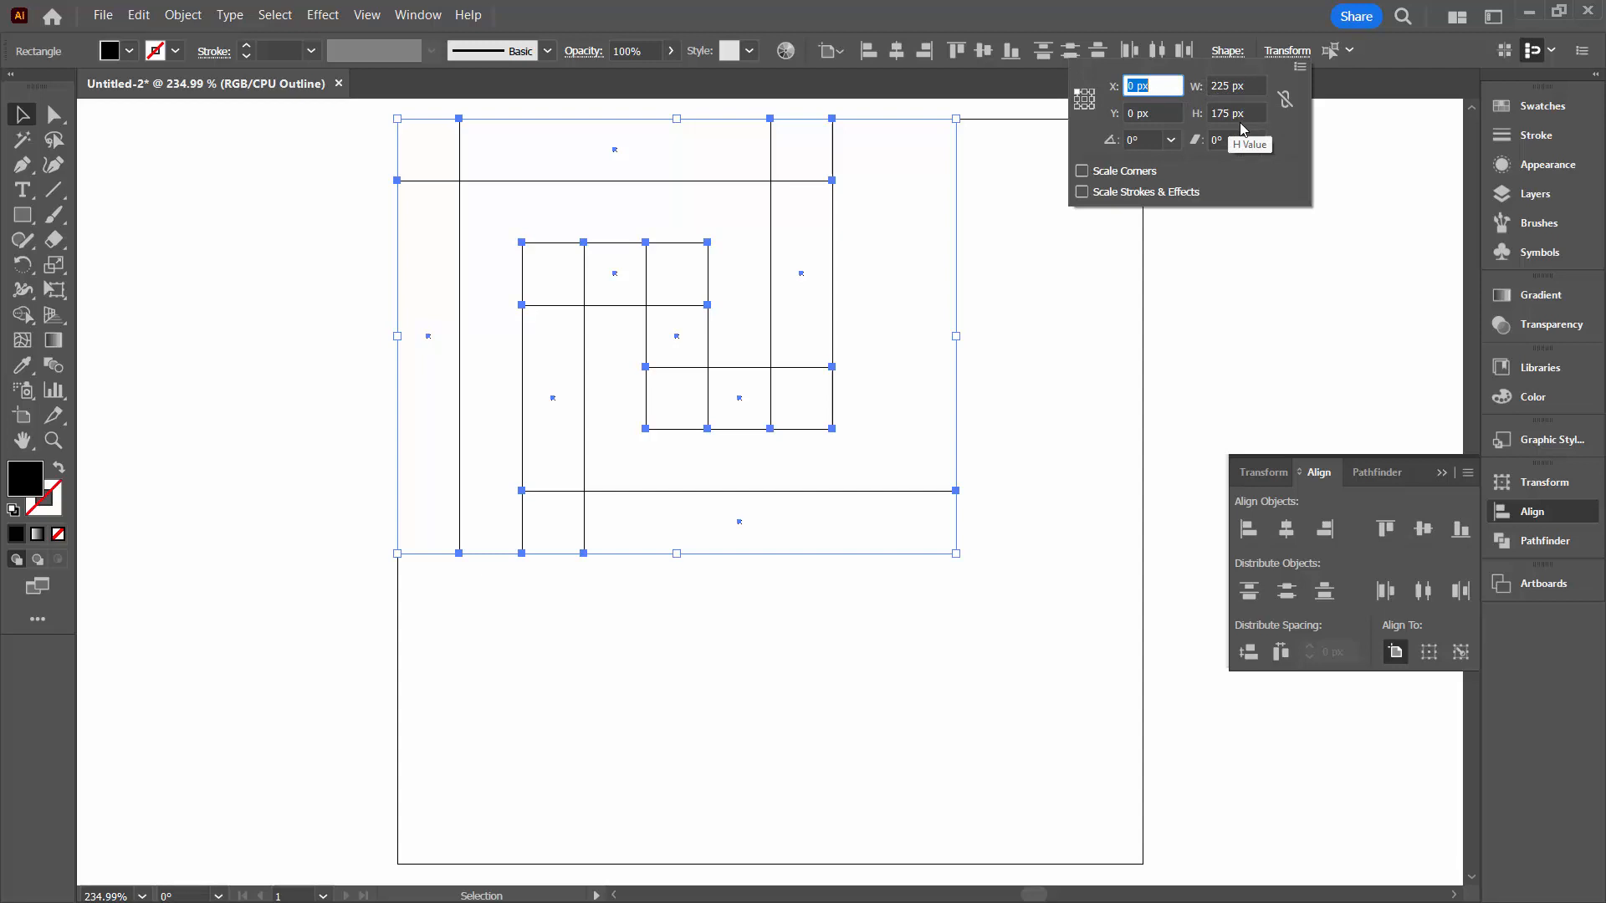
pyautogui.click(1064, 470)
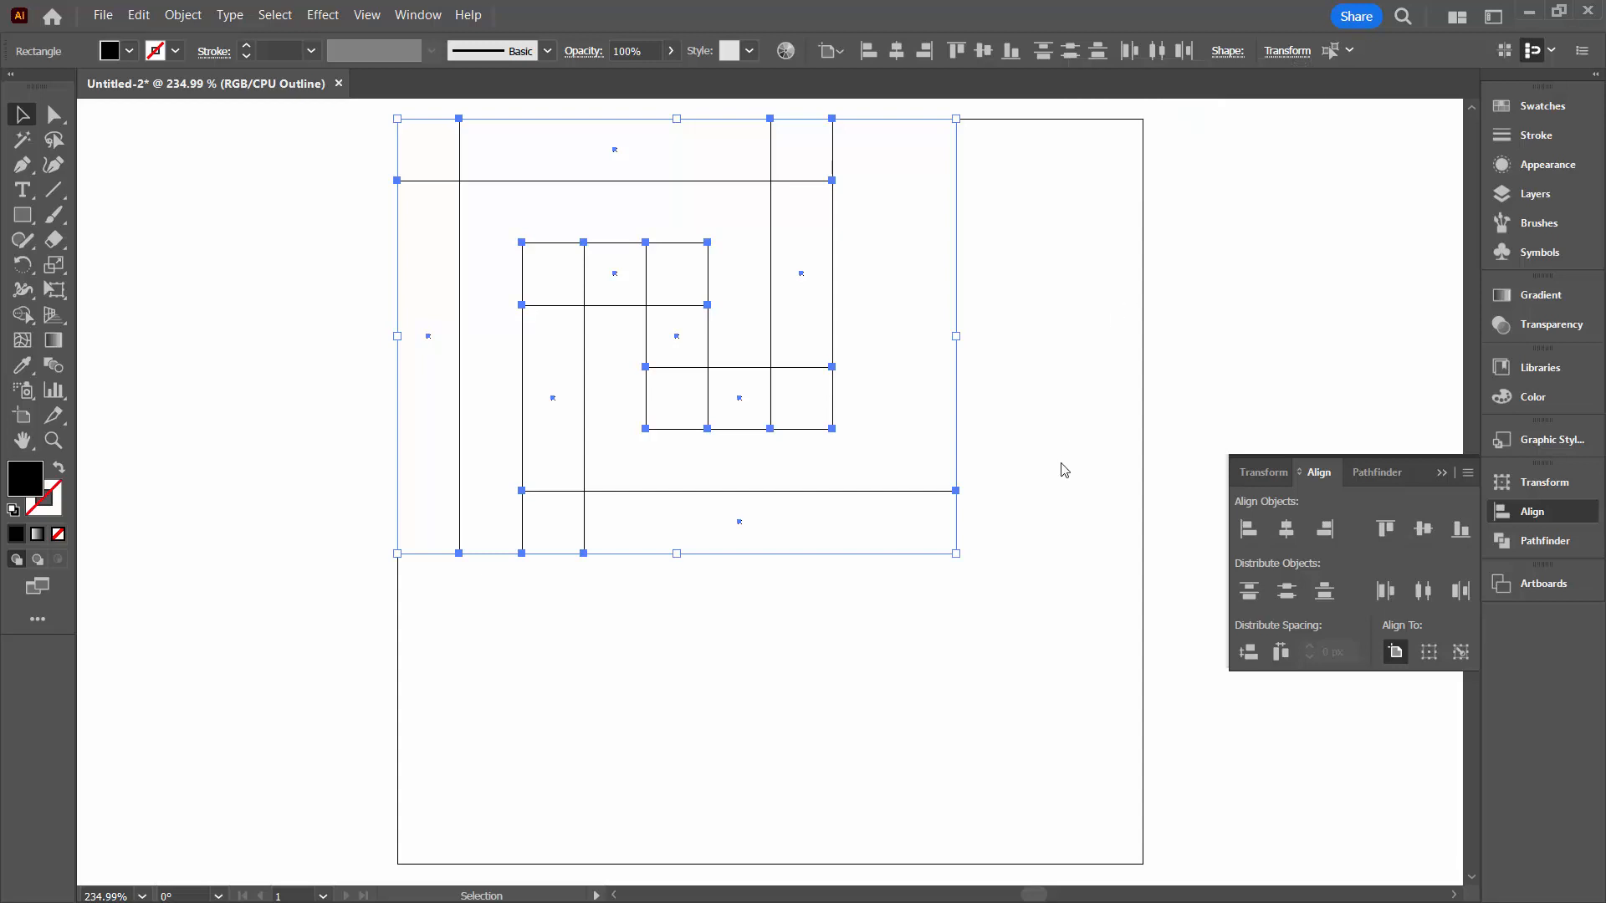
pyautogui.click(594, 313)
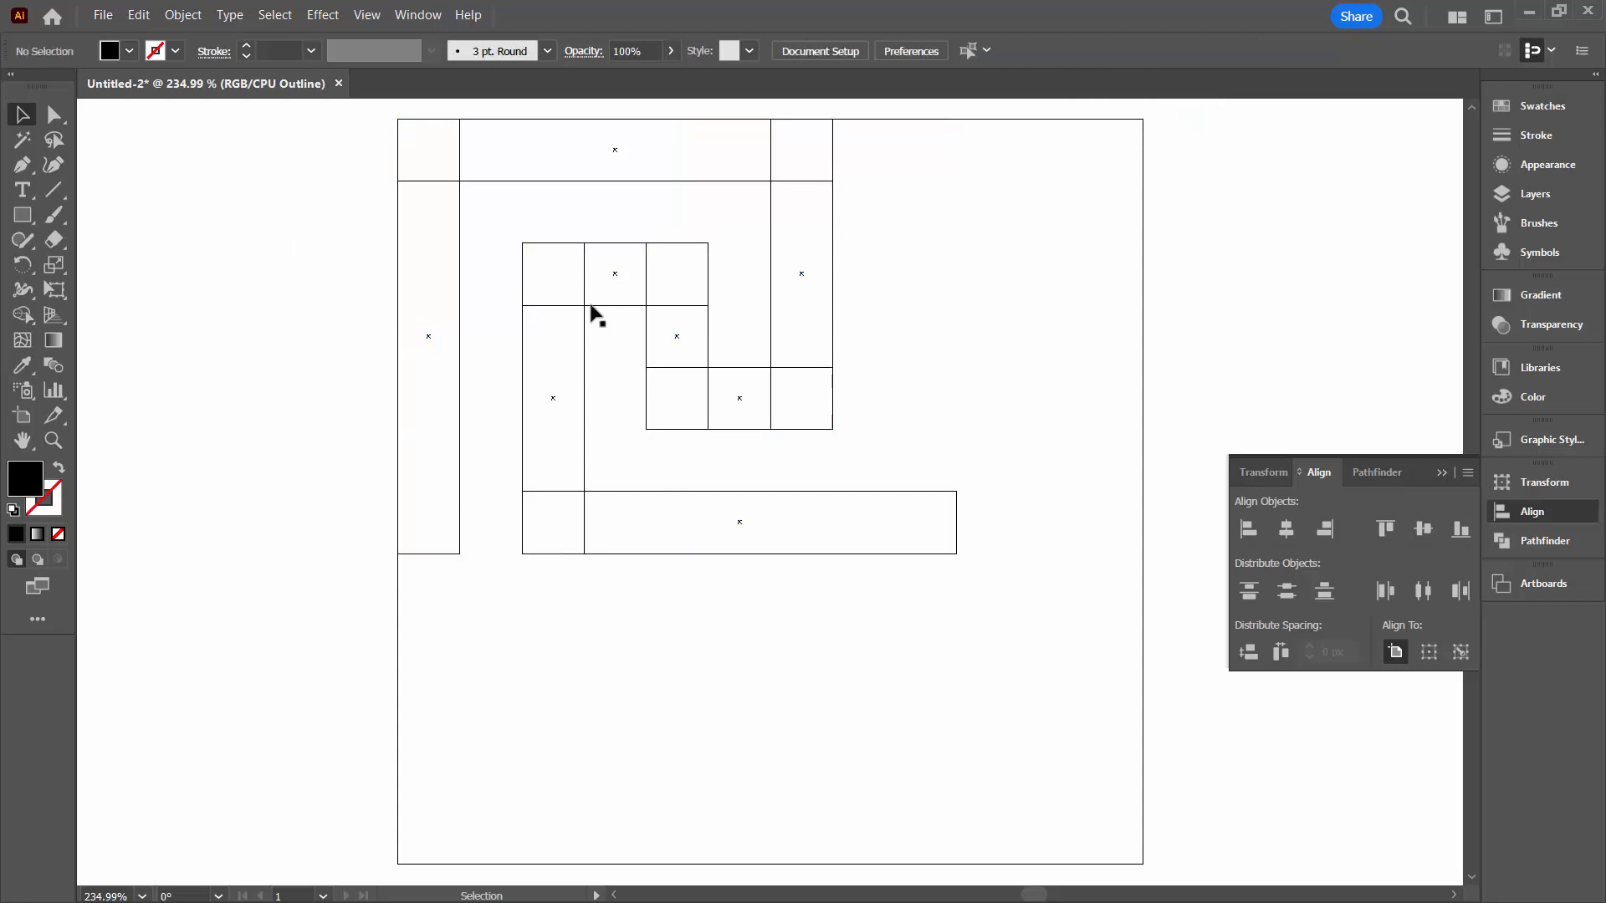
pyautogui.moveTo(875, 308)
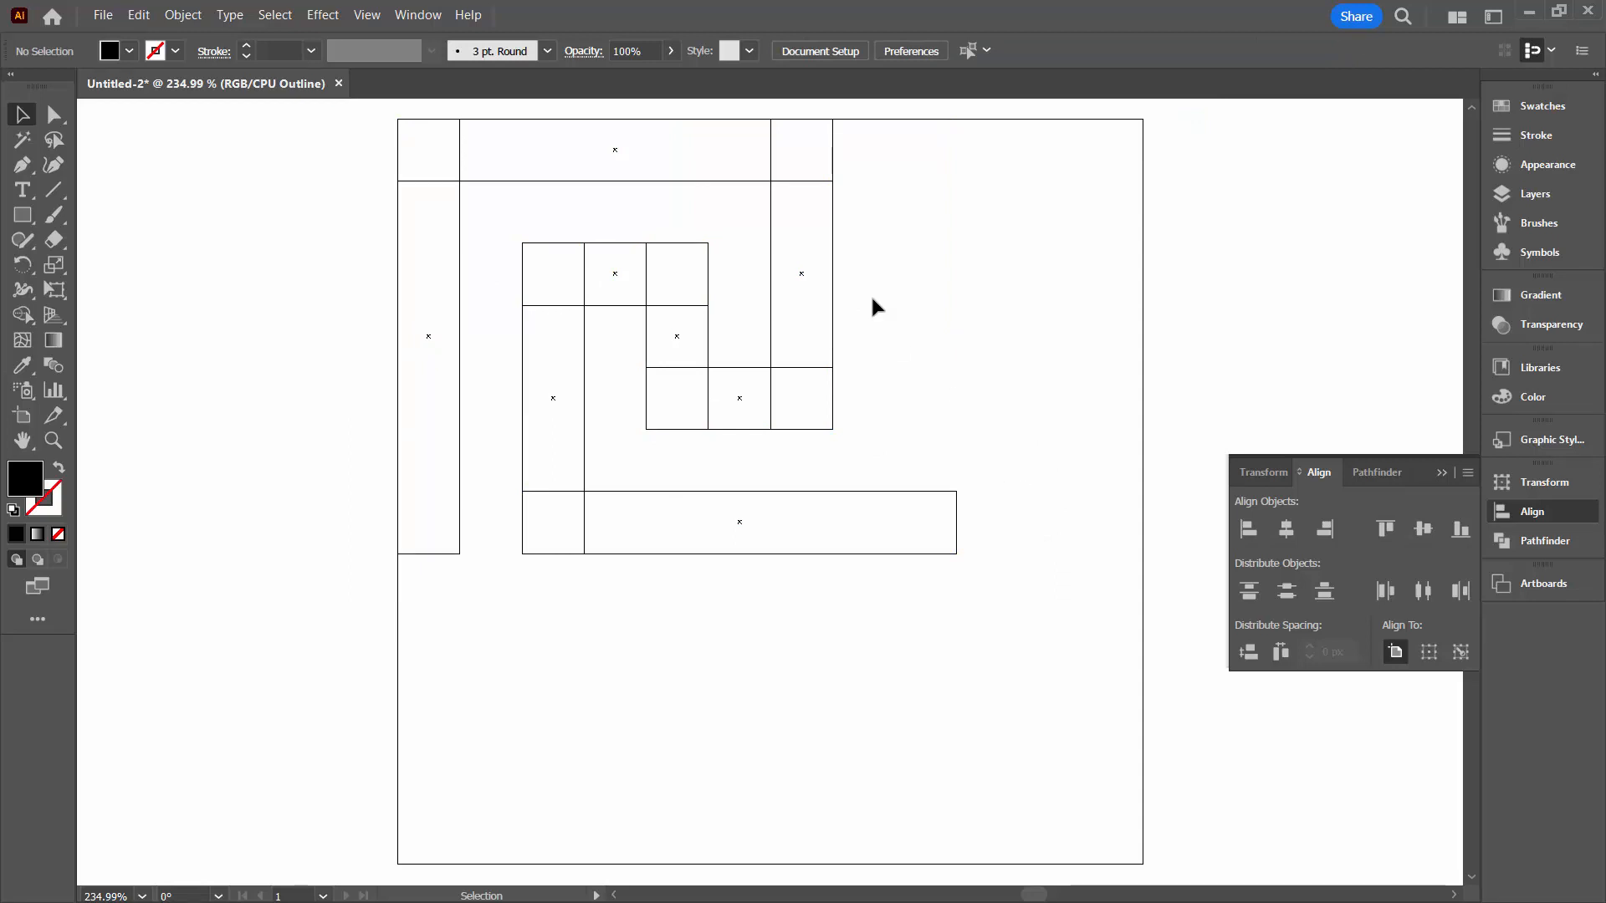
pyautogui.click(367, 15)
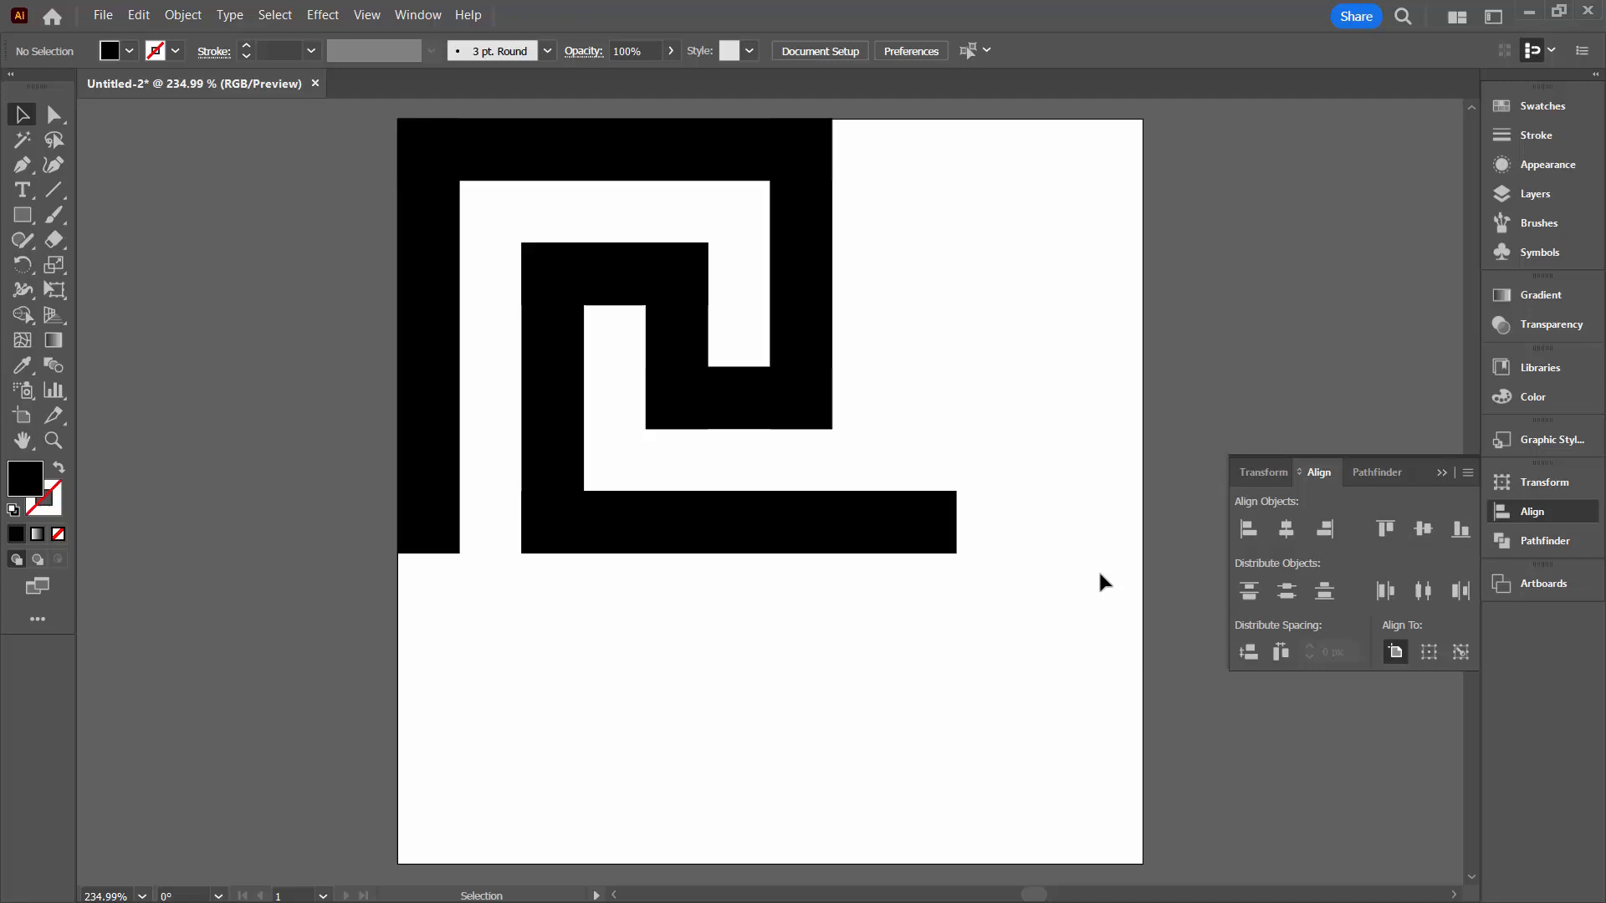
pyautogui.moveTo(579, 338)
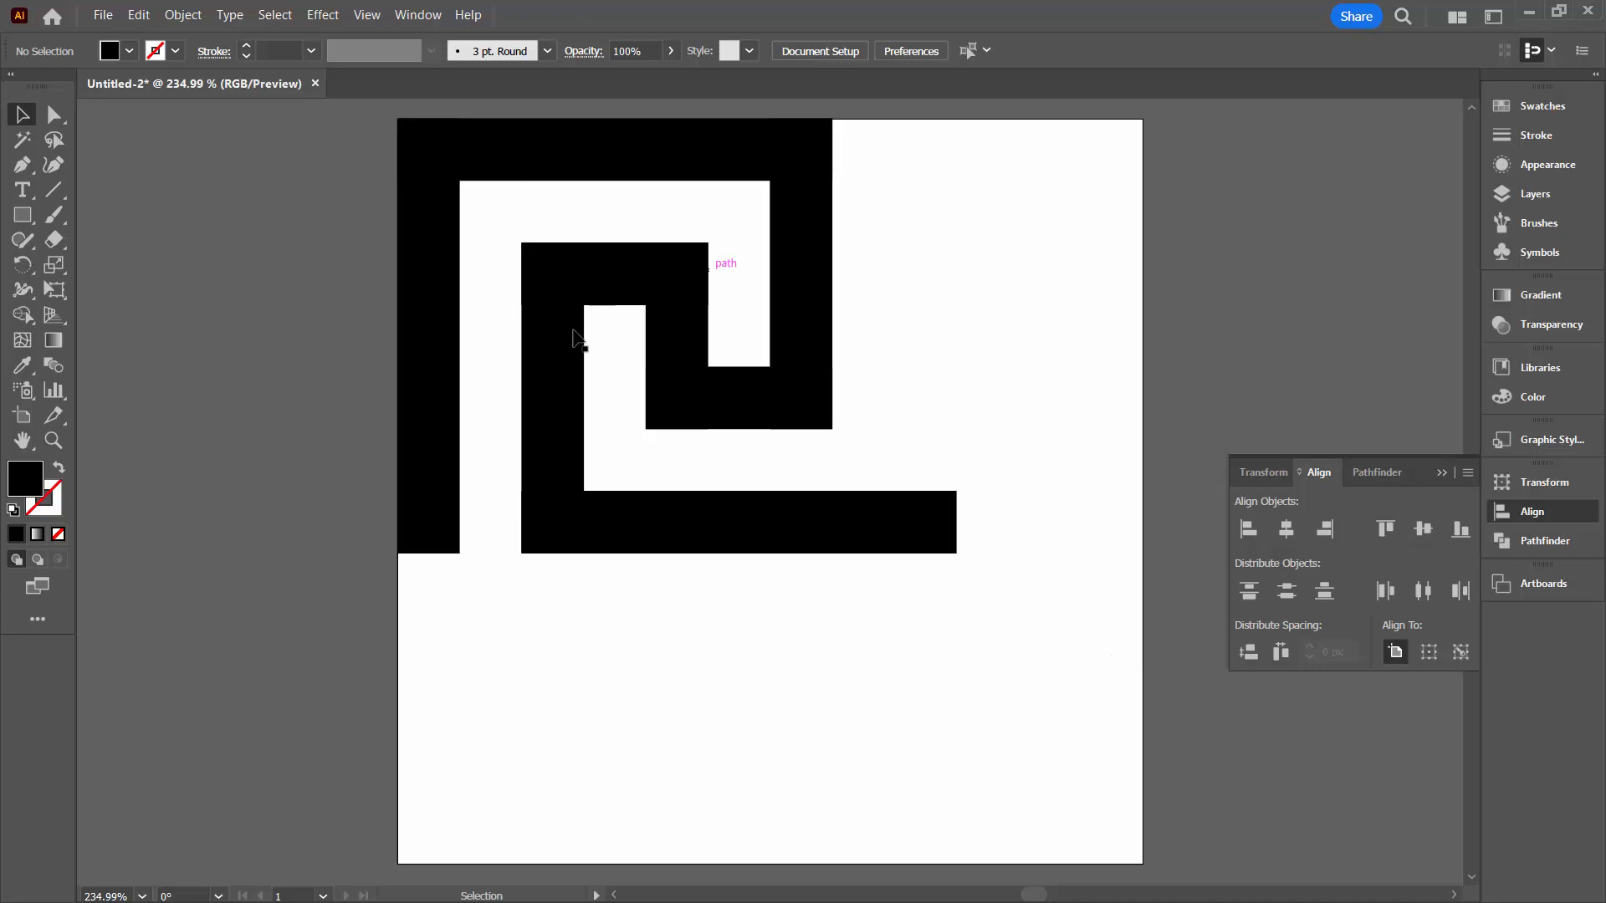
pyautogui.moveTo(1057, 628)
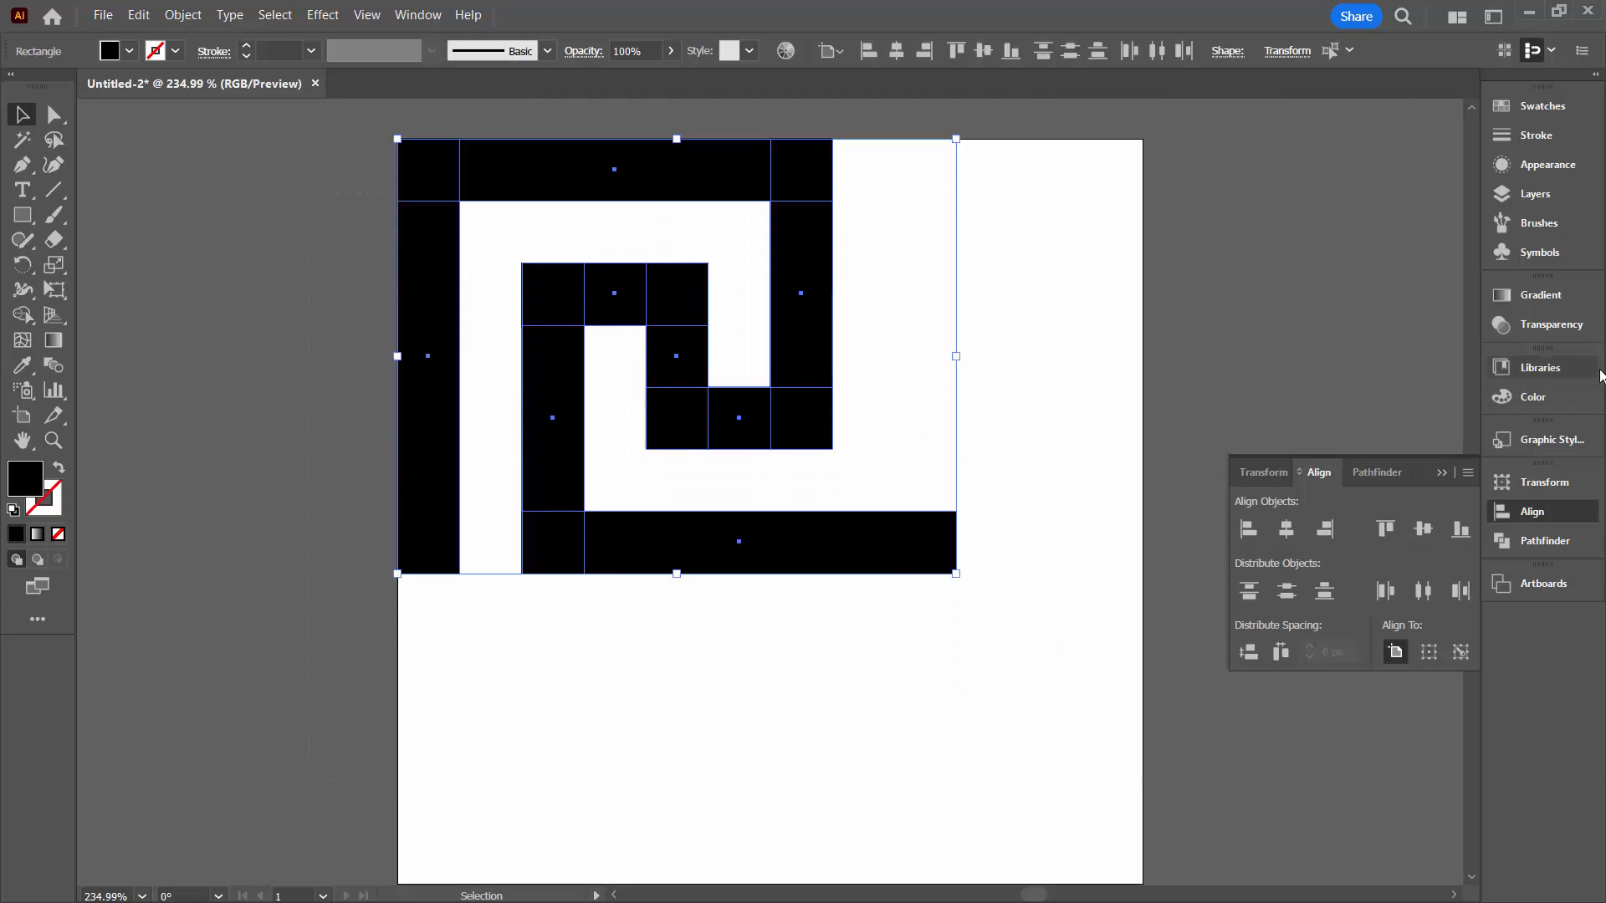
# Unite all the bars into one shape with Pathfinder.
pyautogui.click(1377, 472)
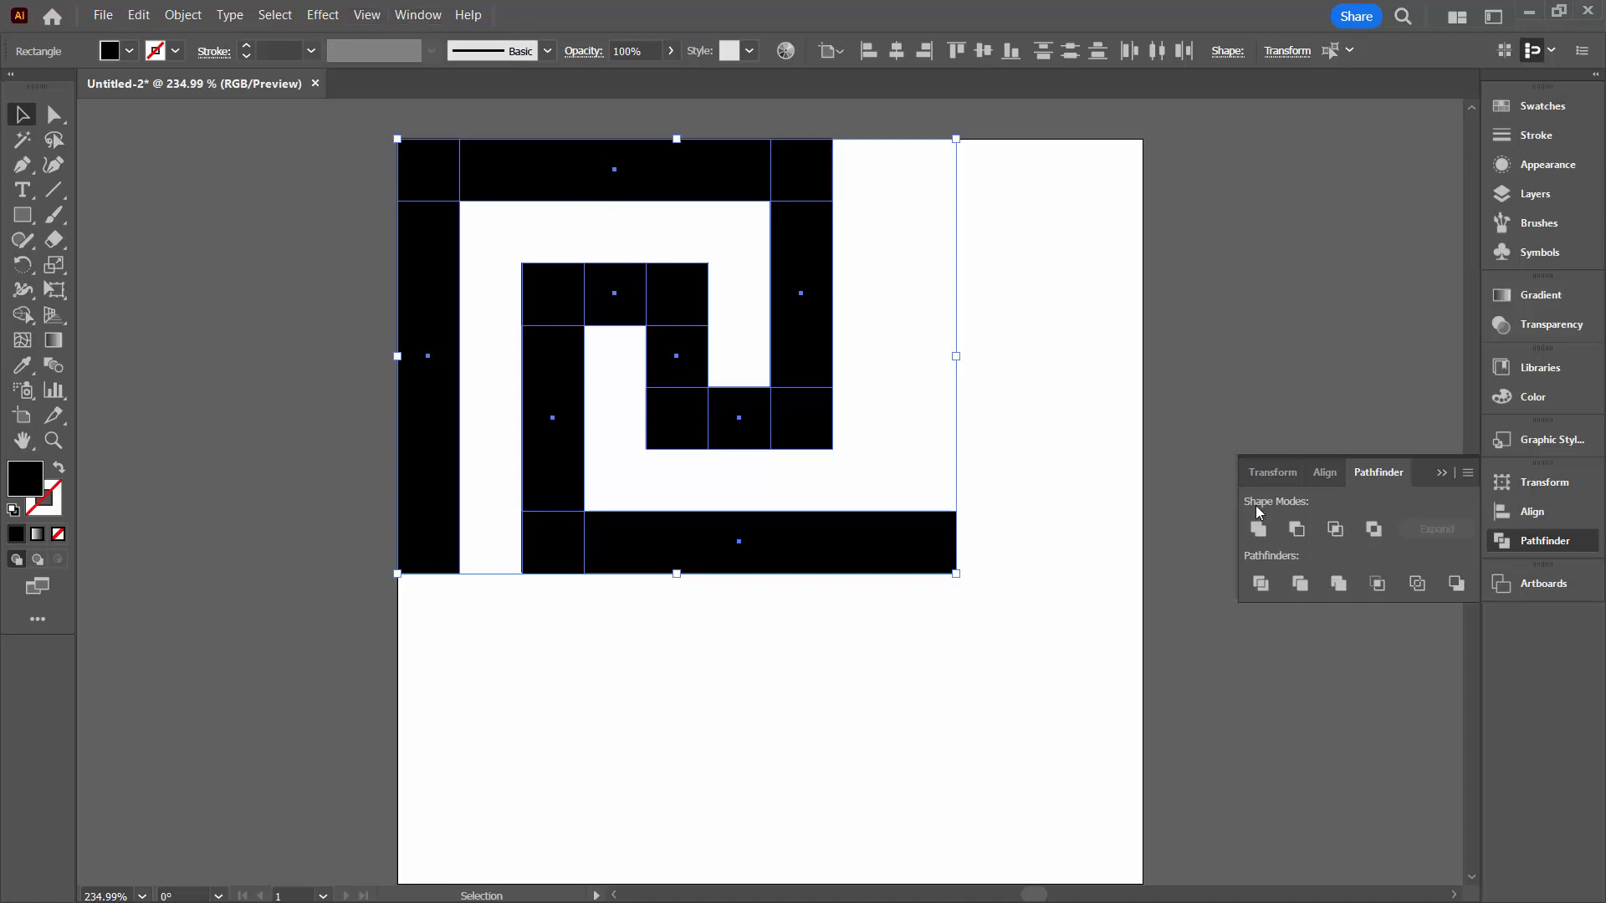
pyautogui.click(1258, 528)
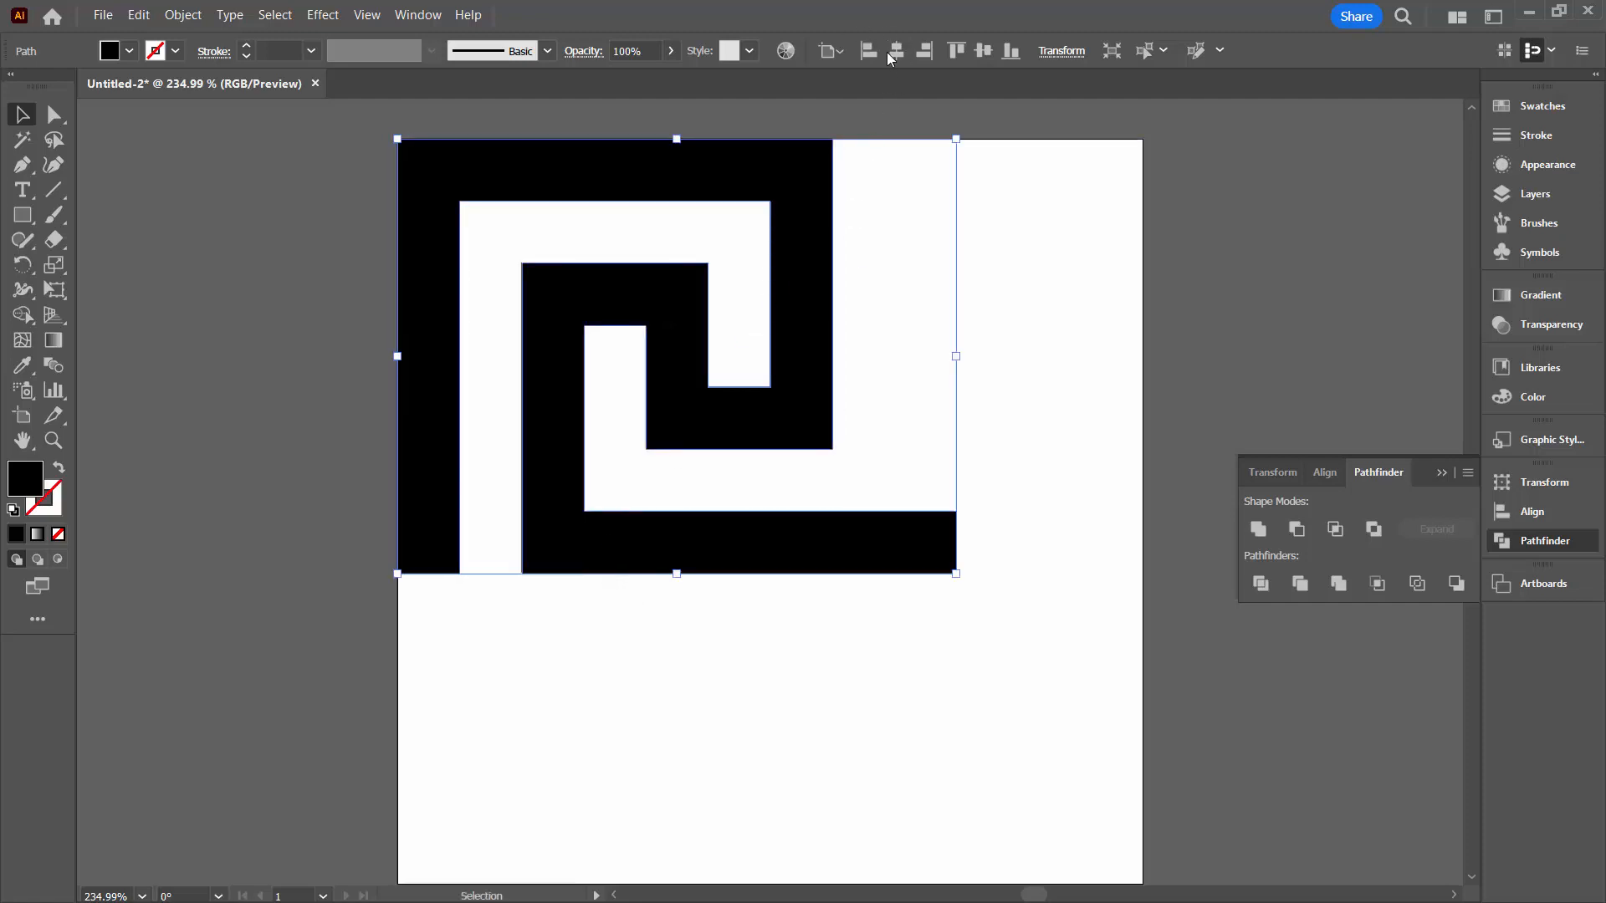
pyautogui.moveTo(1020, 355)
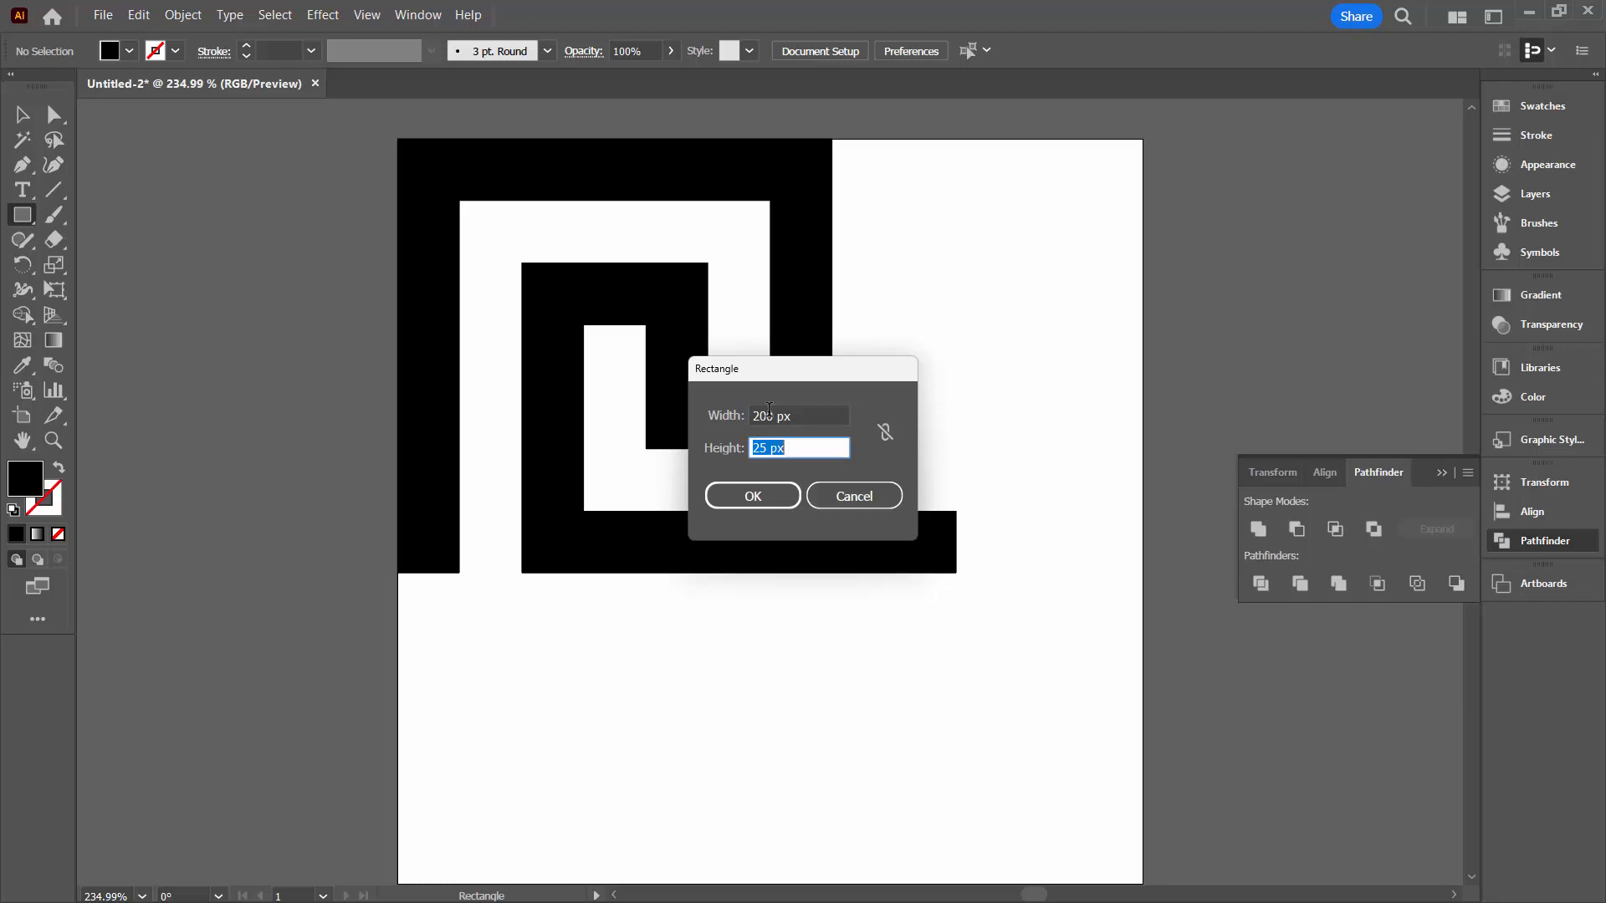
# Create a 200 × 200 px square and fill it with the pink swatch.
pyautogui.write('200')
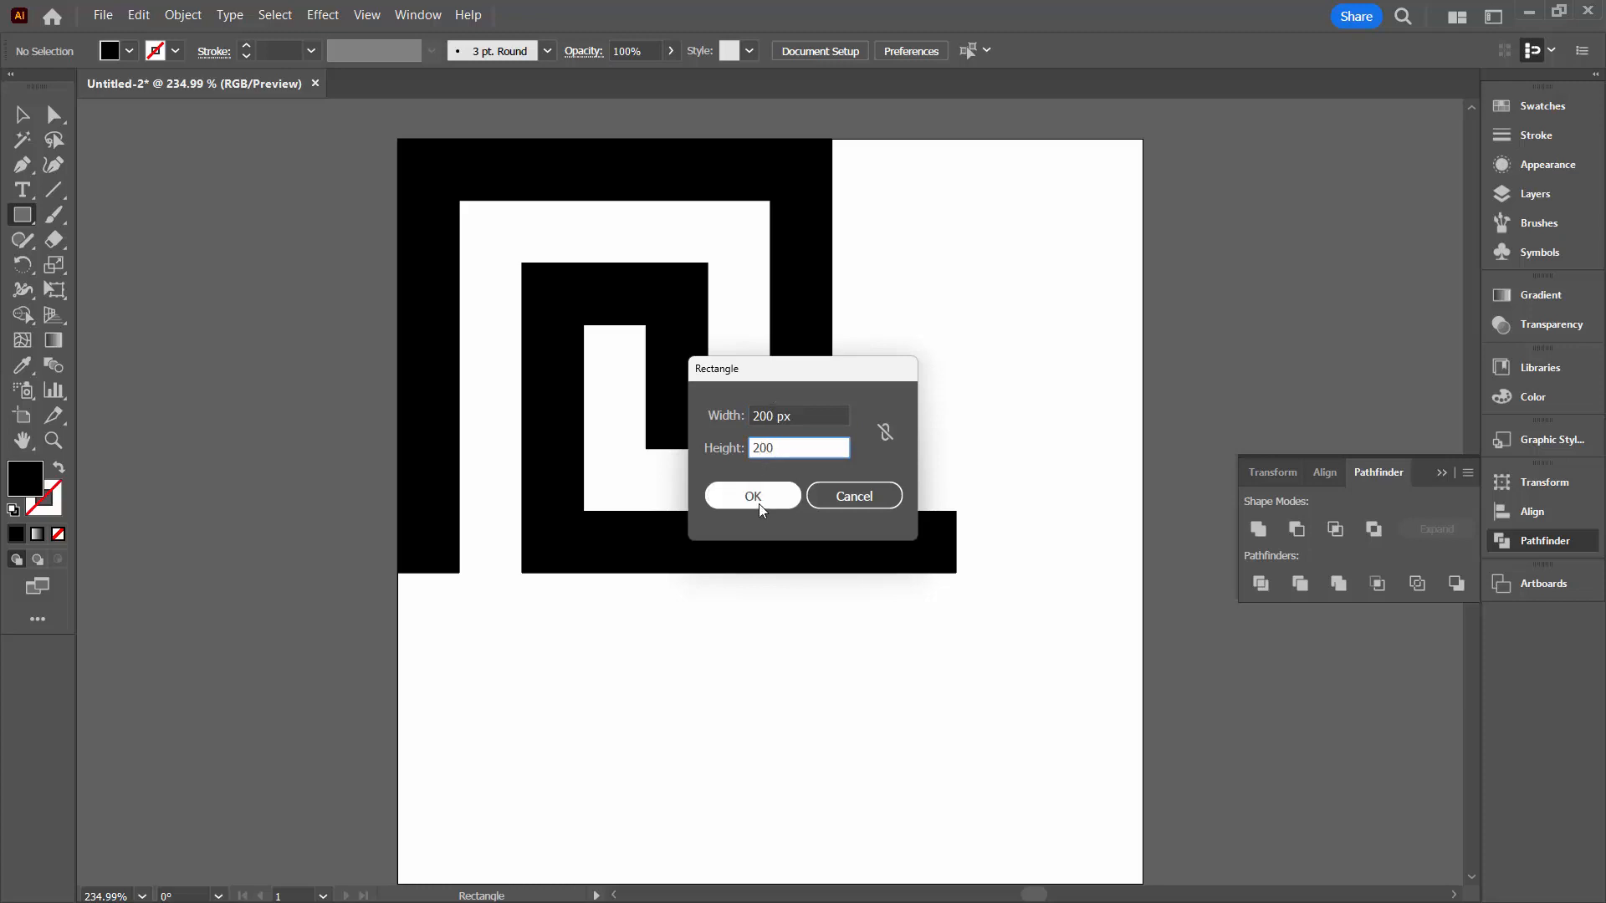
pyautogui.click(751, 496)
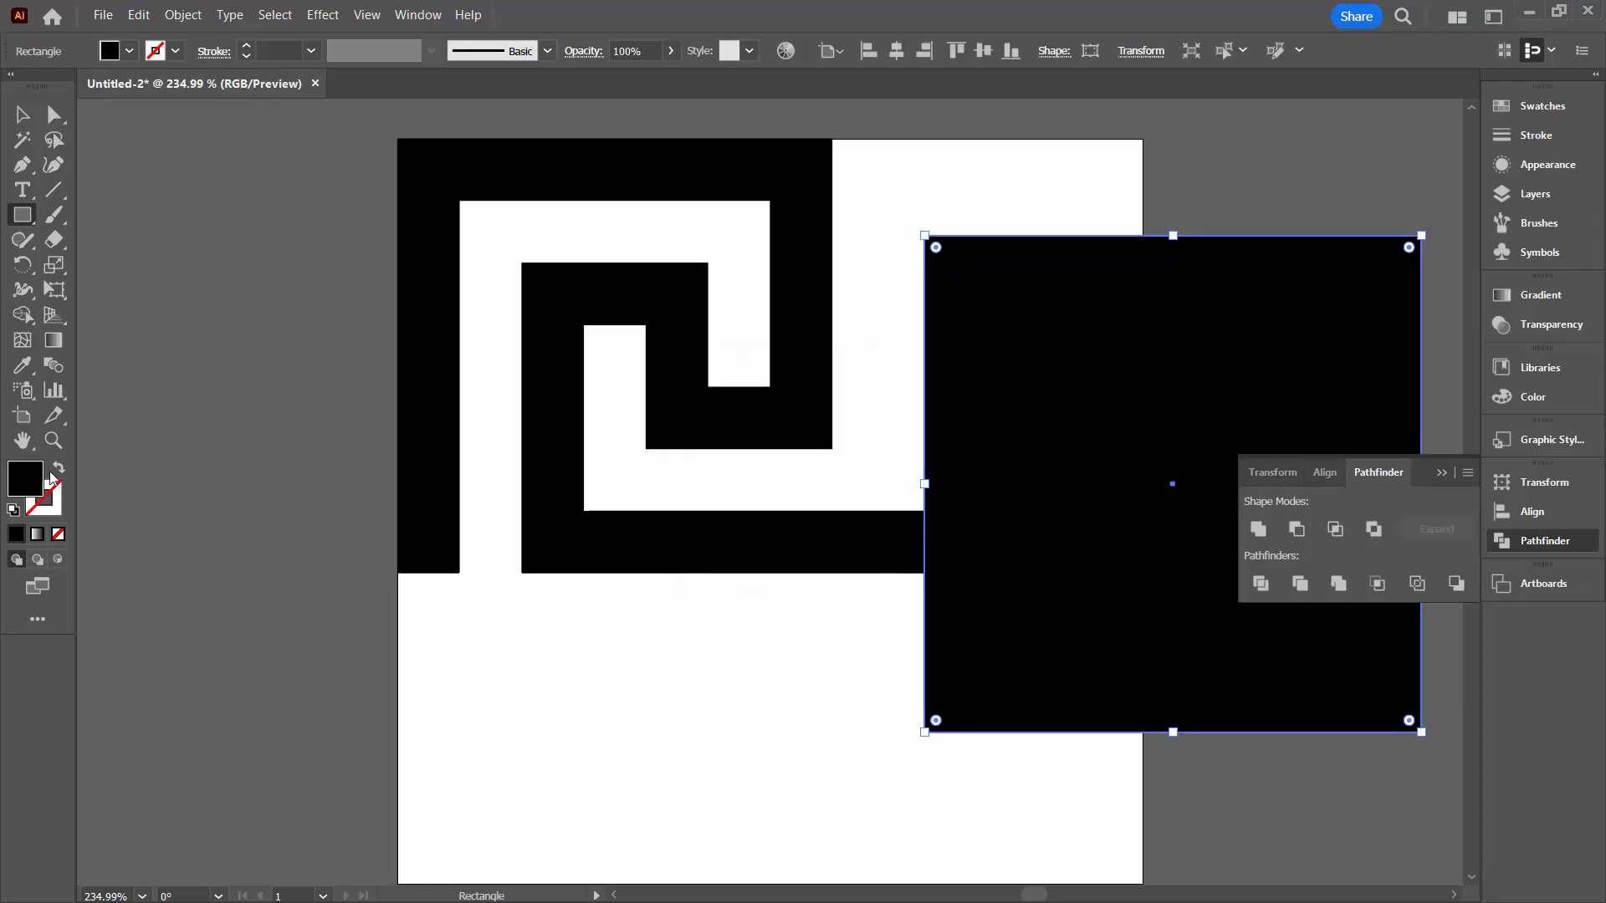
pyautogui.click(1544, 105)
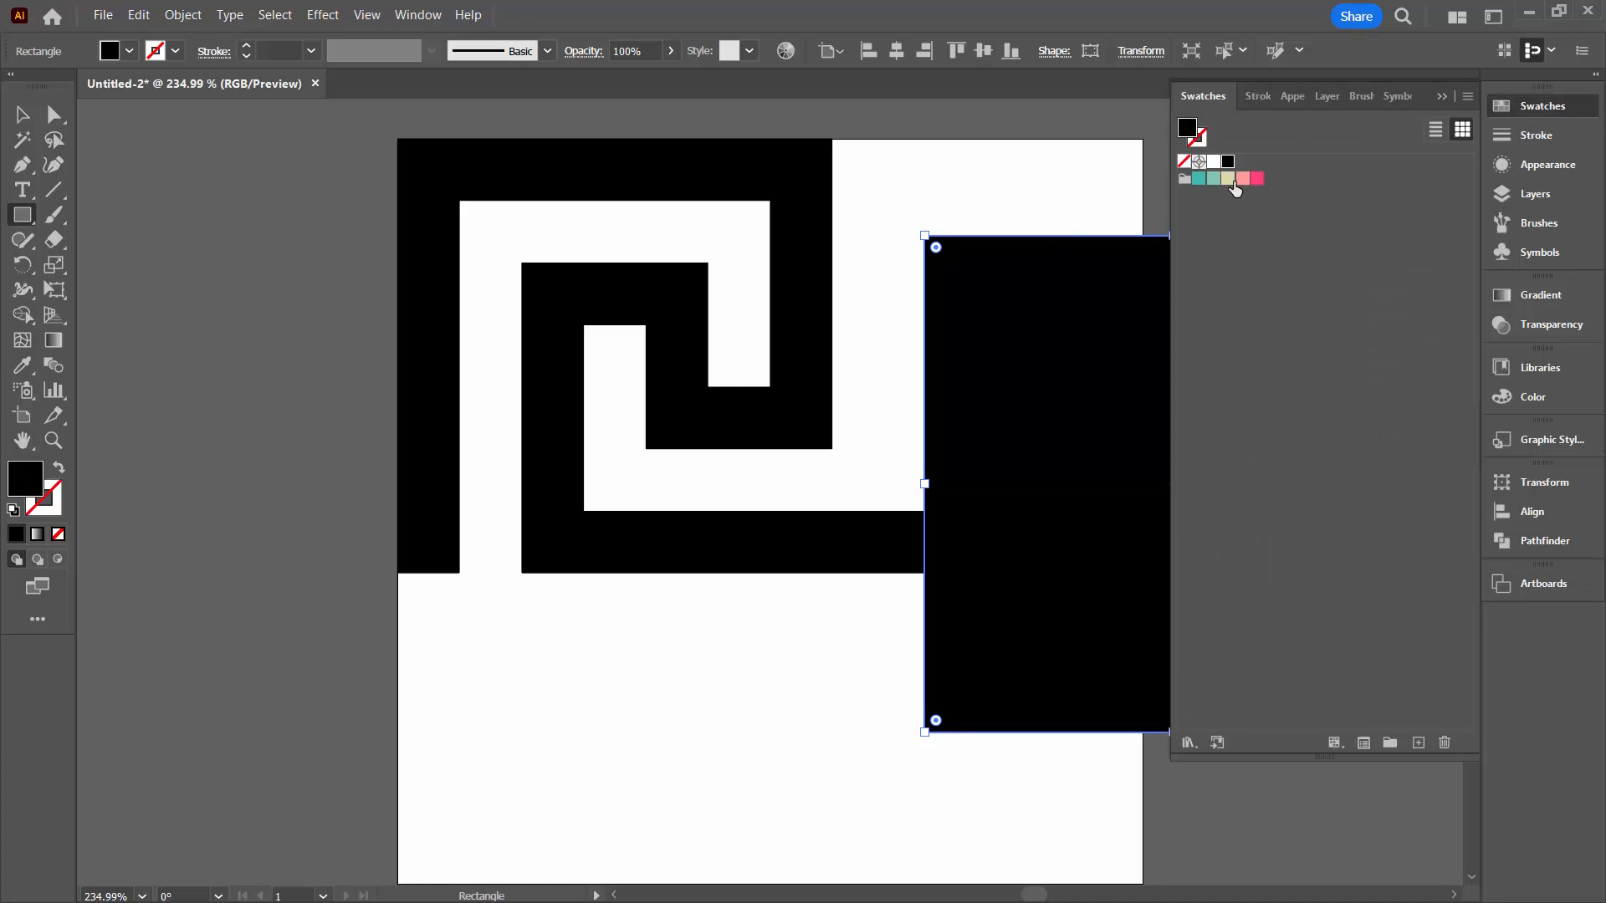
pyautogui.click(1242, 179)
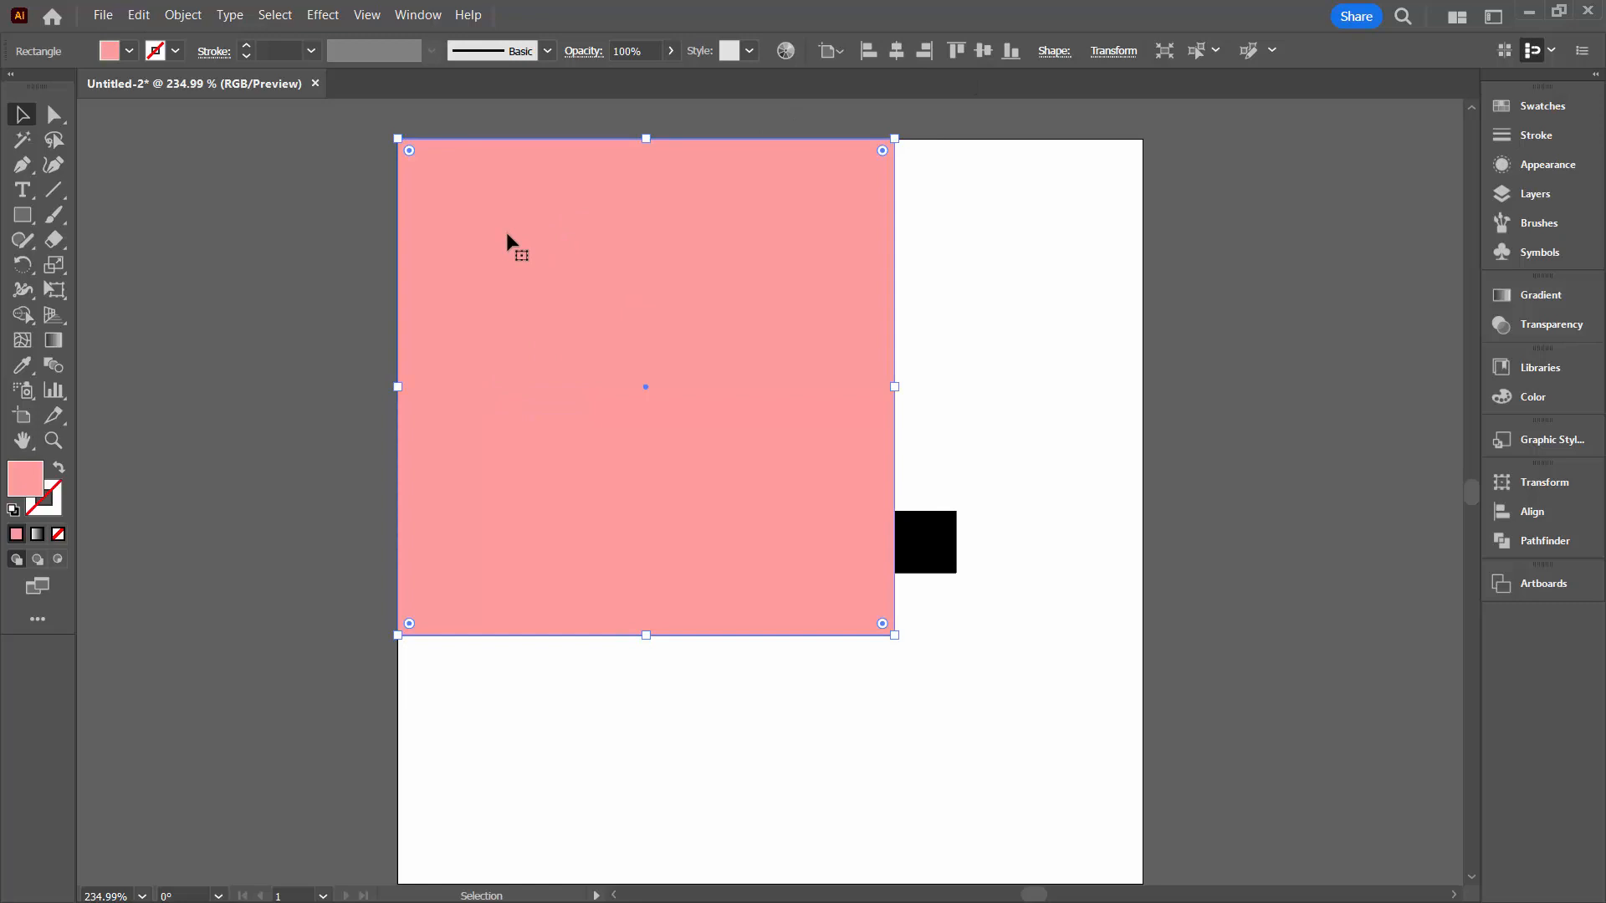
pyautogui.moveTo(562, 182)
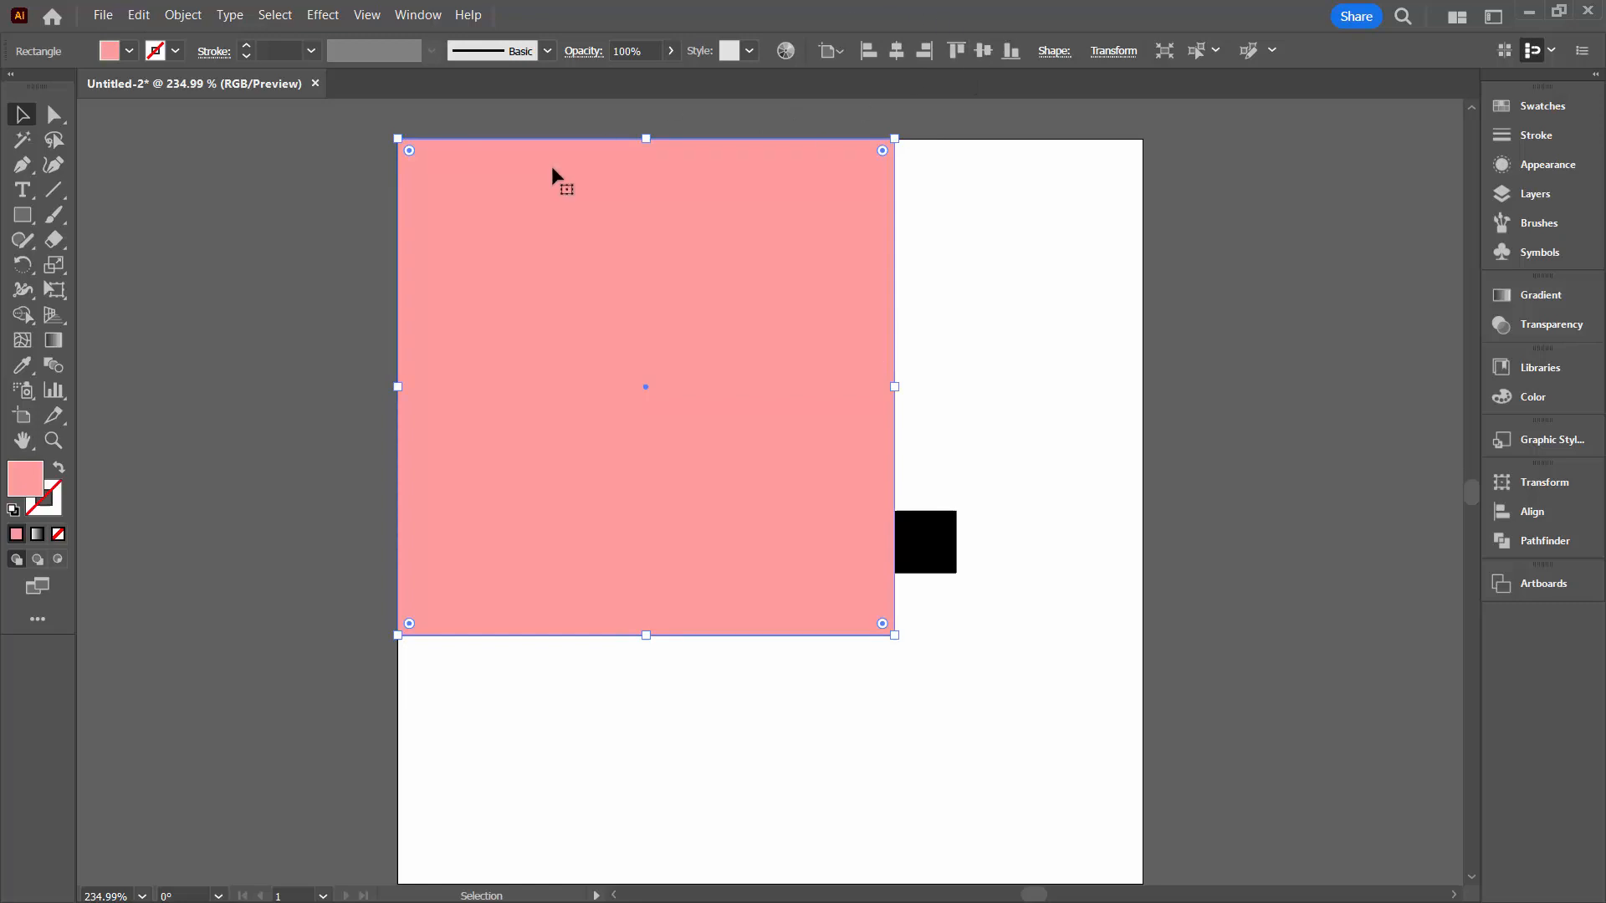
pyautogui.moveTo(141, 5)
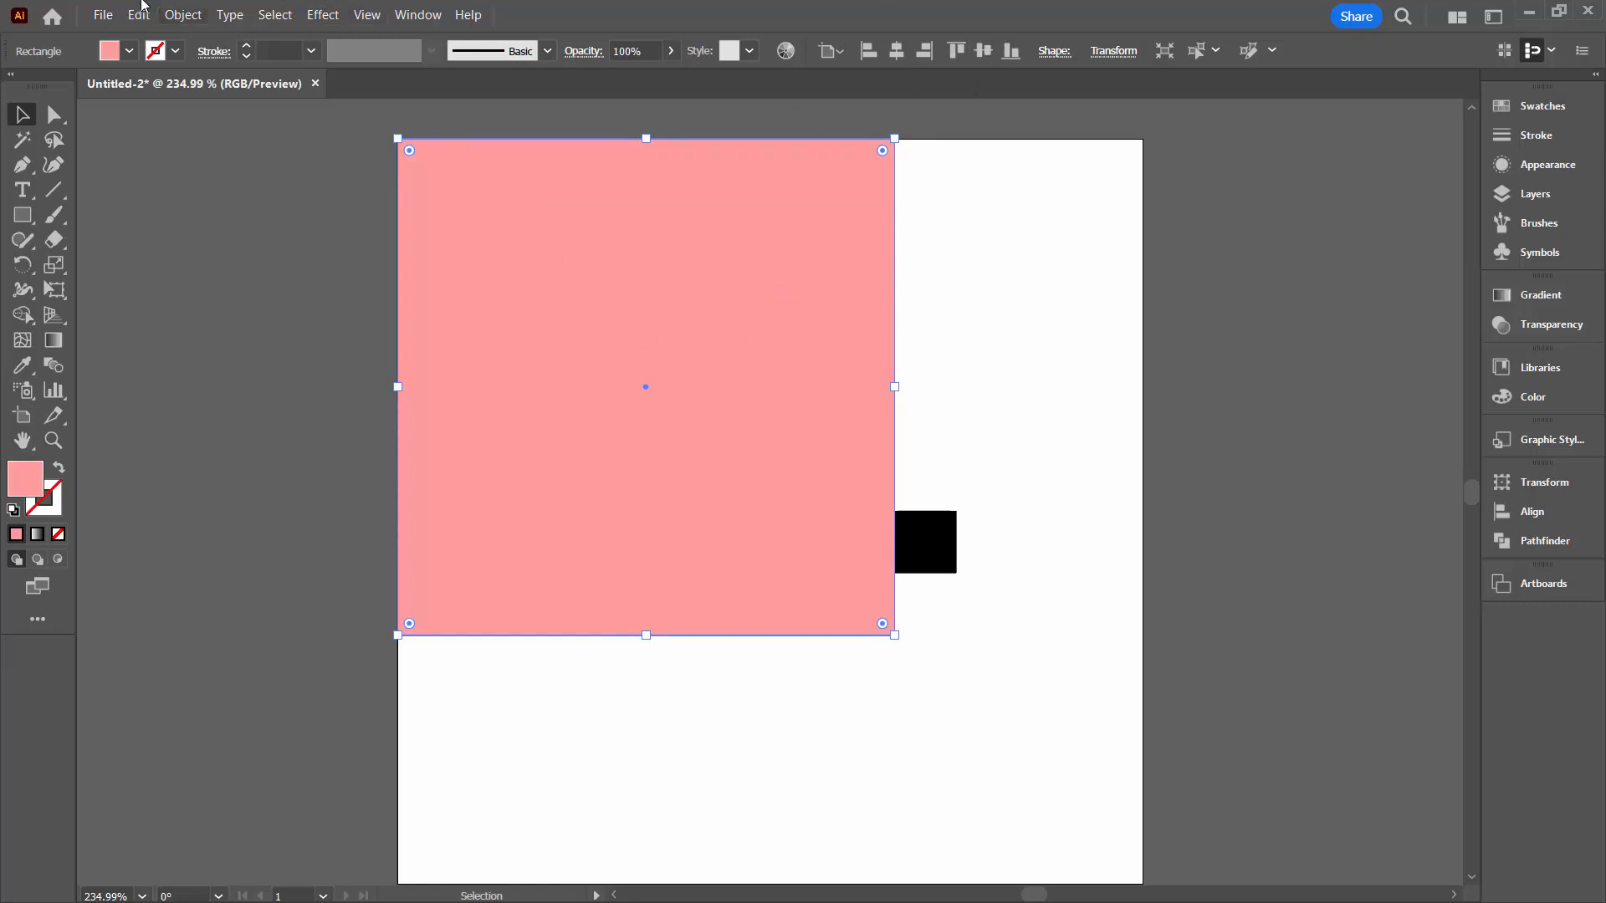
# Send the pink square behind the key via Object > Arrange > Send to Back.
pyautogui.click(182, 15)
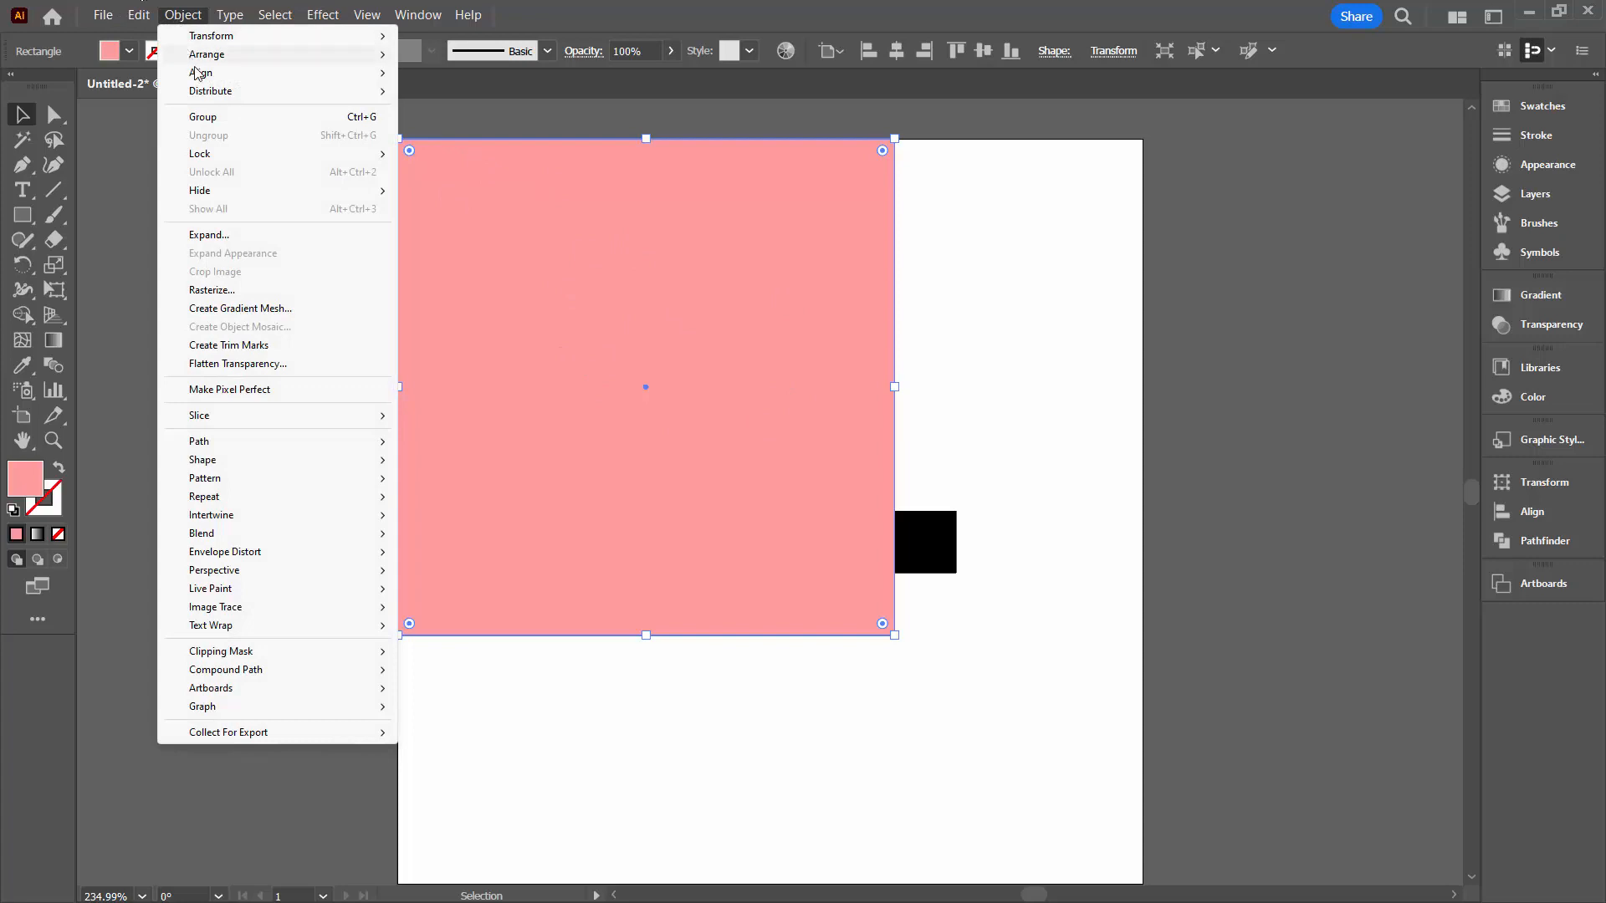
pyautogui.click(207, 54)
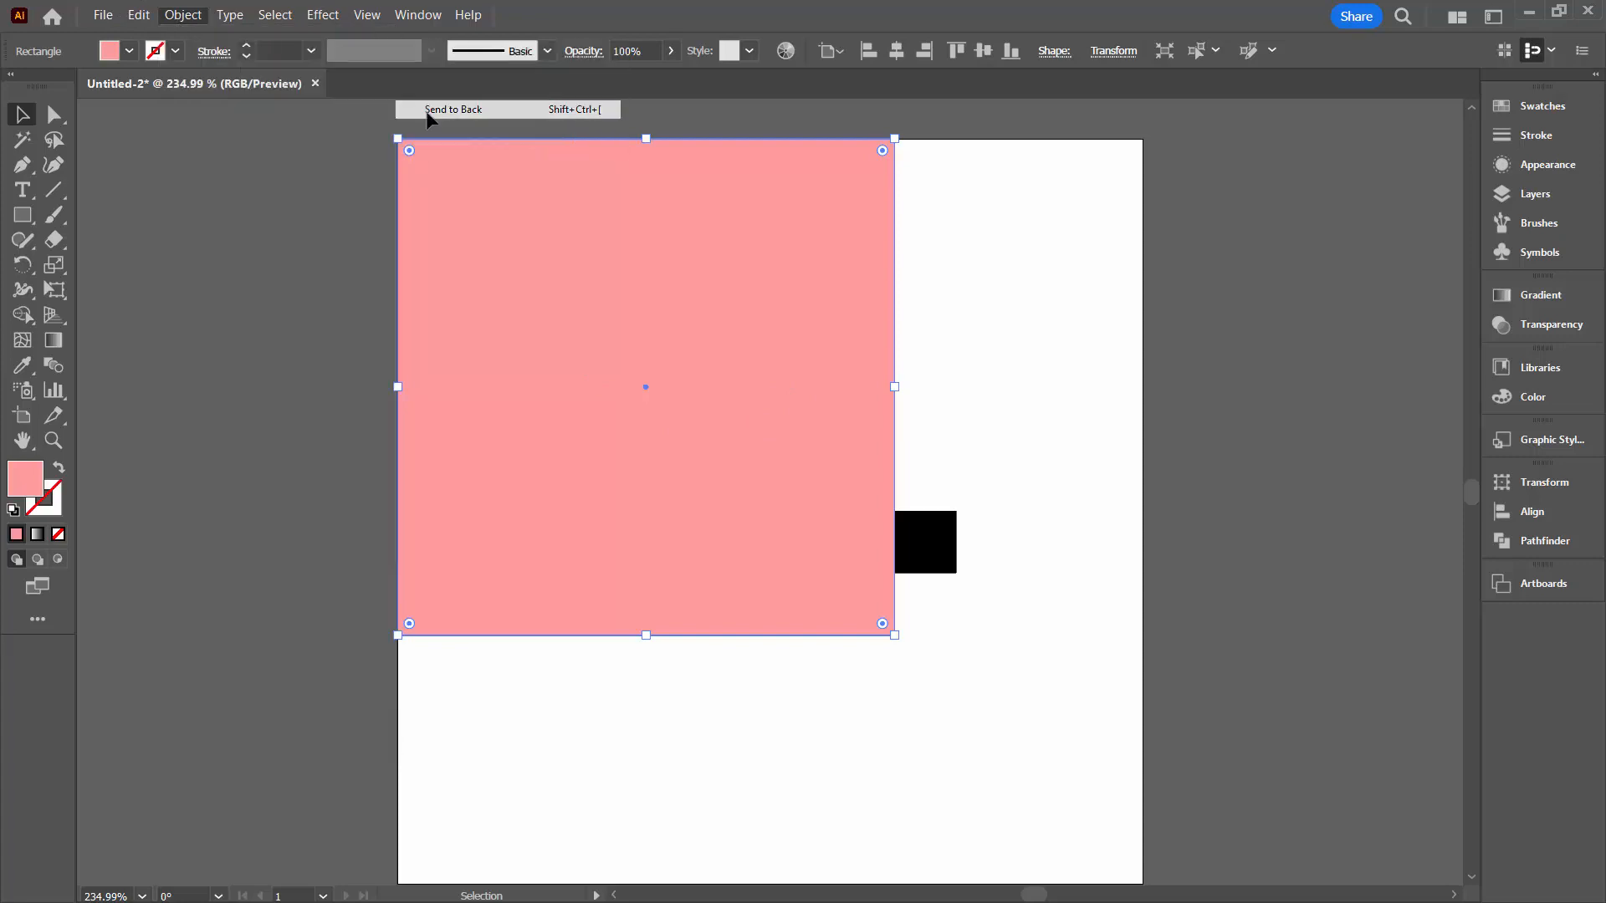
pyautogui.click(454, 110)
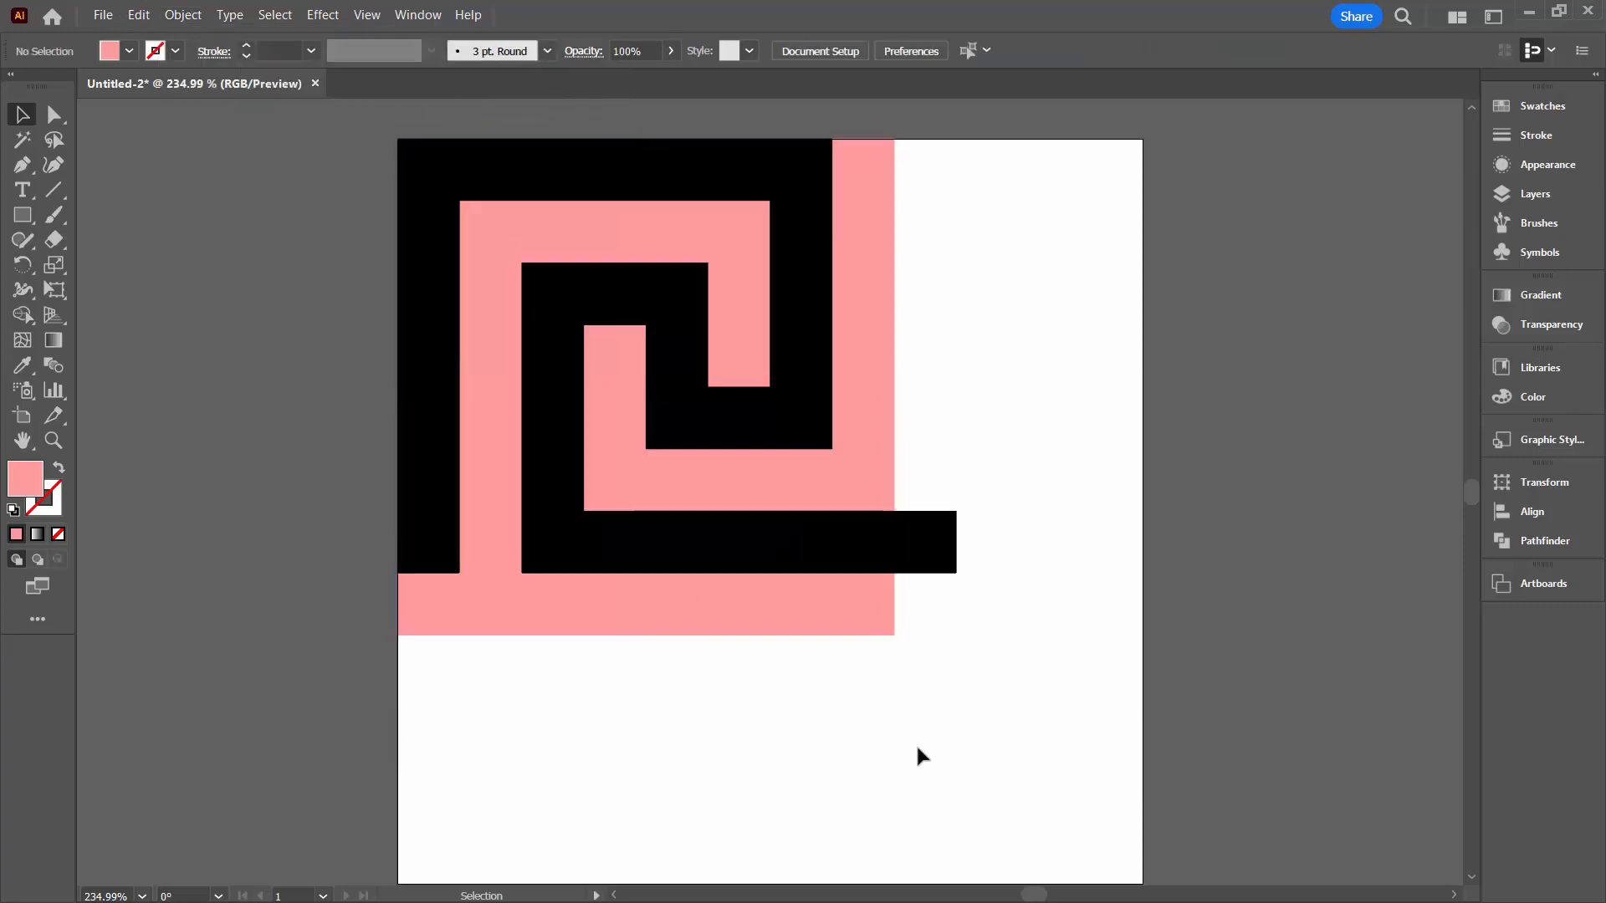
pyautogui.moveTo(1091, 745)
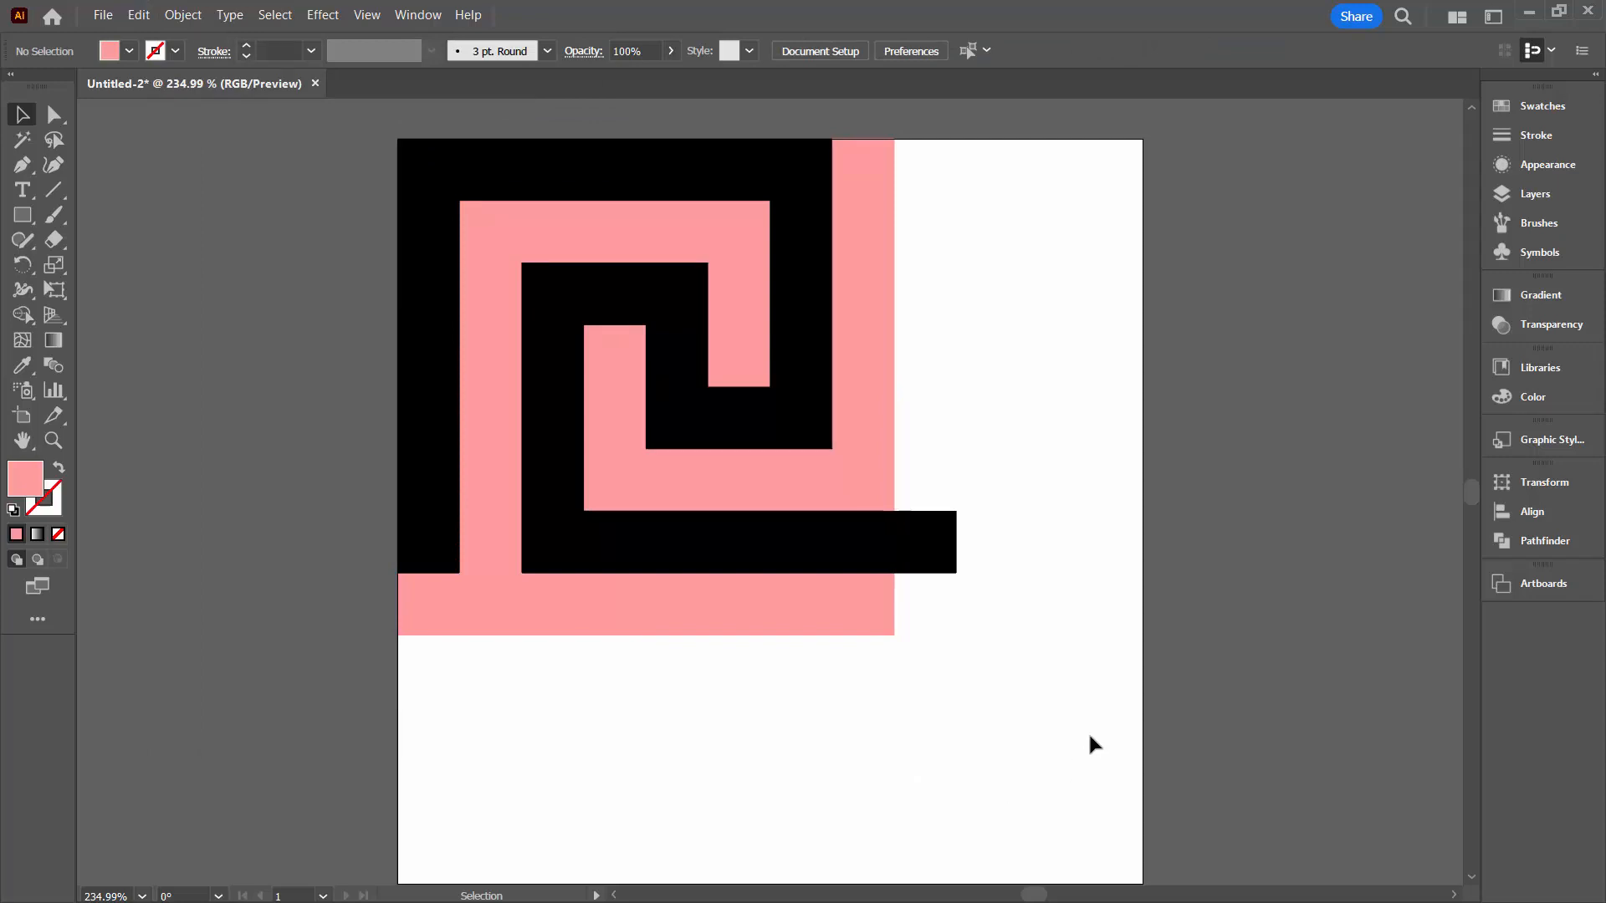
pyautogui.moveTo(1051, 744)
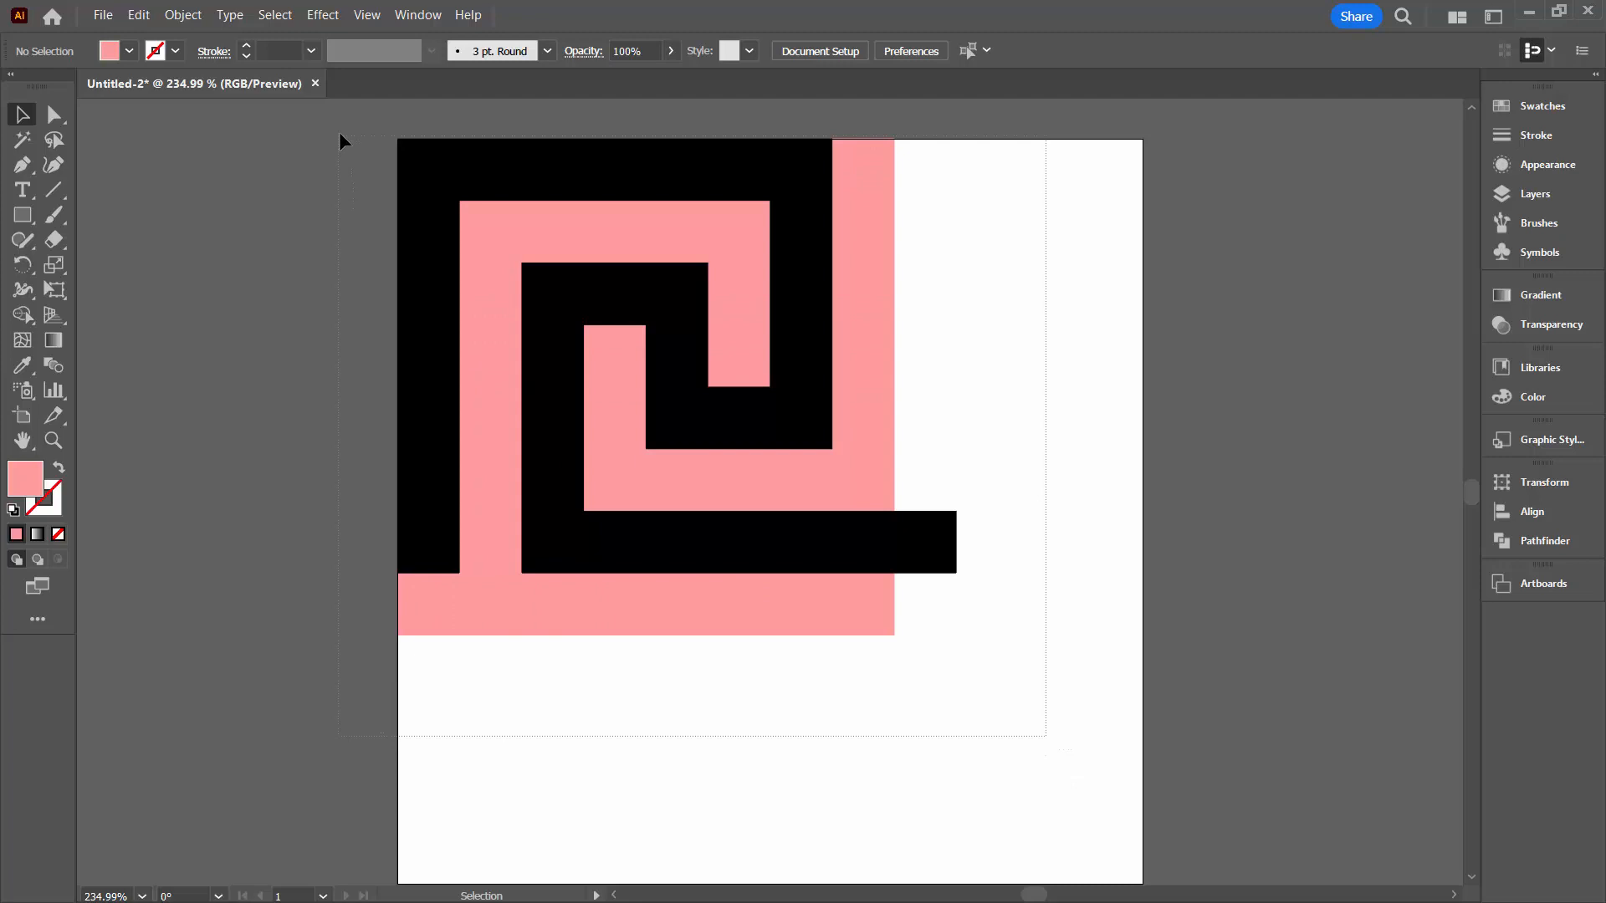
# Select the key shape and pink square together and hide the artboards.
pyautogui.click(676, 387)
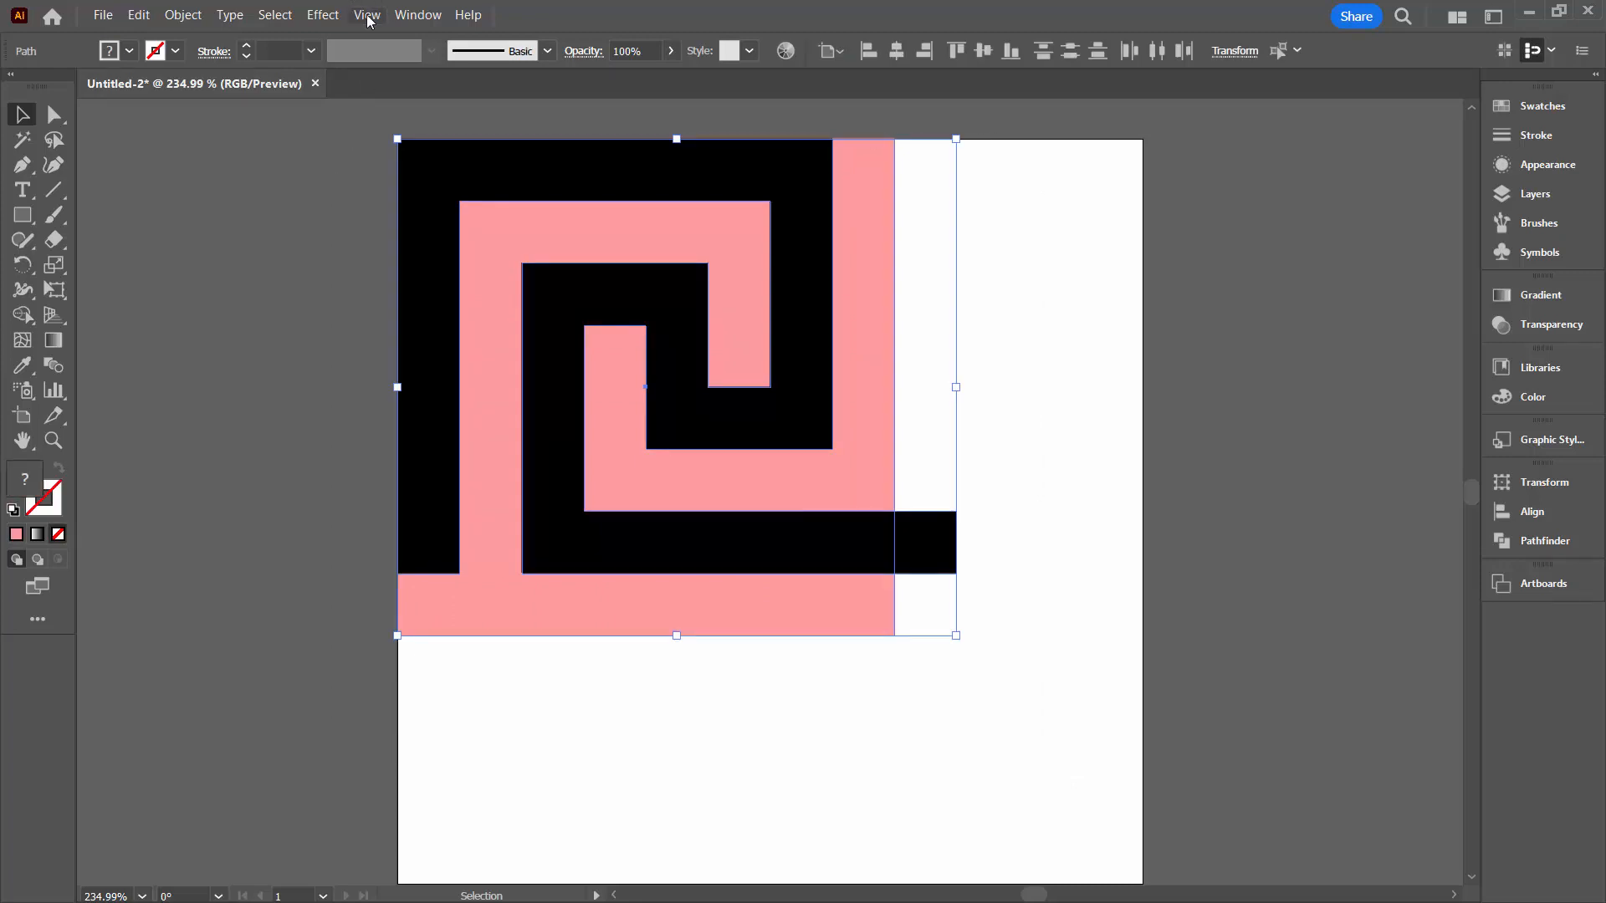
pyautogui.click(367, 15)
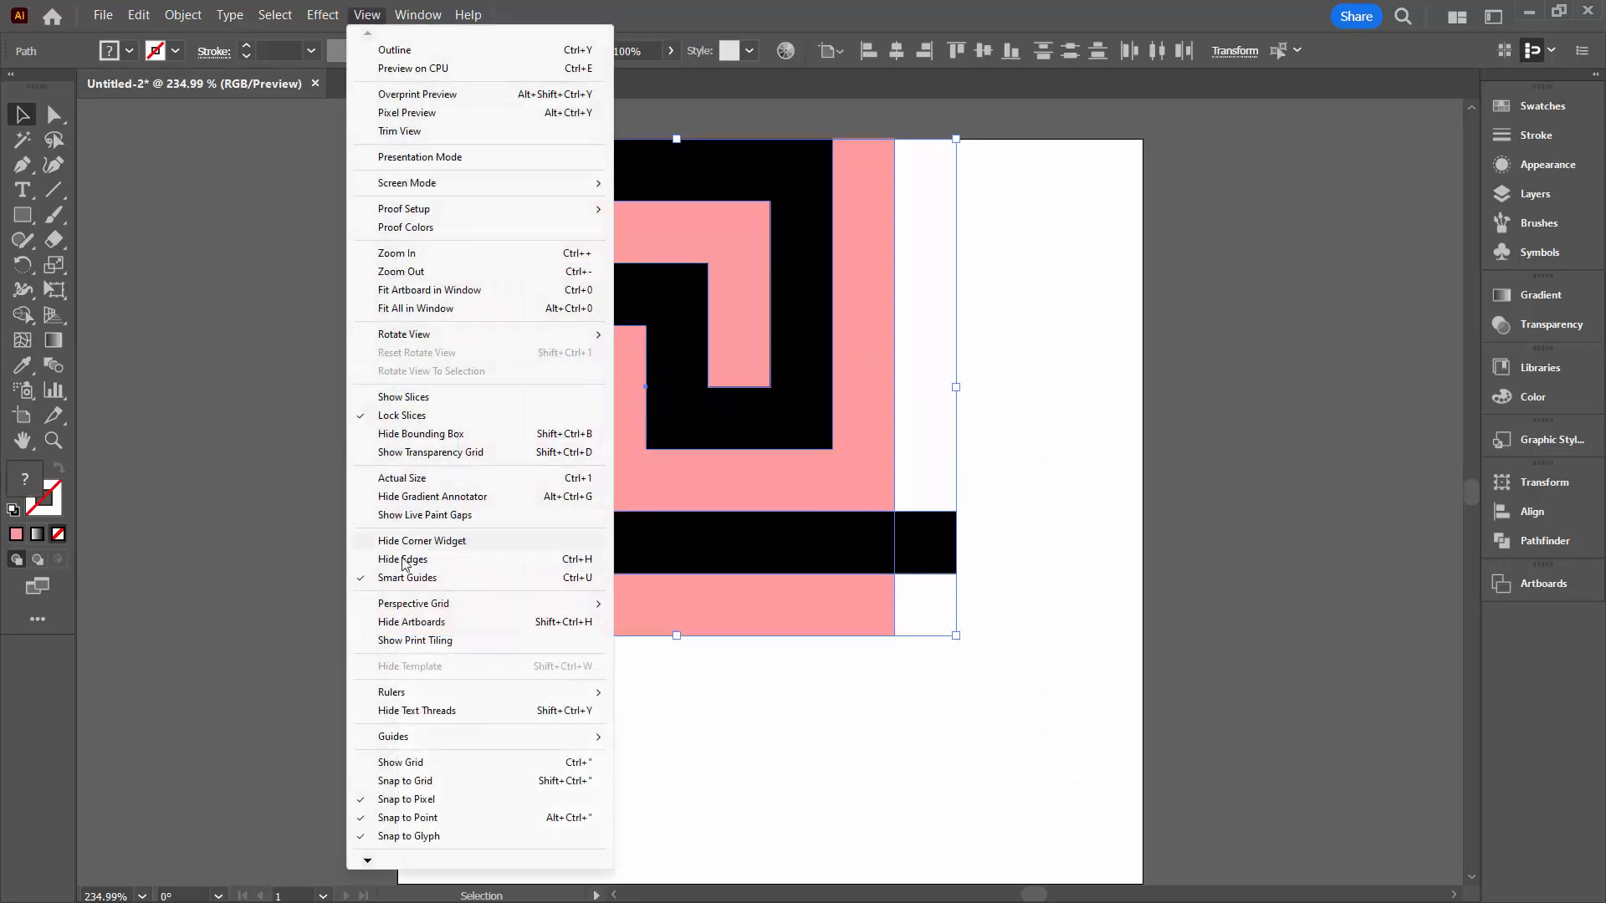
pyautogui.moveTo(412, 623)
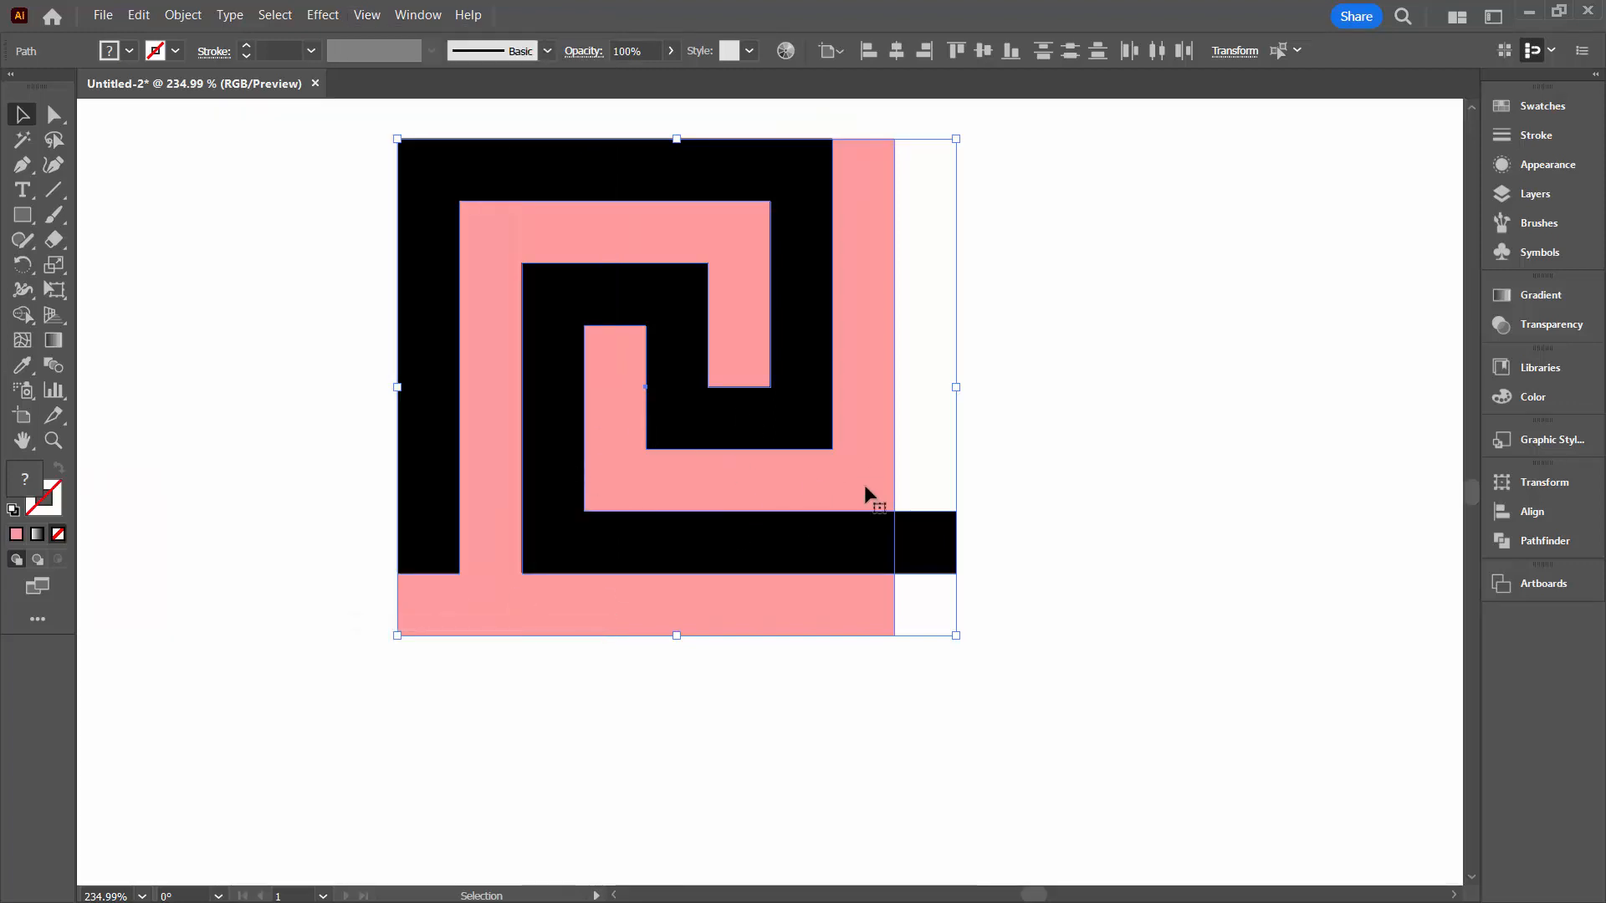
pyautogui.moveTo(925, 525)
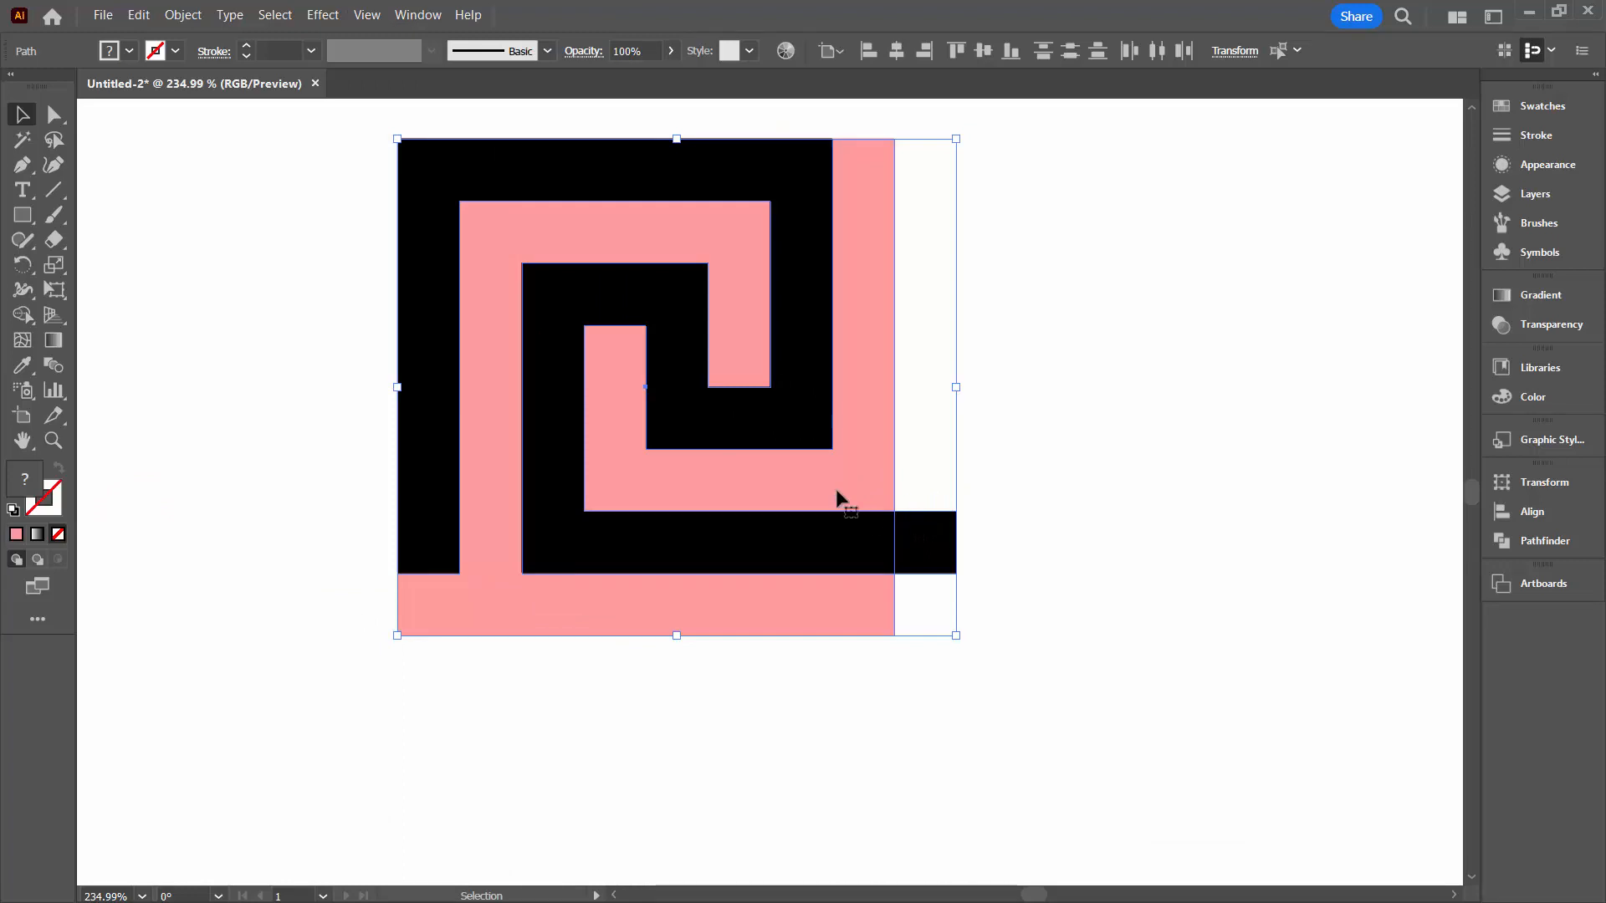
pyautogui.moveTo(662, 401)
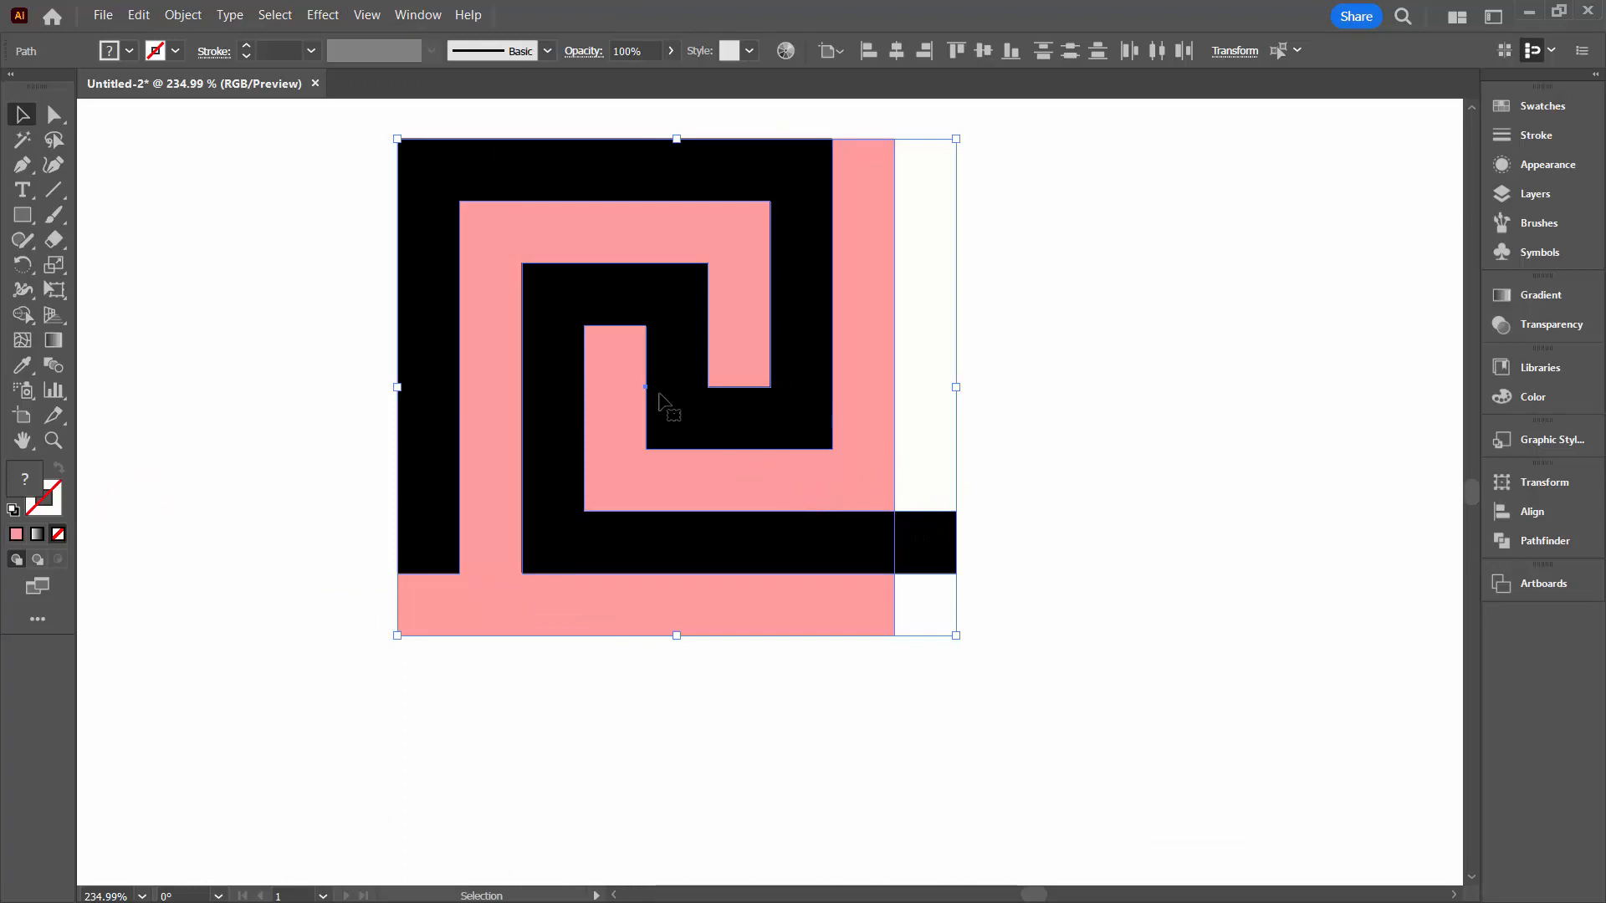
pyautogui.moveTo(532, 276)
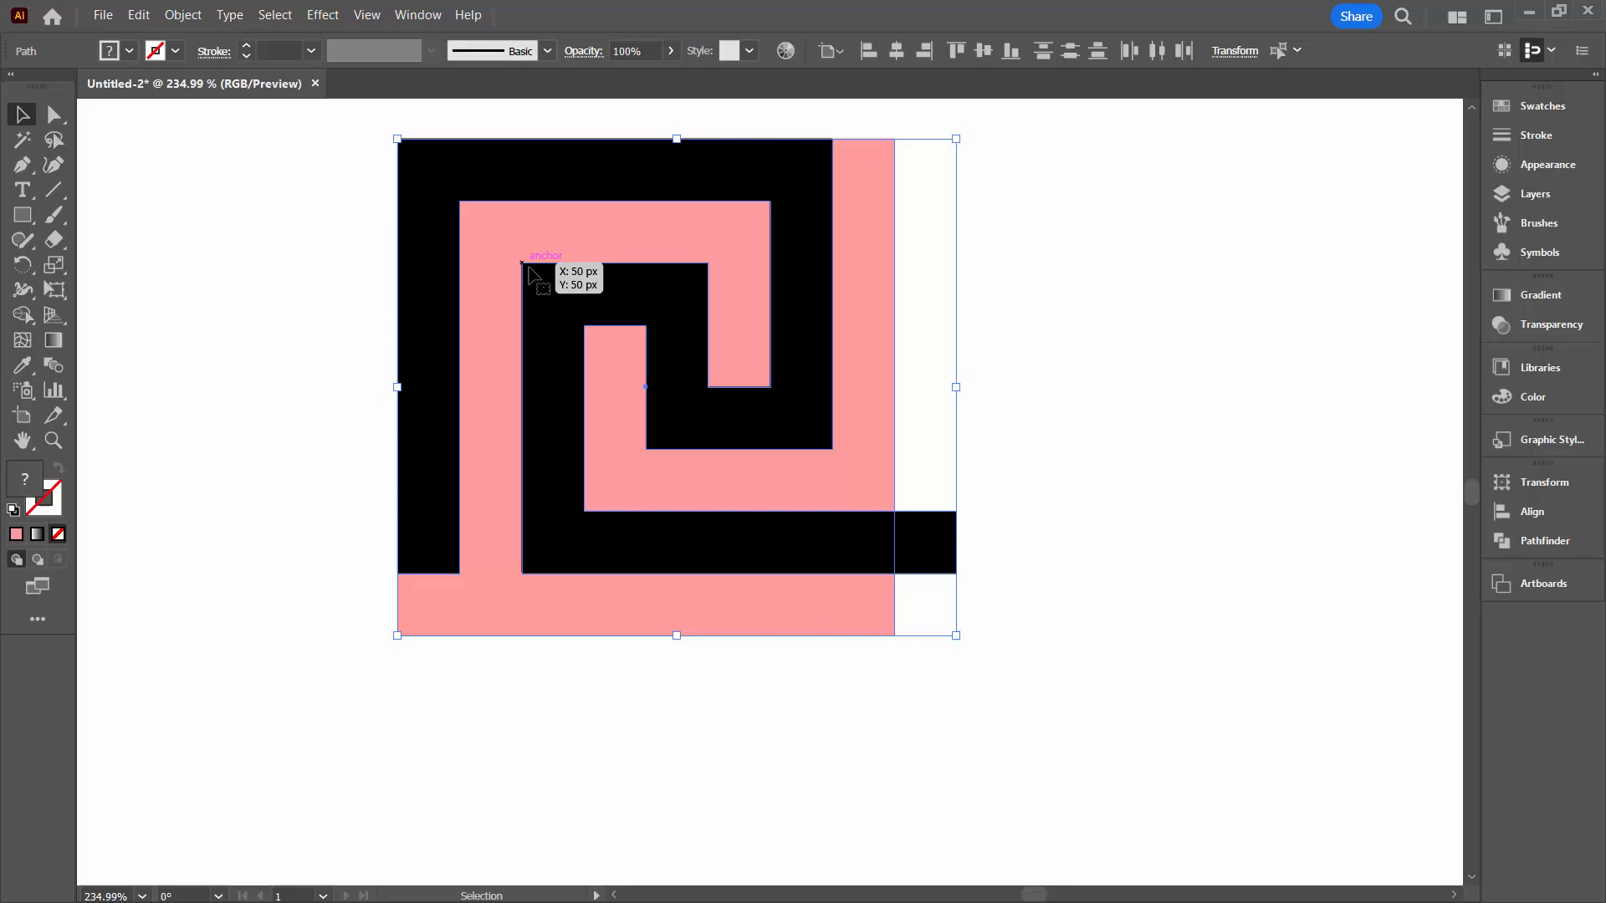
pyautogui.click(182, 15)
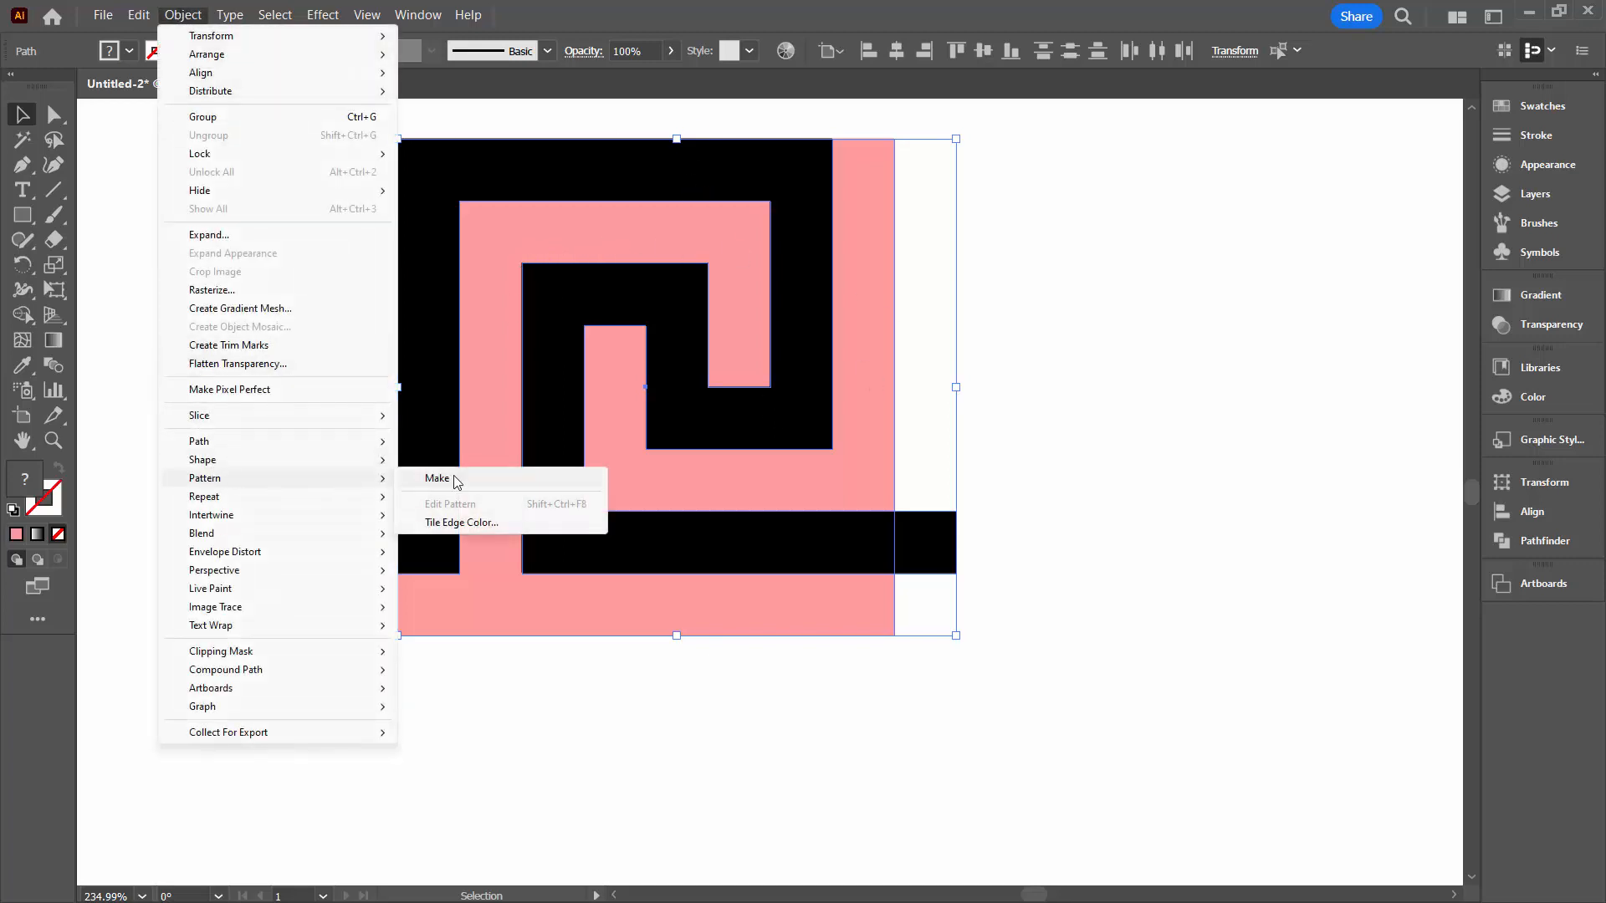
# Make the selected artwork a pattern and set its tile width to 200 px.
pyautogui.click(437, 478)
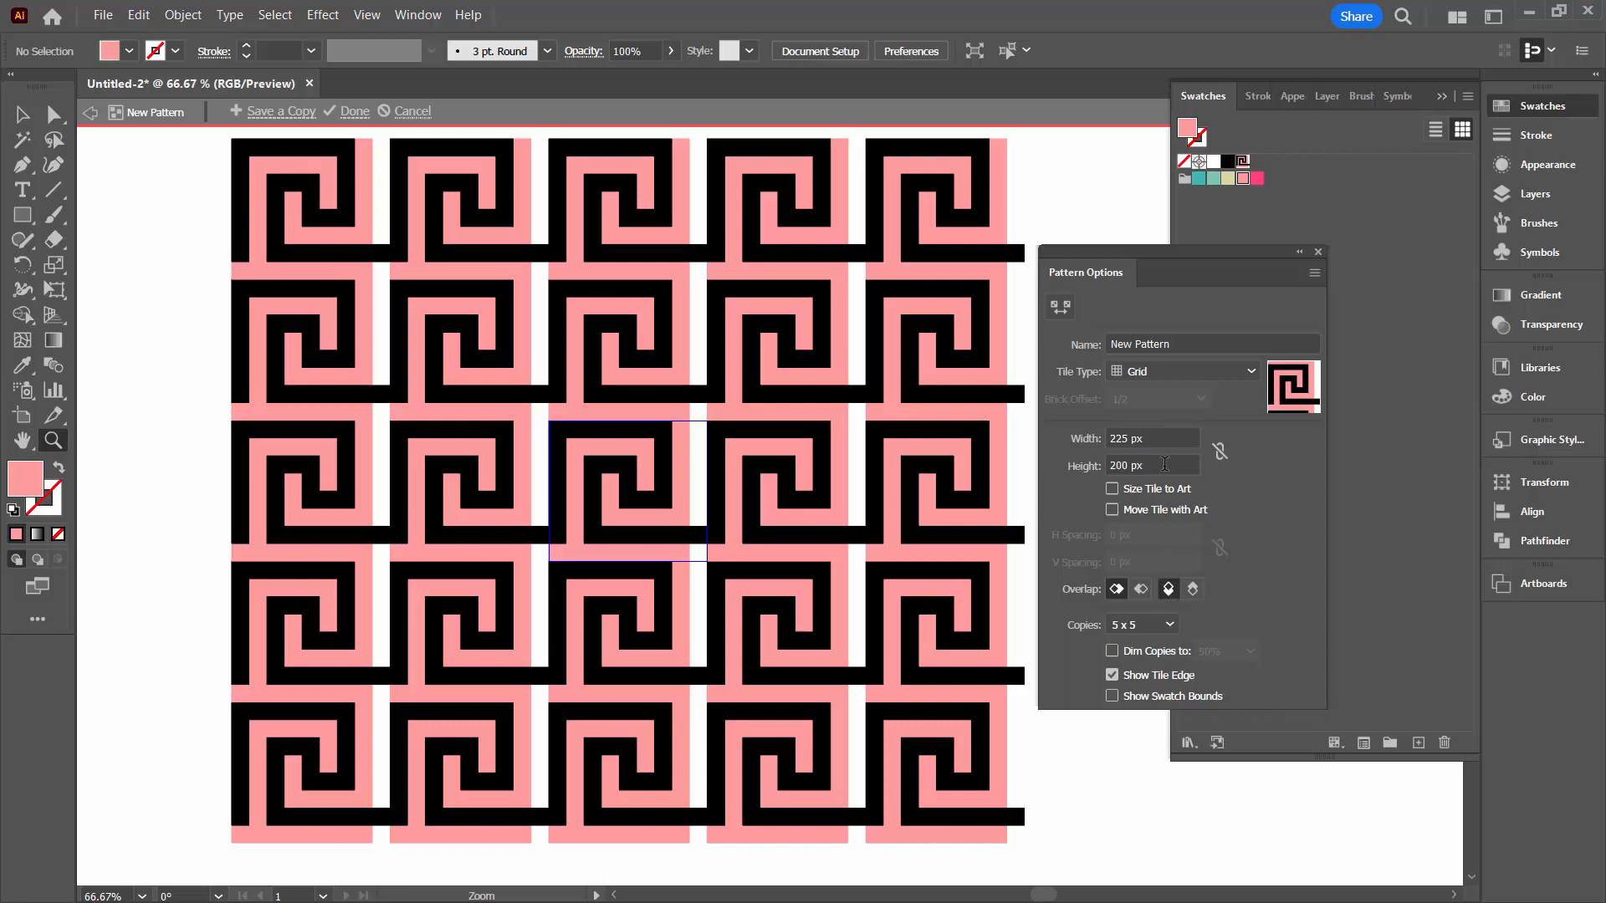
pyautogui.moveTo(855, 454)
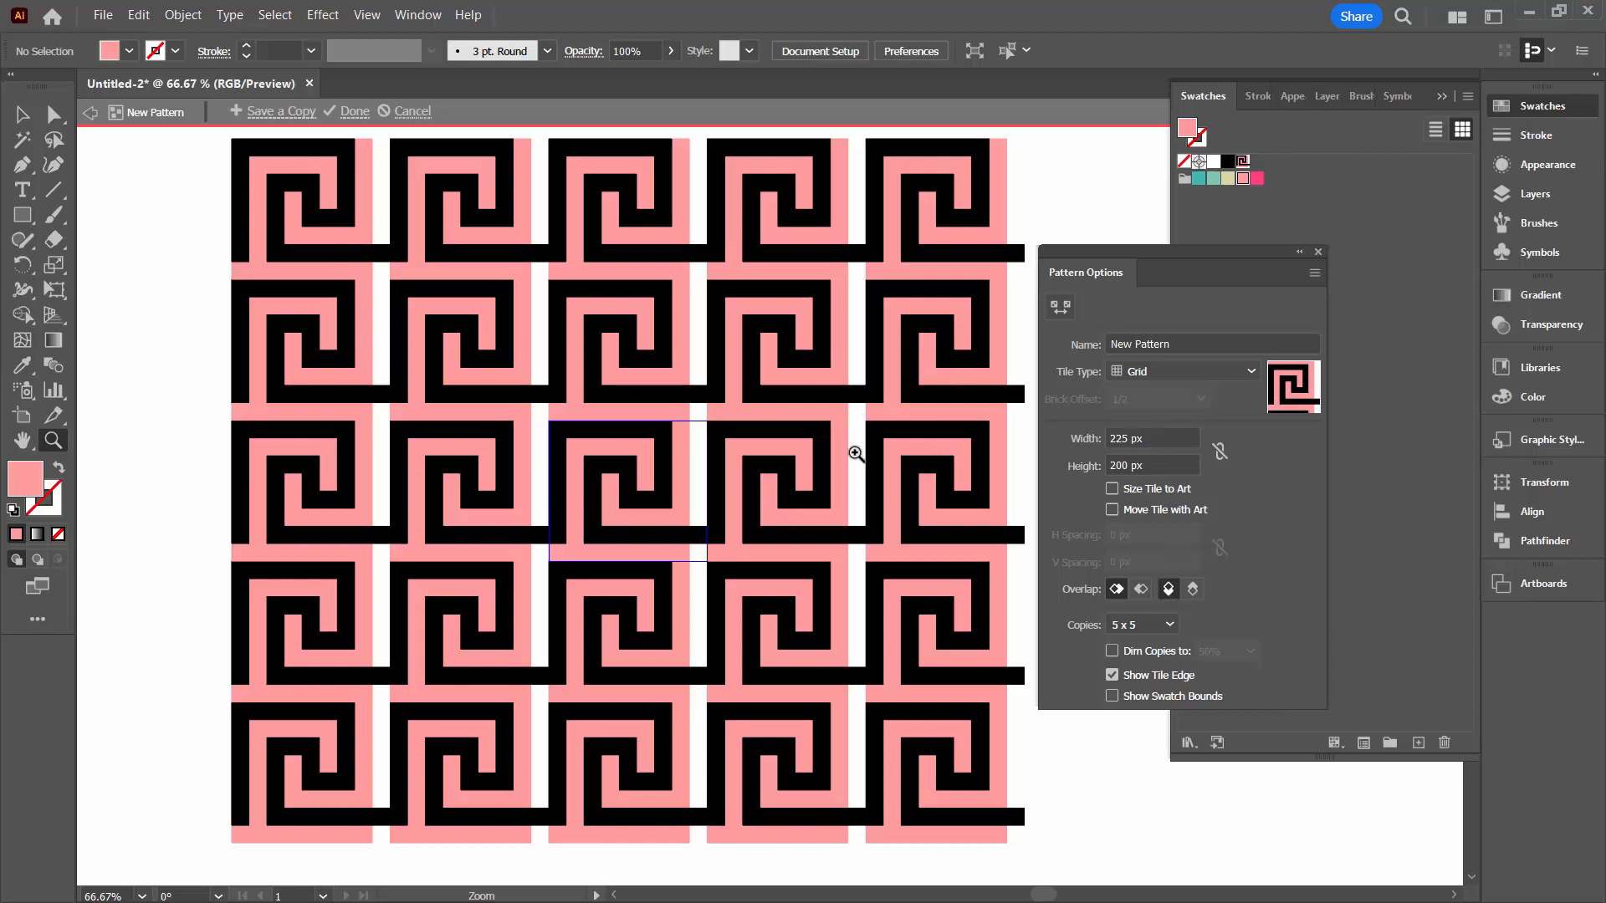
pyautogui.click(1151, 437)
pyautogui.write('200')
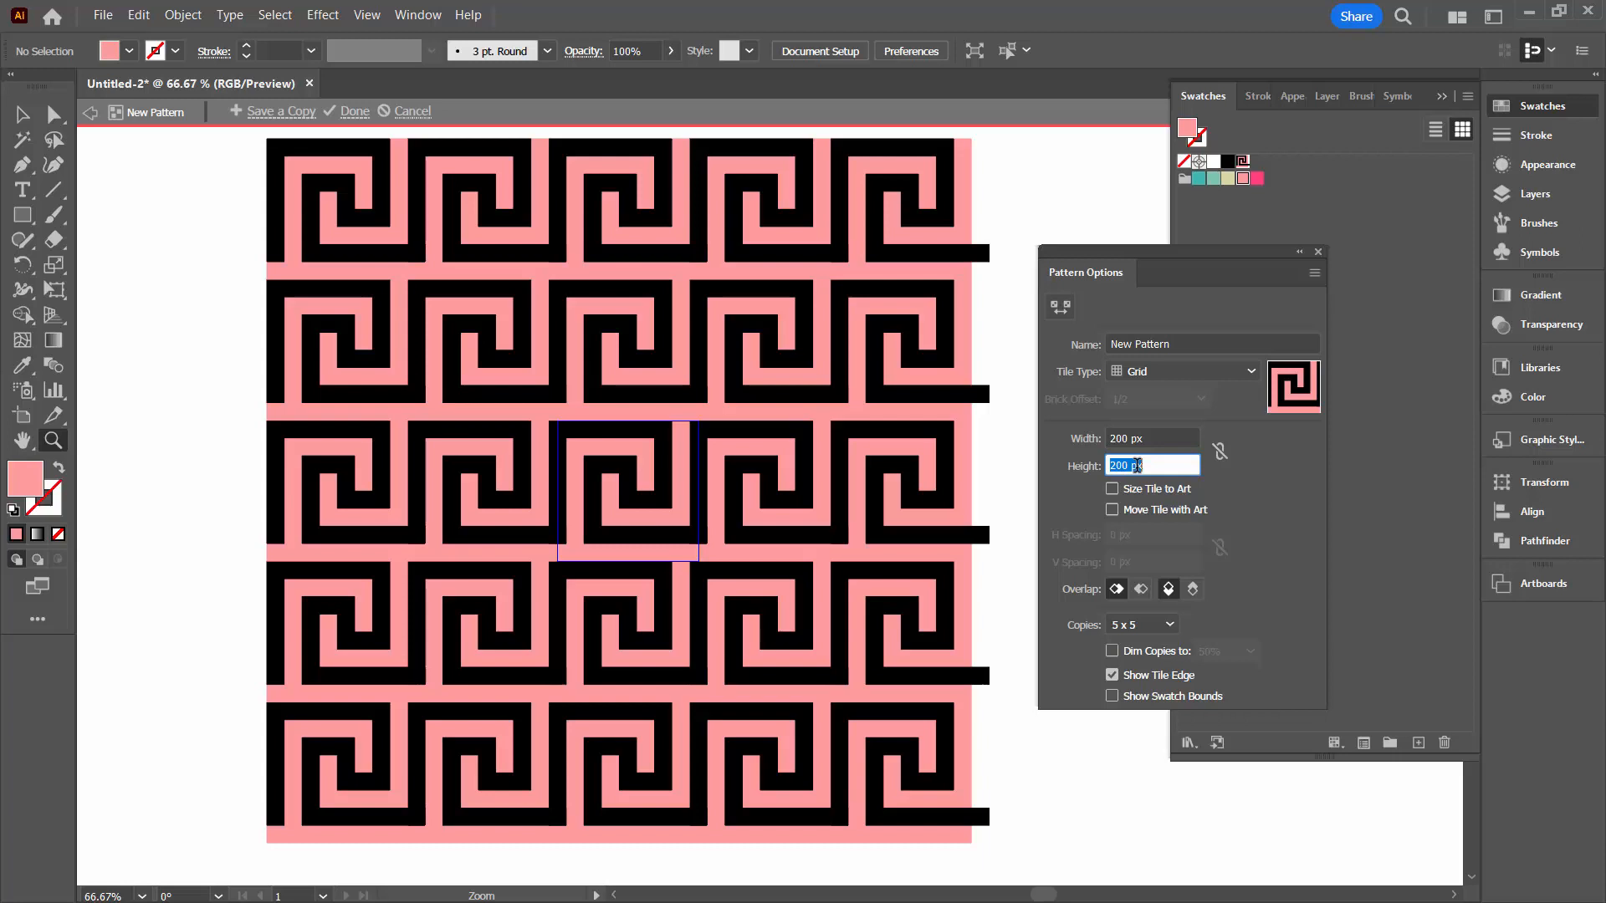
pyautogui.moveTo(981, 480)
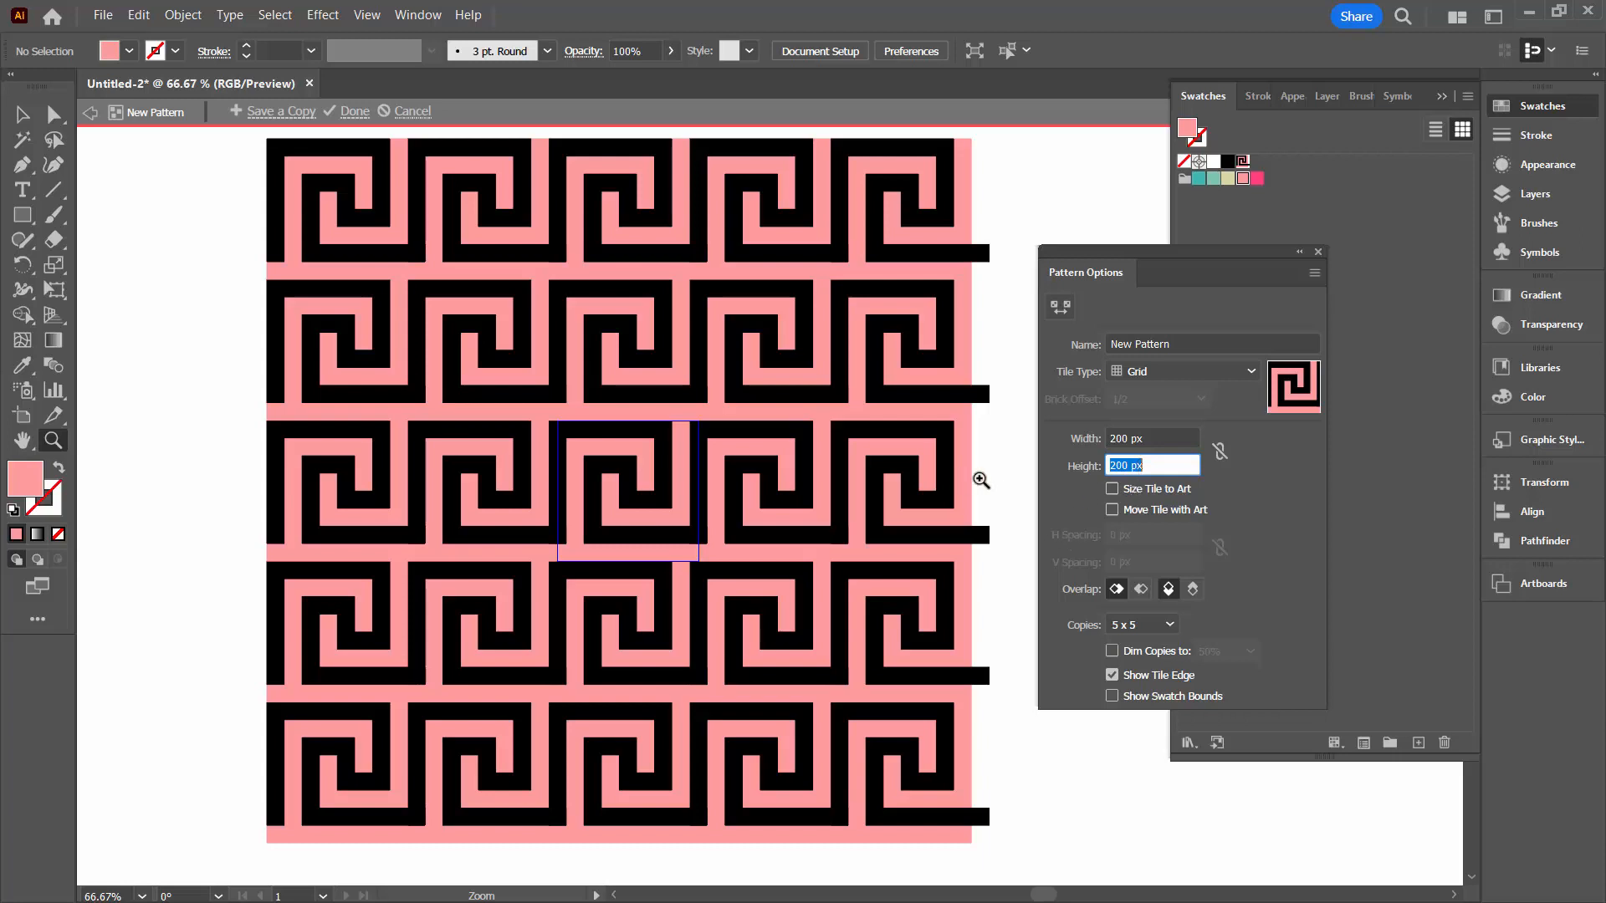
pyautogui.moveTo(509, 262)
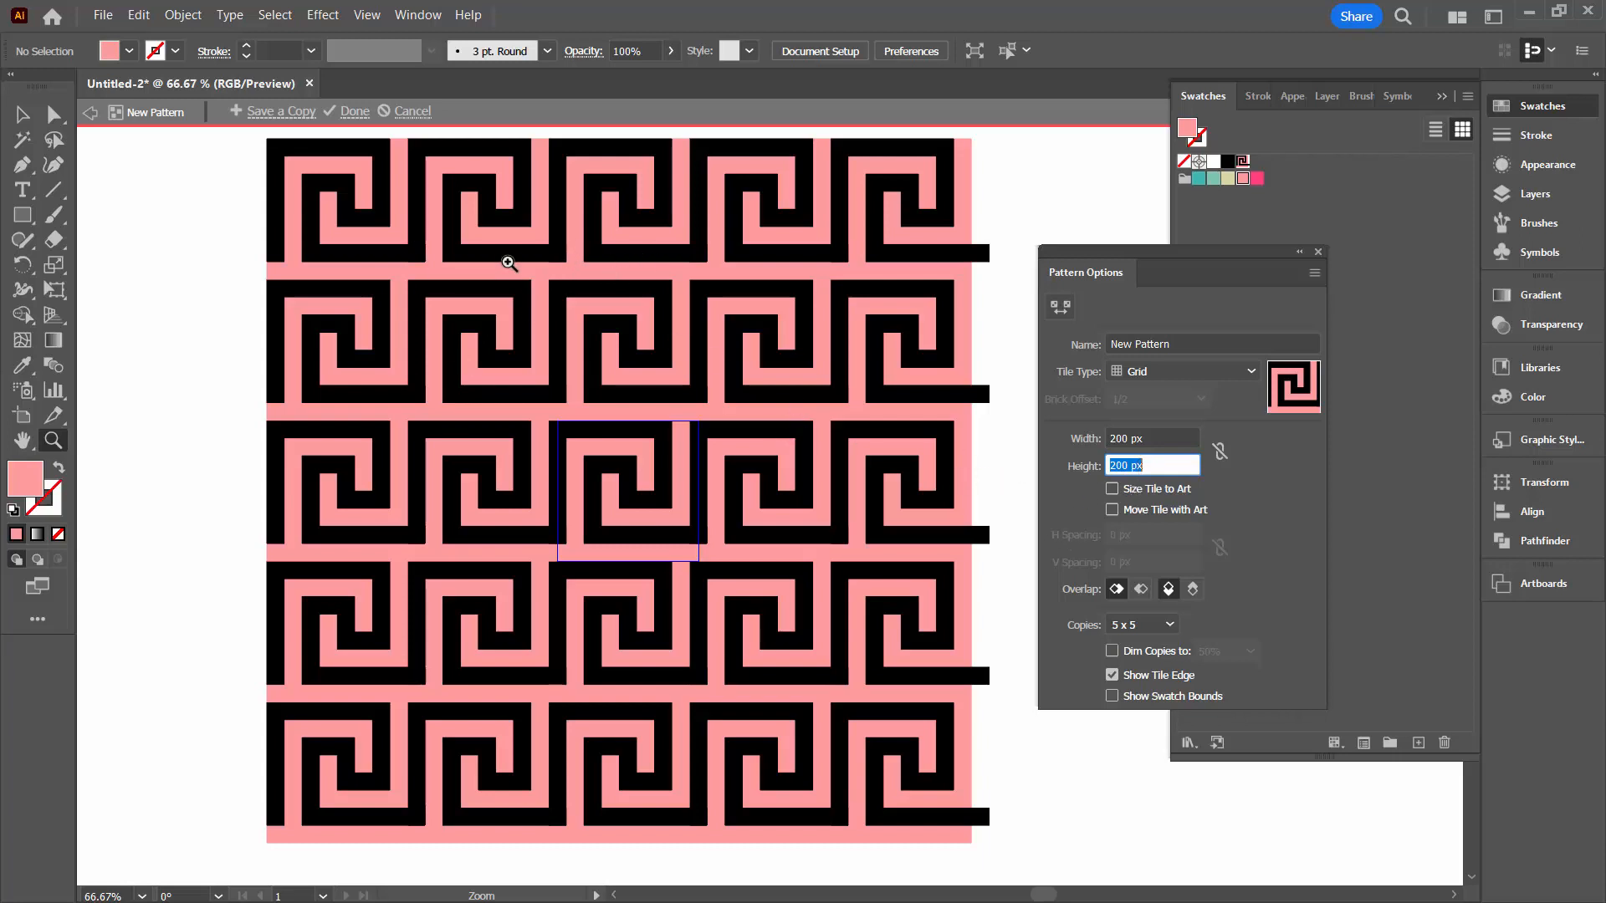
pyautogui.moveTo(805, 332)
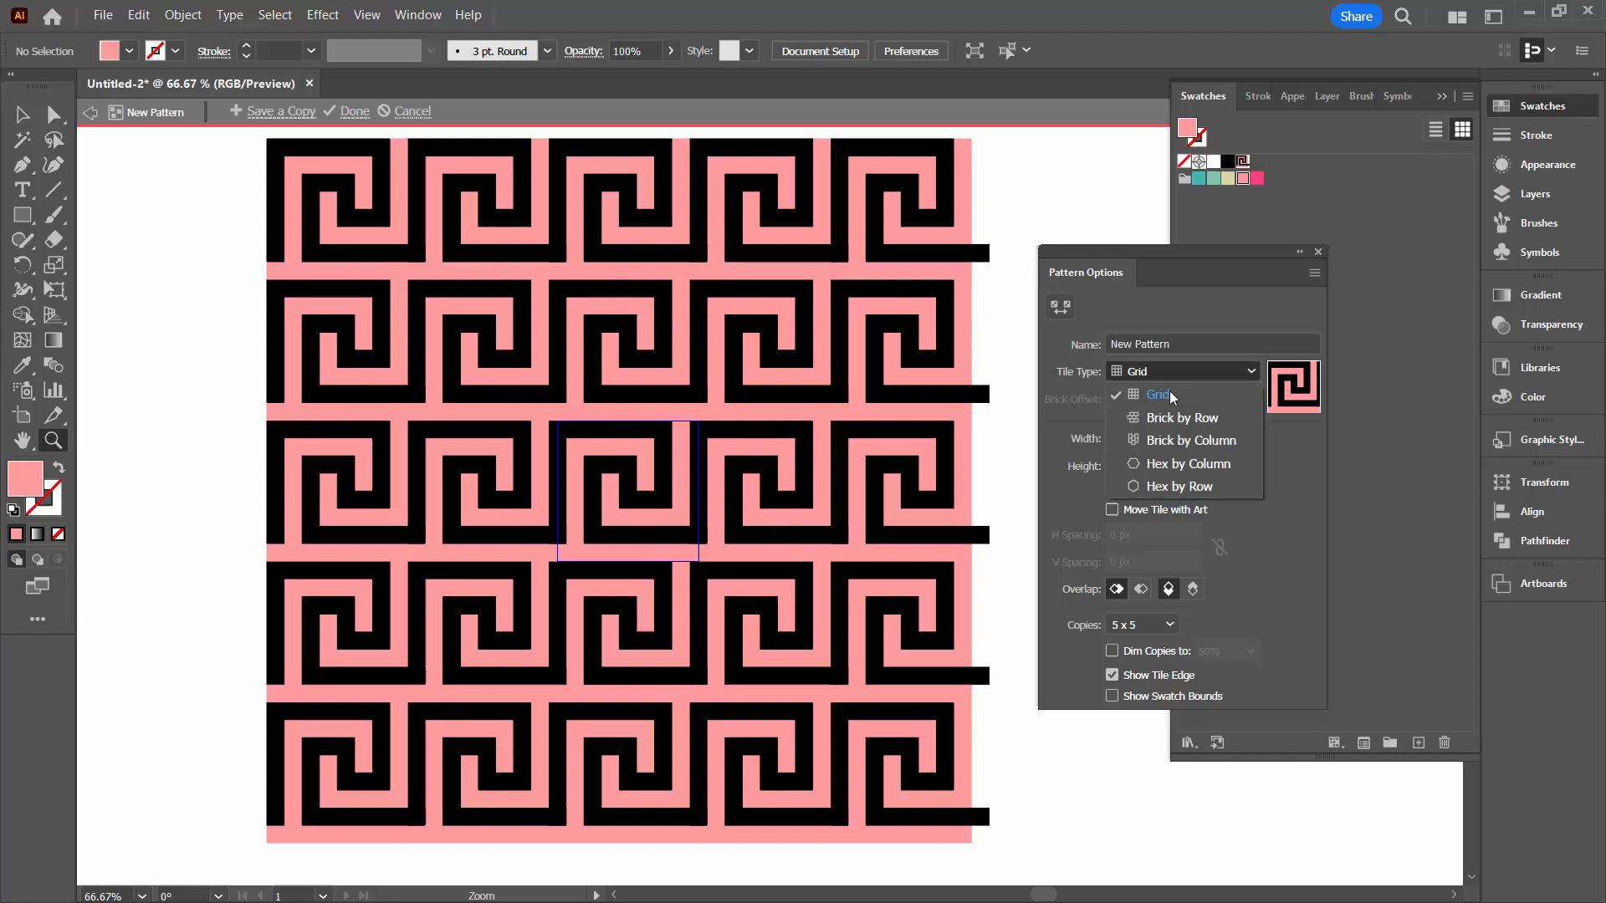
# Set the tile type to Brick by Row and save a copy named 'offset'.
pyautogui.click(1180, 417)
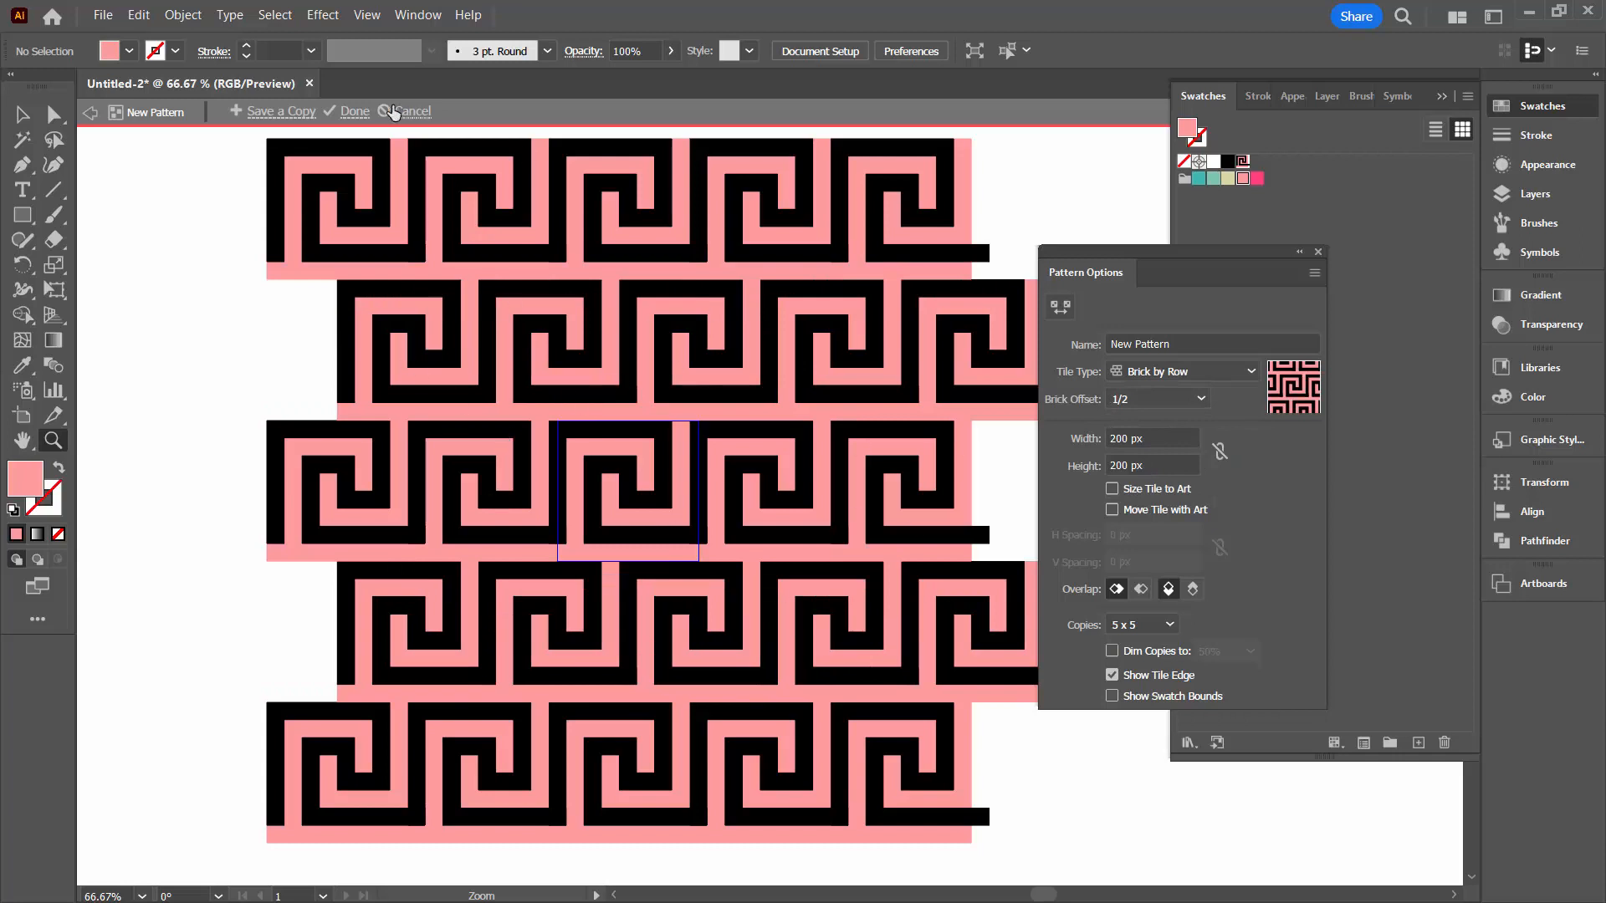
pyautogui.moveTo(281, 111)
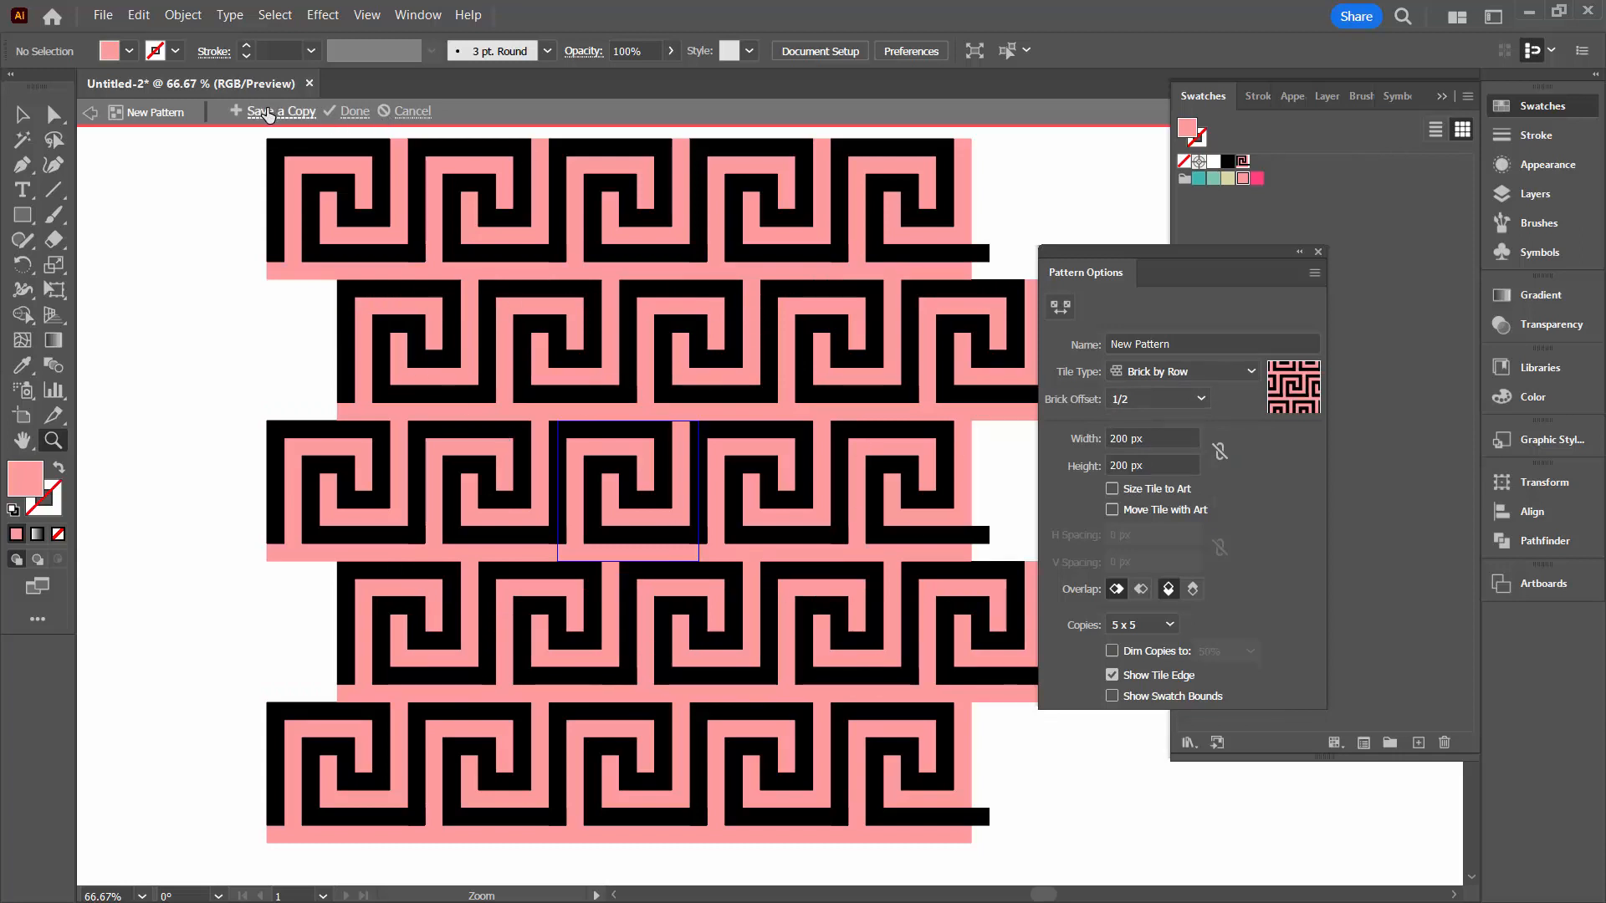
pyautogui.click(281, 111)
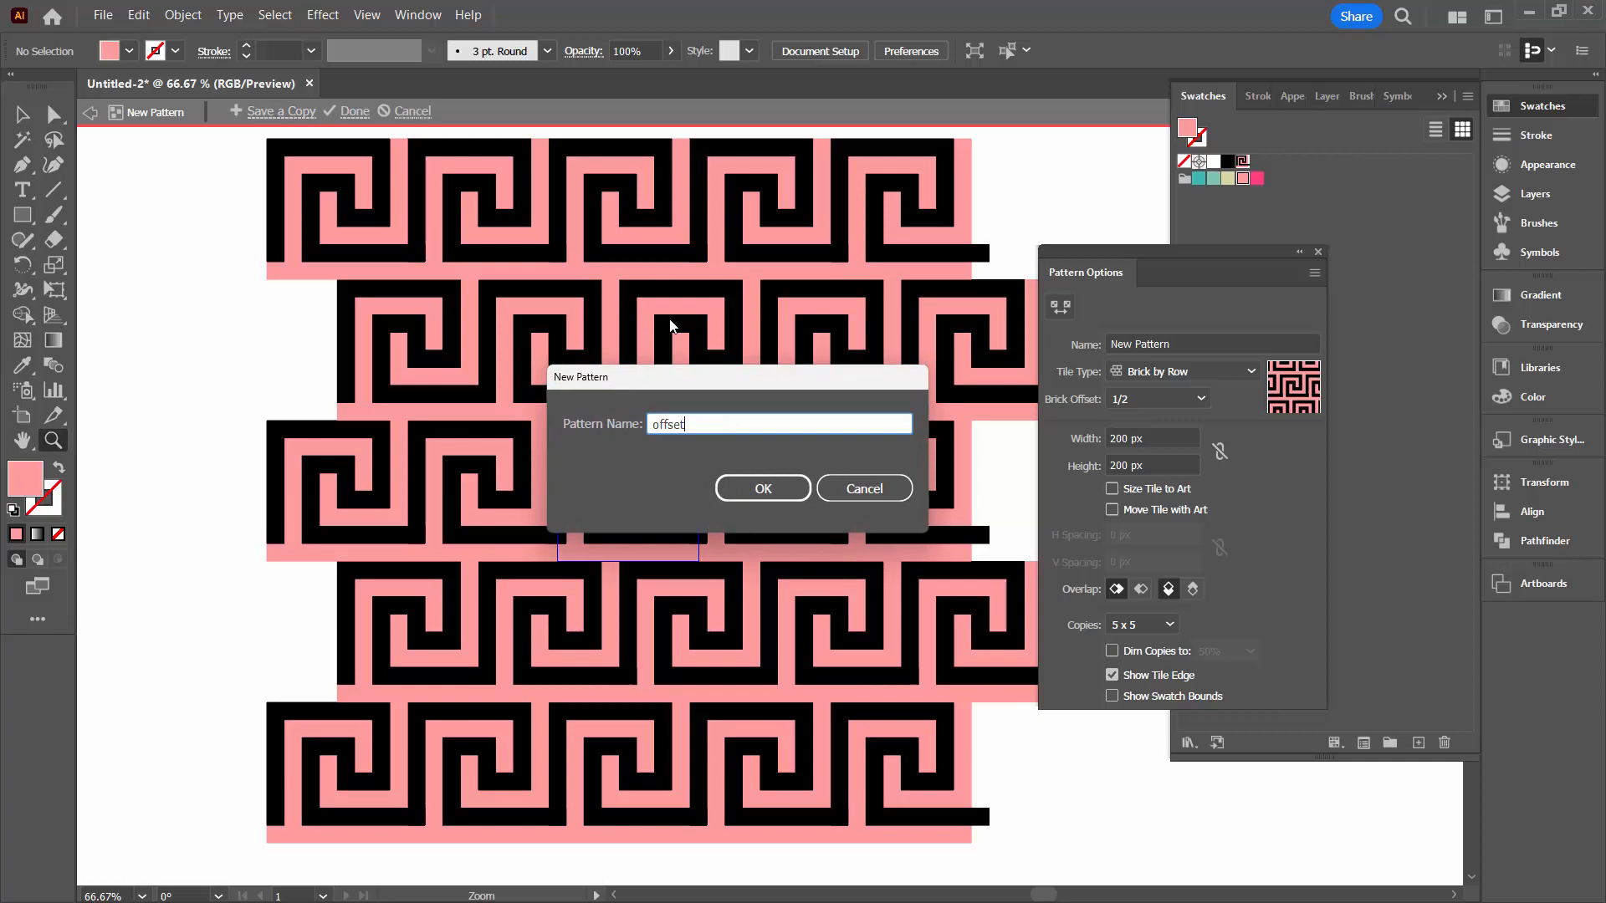
pyautogui.click(763, 487)
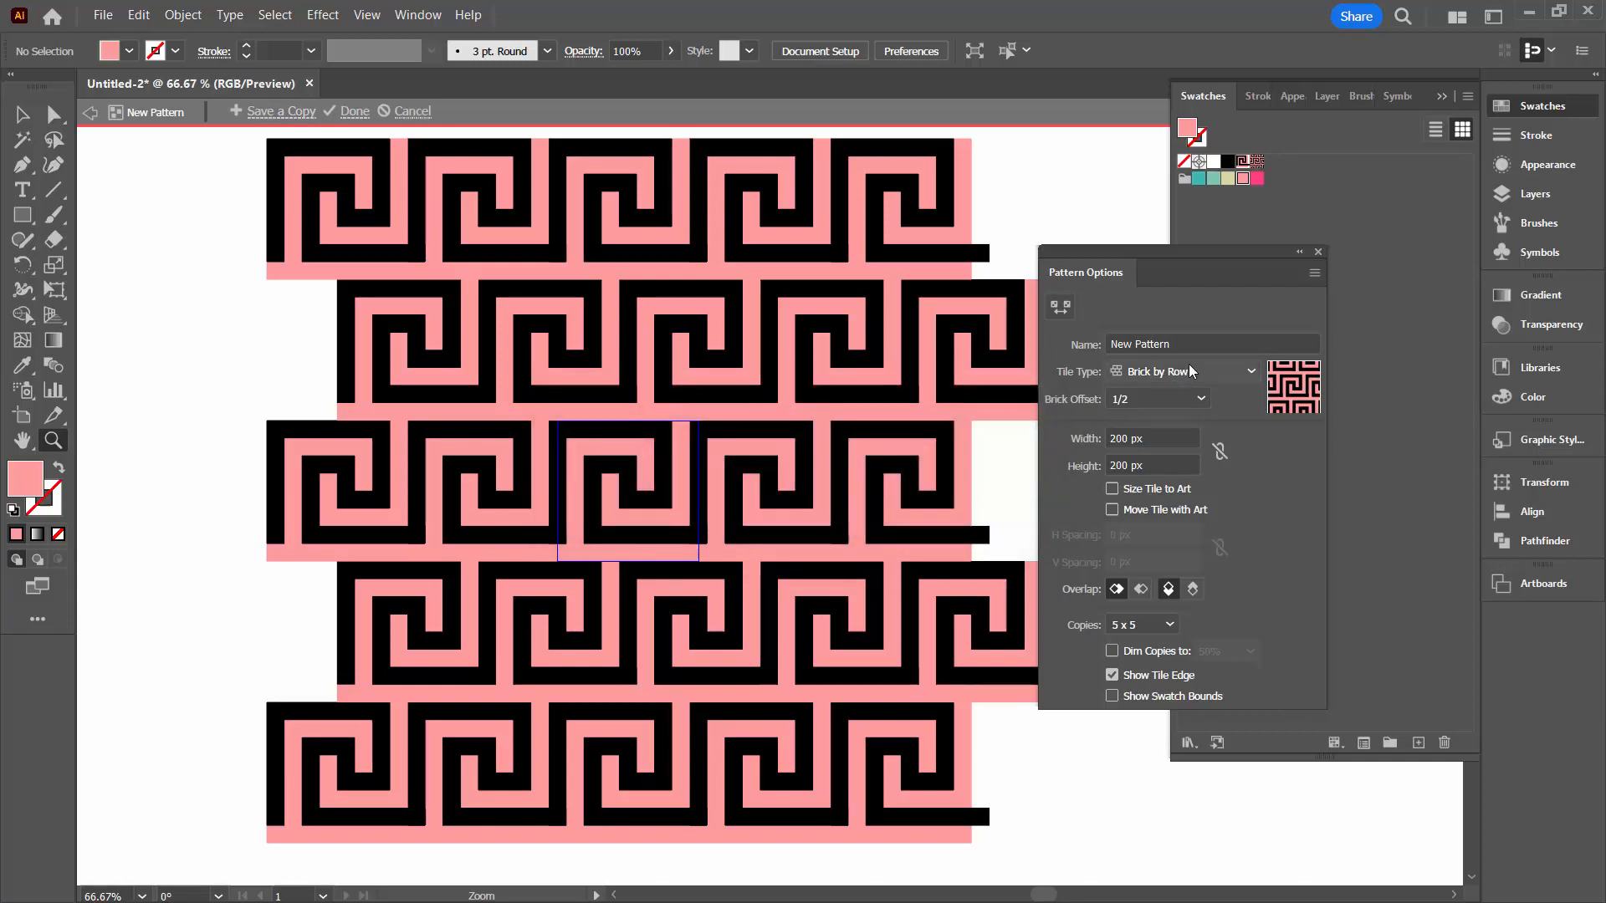
# Switch the tile type back to Grid and save a second copy as a swatch.
pyautogui.click(1179, 371)
pyautogui.write('gr')
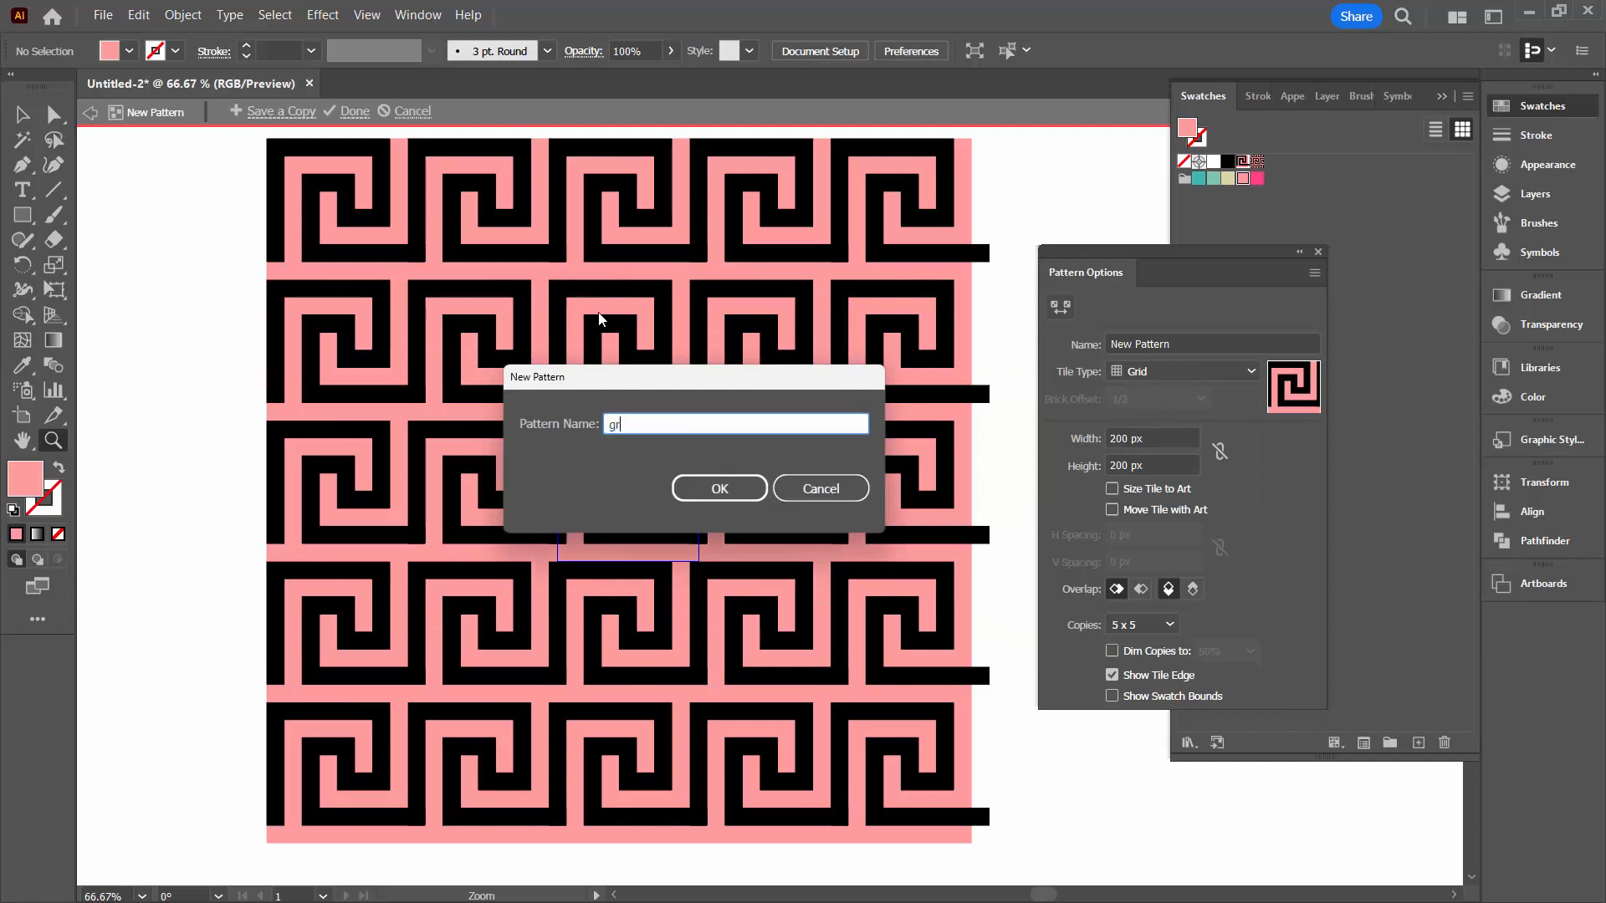
pyautogui.click(719, 488)
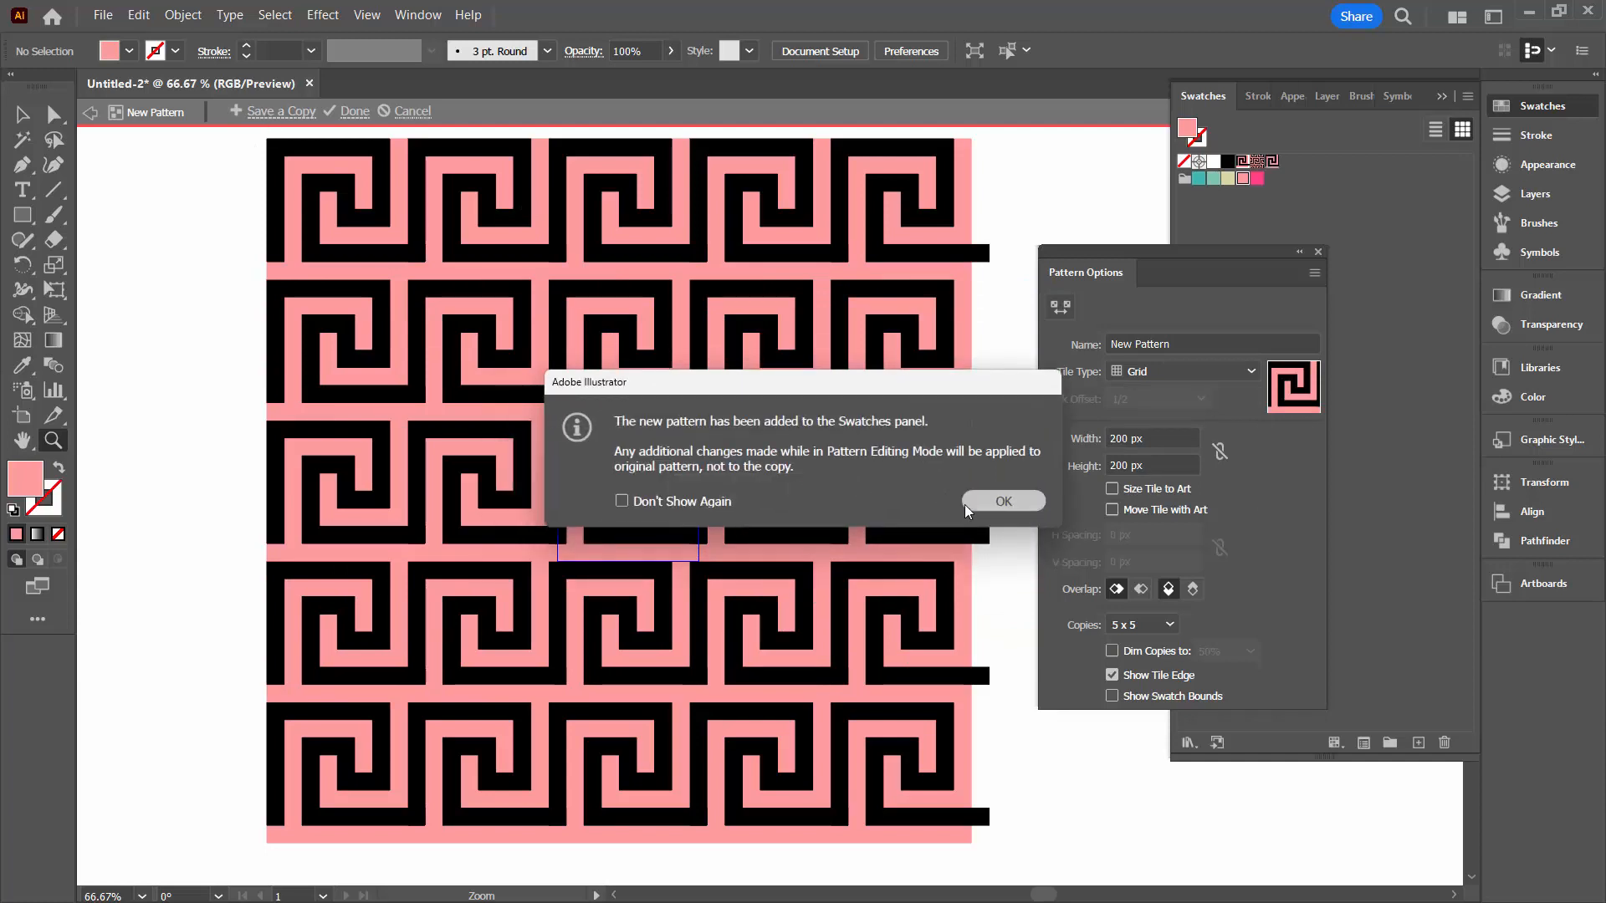
pyautogui.click(1002, 500)
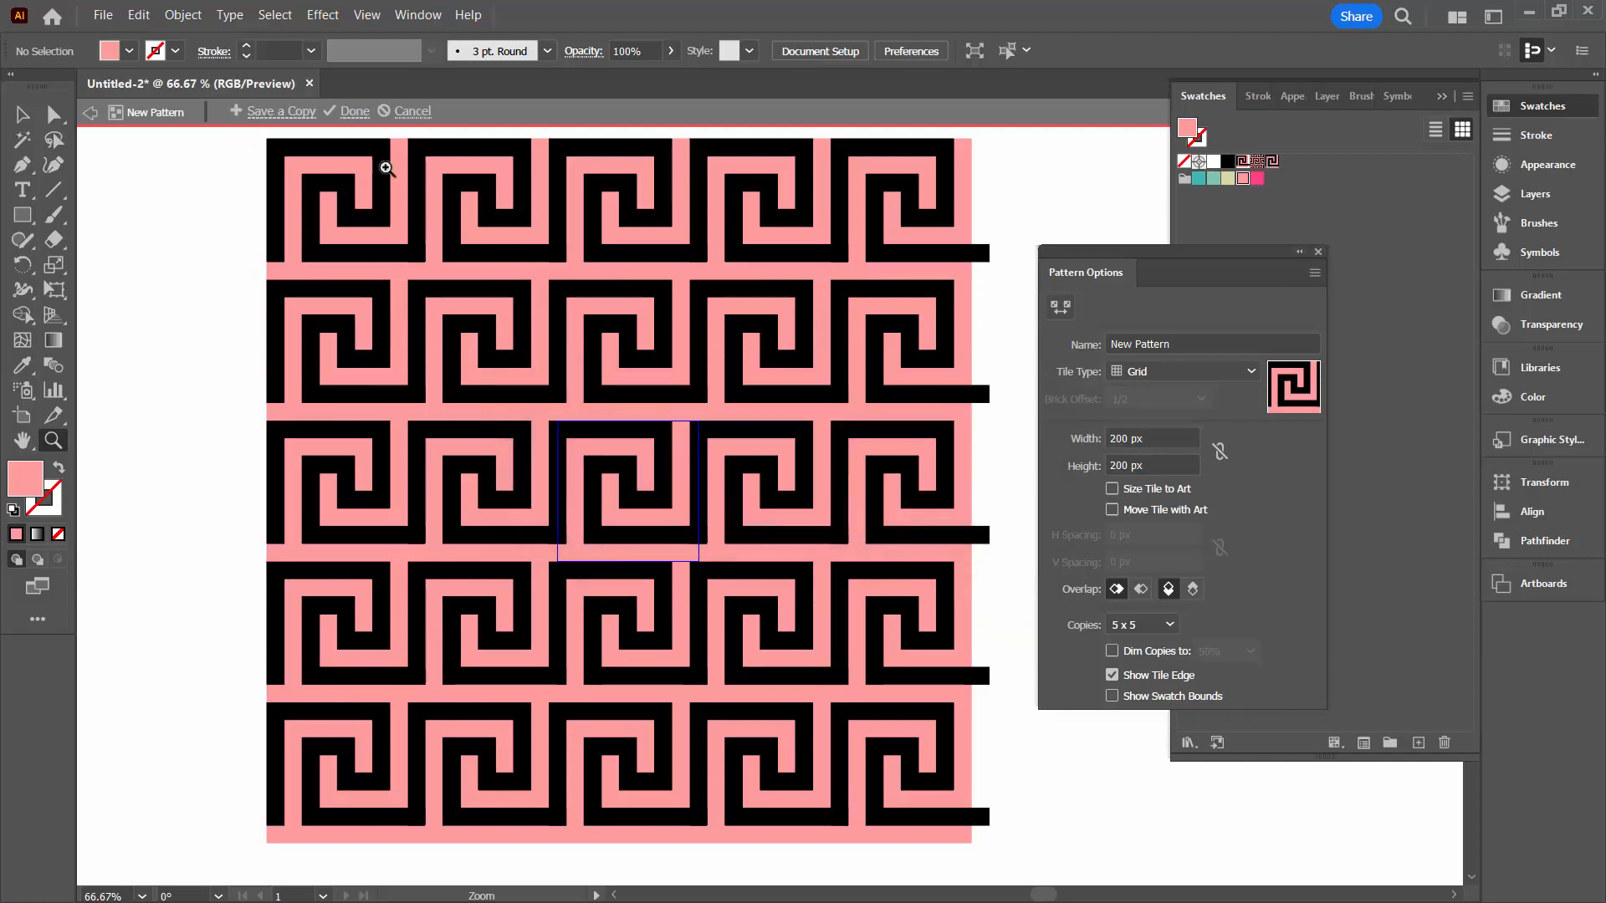
# Finish pattern editing and move the Greek-key motif to the page's top-left.
pyautogui.click(354, 110)
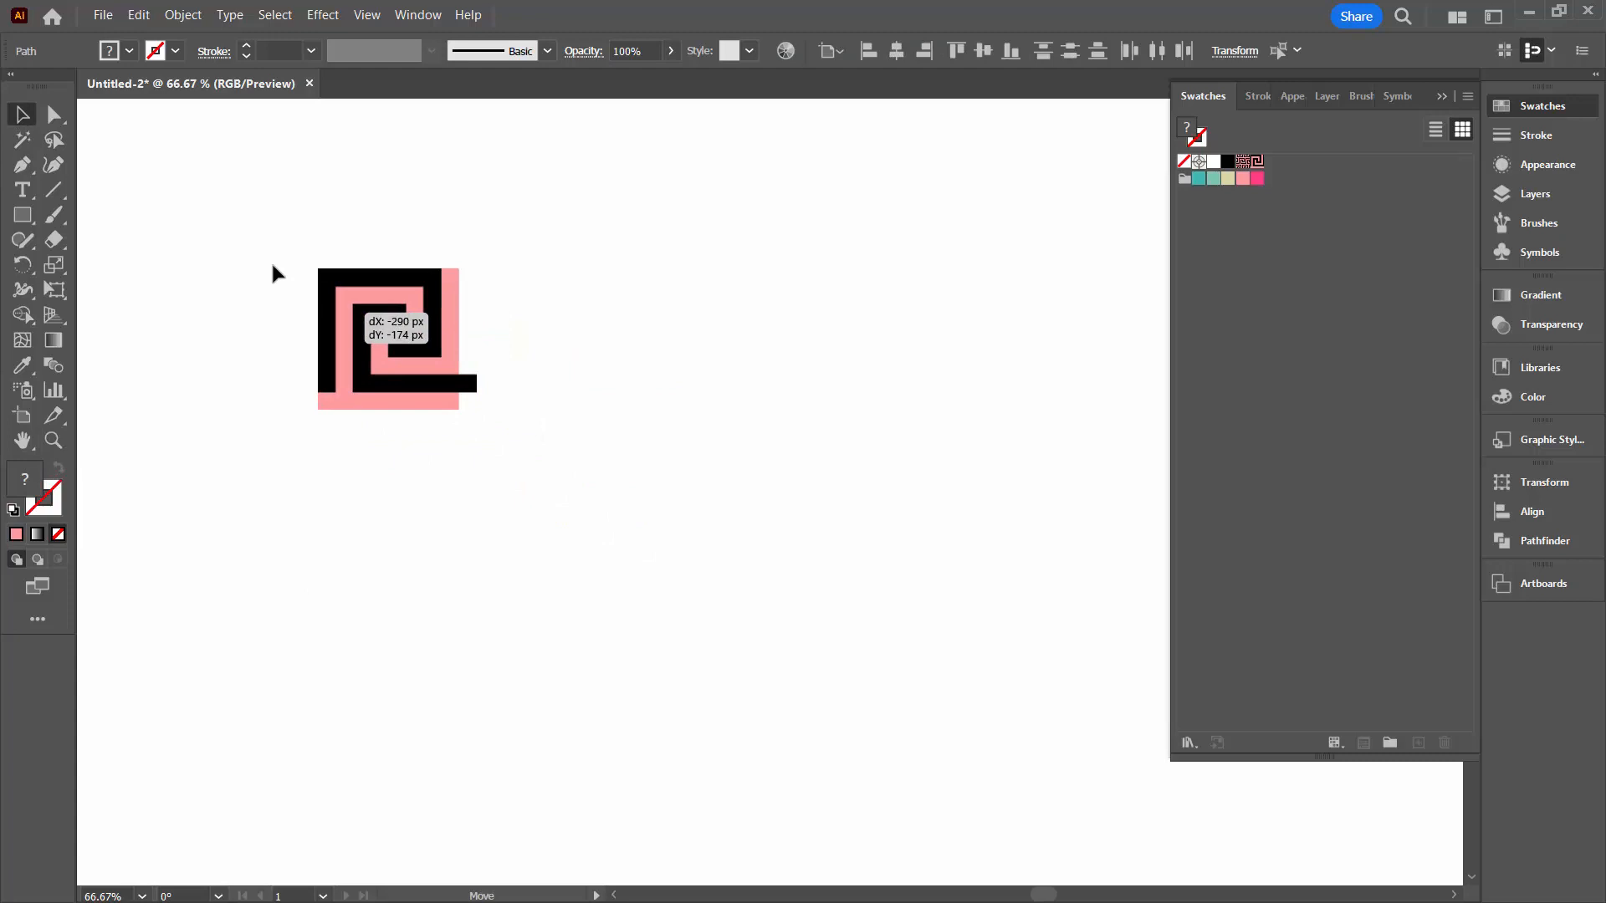
pyautogui.moveTo(394, 338); pyautogui.dragTo(188, 200)
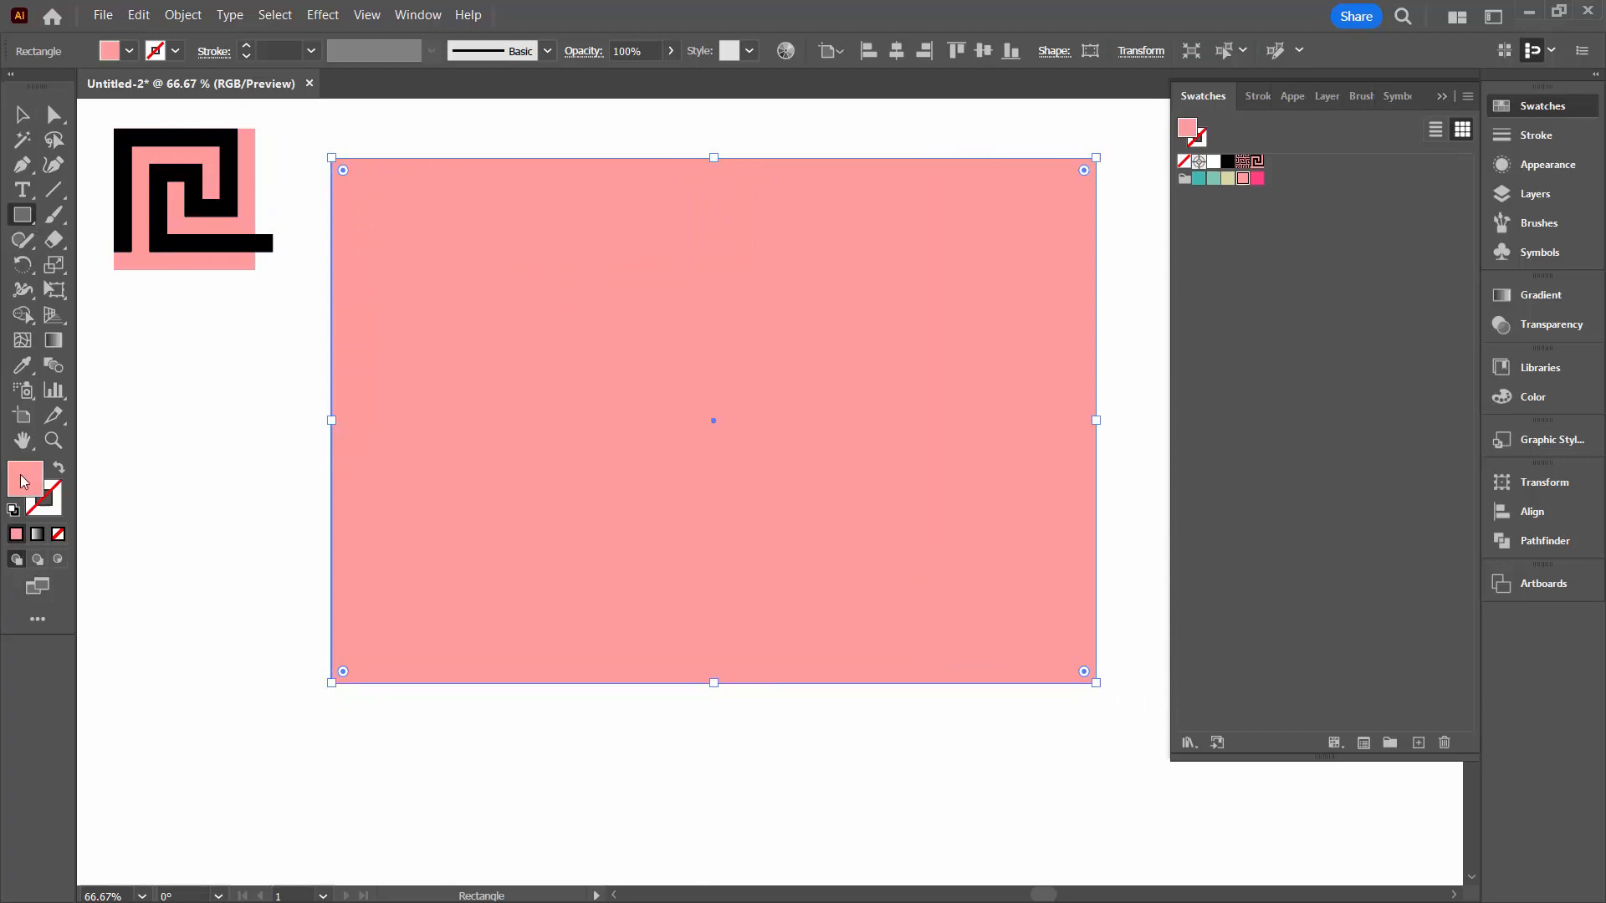
# Fill the new rectangle with the Greek-key pattern swatches, trying both saved versions.
pyautogui.click(1240, 169)
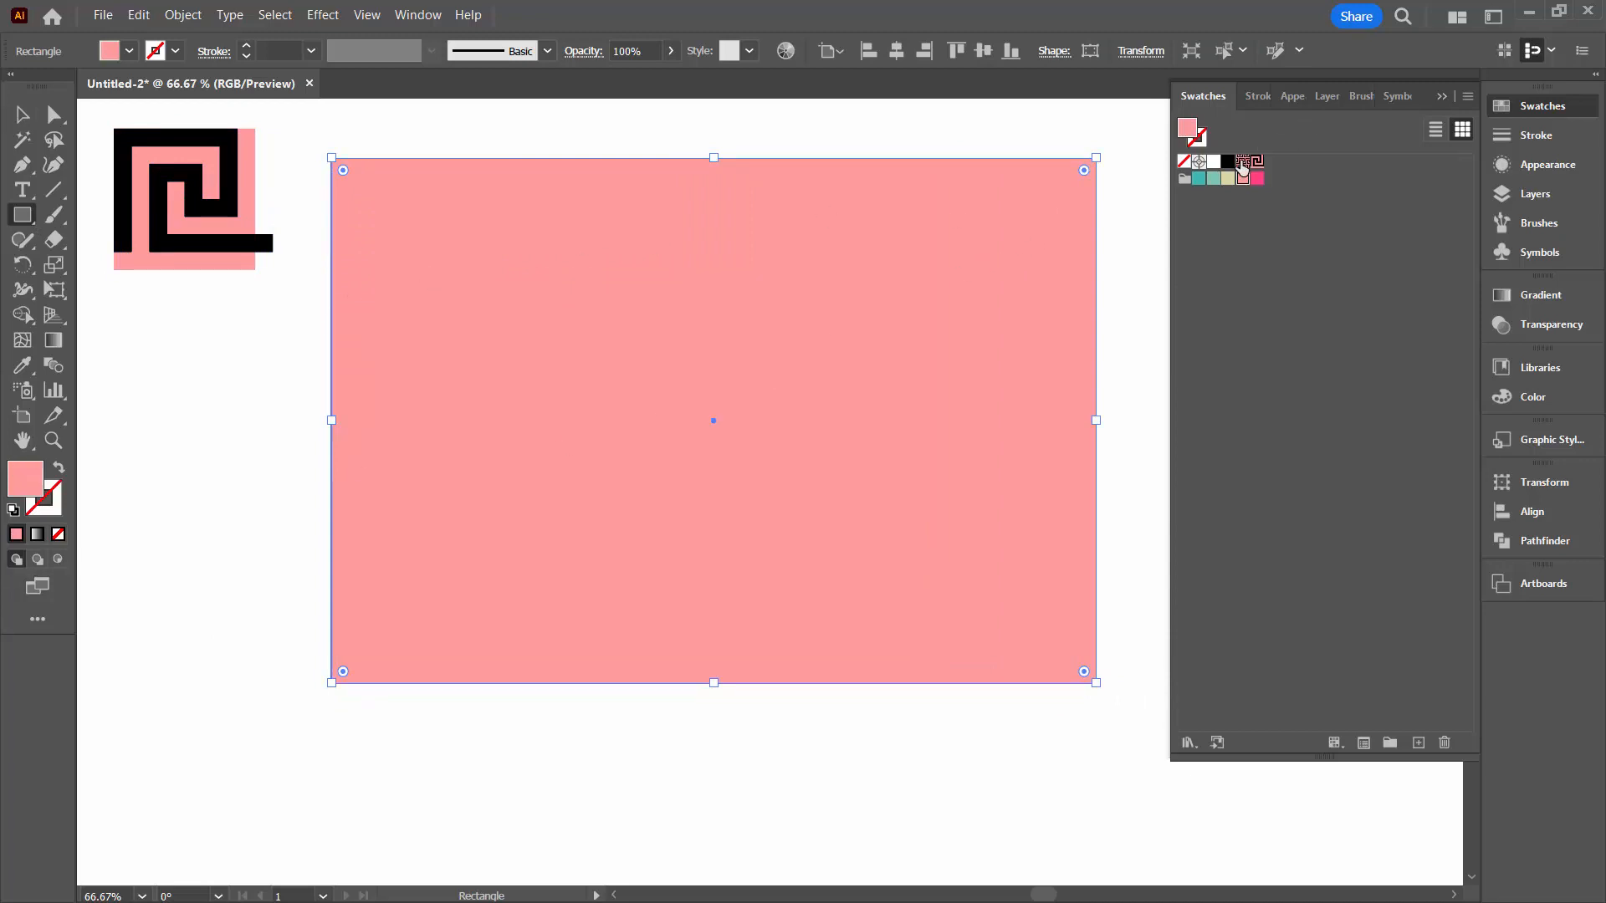
pyautogui.click(1248, 162)
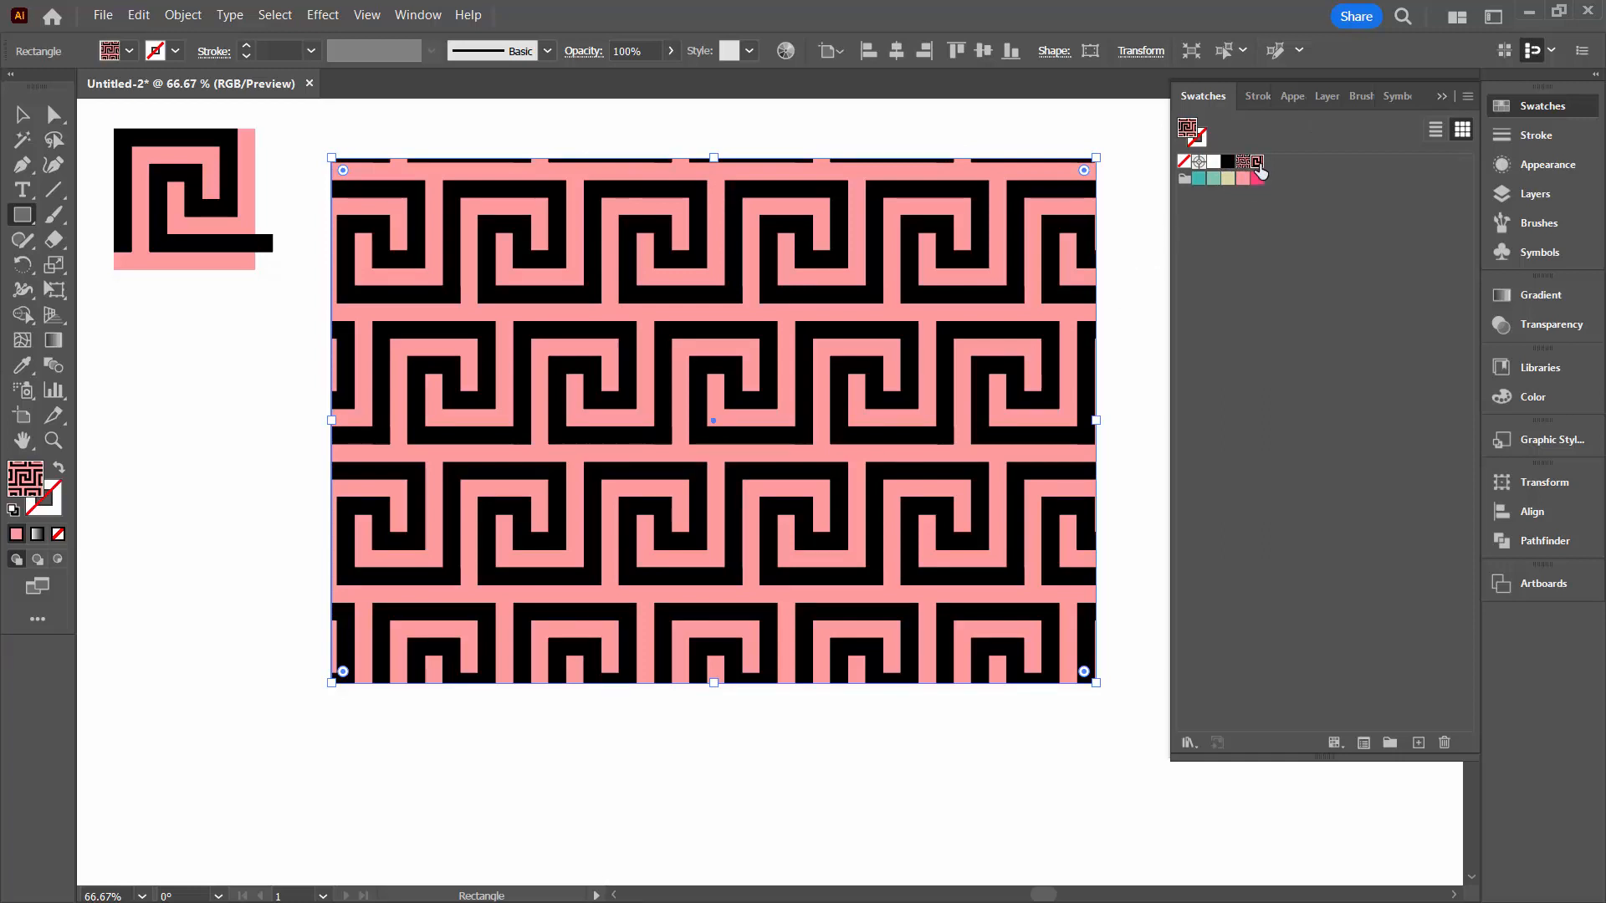
pyautogui.click(1239, 164)
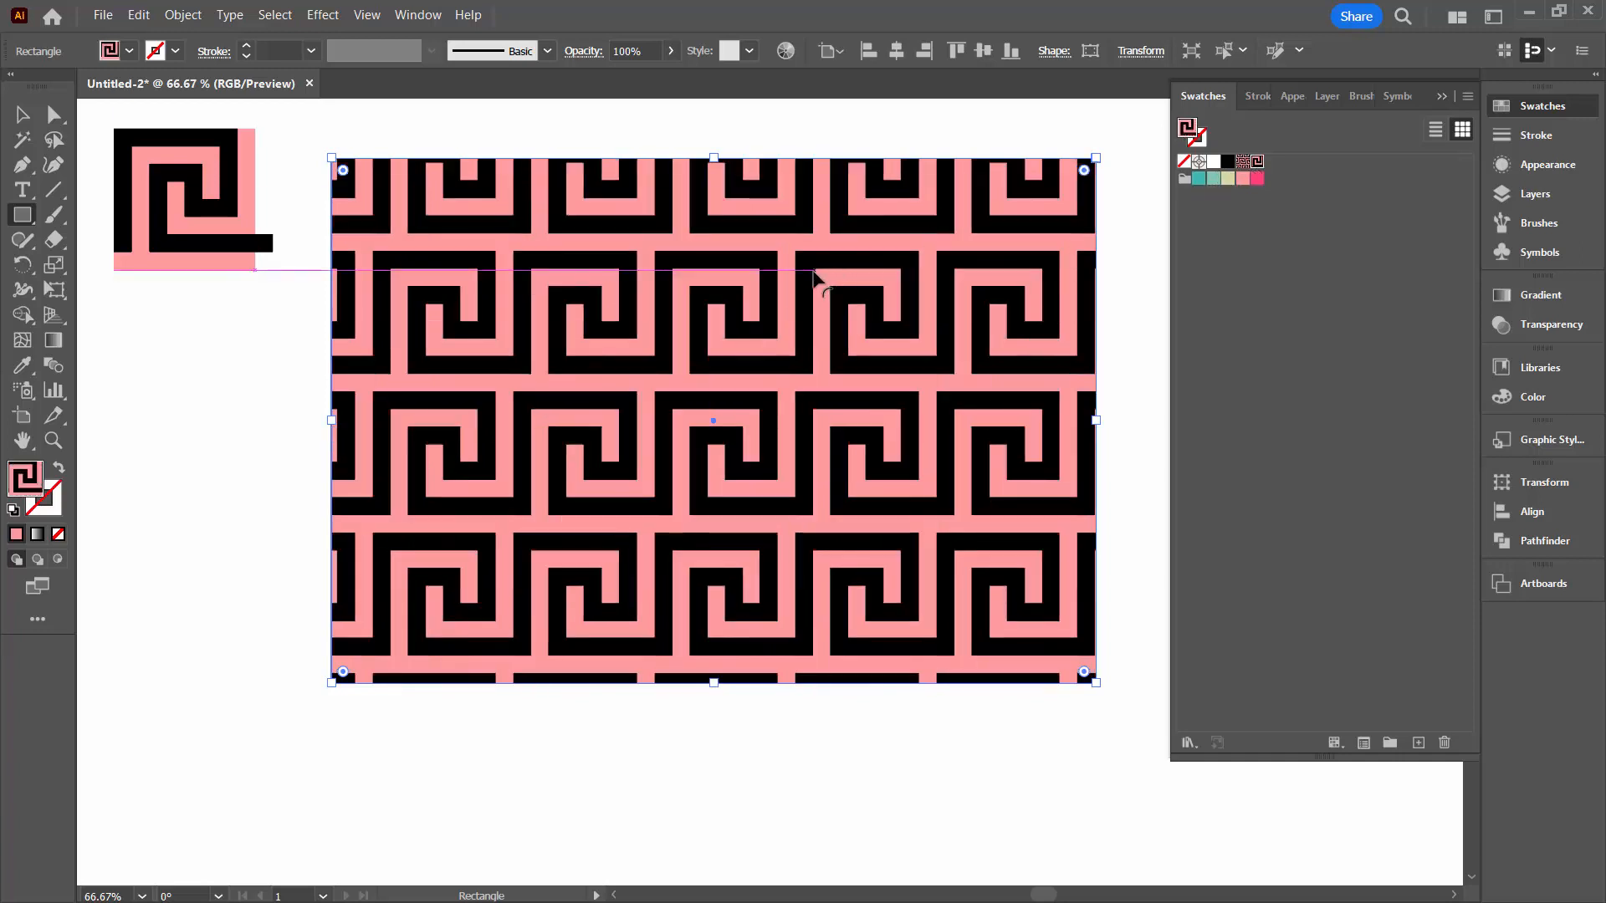
pyautogui.moveTo(960, 101)
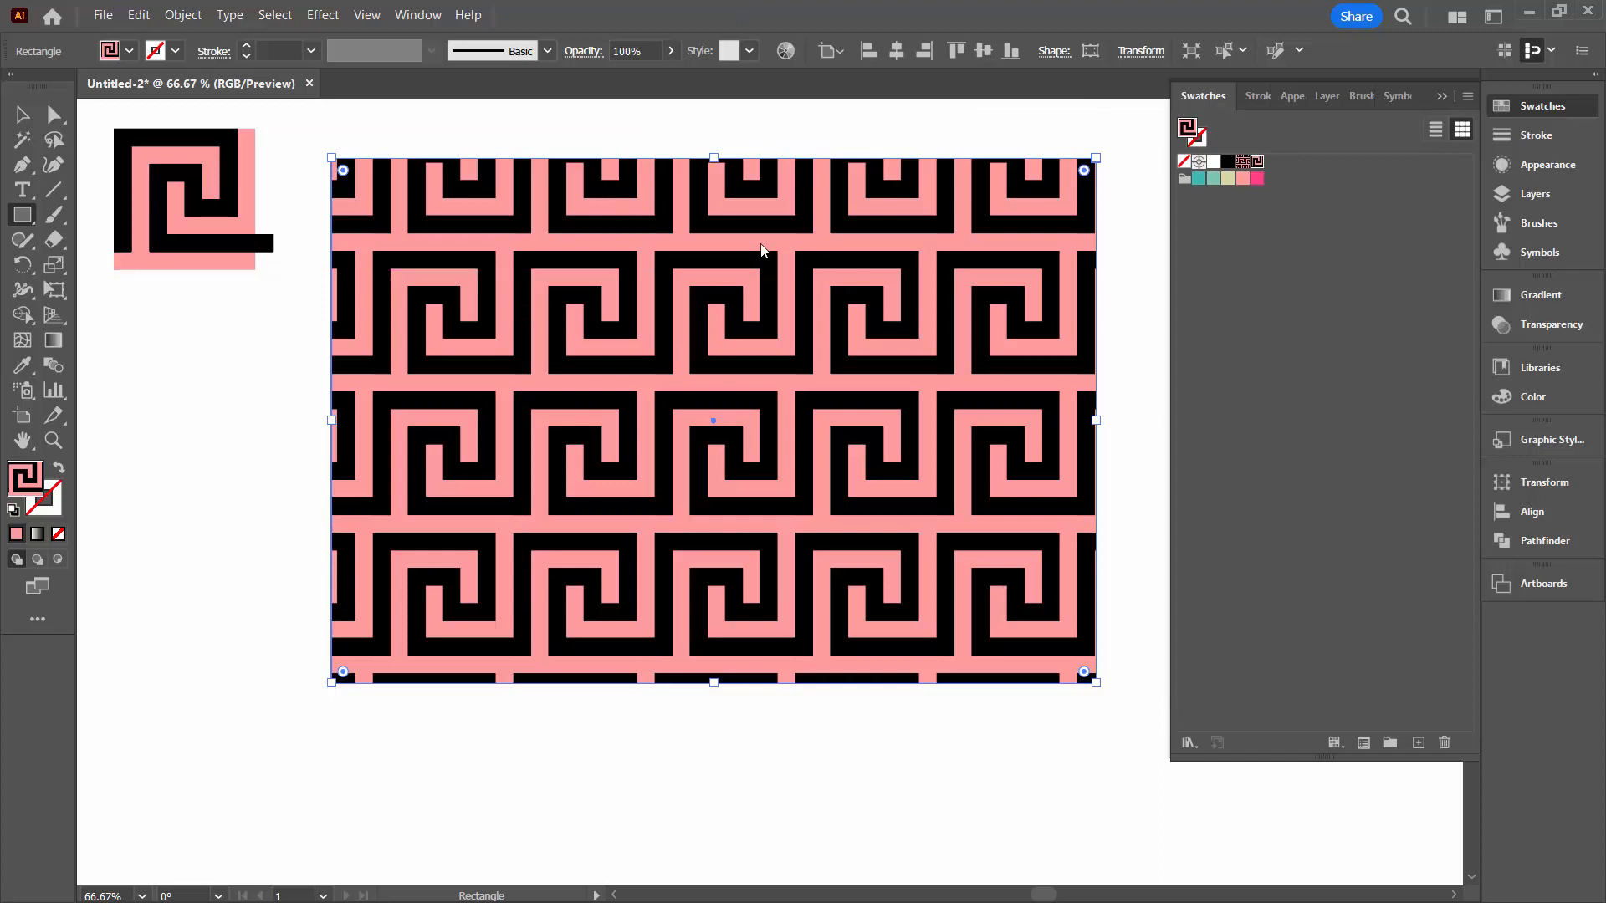
pyautogui.moveTo(637, 323)
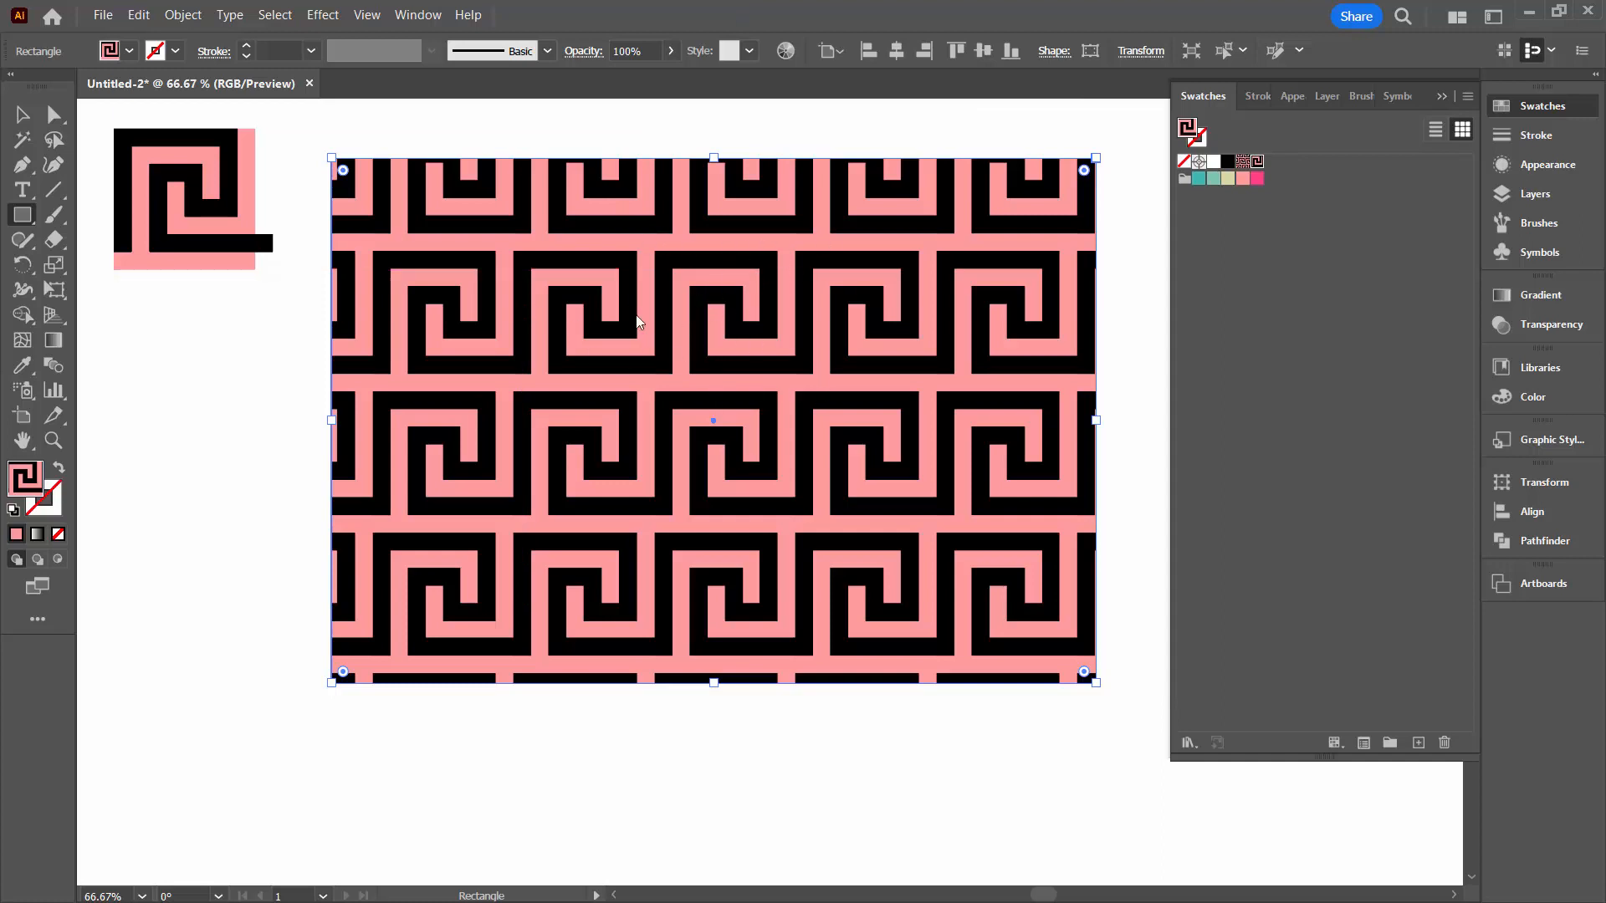
pyautogui.moveTo(752, 222)
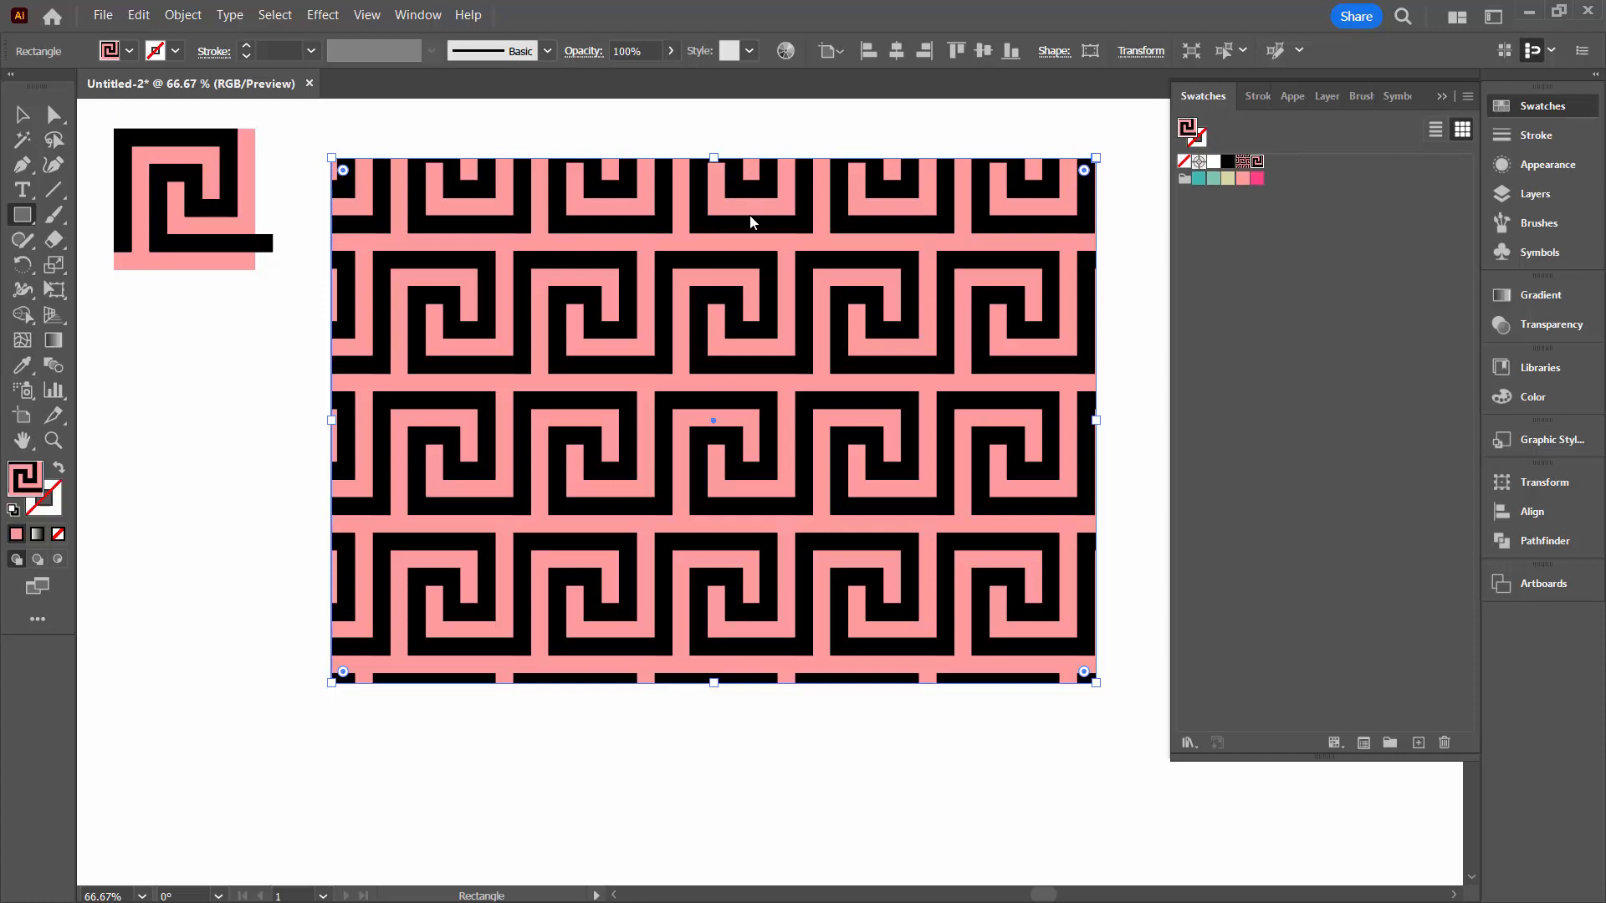
pyautogui.moveTo(875, 273)
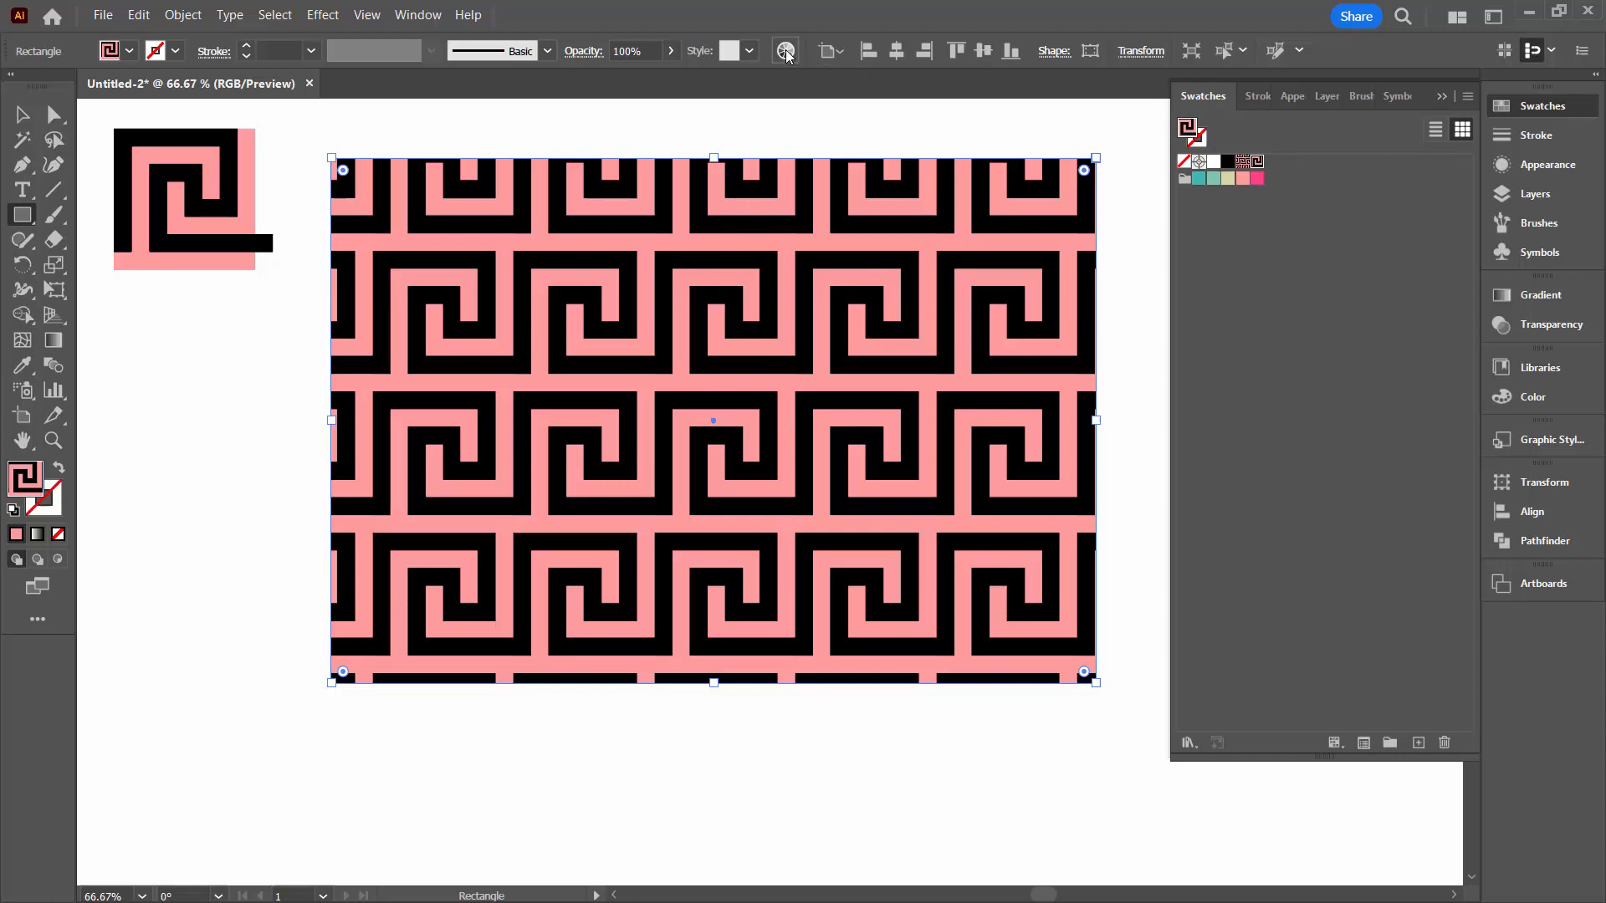
# Start Recolor Artwork, dismiss the harmony prompt and change the pink to light blue in Edit.
pyautogui.click(786, 50)
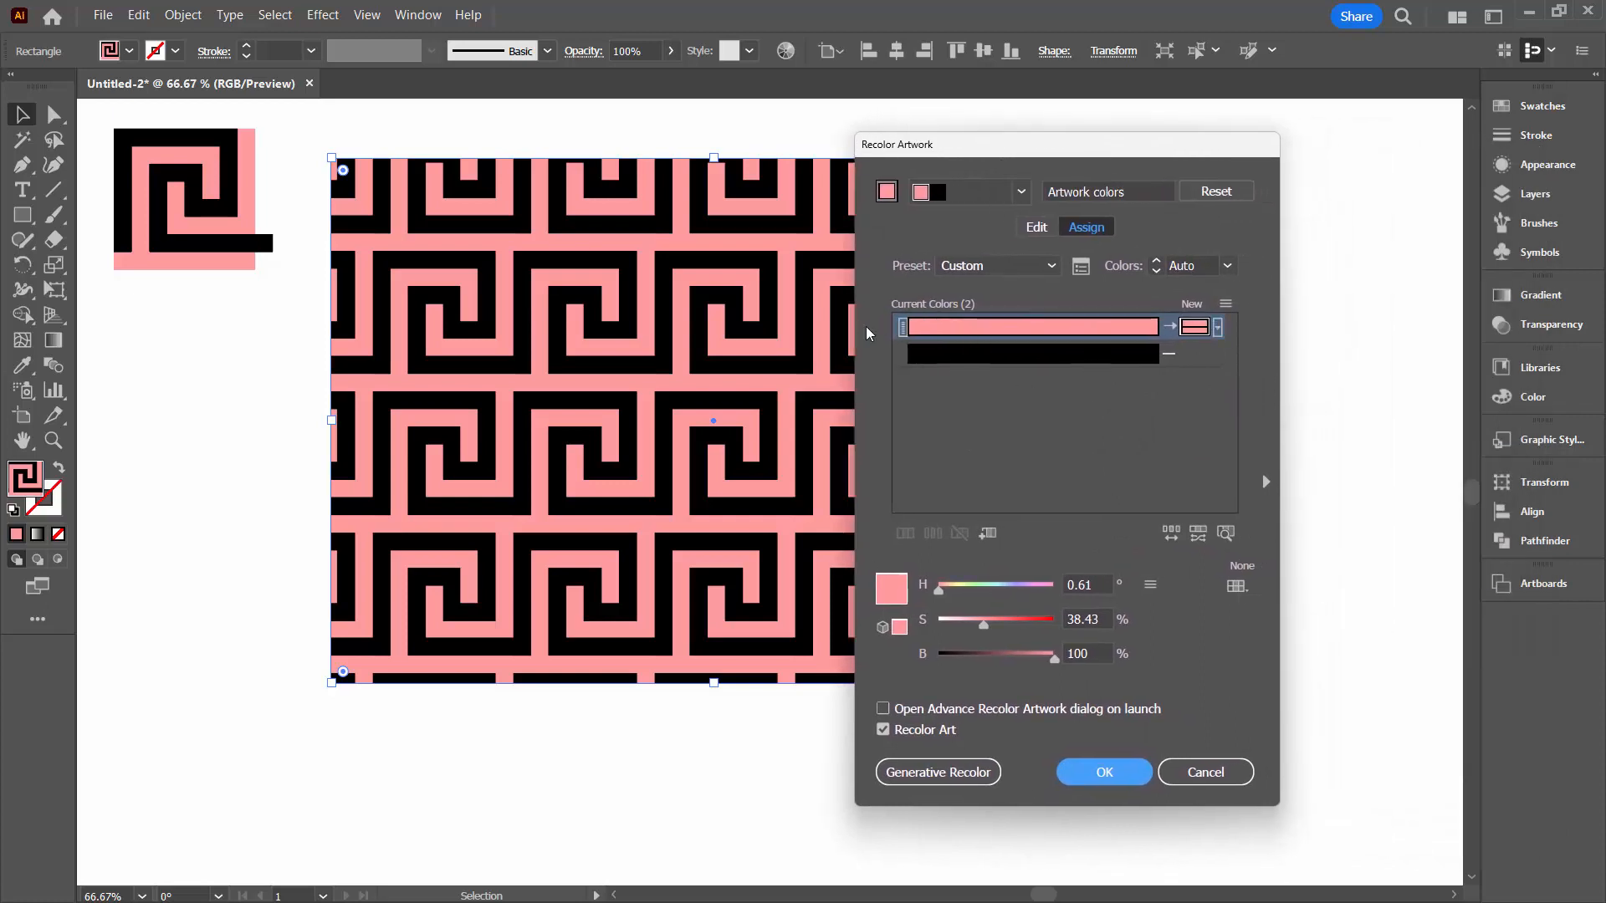
pyautogui.moveTo(1196, 354)
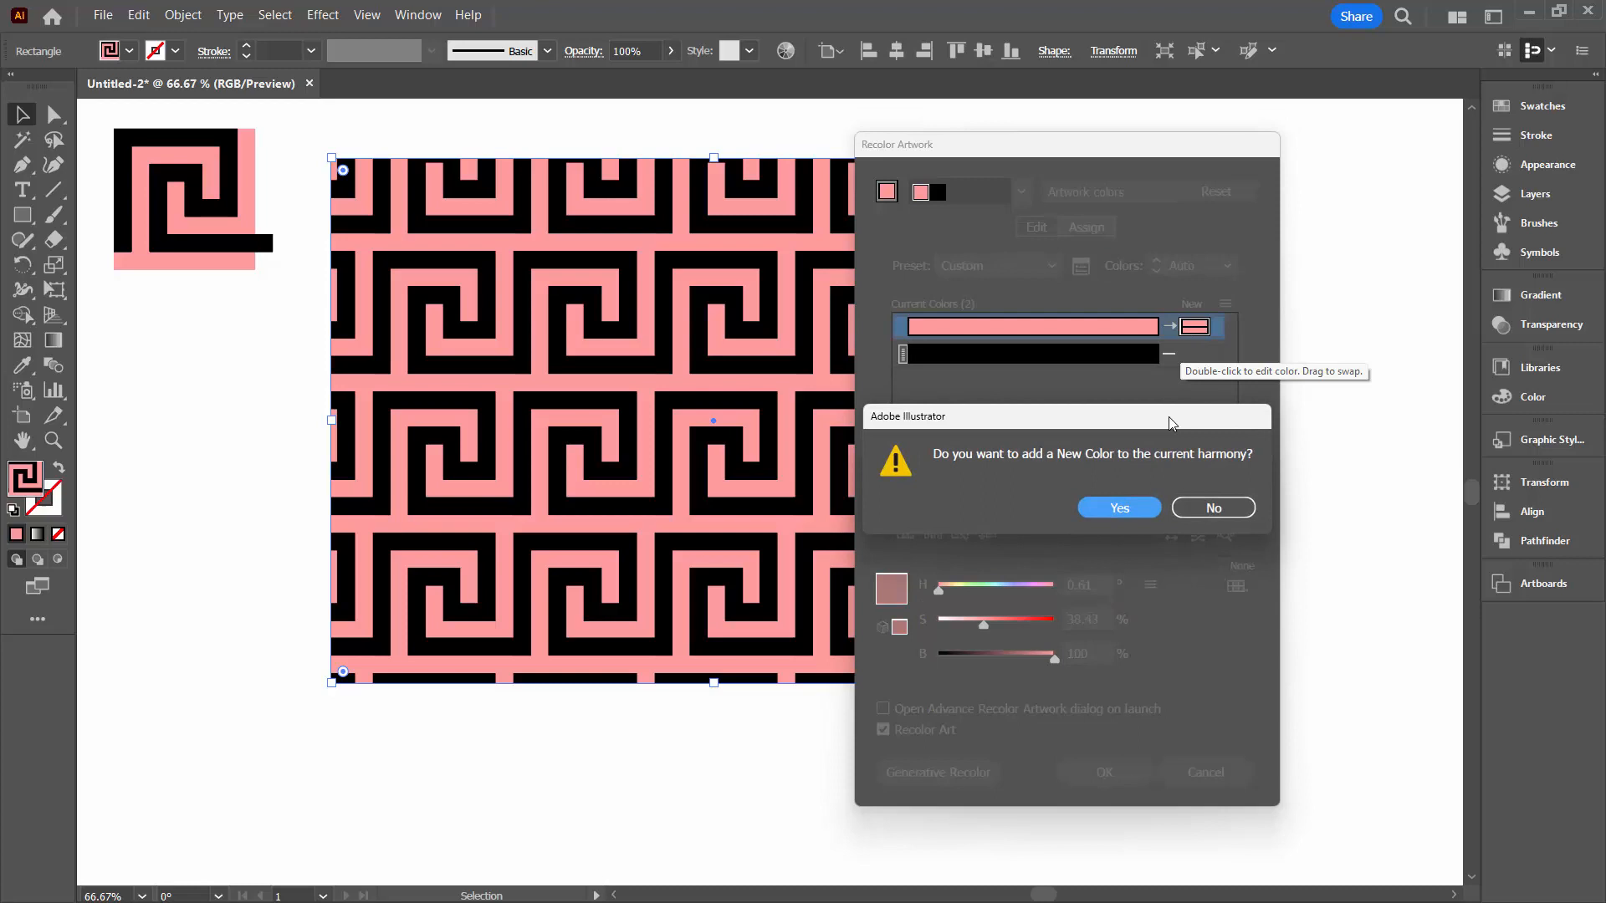
pyautogui.click(1213, 507)
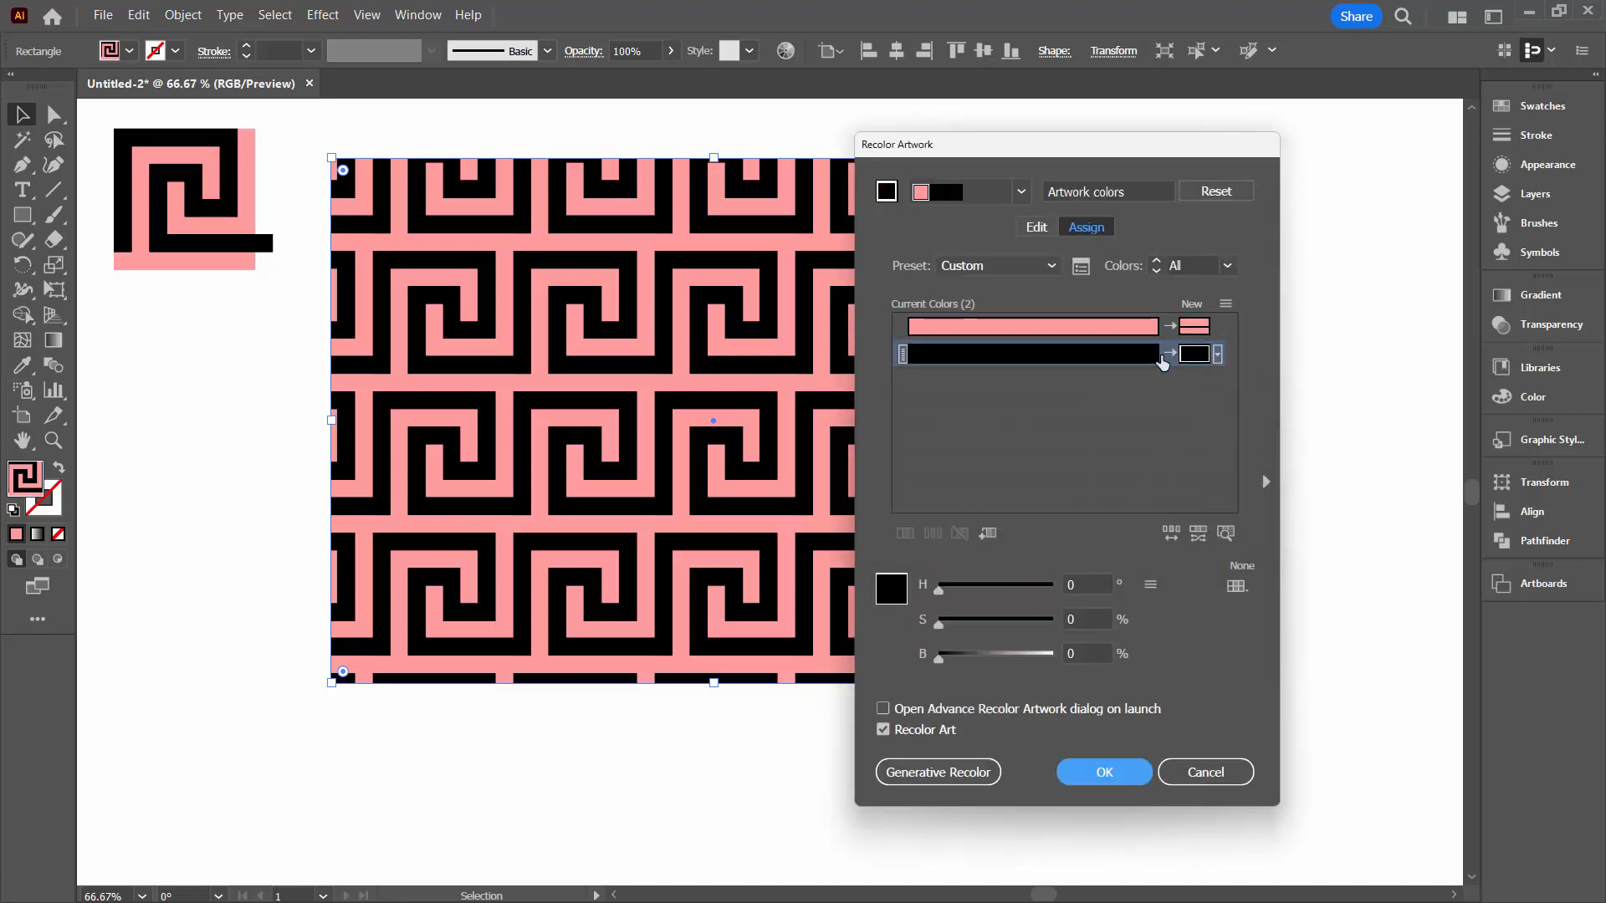
pyautogui.moveTo(1171, 362)
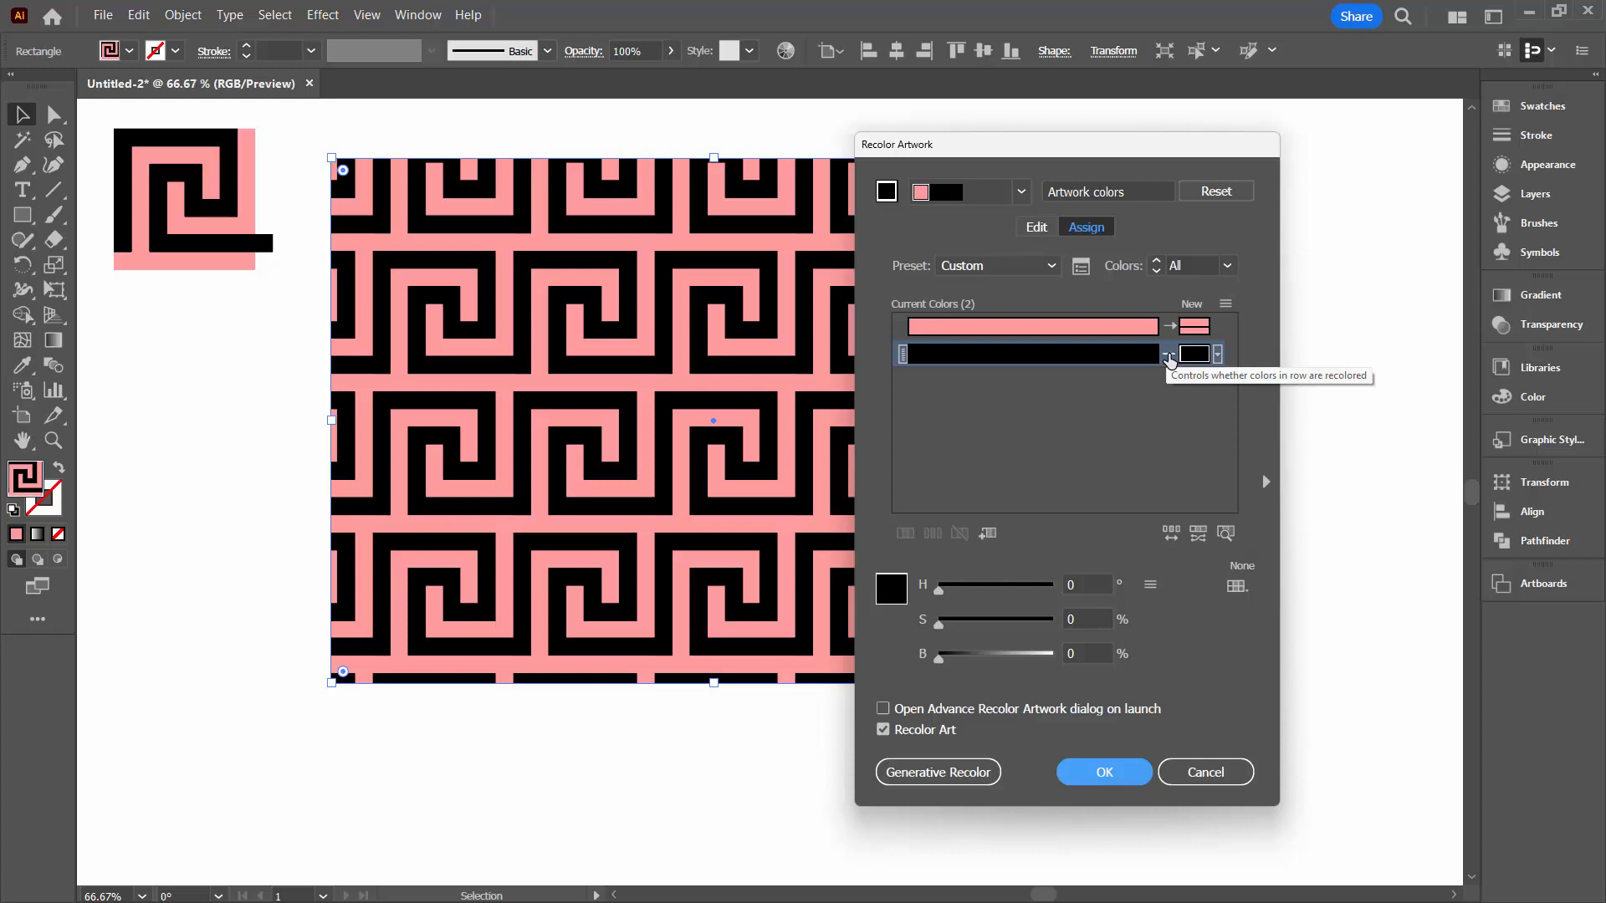
pyautogui.moveTo(1147, 355)
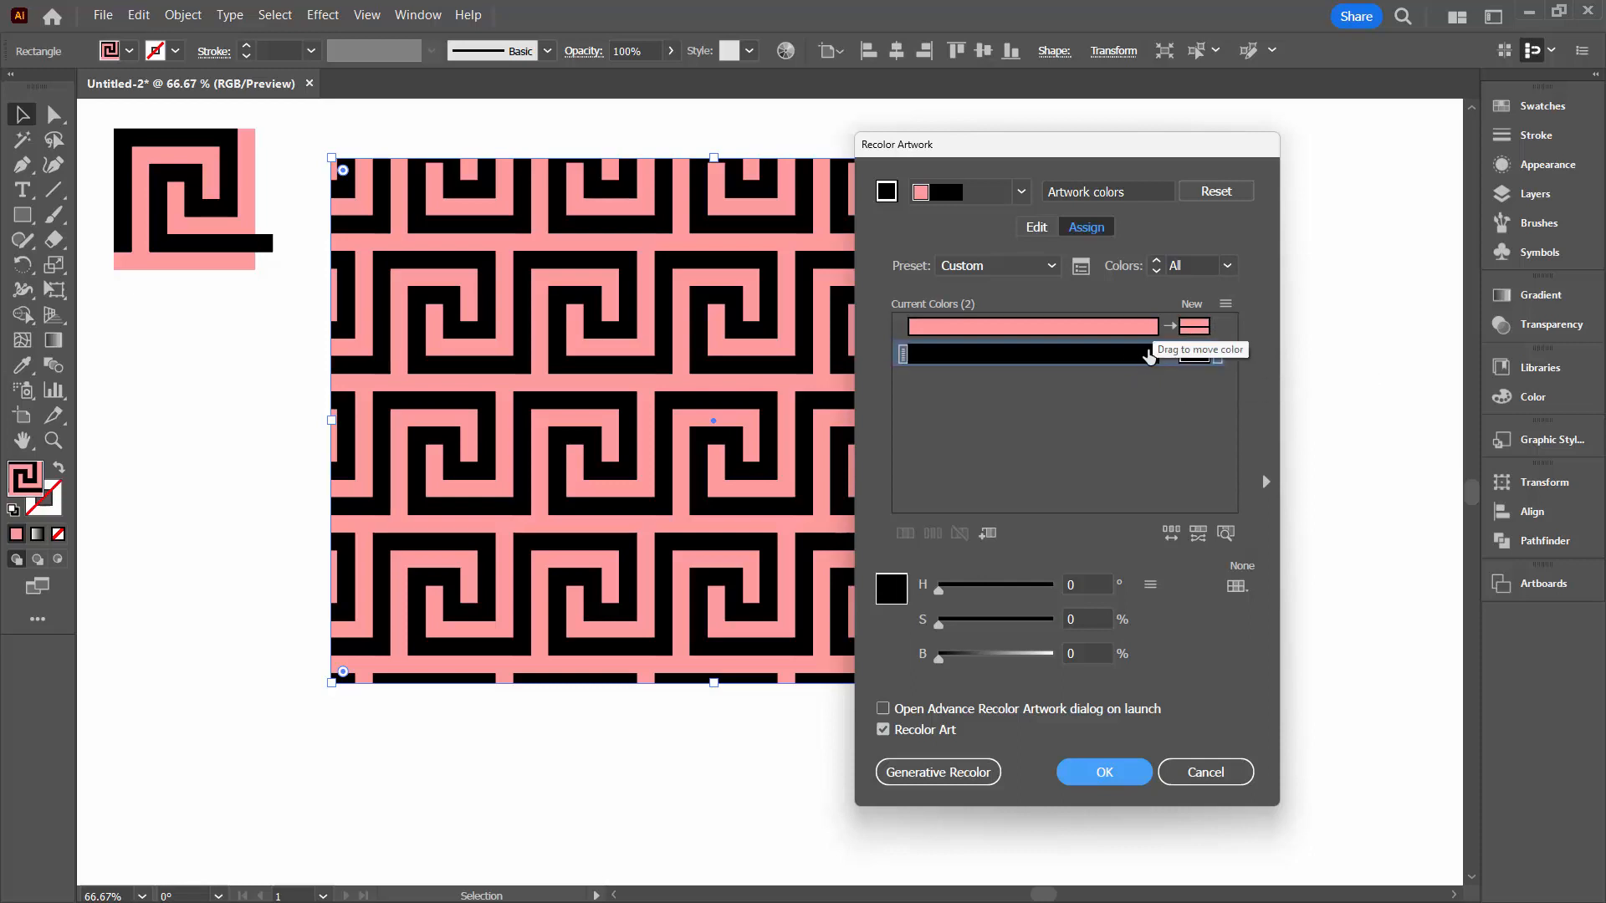
pyautogui.moveTo(1202, 430)
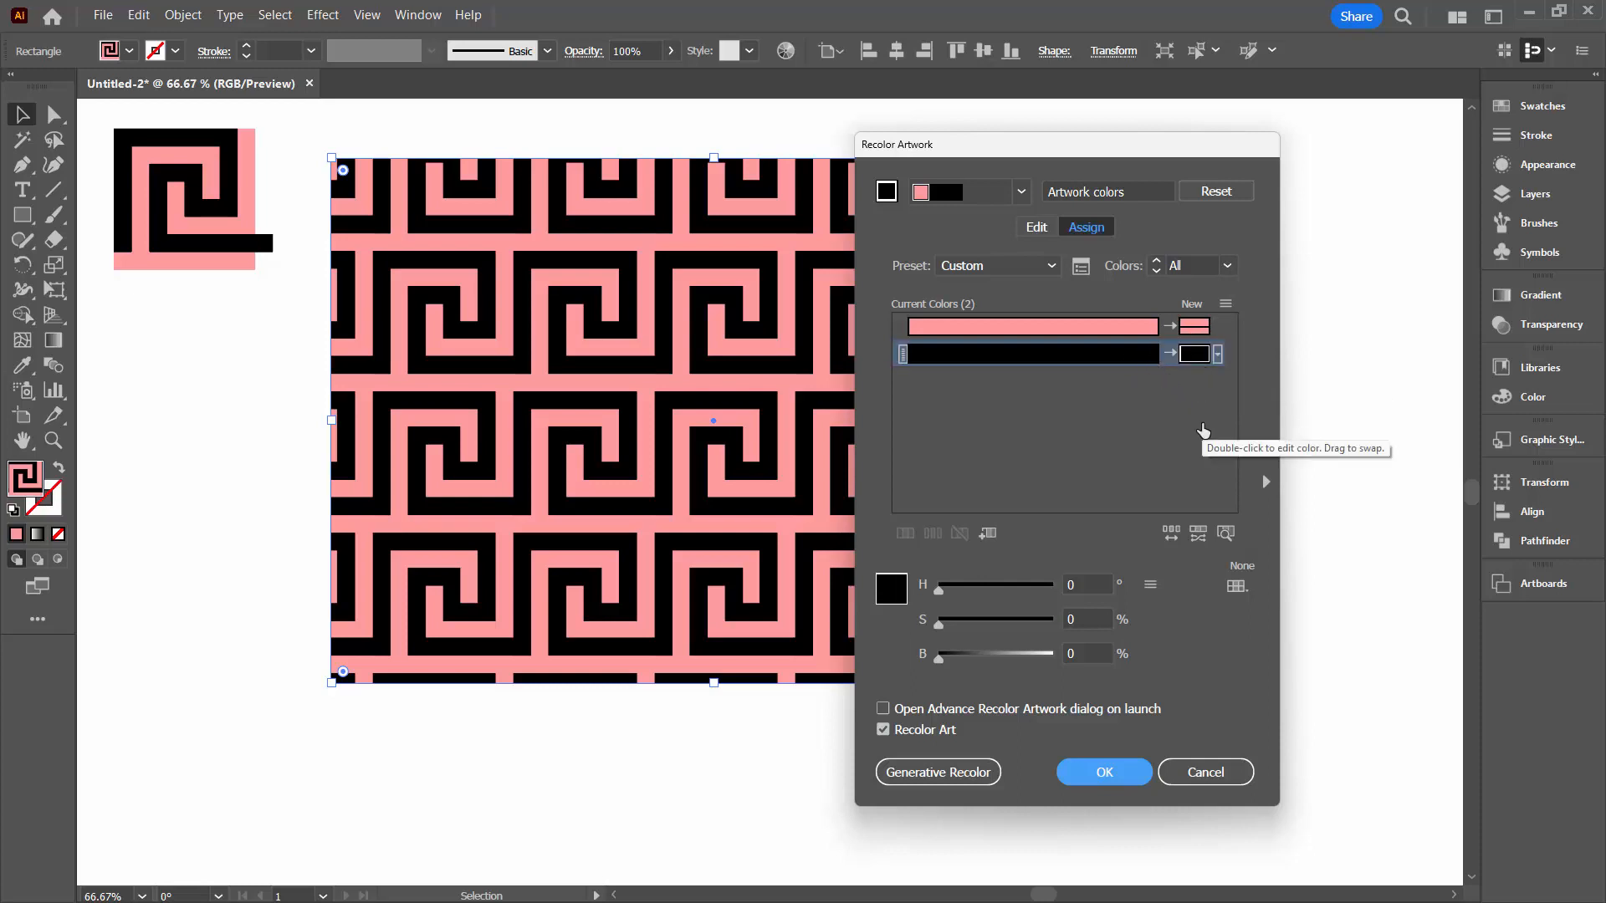
pyautogui.click(1036, 226)
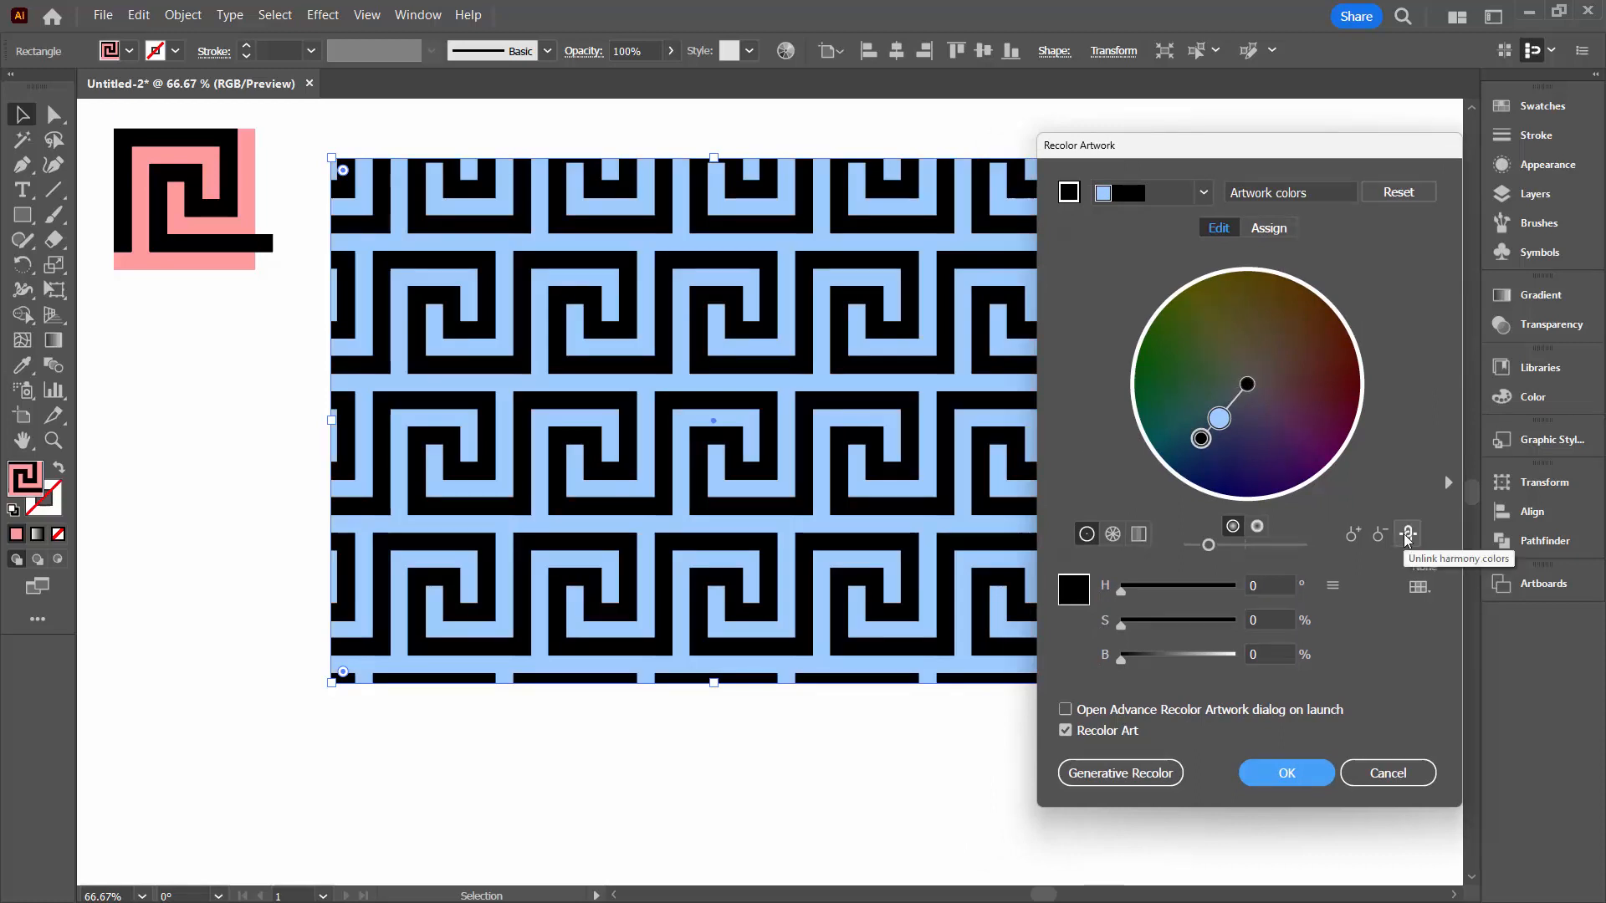
# Unlink the harmony colours, turn the black to brown and apply the light blue and brown recolouring.
pyautogui.click(1407, 534)
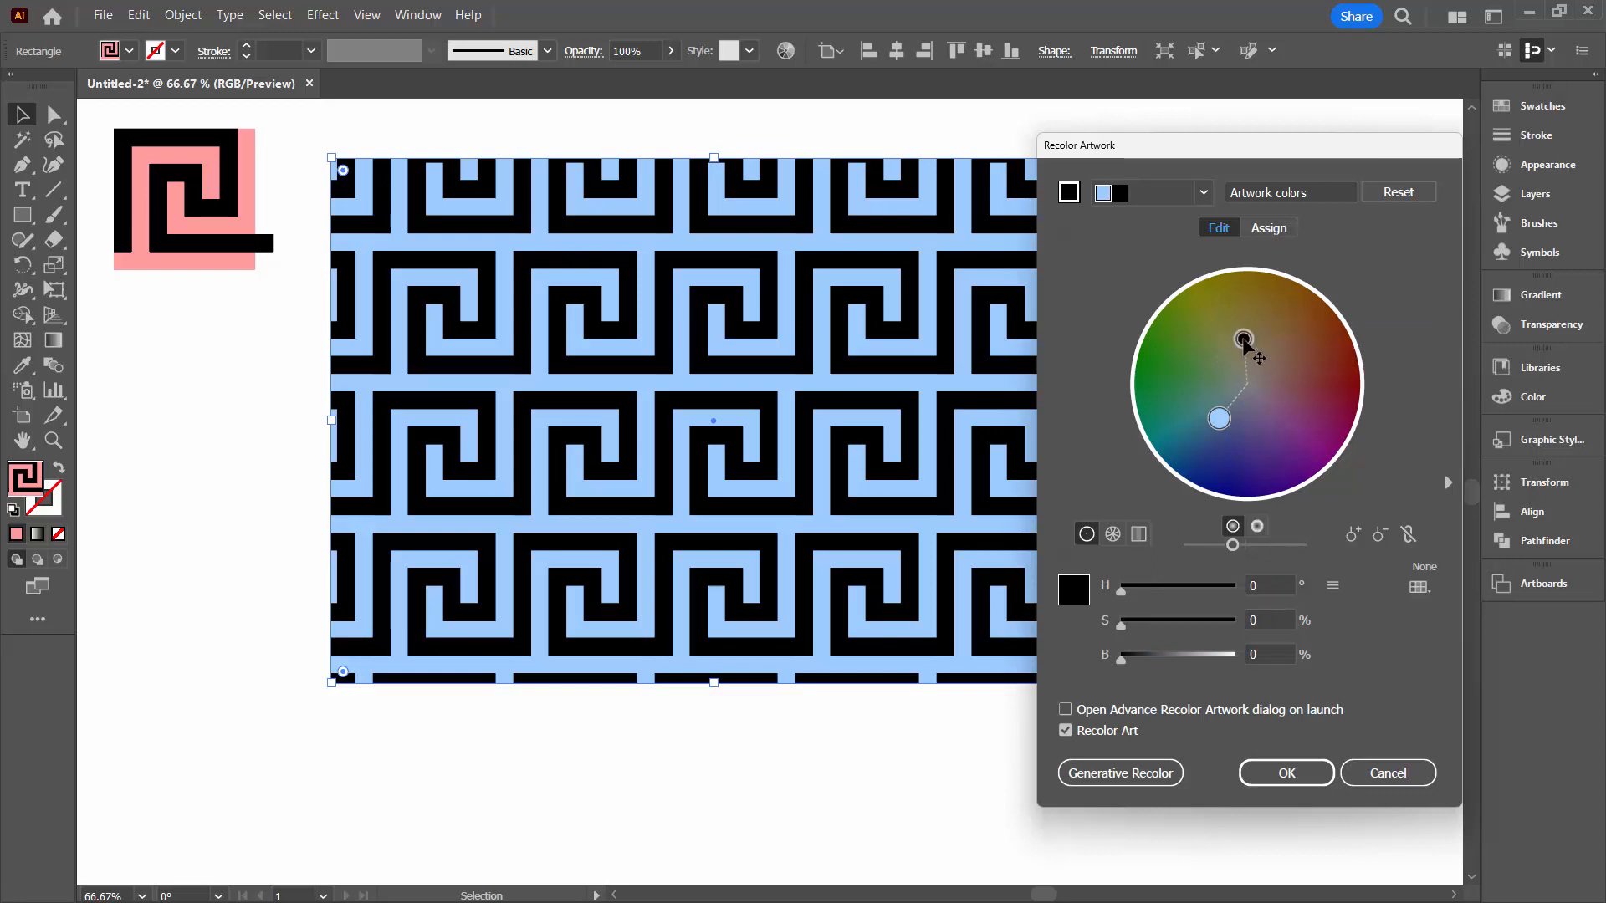
pyautogui.moveTo(1124, 599)
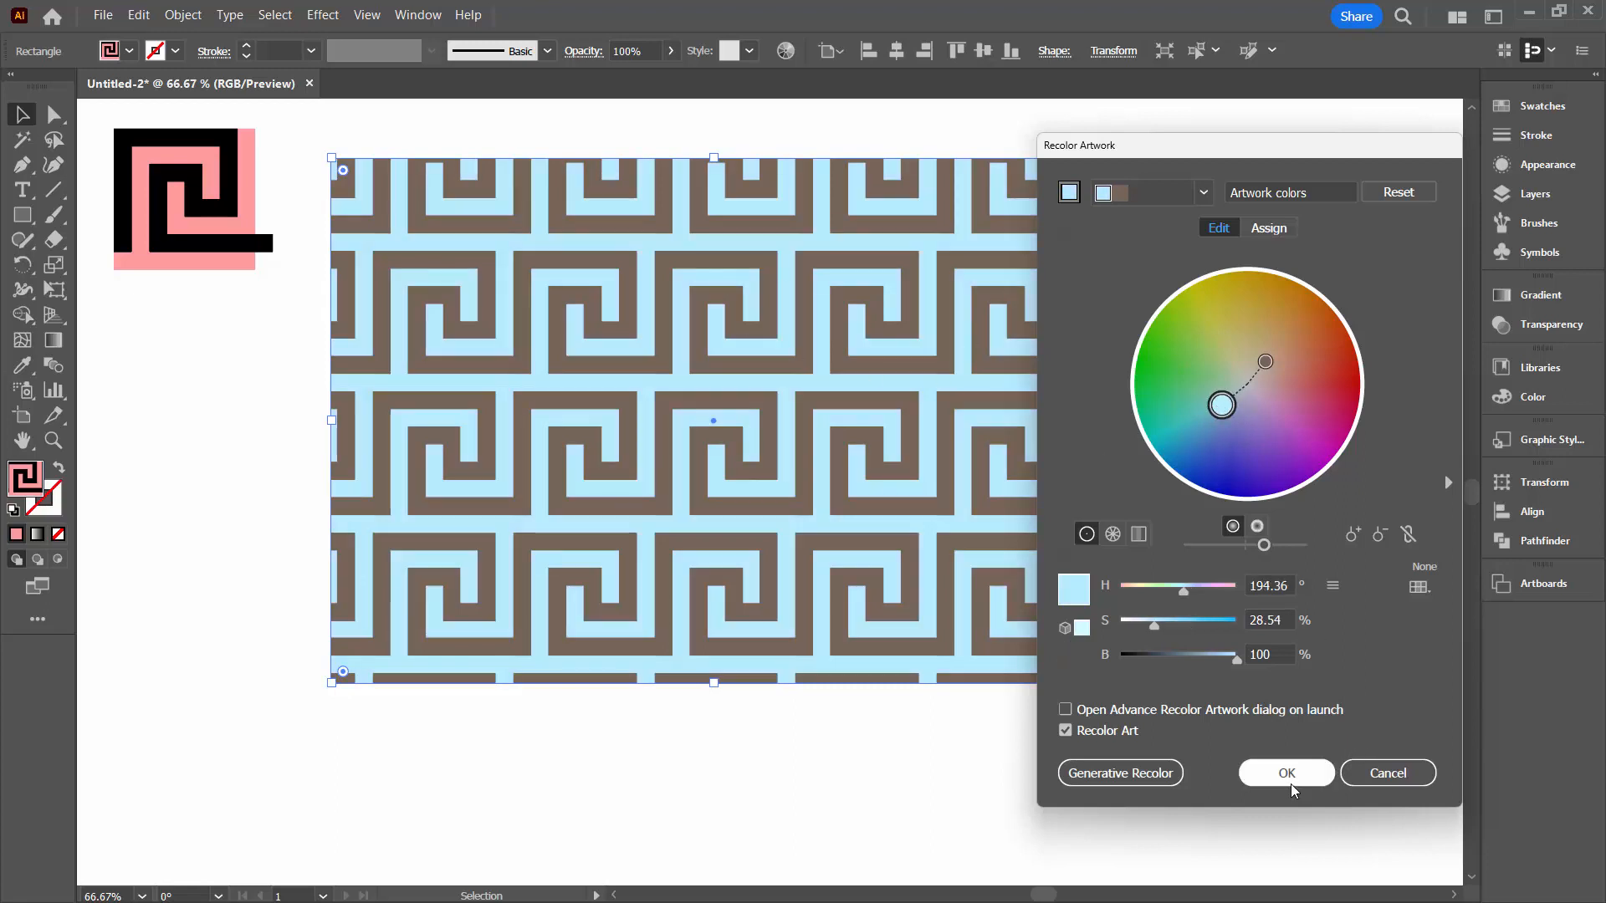
pyautogui.click(1284, 773)
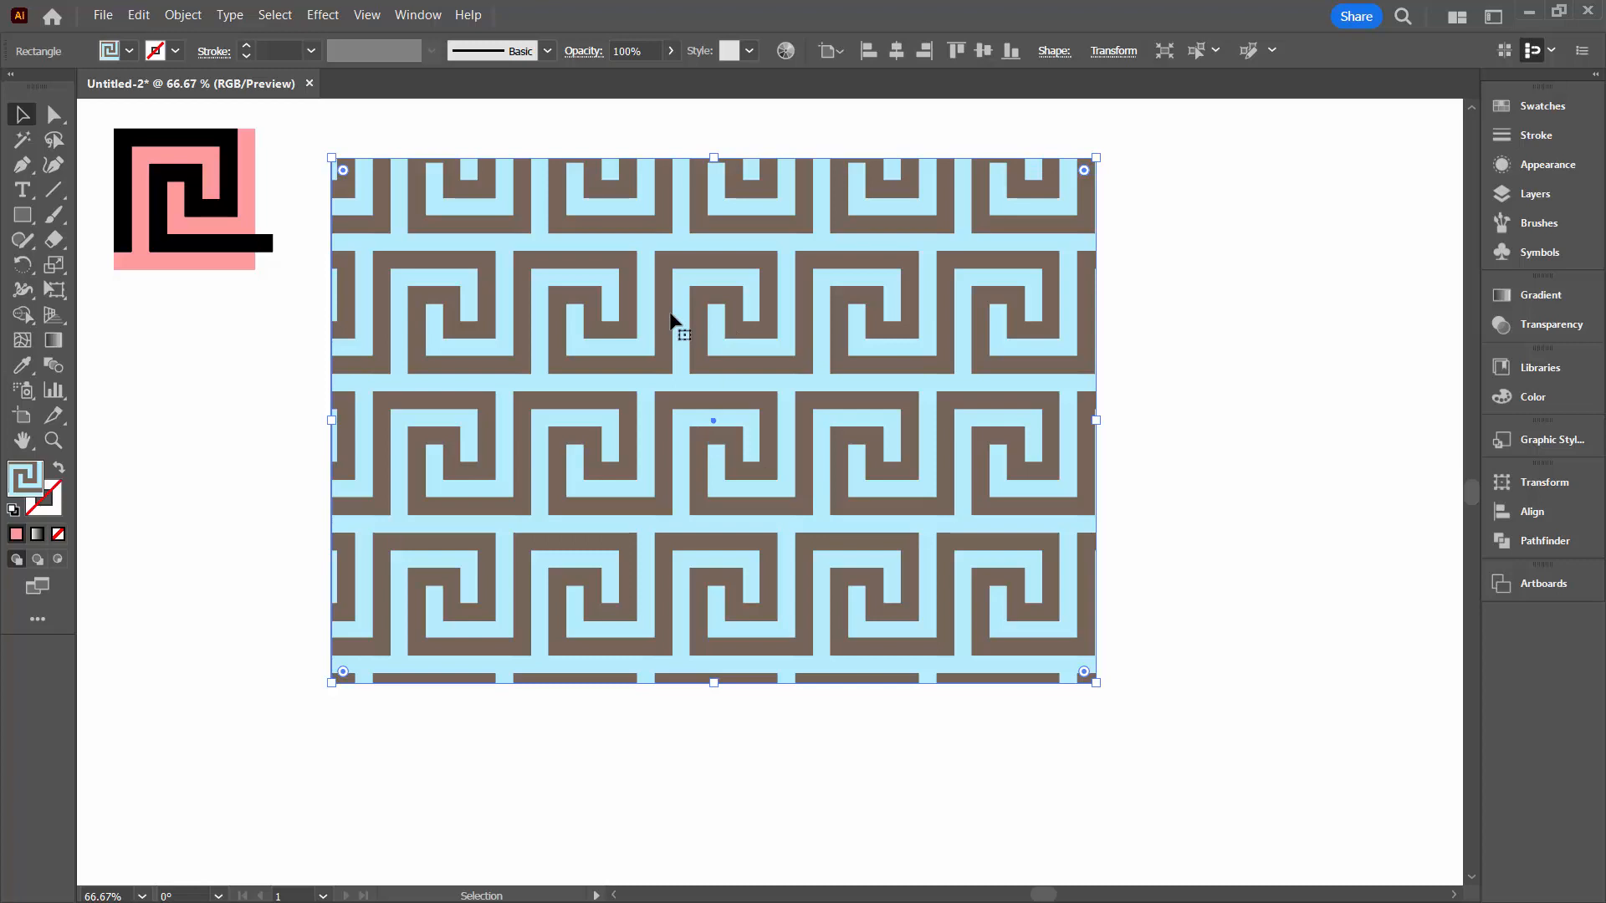
pyautogui.moveTo(1541, 106)
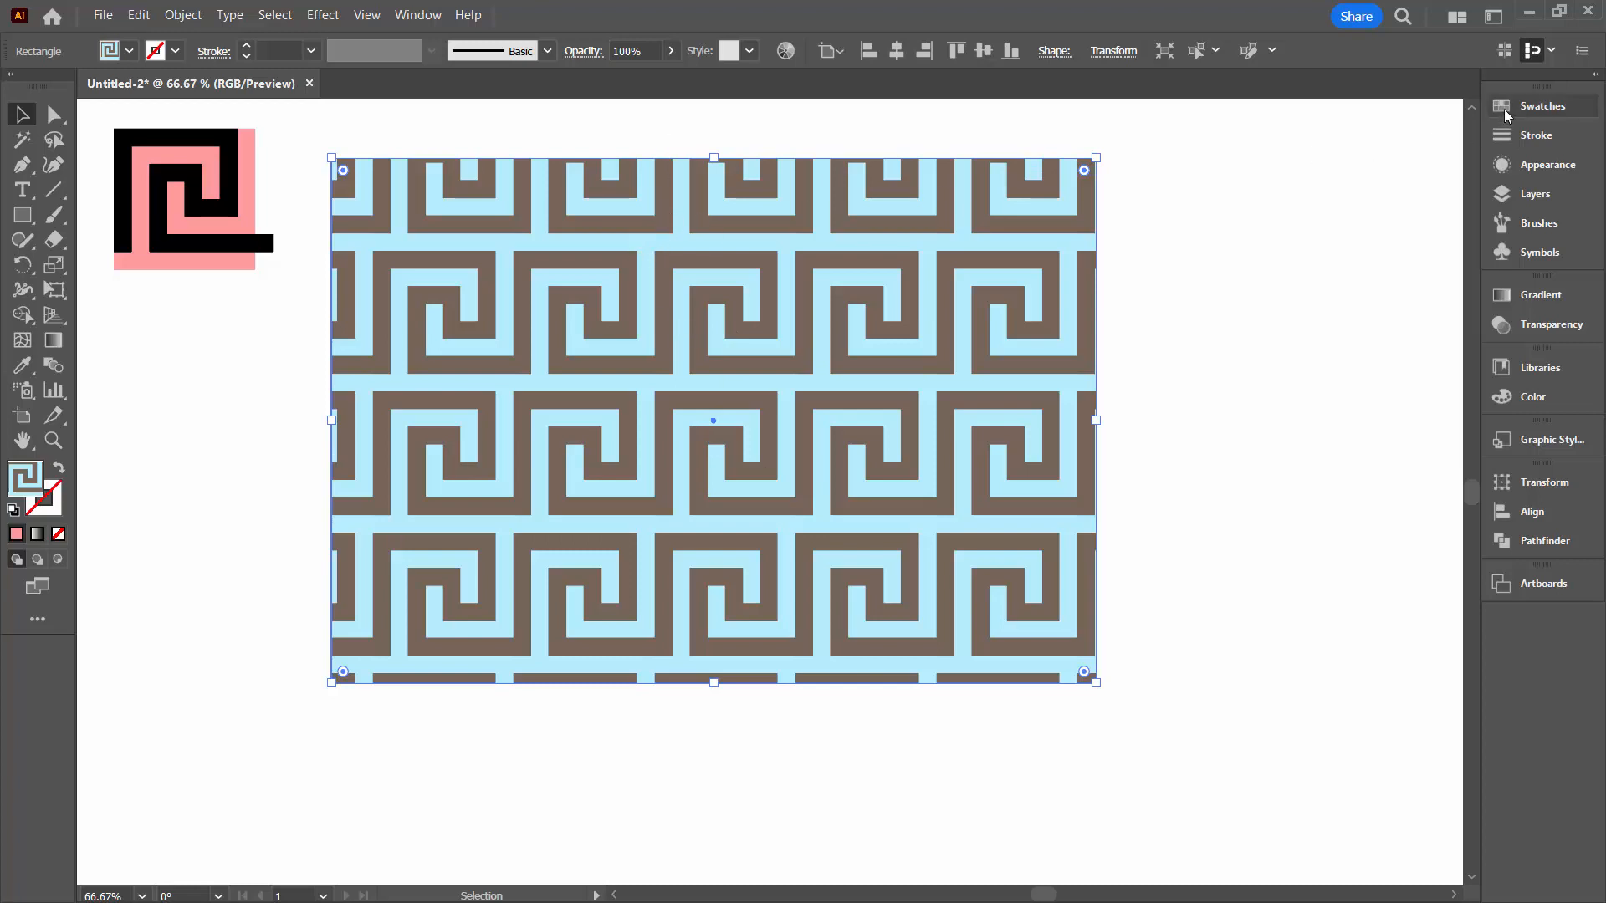
# Compare the original and recoloured swatches on the rectangle, keep the light blue and brown one, and deselect.
pyautogui.click(1541, 105)
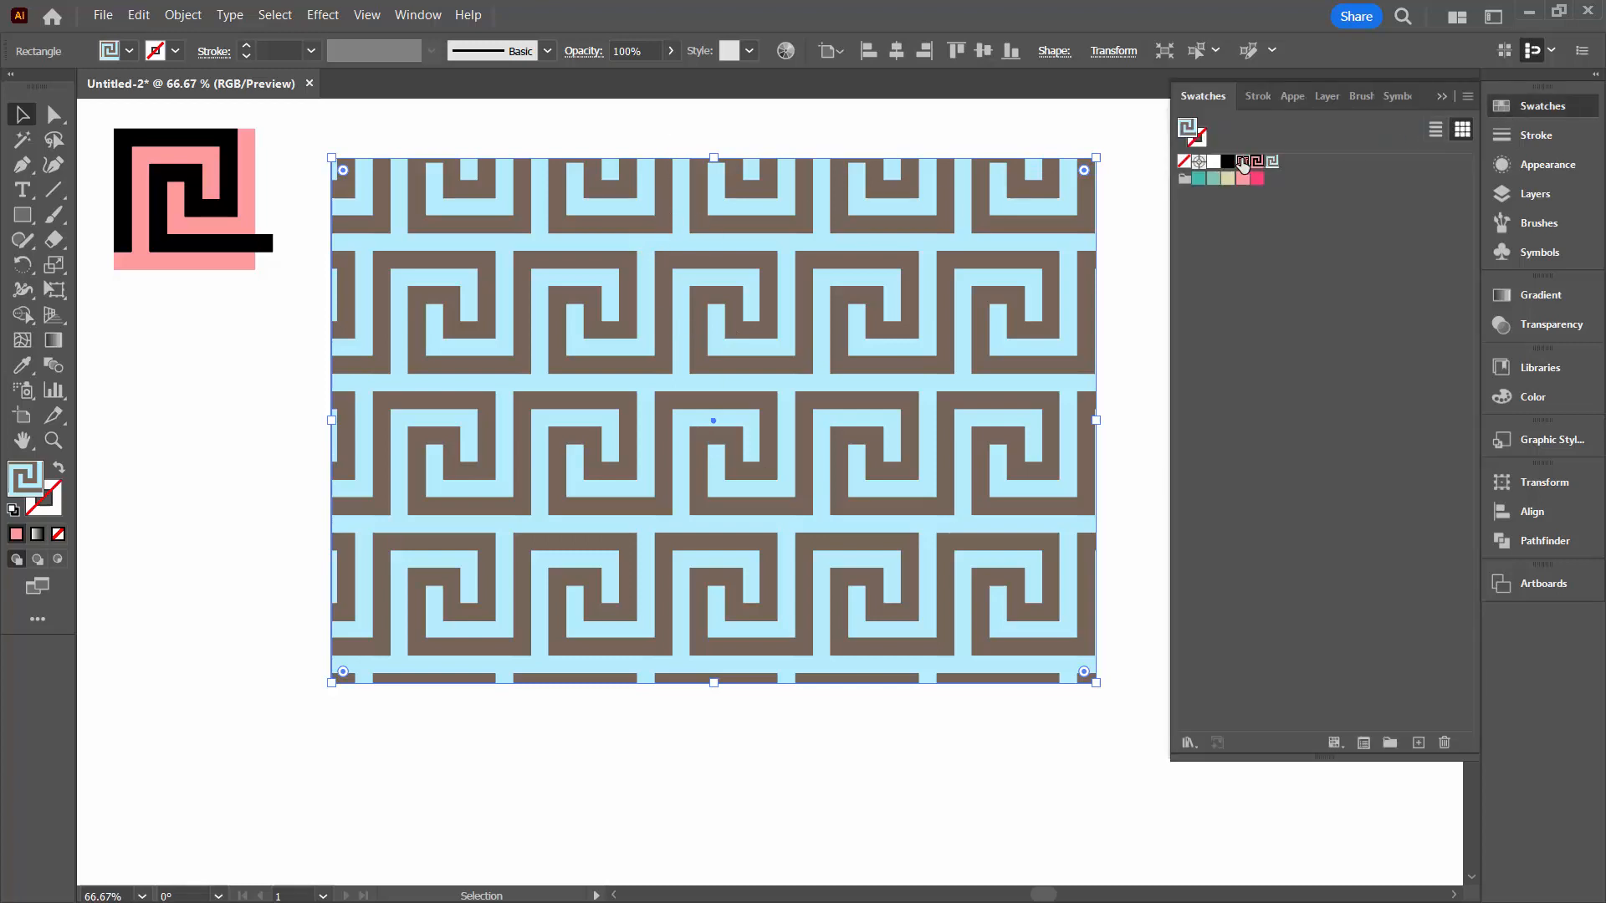
pyautogui.click(1256, 162)
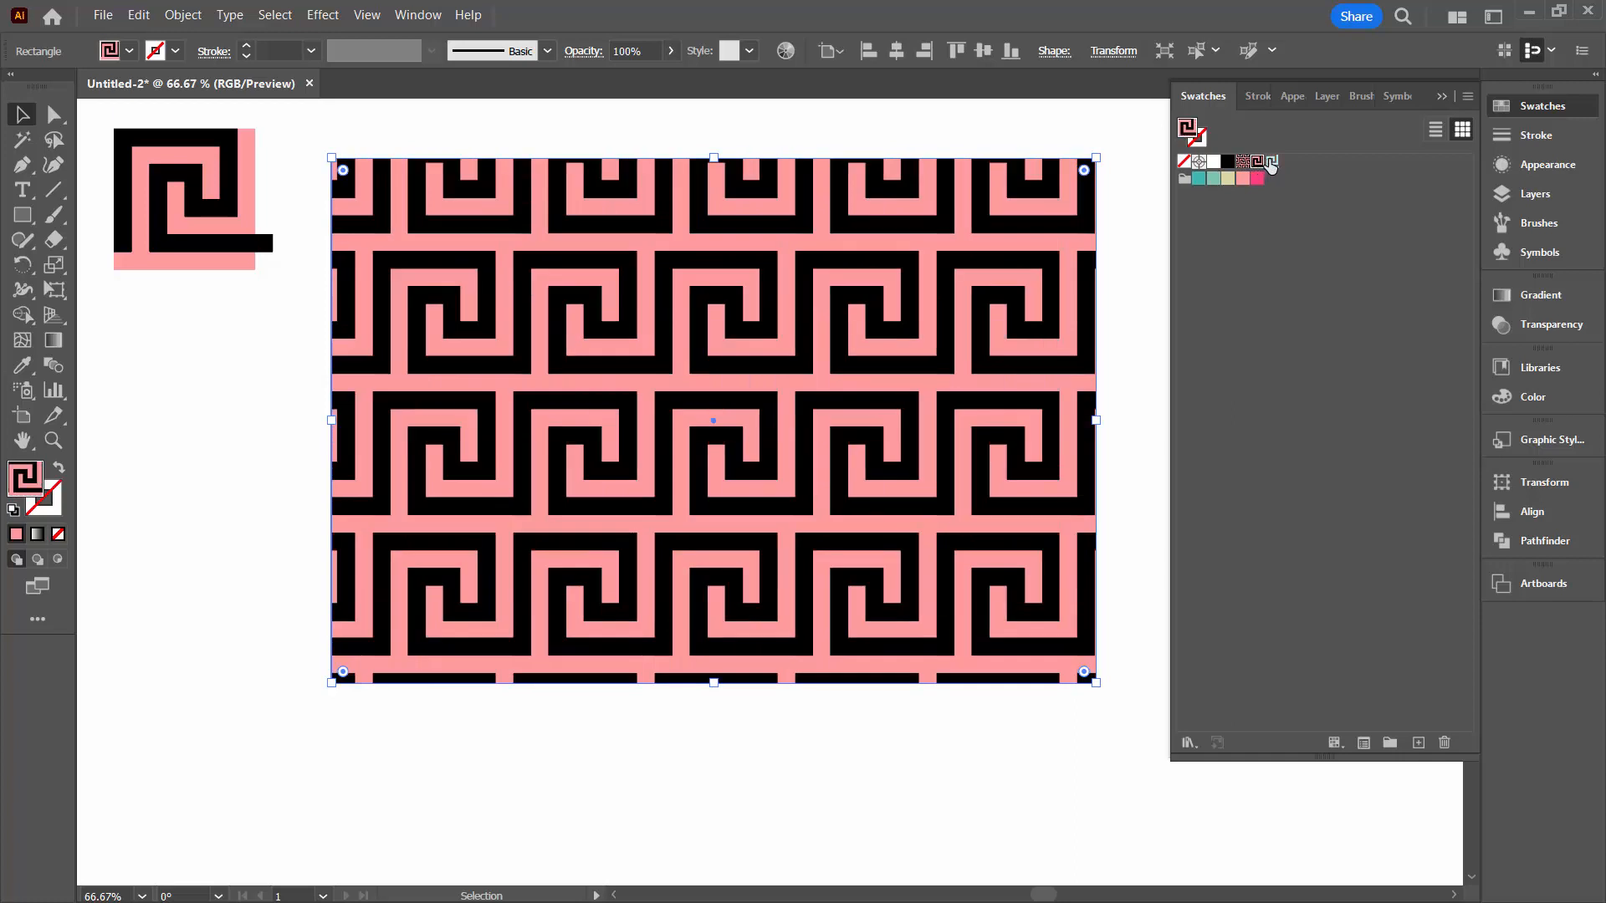
pyautogui.click(1271, 161)
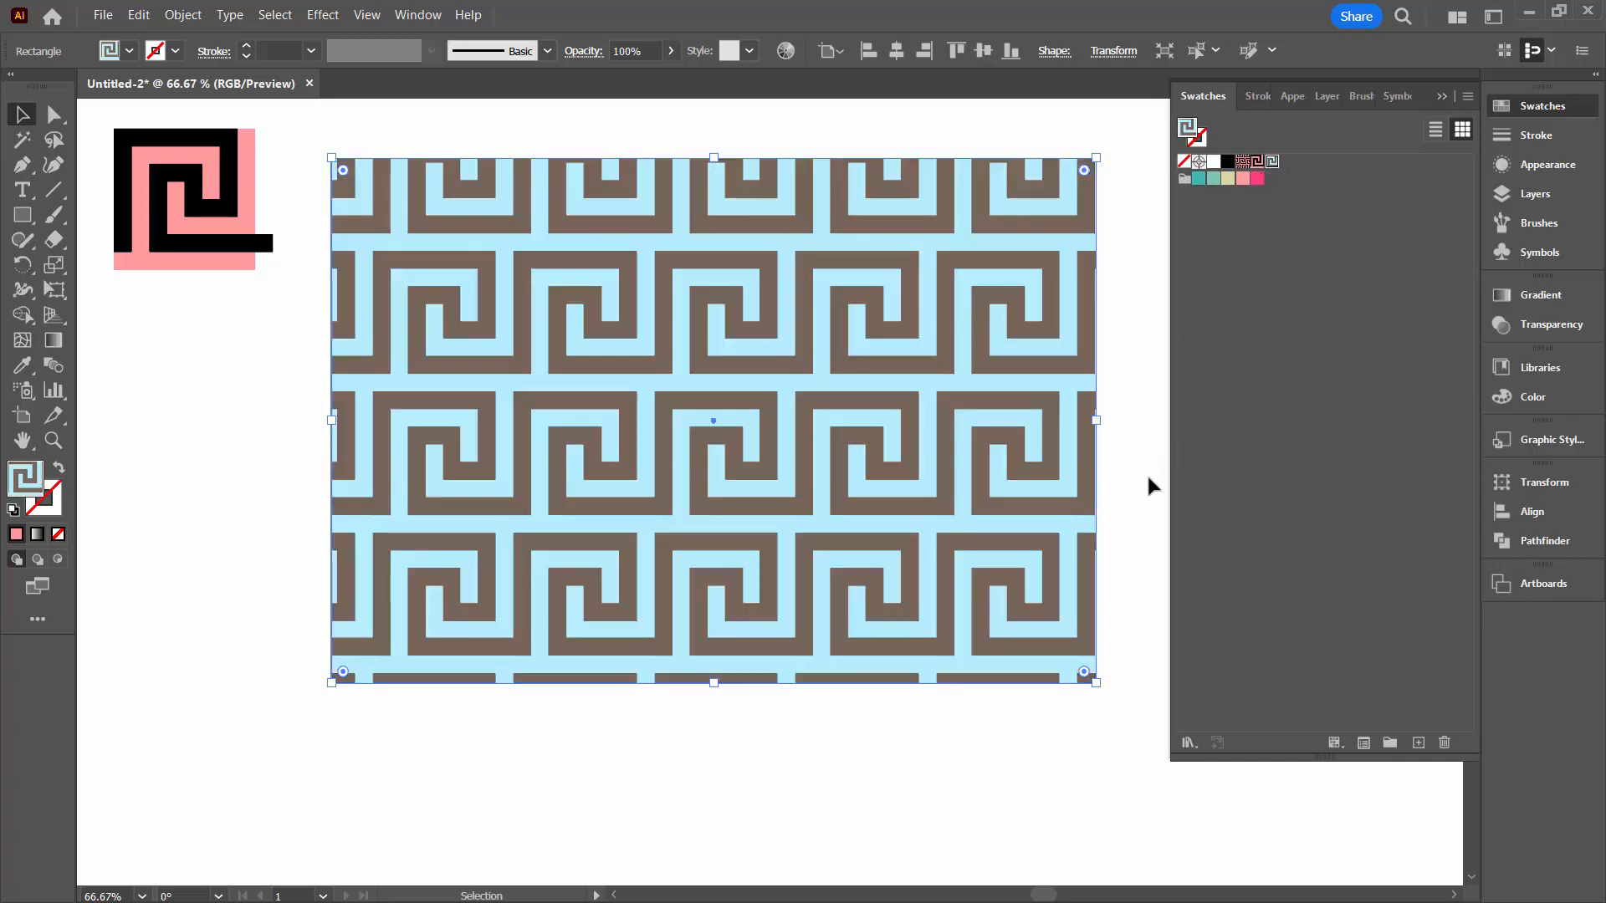
pyautogui.click(213, 161)
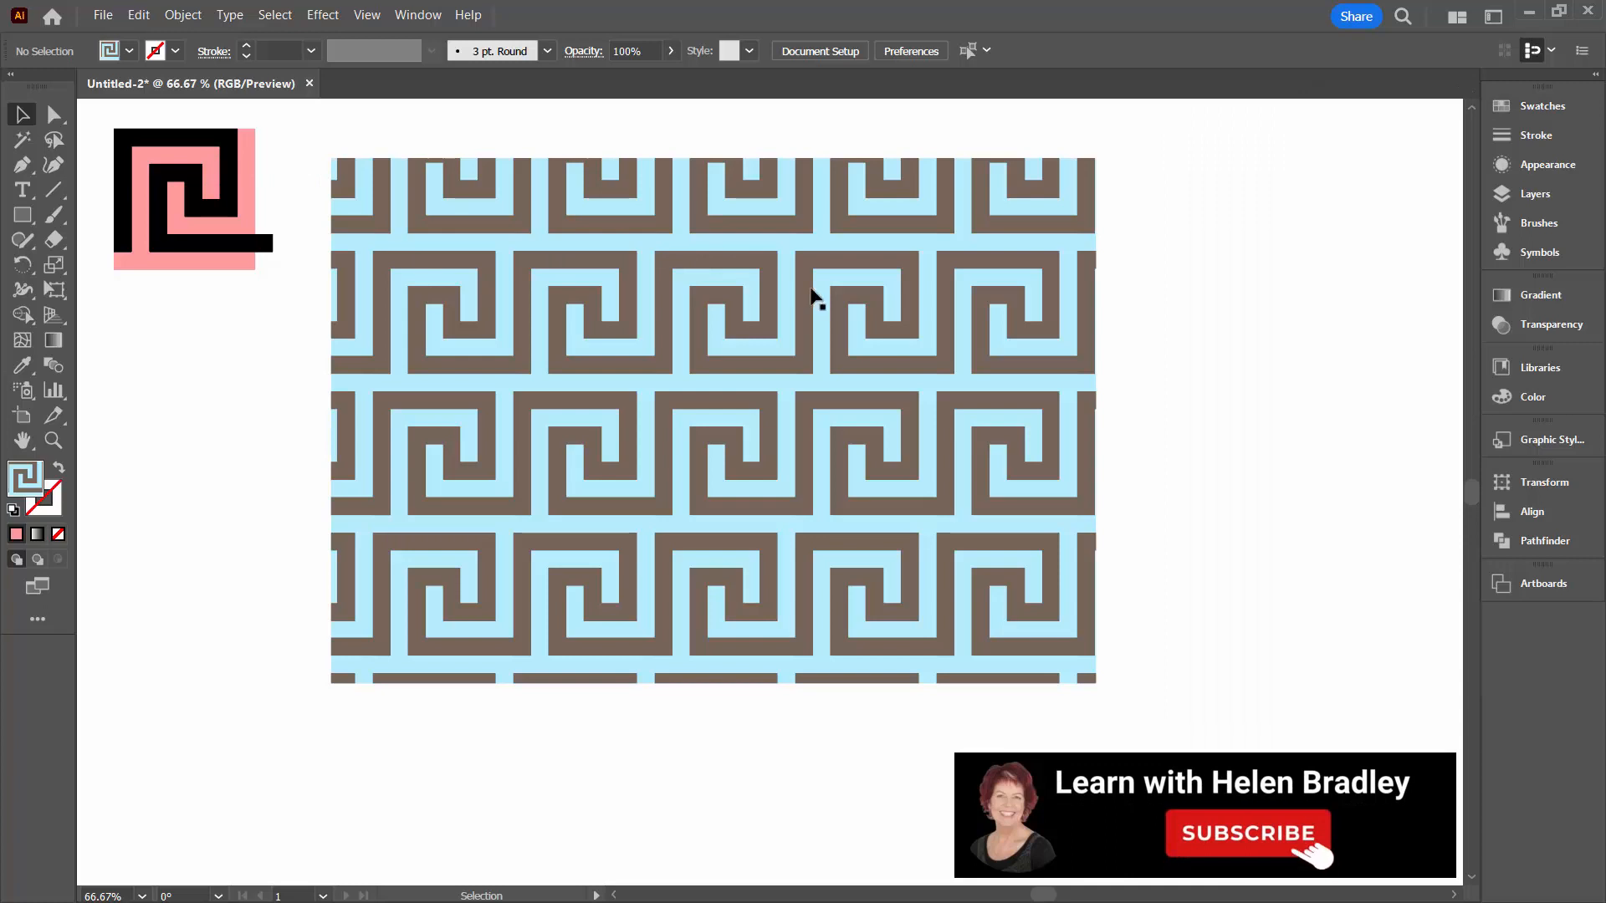
pyautogui.moveTo(690, 338)
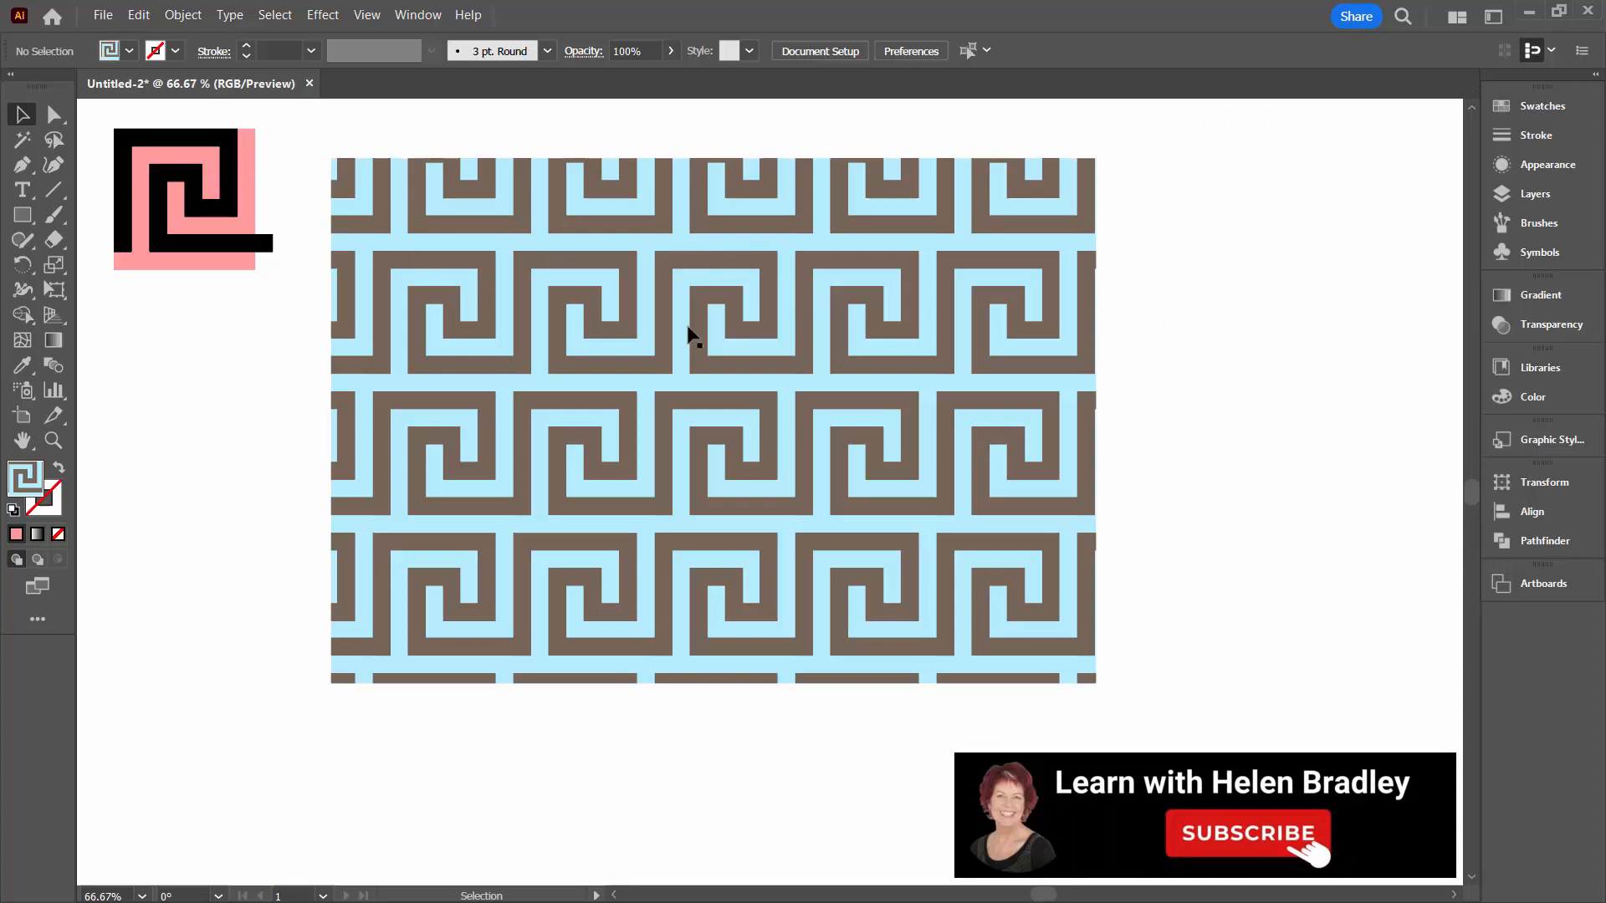
pyautogui.moveTo(668, 264)
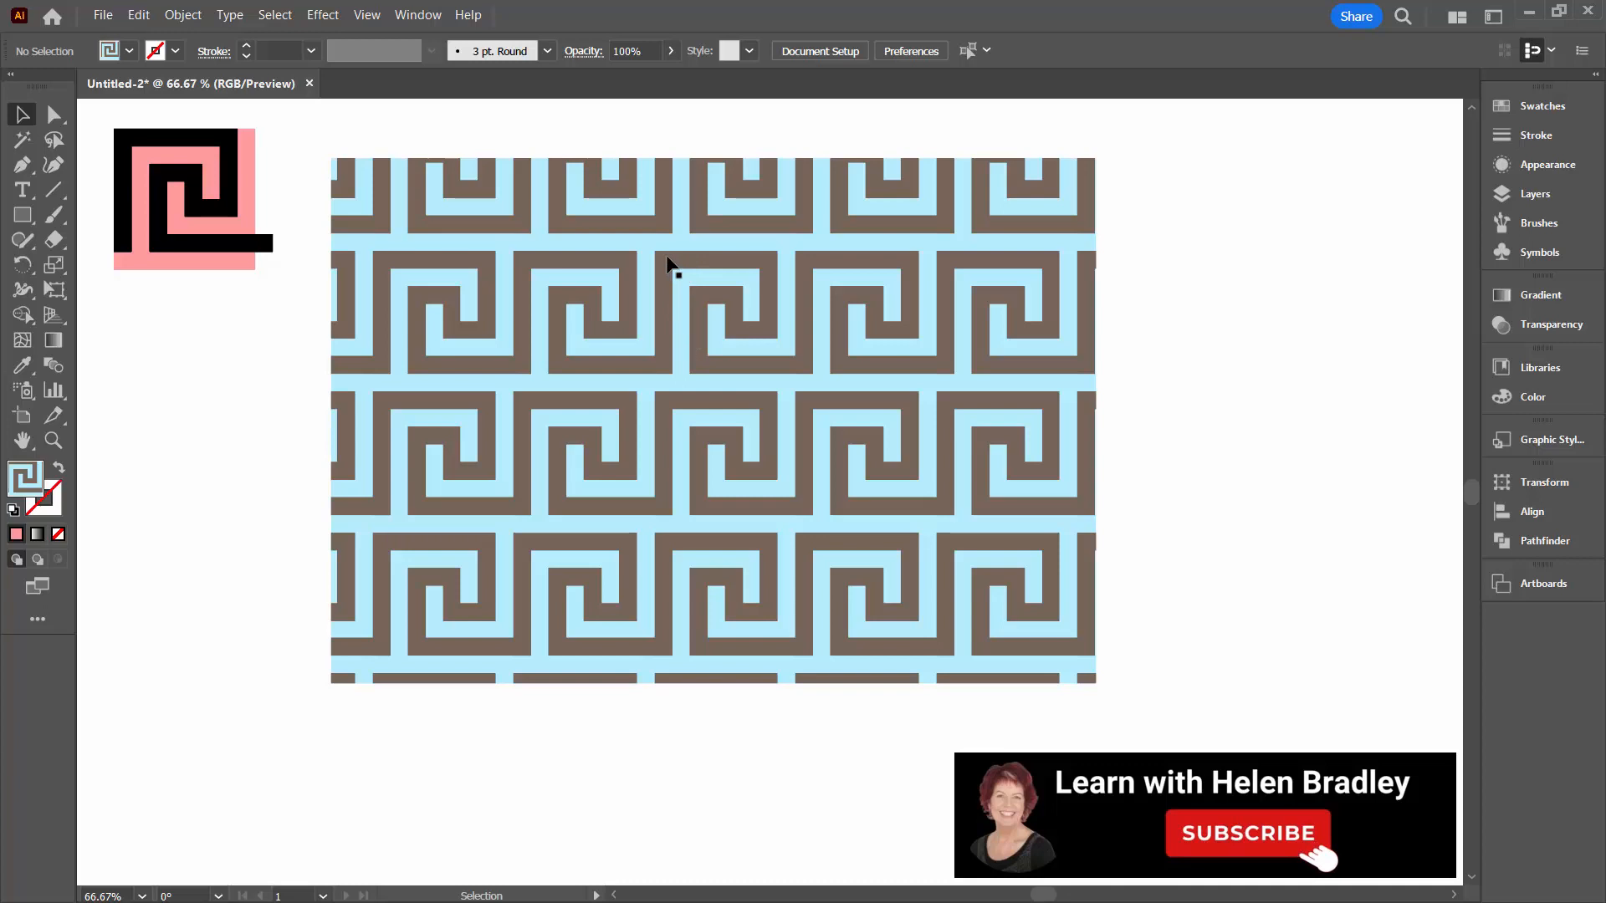
# Change the artboard display from the View menu so the artboard boundary shows again.
pyautogui.click(367, 15)
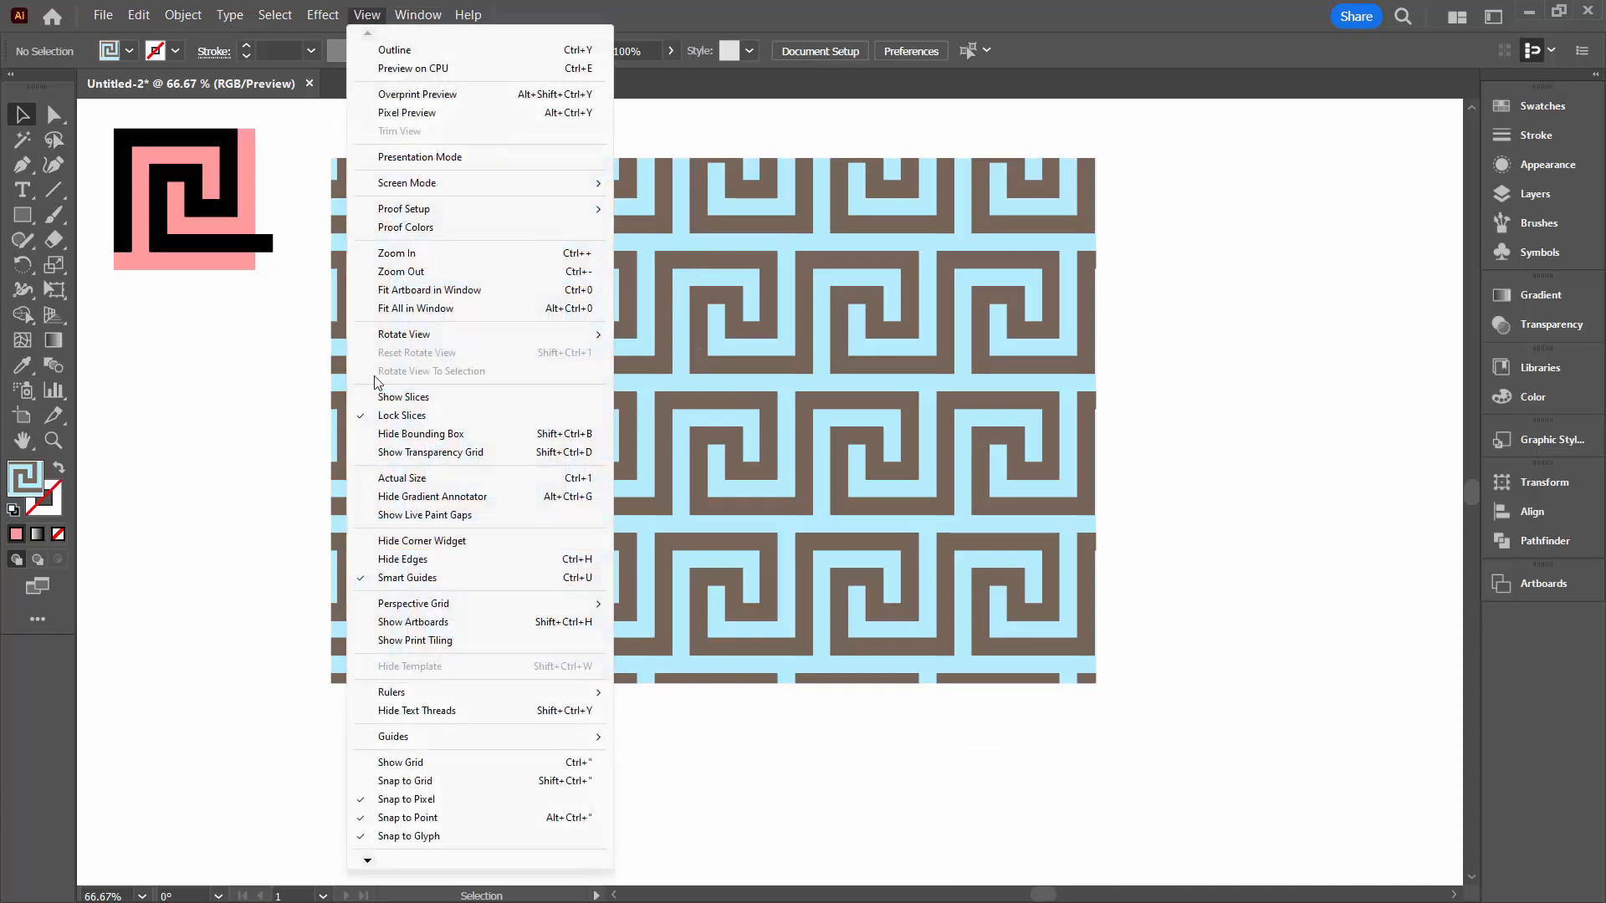
pyautogui.click(414, 622)
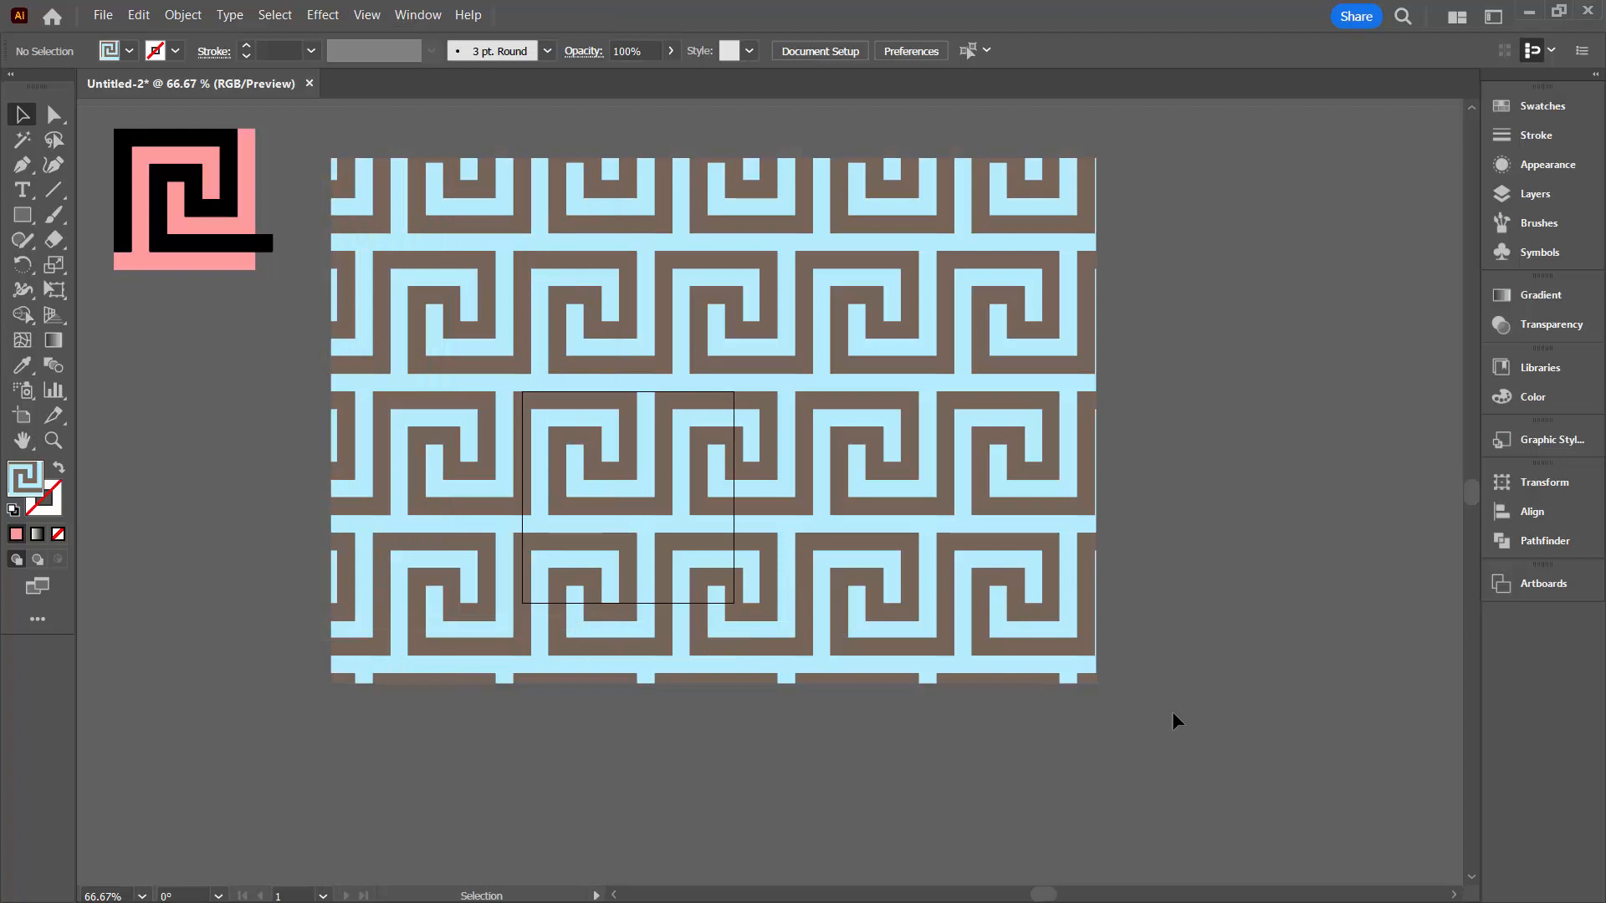
pyautogui.moveTo(1176, 714)
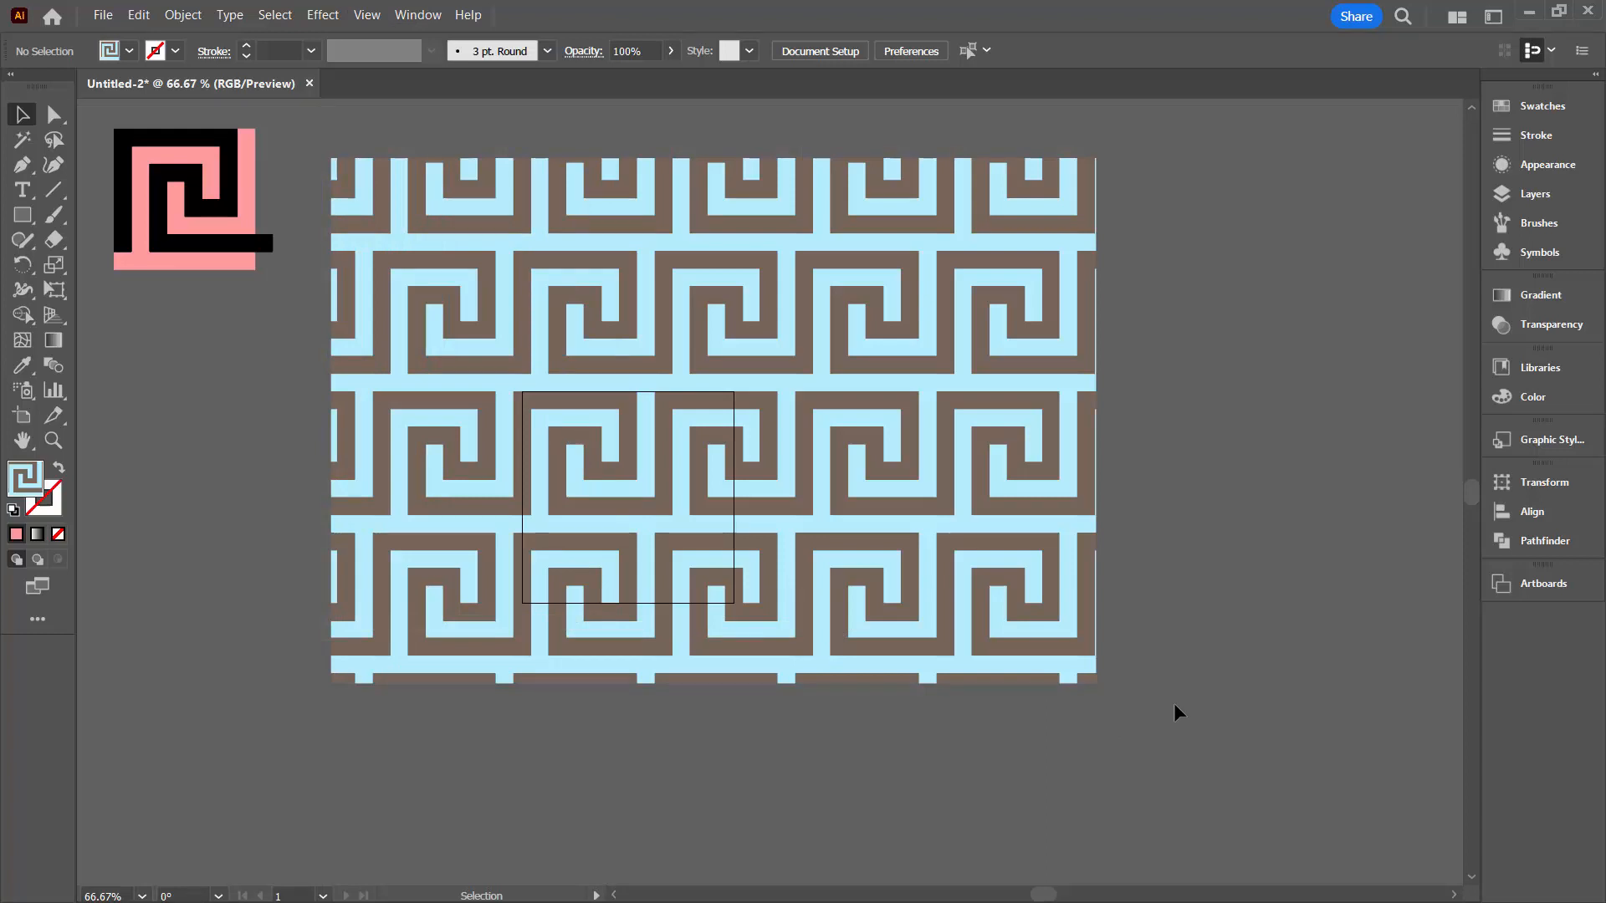